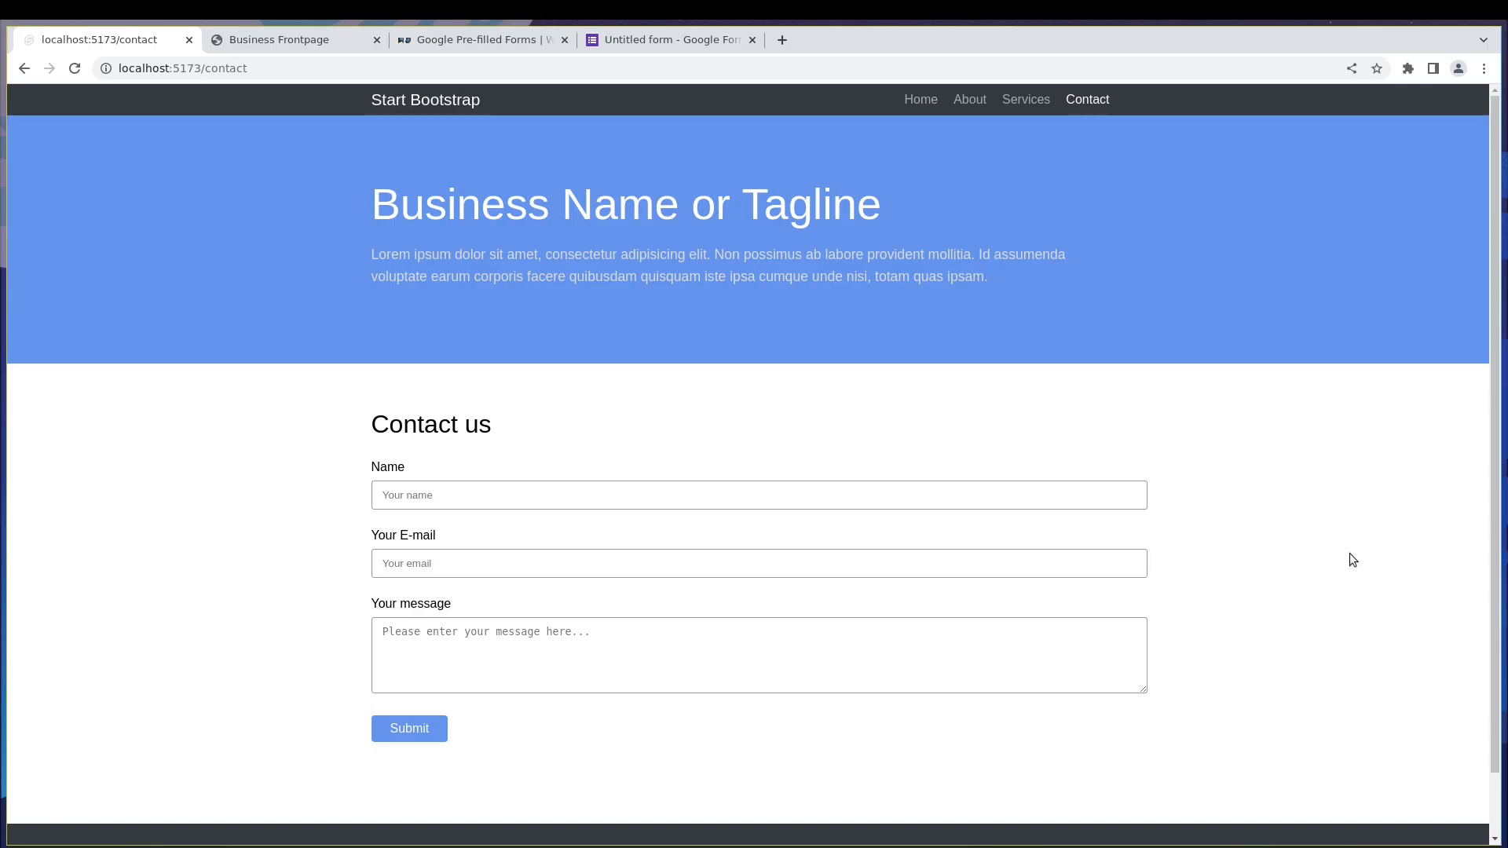
{"action": "mouse_move", "coordinate": [337, 639]}
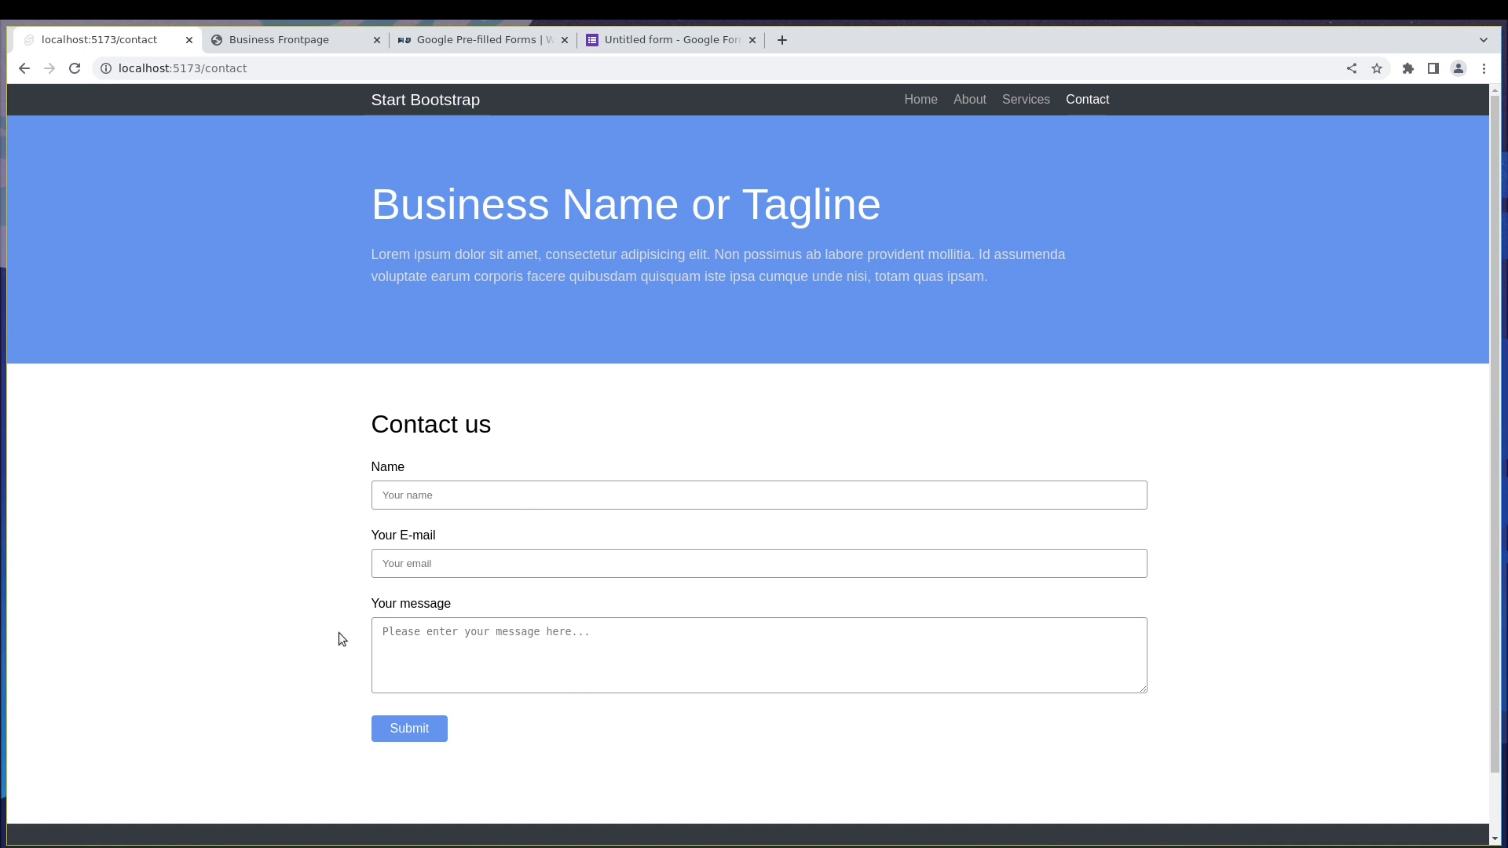
{"action": "mouse_move", "coordinate": [461, 478]}
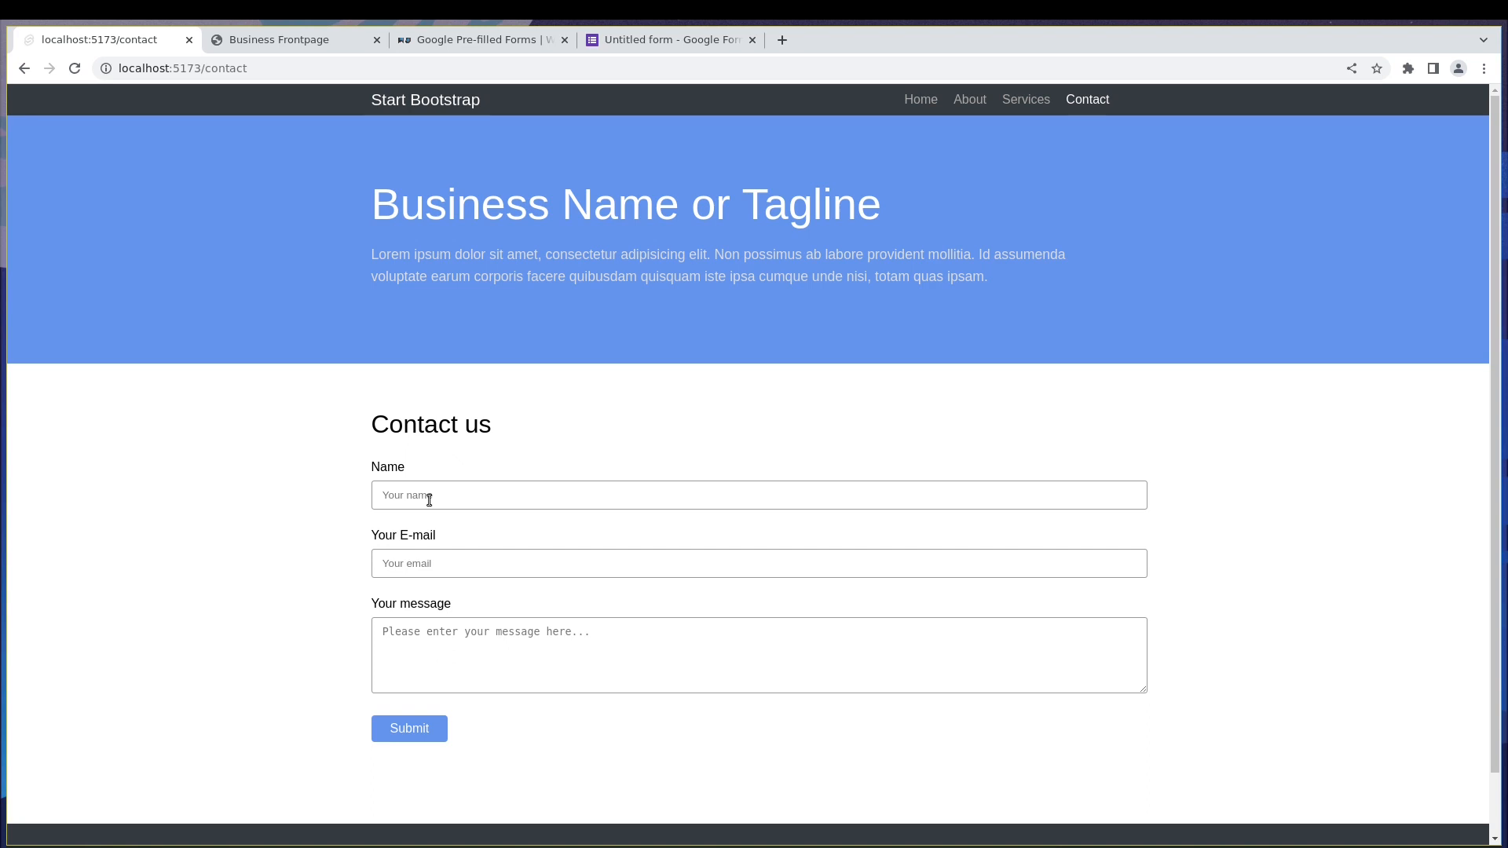
{"action": "mouse_move", "coordinate": [445, 207]}
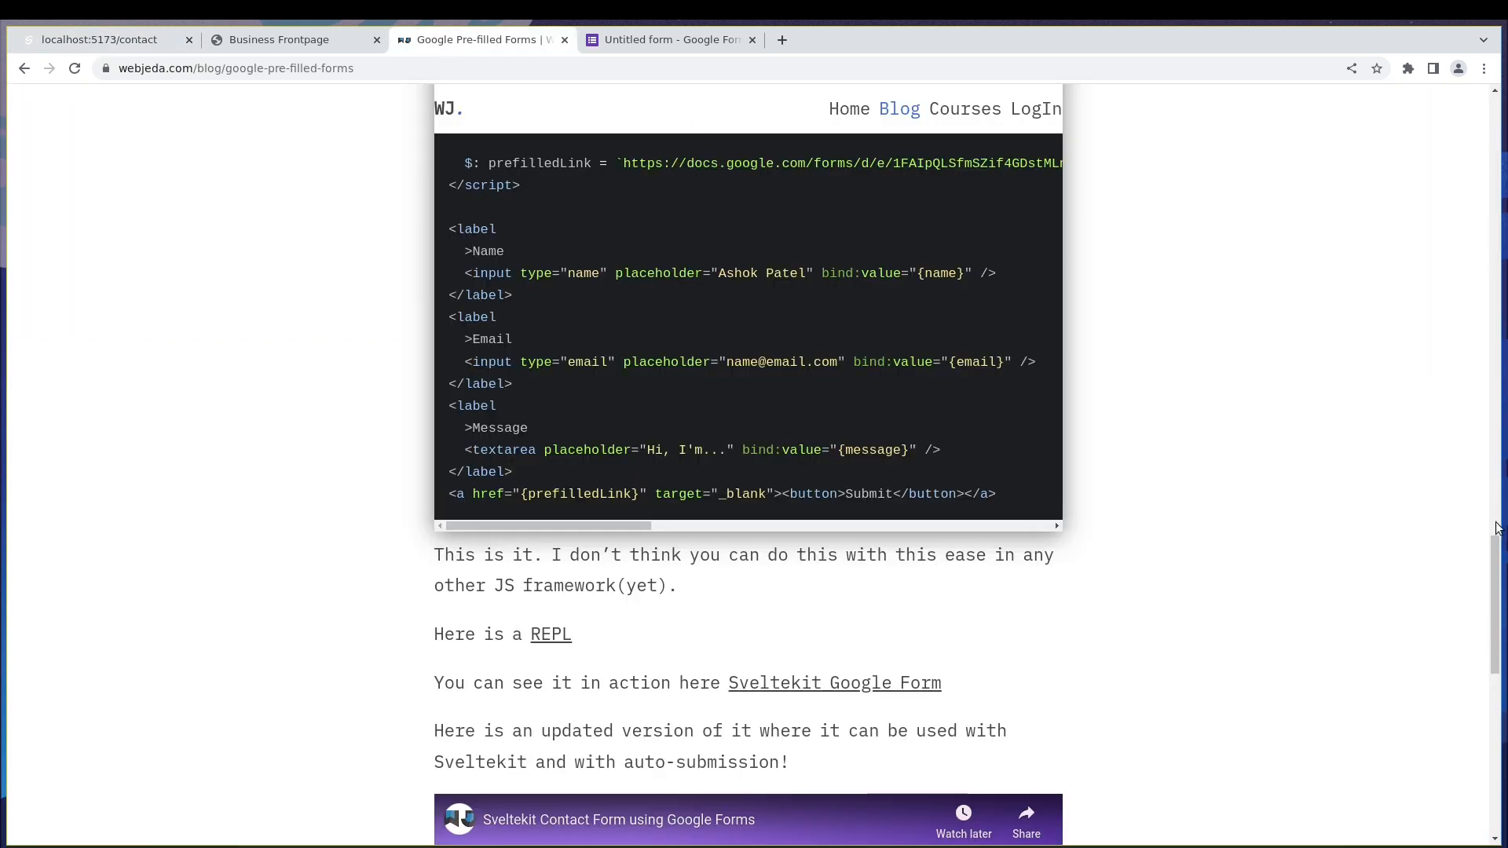
{"action": "scroll", "scroll_direction": "up", "scroll_amount": 3}
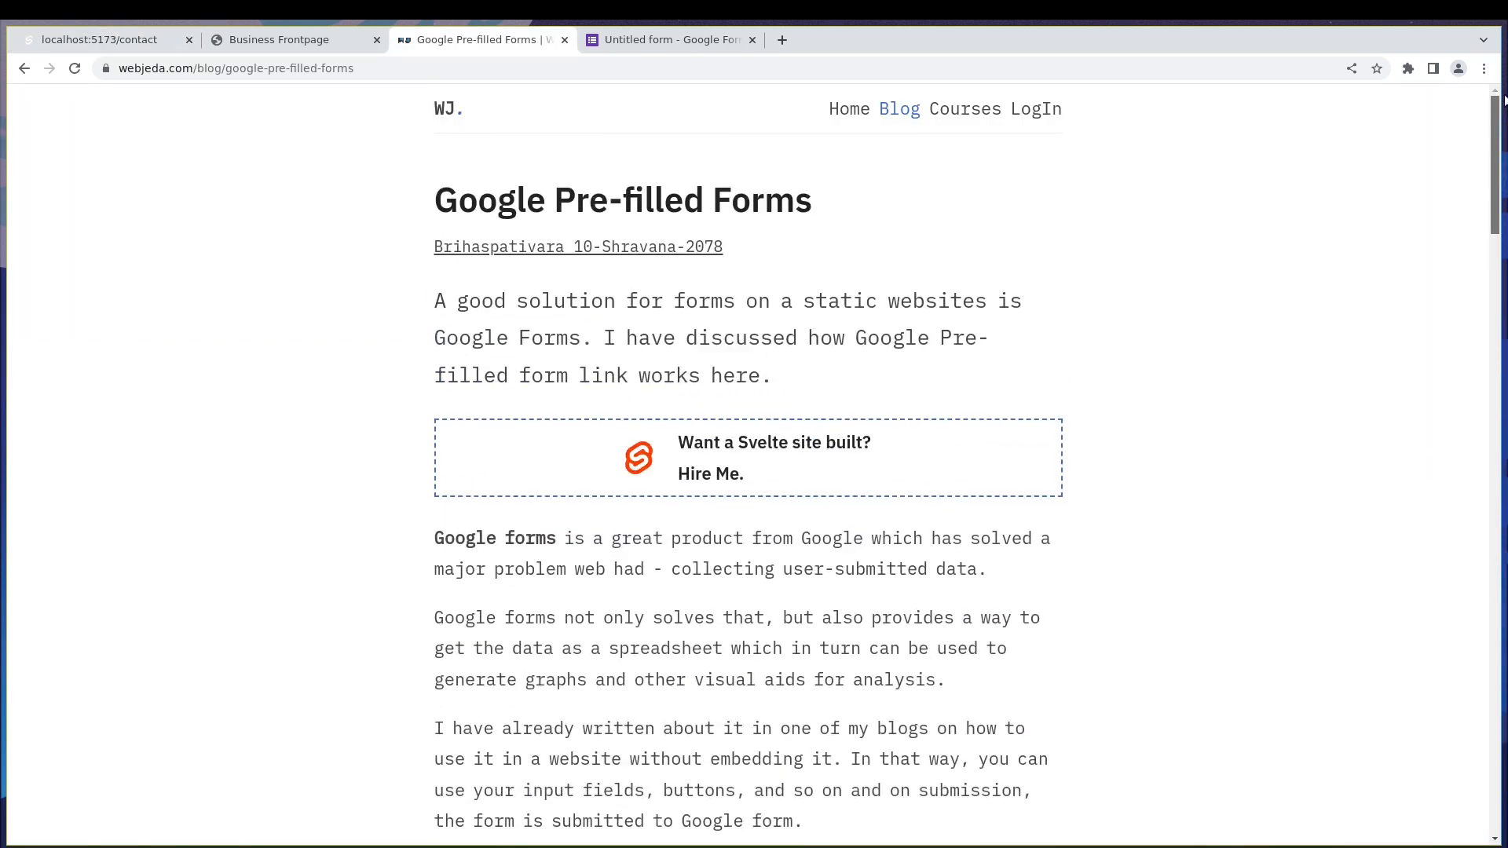
{"action": "scroll", "scroll_direction": "down", "scroll_amount": 3}
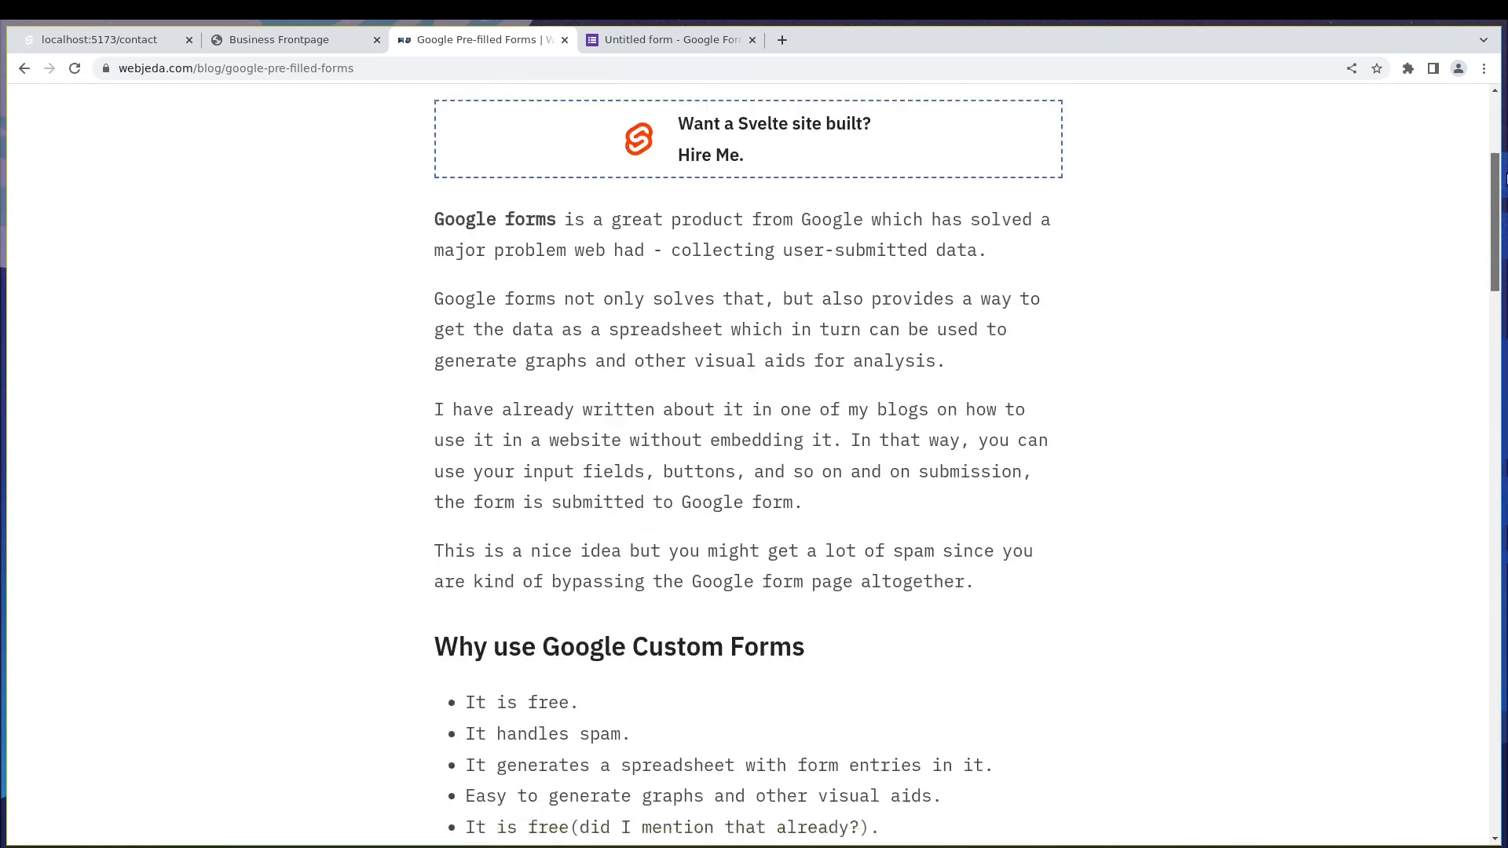
{"action": "scroll", "scroll_direction": "down", "scroll_amount": 3}
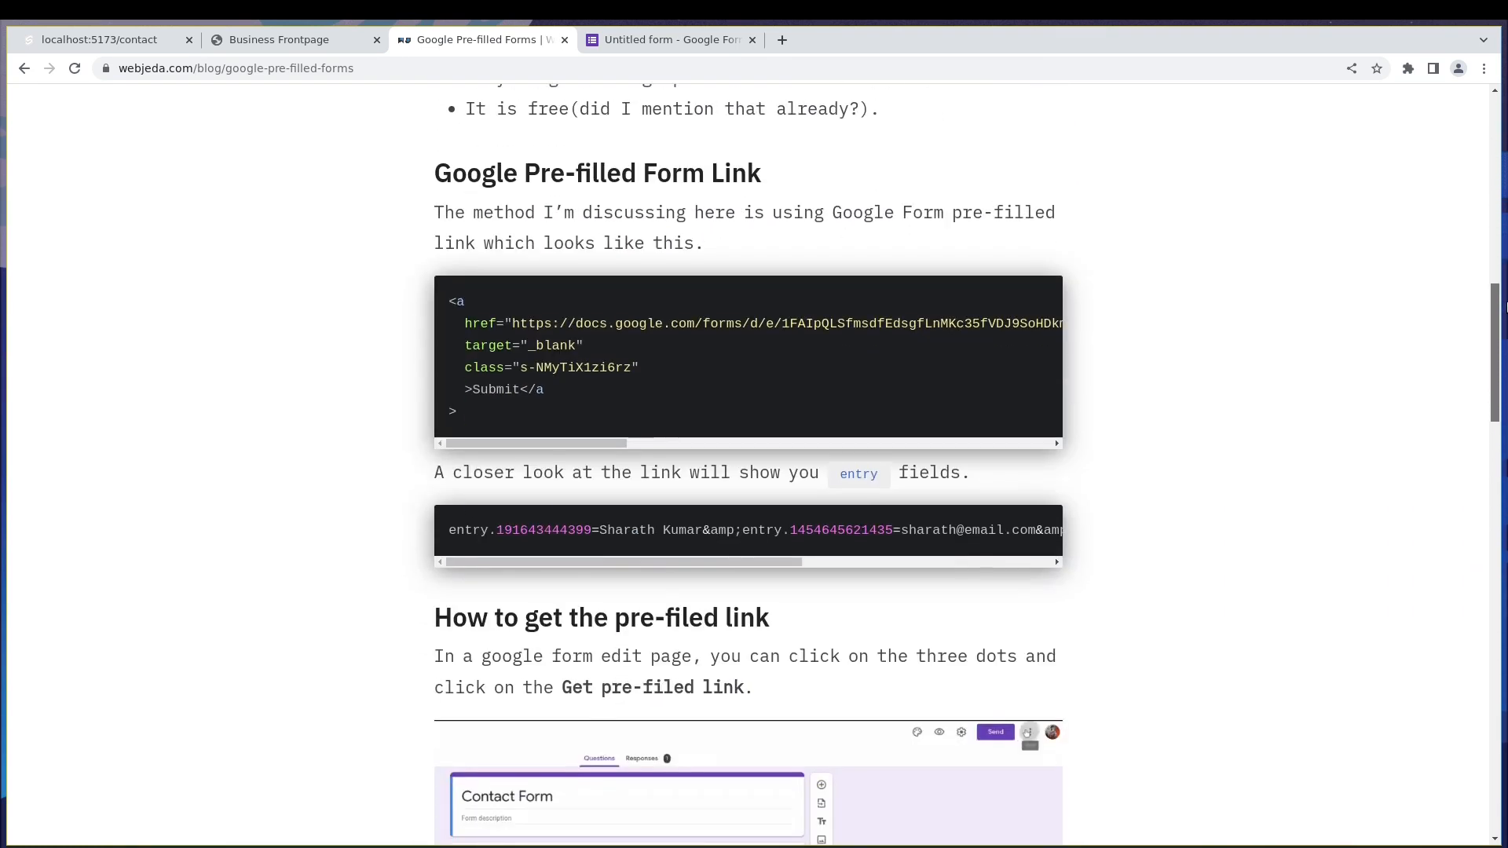
{"action": "scroll", "scroll_direction": "down", "scroll_amount": 3}
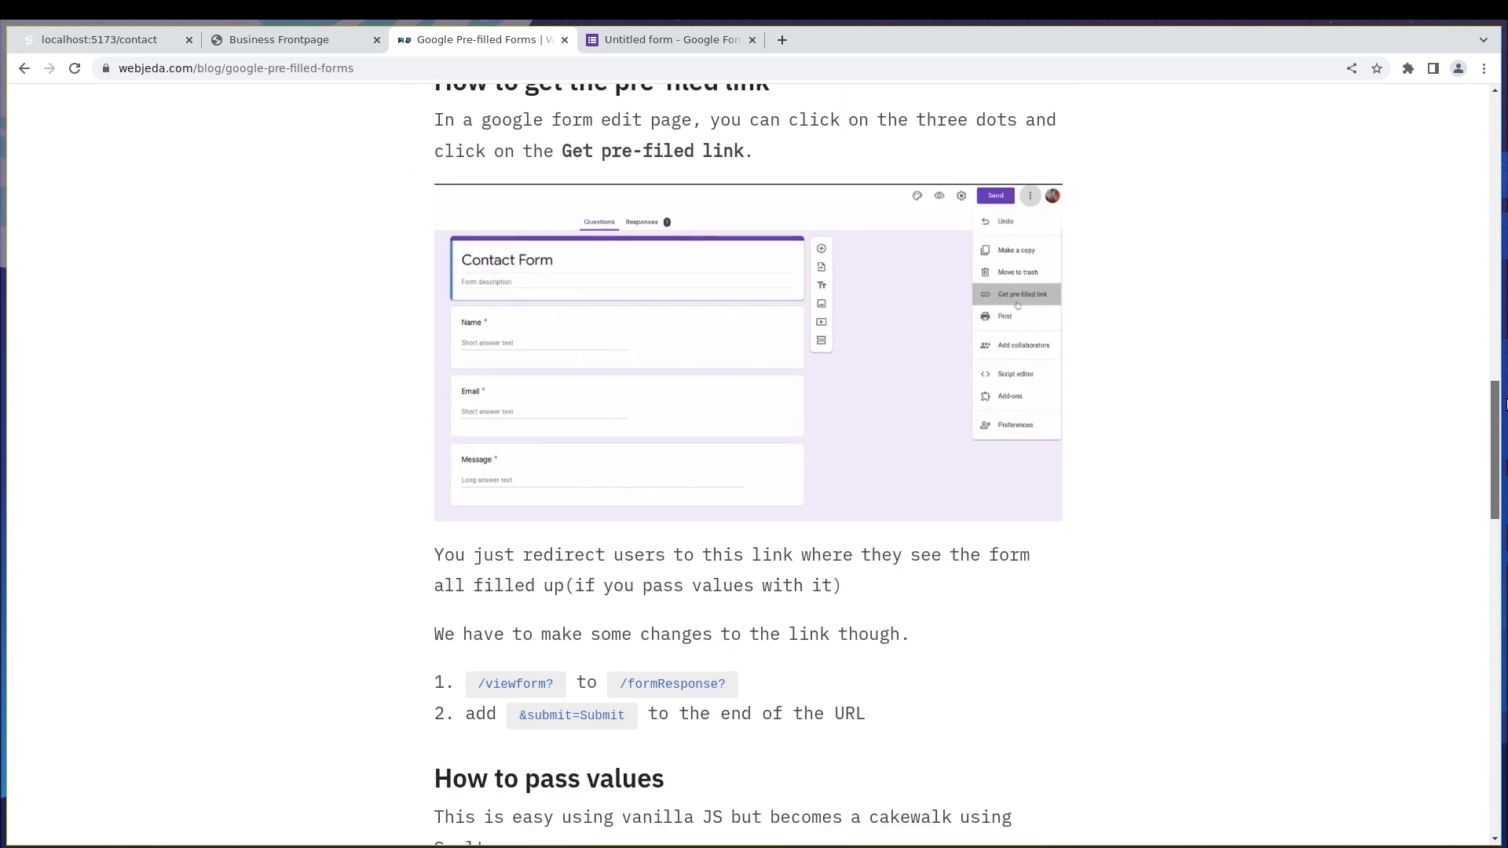
{"action": "scroll", "scroll_direction": "up", "scroll_amount": 3}
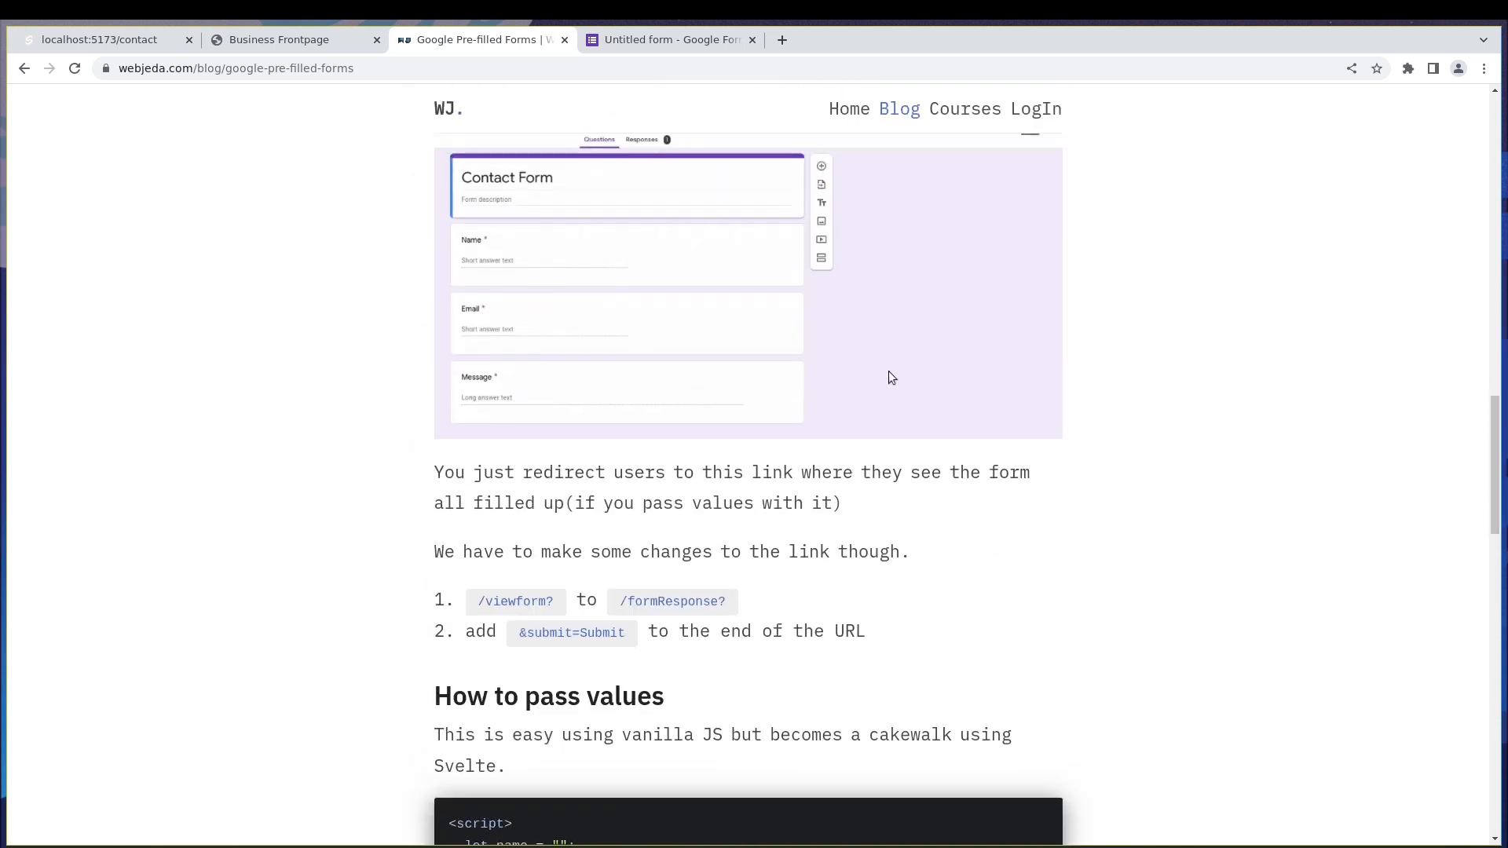
{"action": "scroll", "scroll_direction": "down", "scroll_amount": 3}
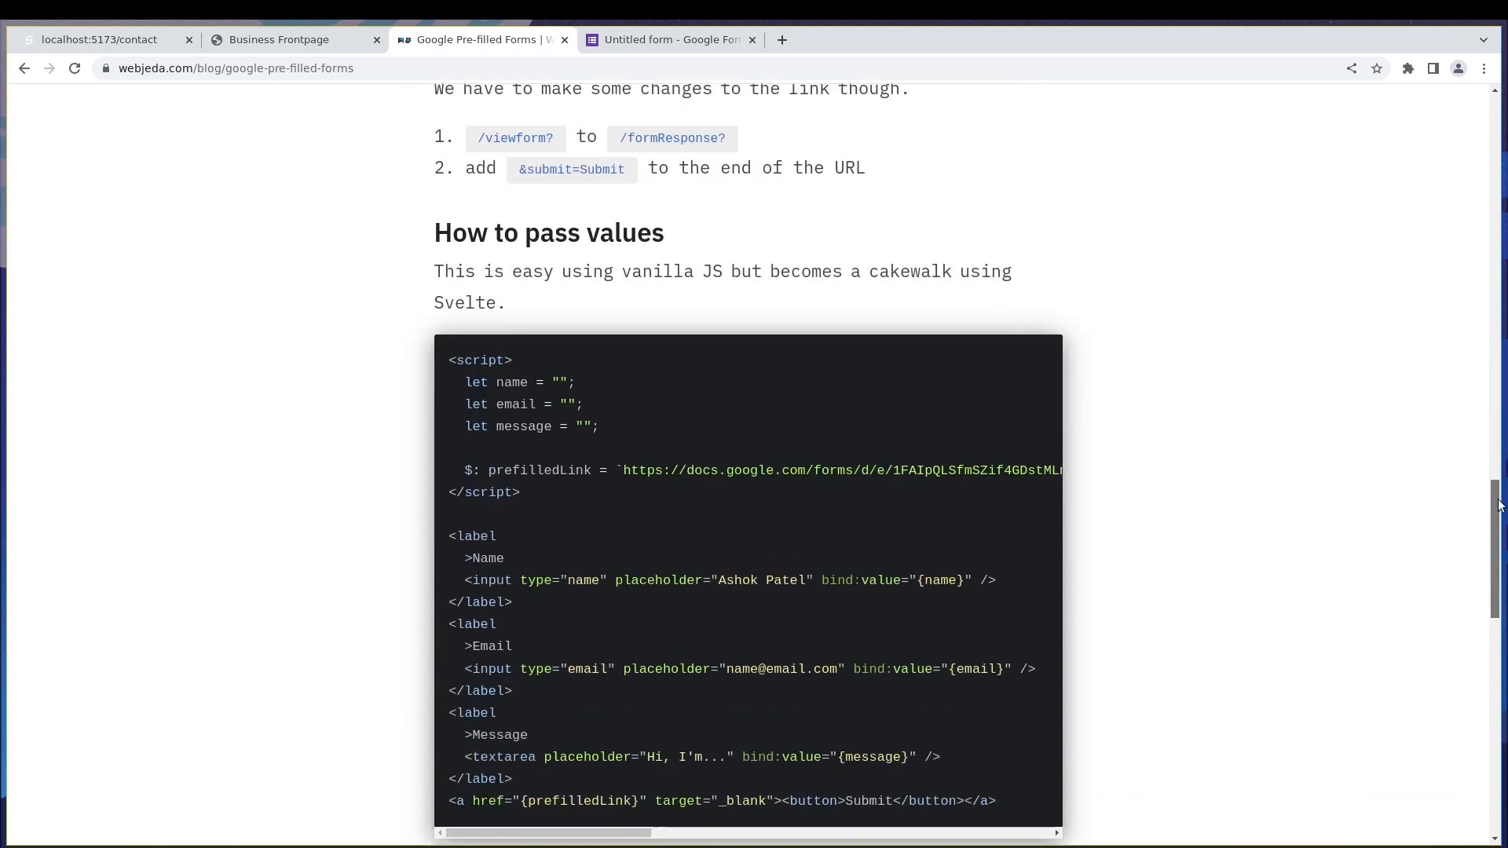
{"action": "scroll", "scroll_direction": "down", "scroll_amount": 3}
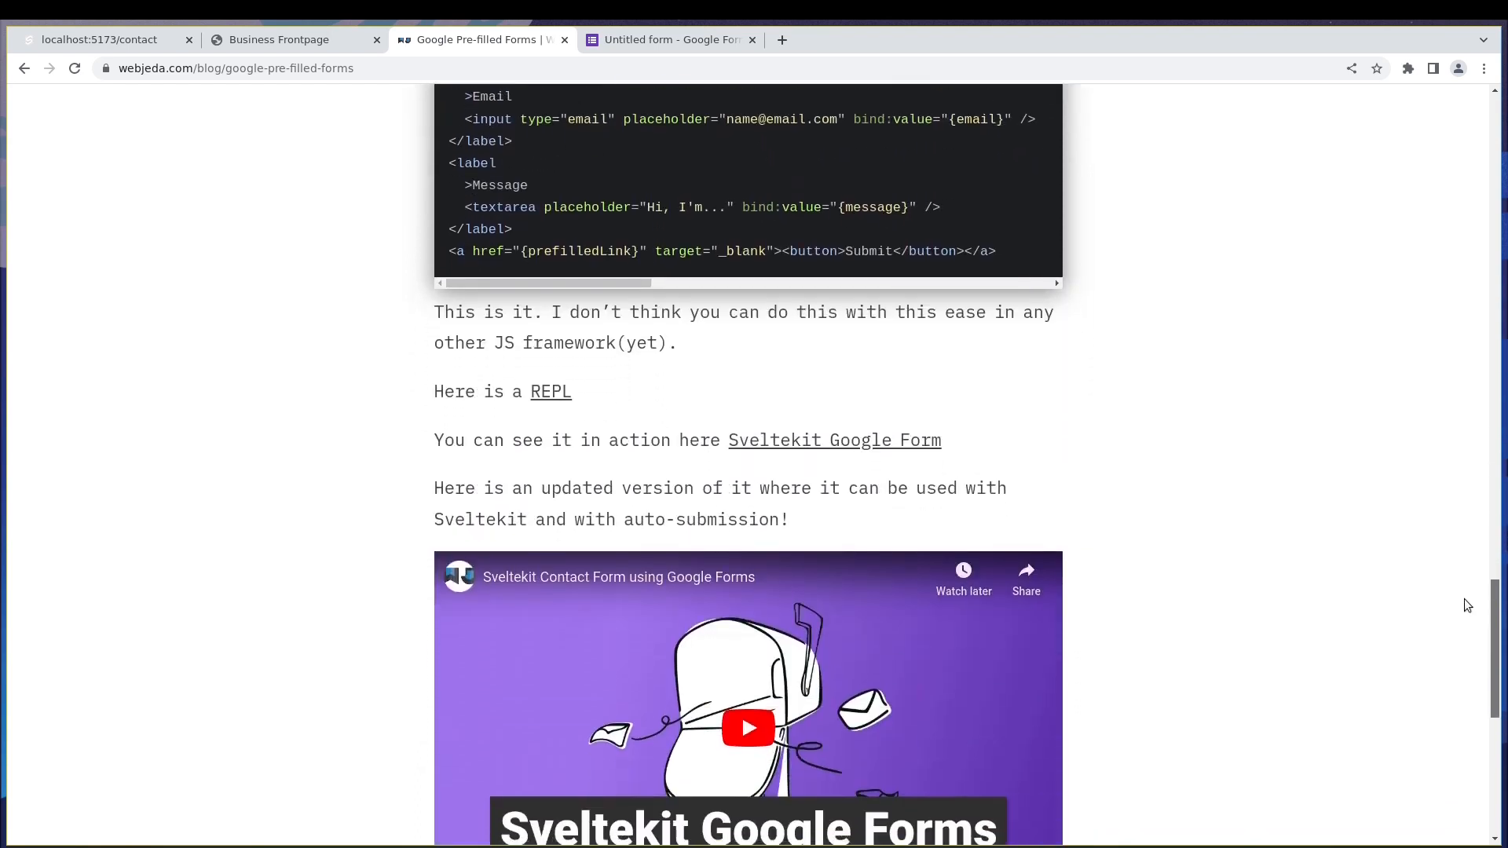
{"action": "scroll", "scroll_direction": "down", "scroll_amount": 3}
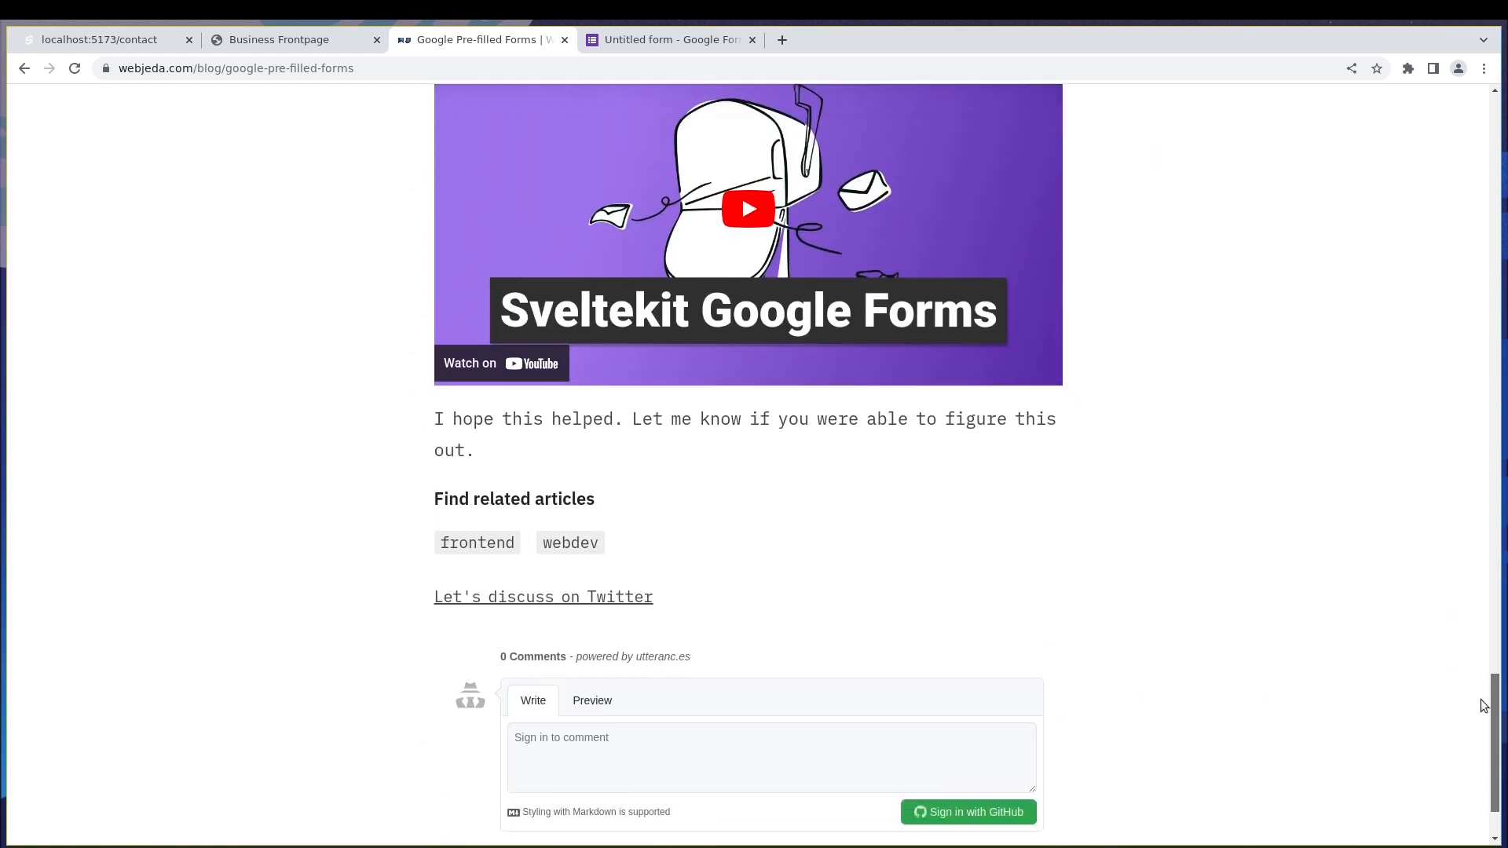
{"action": "scroll", "scroll_direction": "up", "scroll_amount": 3}
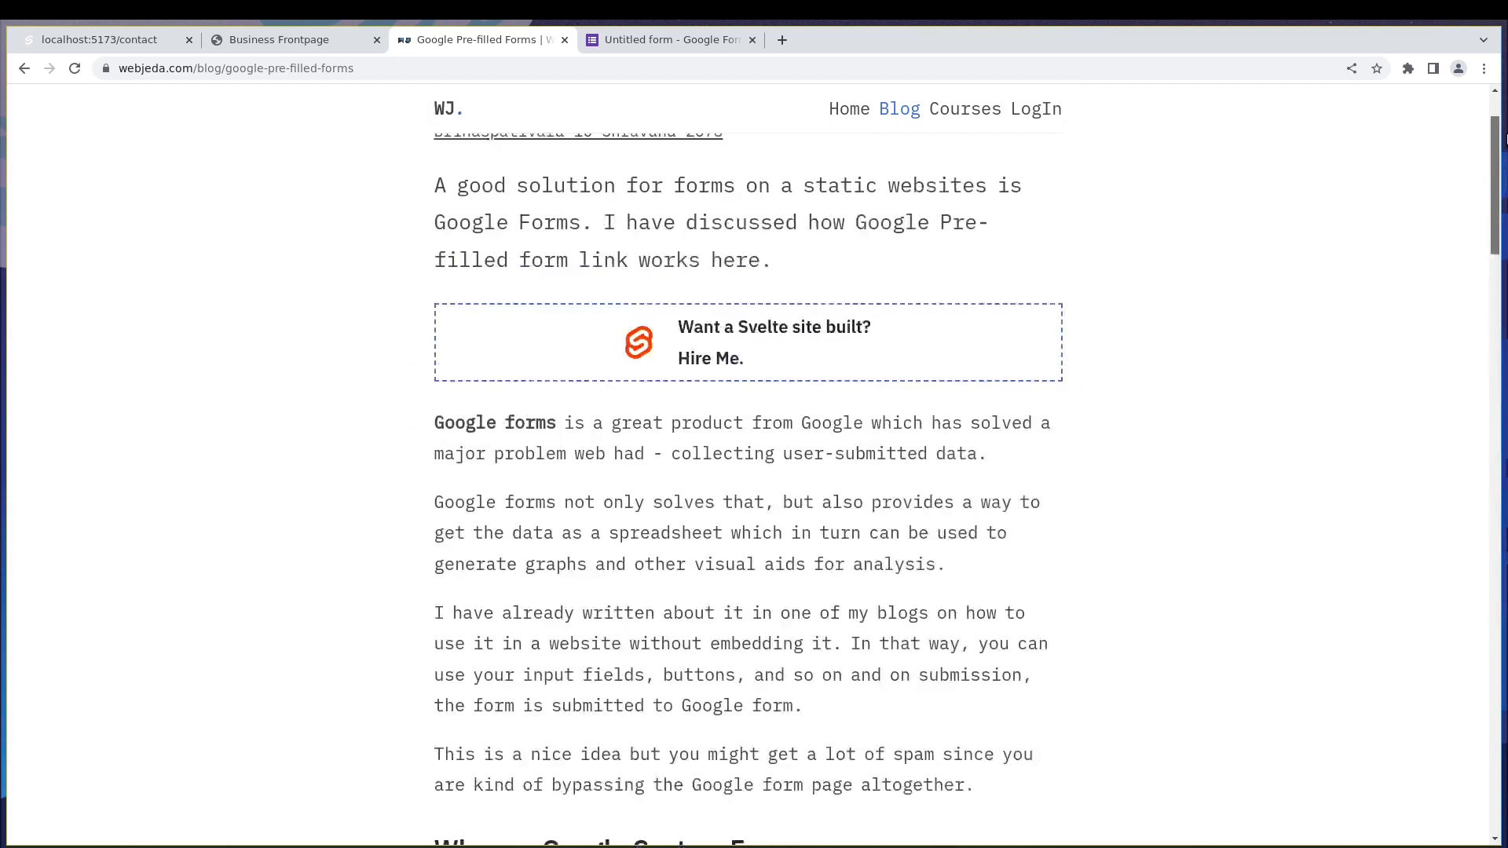
{"action": "scroll", "scroll_direction": "up", "scroll_amount": 3}
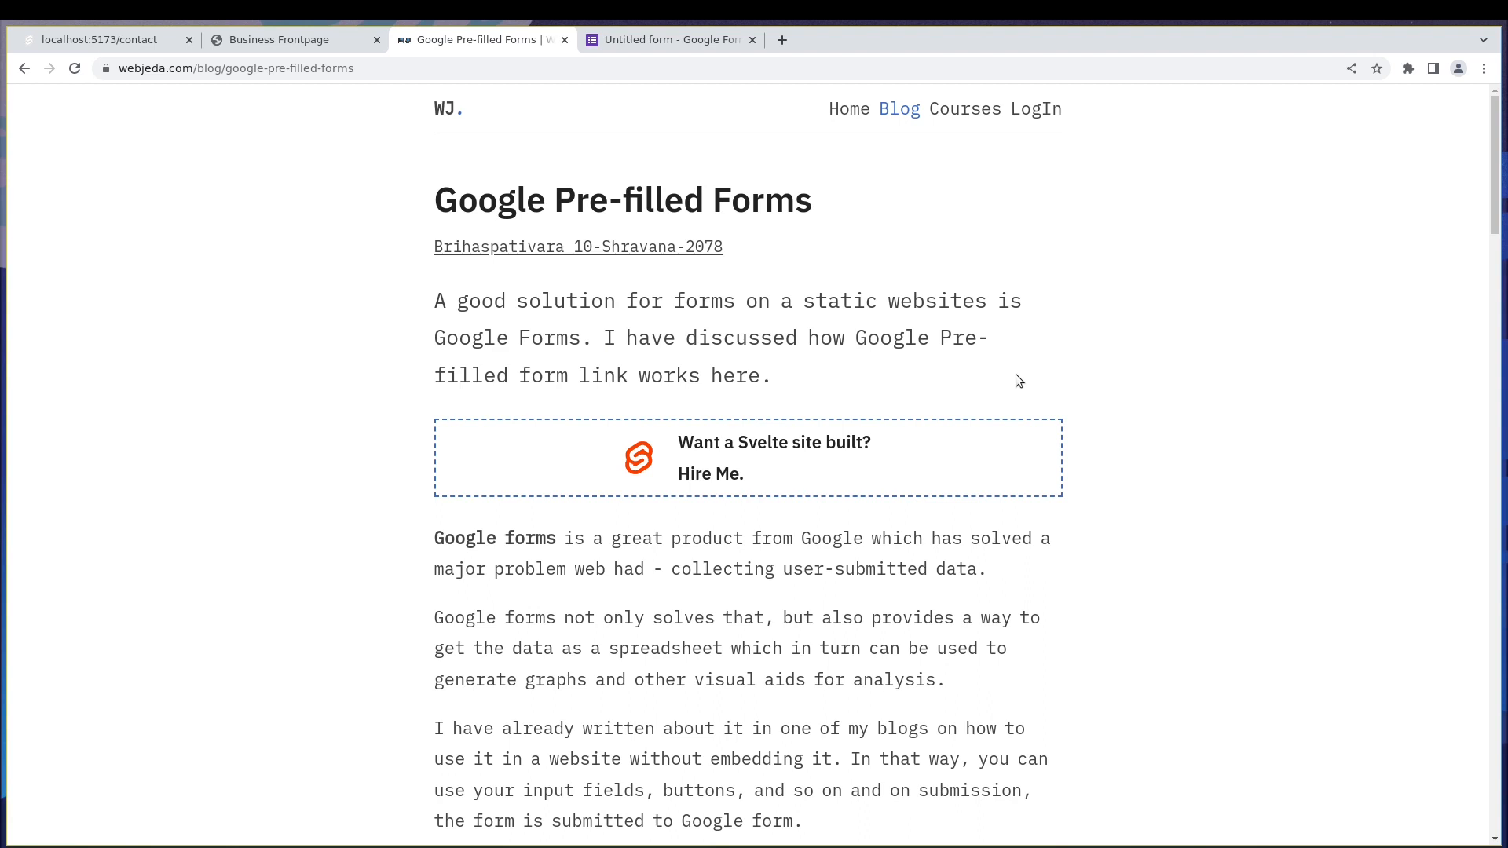
{"action": "mouse_move", "coordinate": [908, 327]}
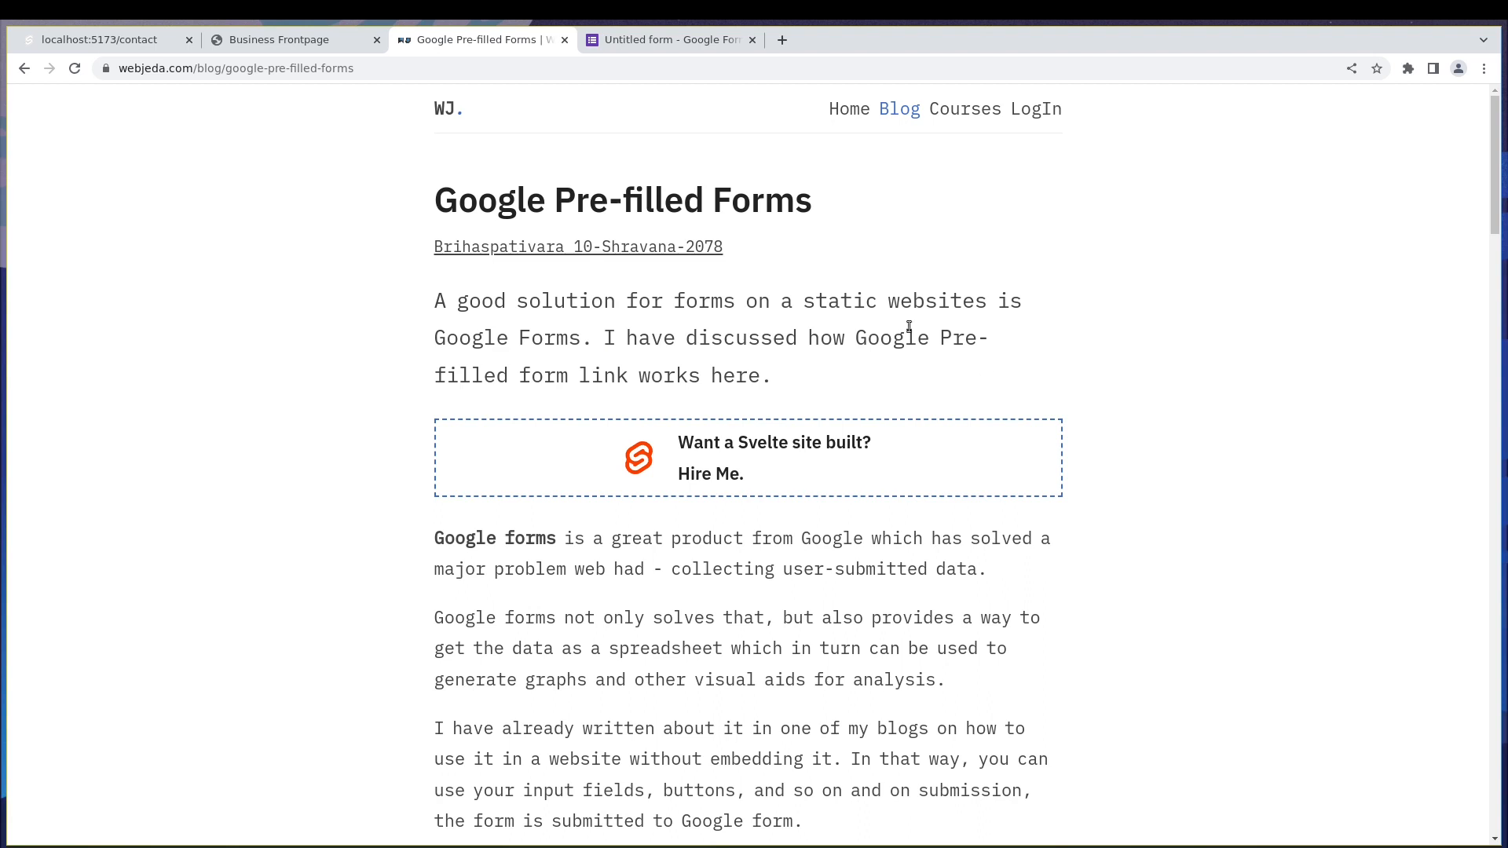
{"action": "mouse_move", "coordinate": [128, 39]}
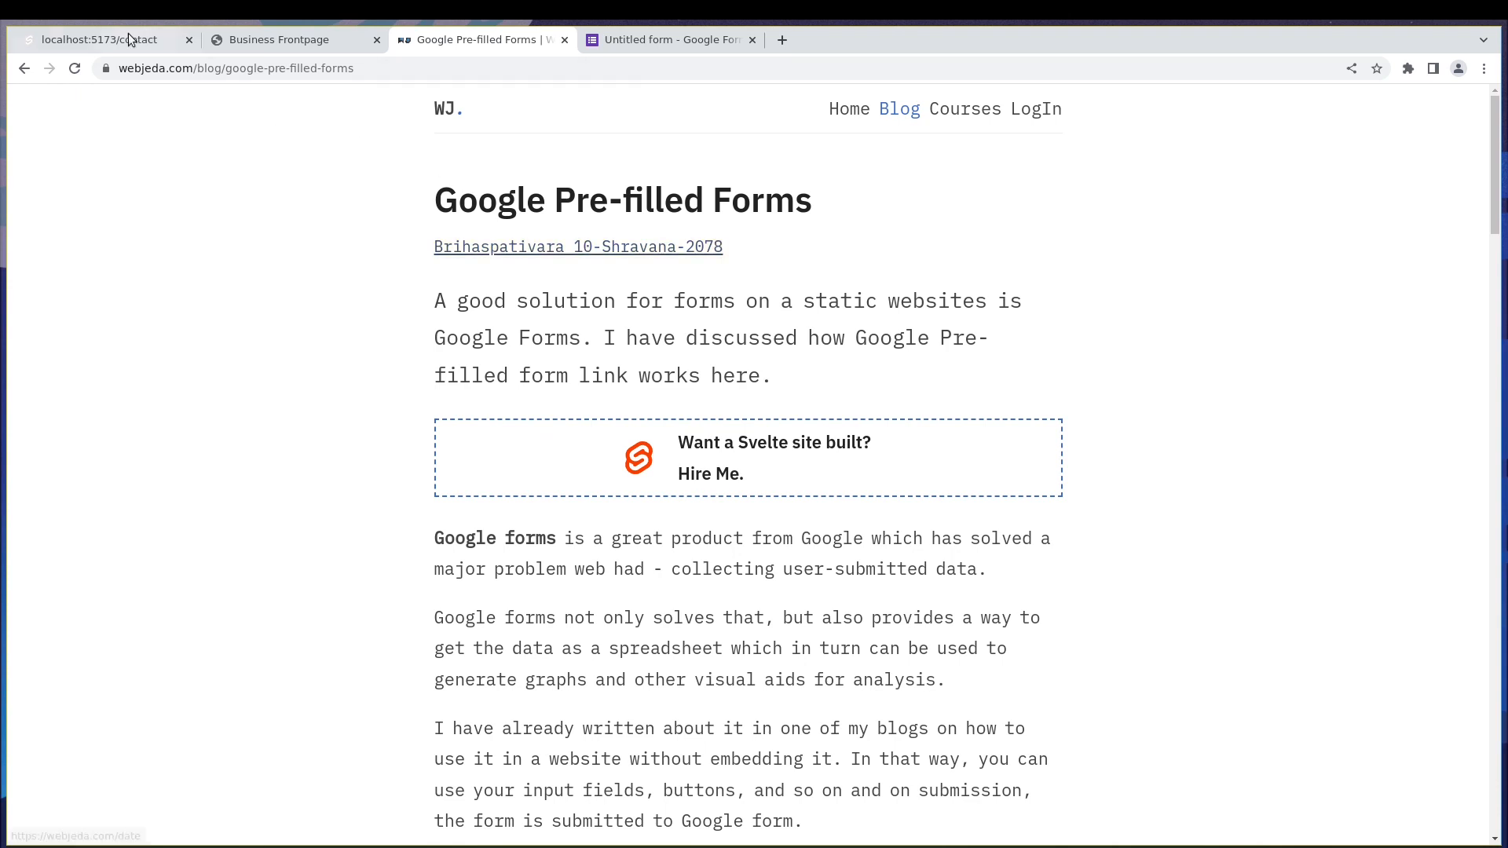
Switch to the Untitled form tab, glance at the localhost contact page, then return.
{"action": "left_click", "coordinate": [670, 40]}
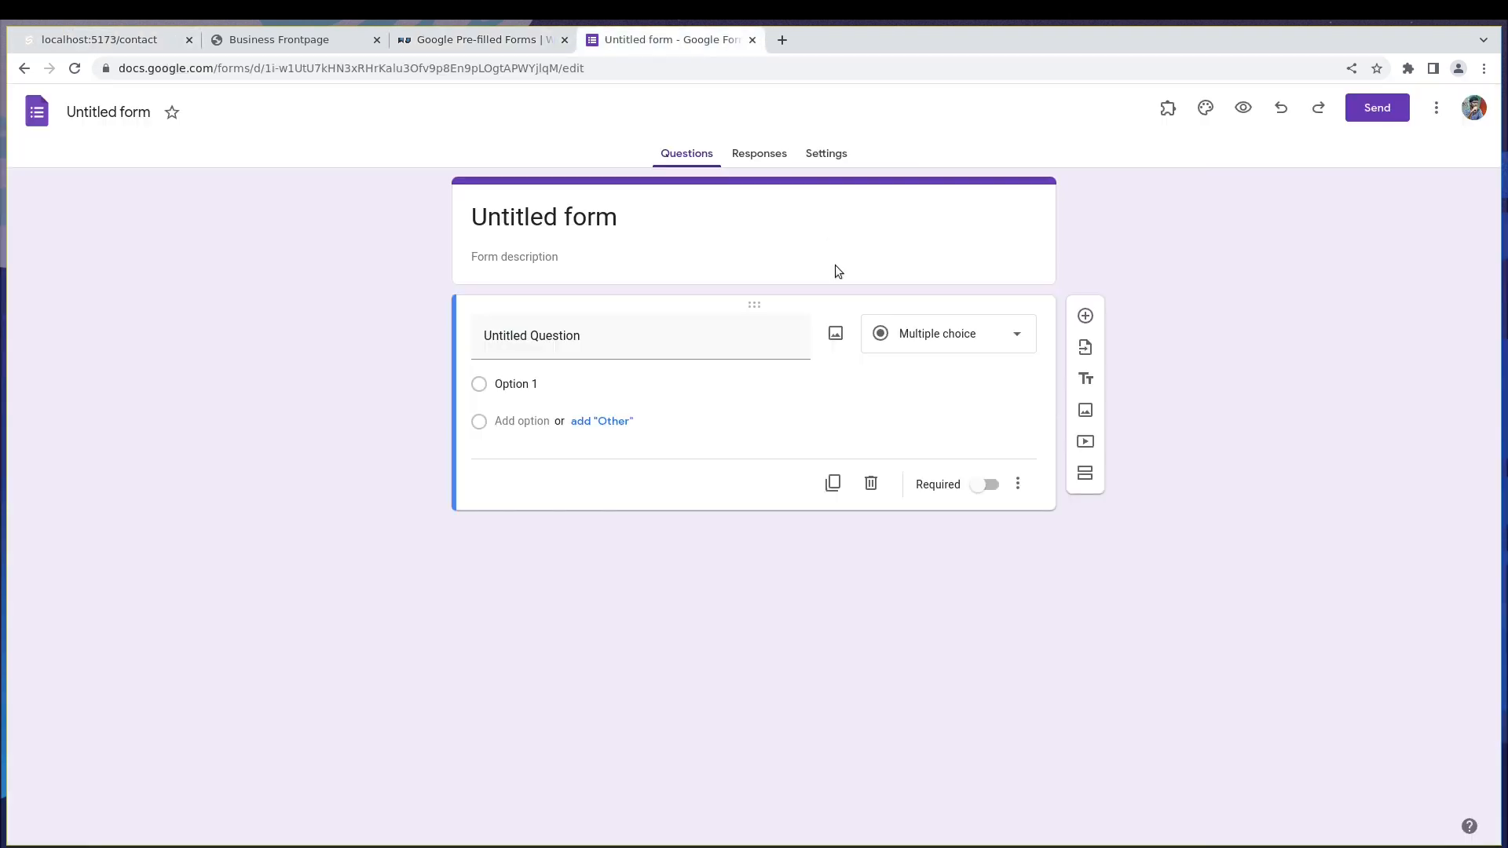
{"action": "mouse_move", "coordinate": [150, 32]}
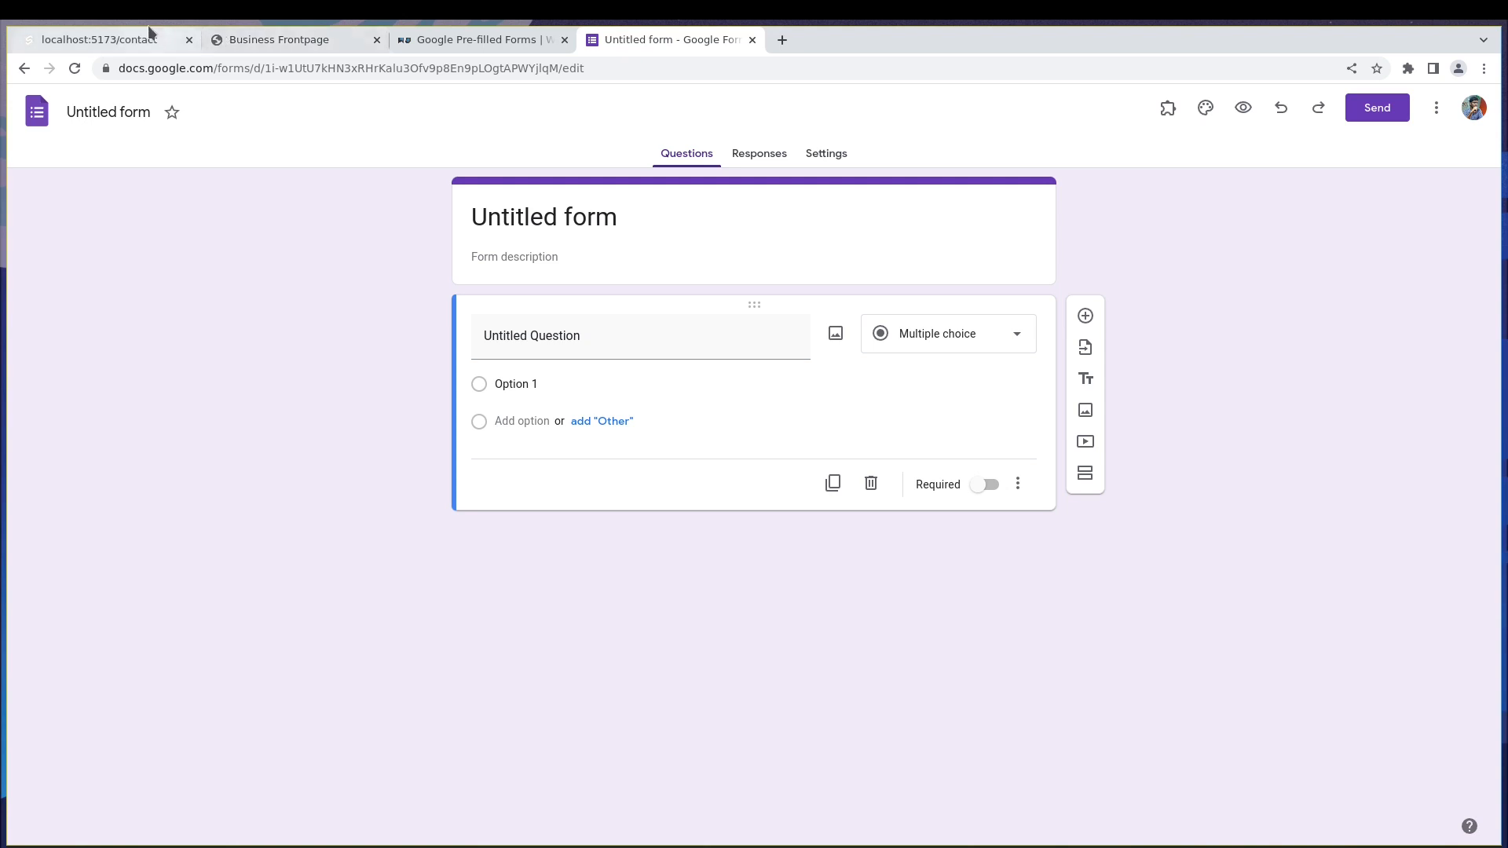
{"action": "left_click", "coordinate": [95, 39]}
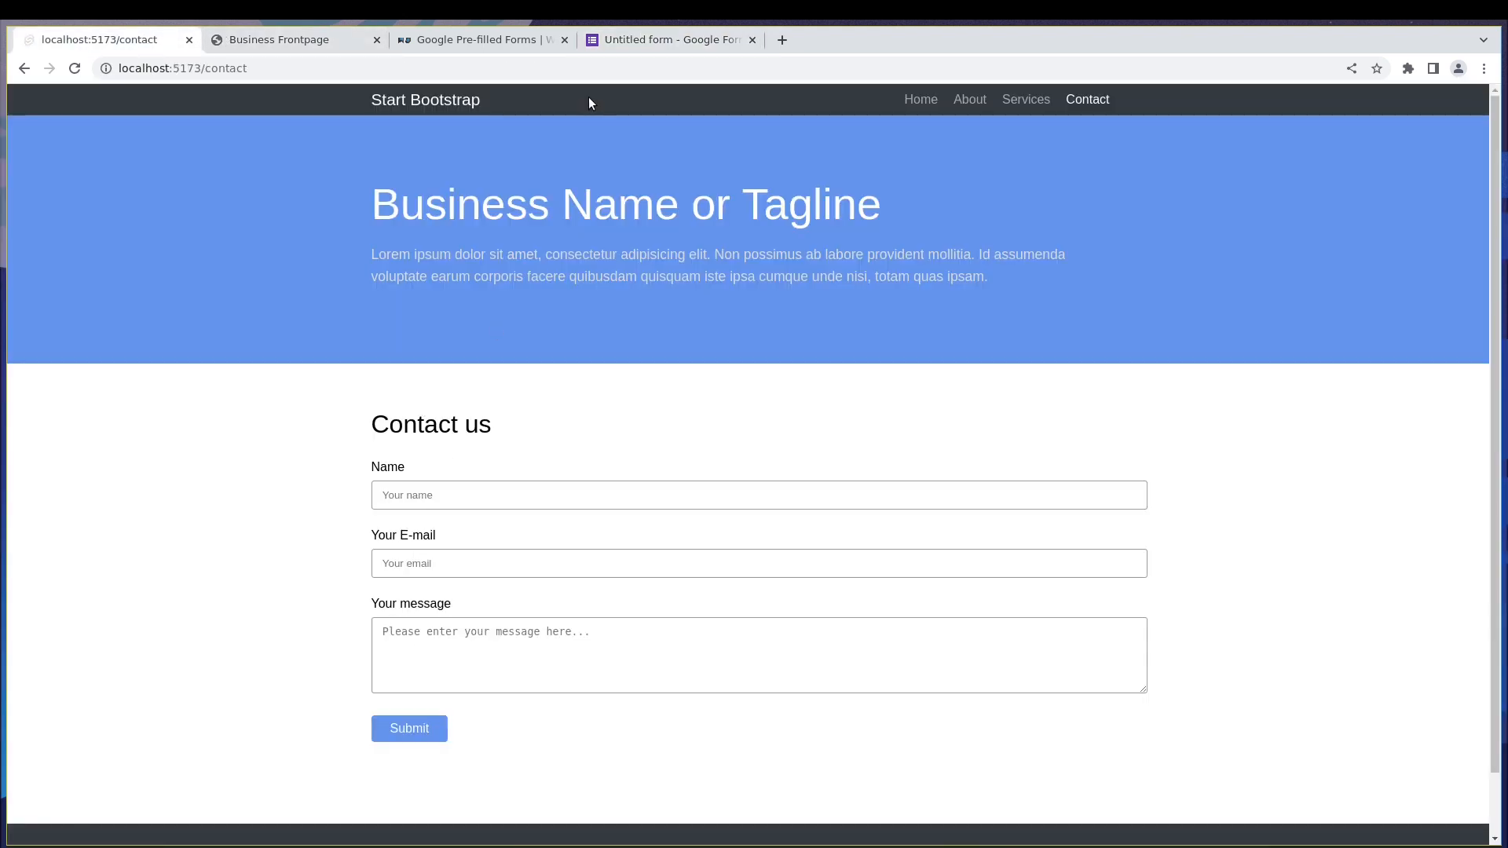
{"action": "left_click", "coordinate": [670, 39]}
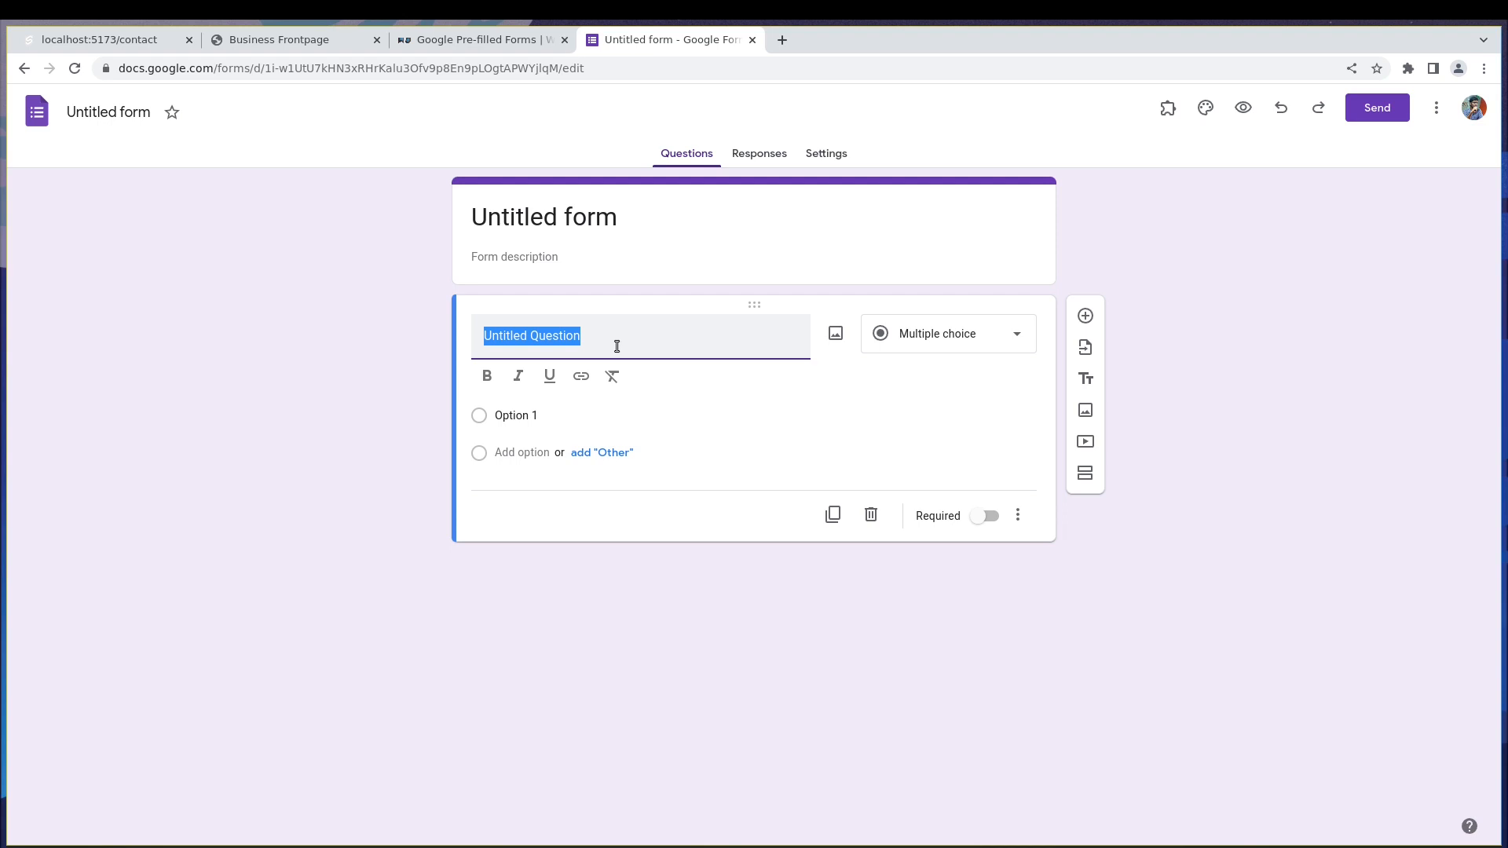
Create short-answer questions Name and Email, plus a Message question set to Paragraph.
{"action": "type", "text": "Name"}
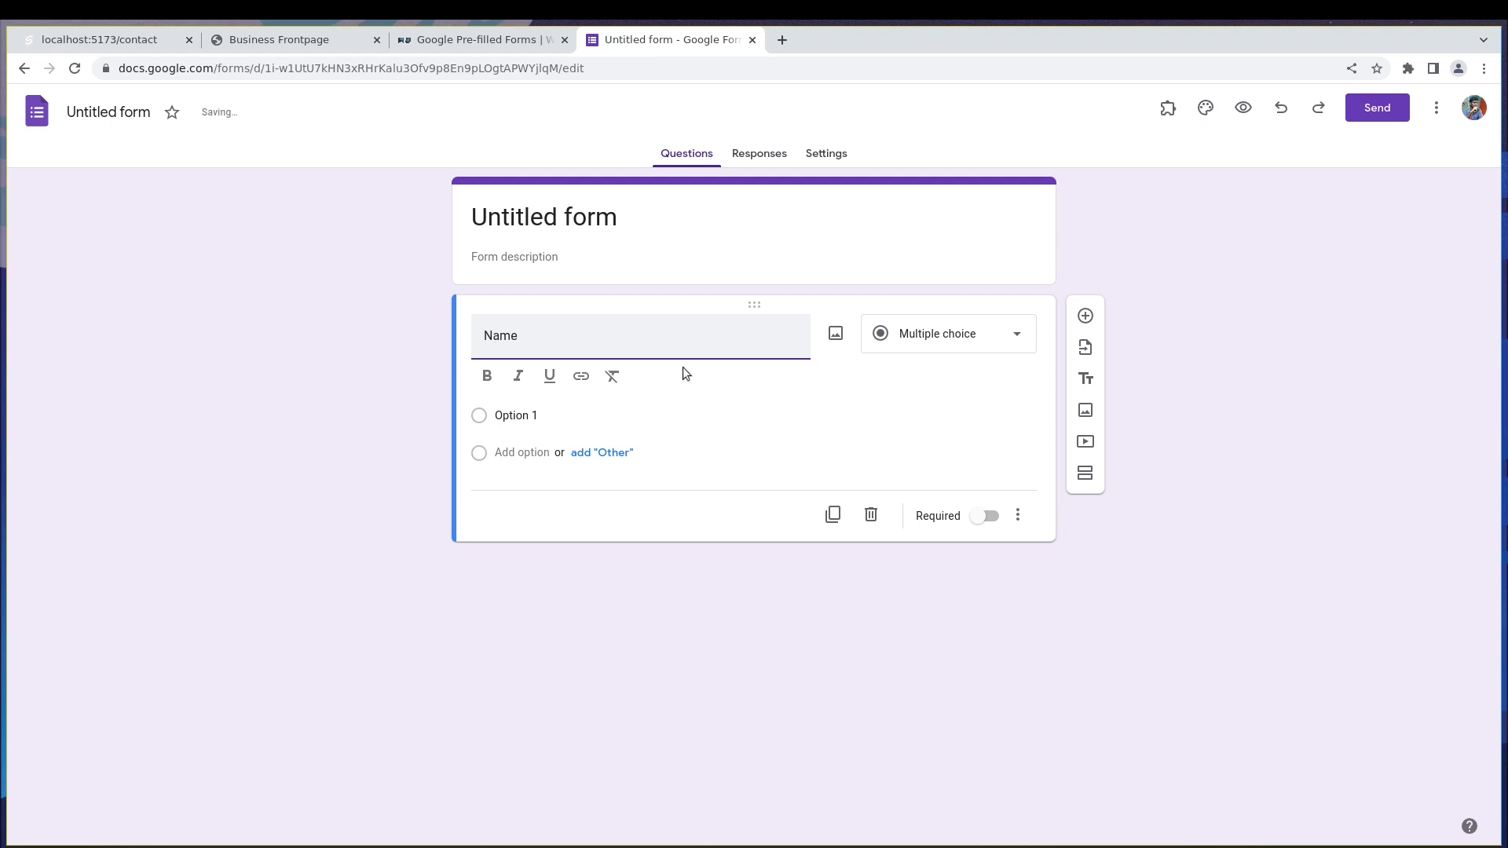
{"action": "left_click", "coordinate": [946, 333]}
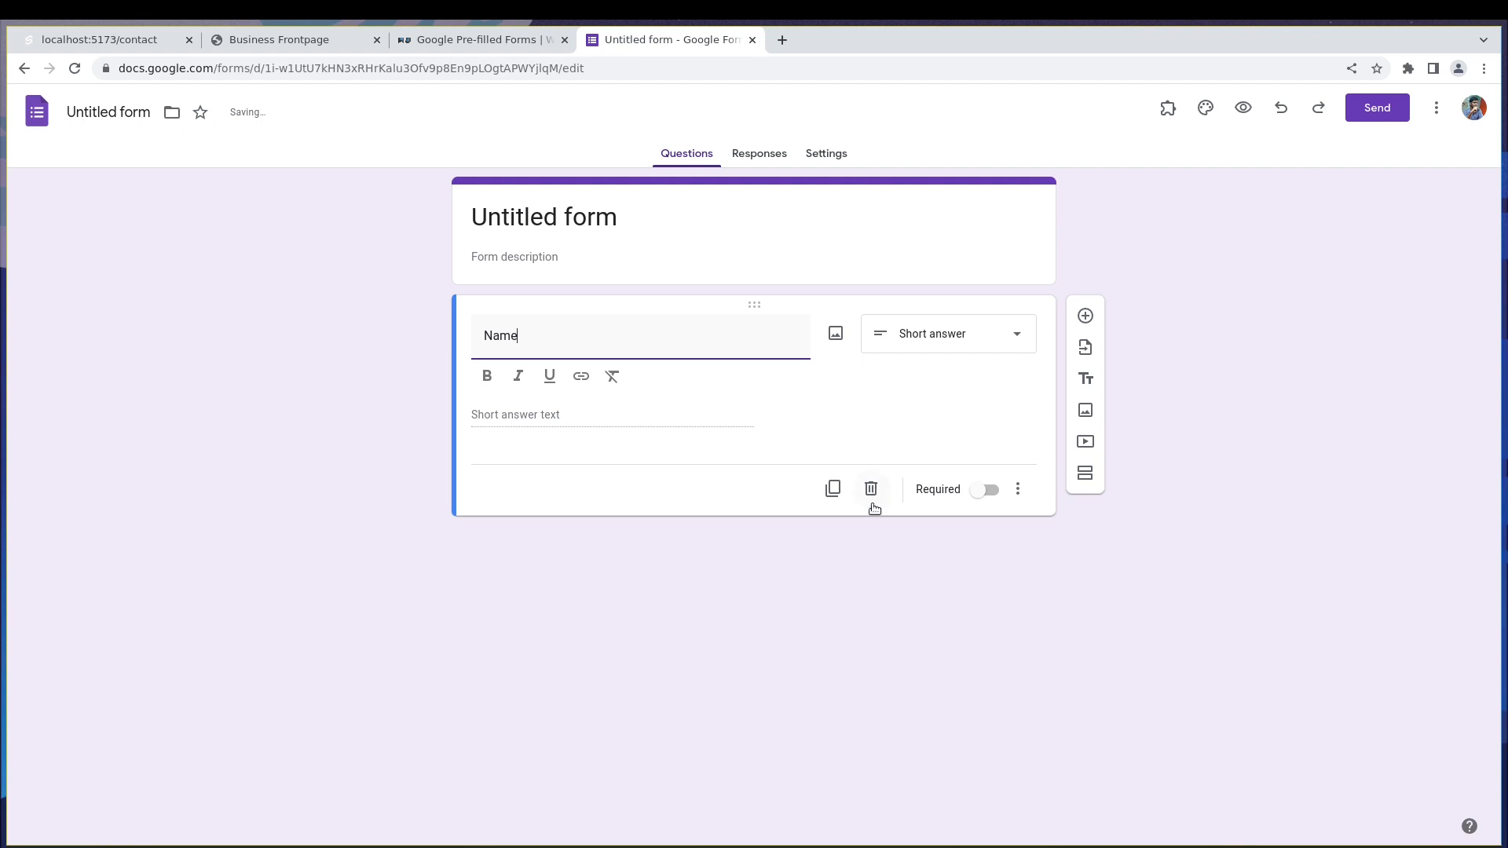
{"action": "left_click", "coordinate": [1085, 316]}
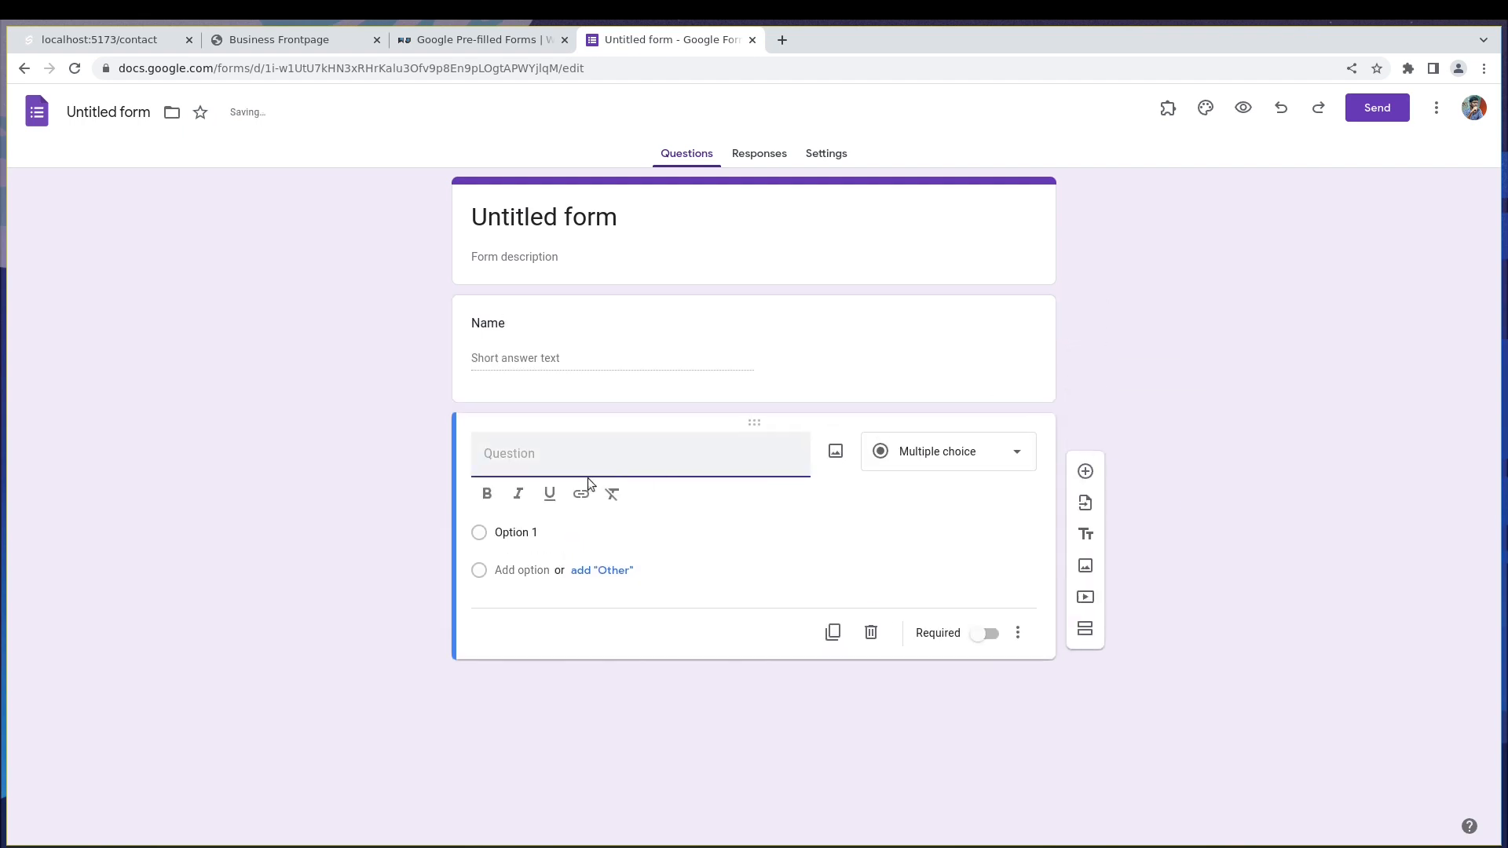
{"action": "type", "text": "Email"}
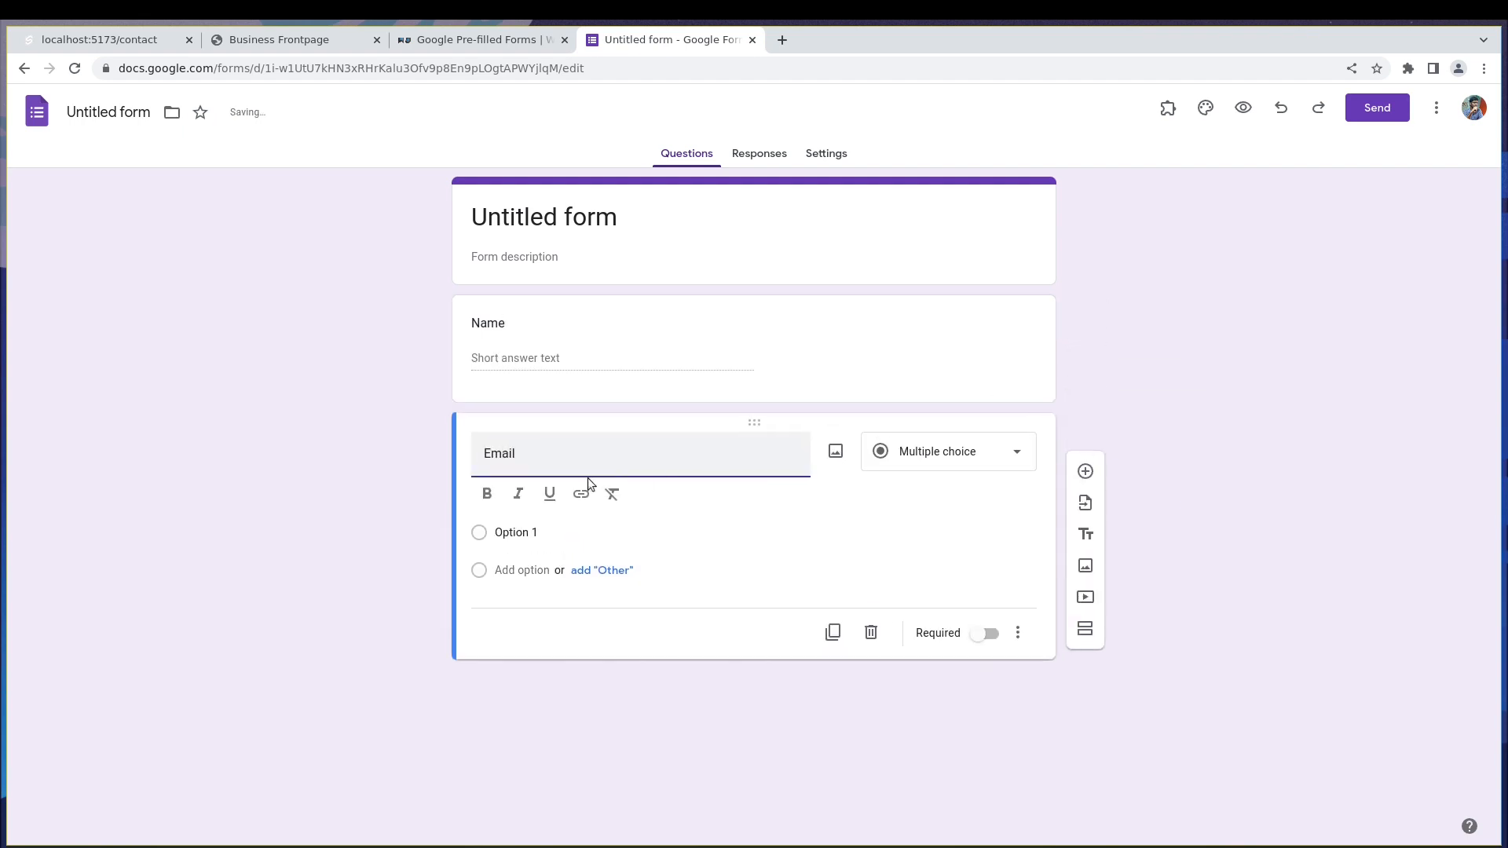
{"action": "left_click", "coordinate": [946, 451]}
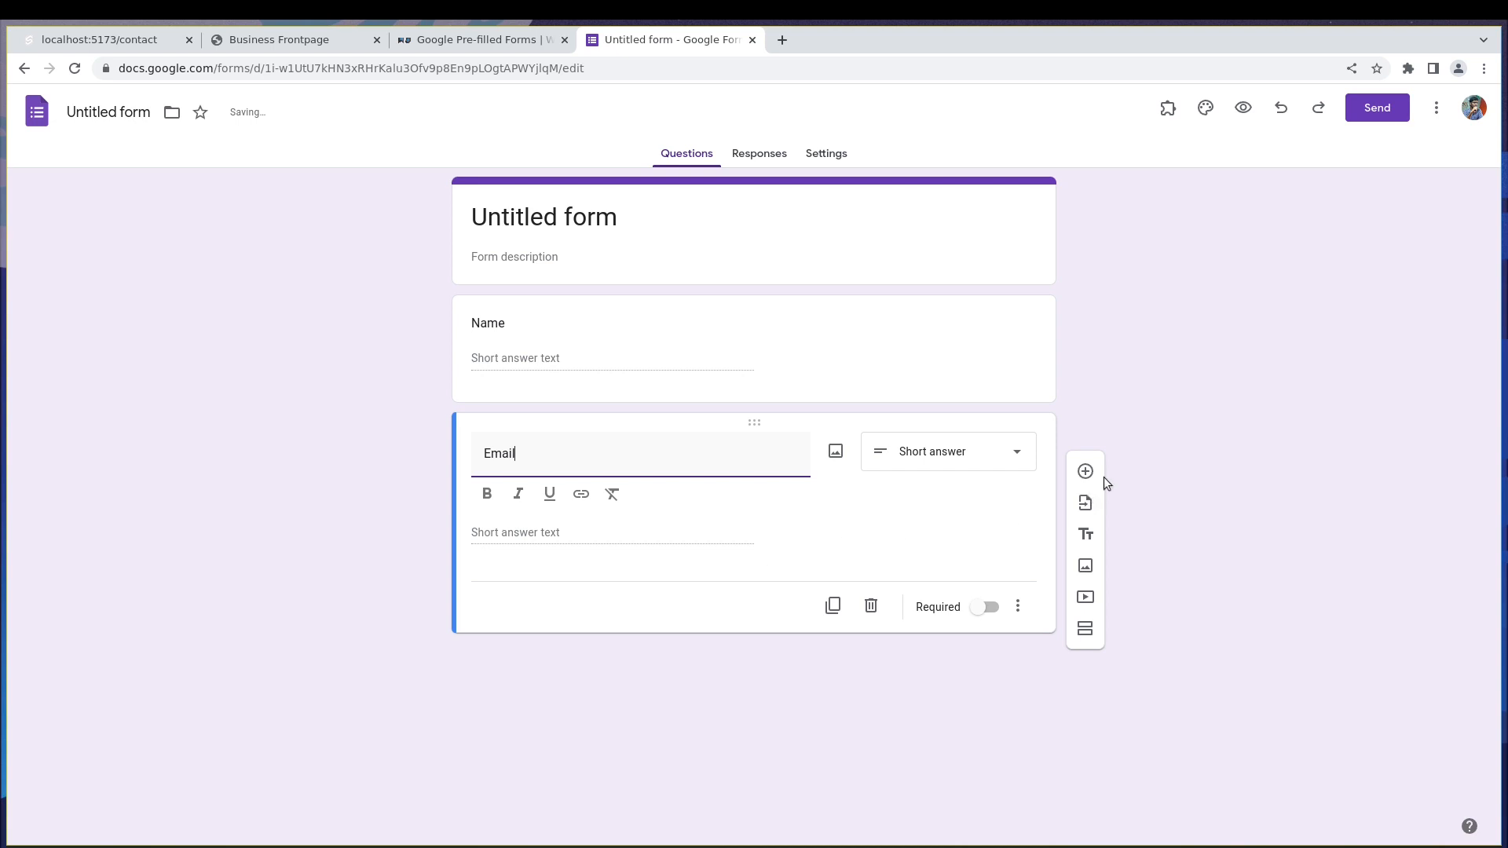
{"action": "left_click", "coordinate": [1084, 471]}
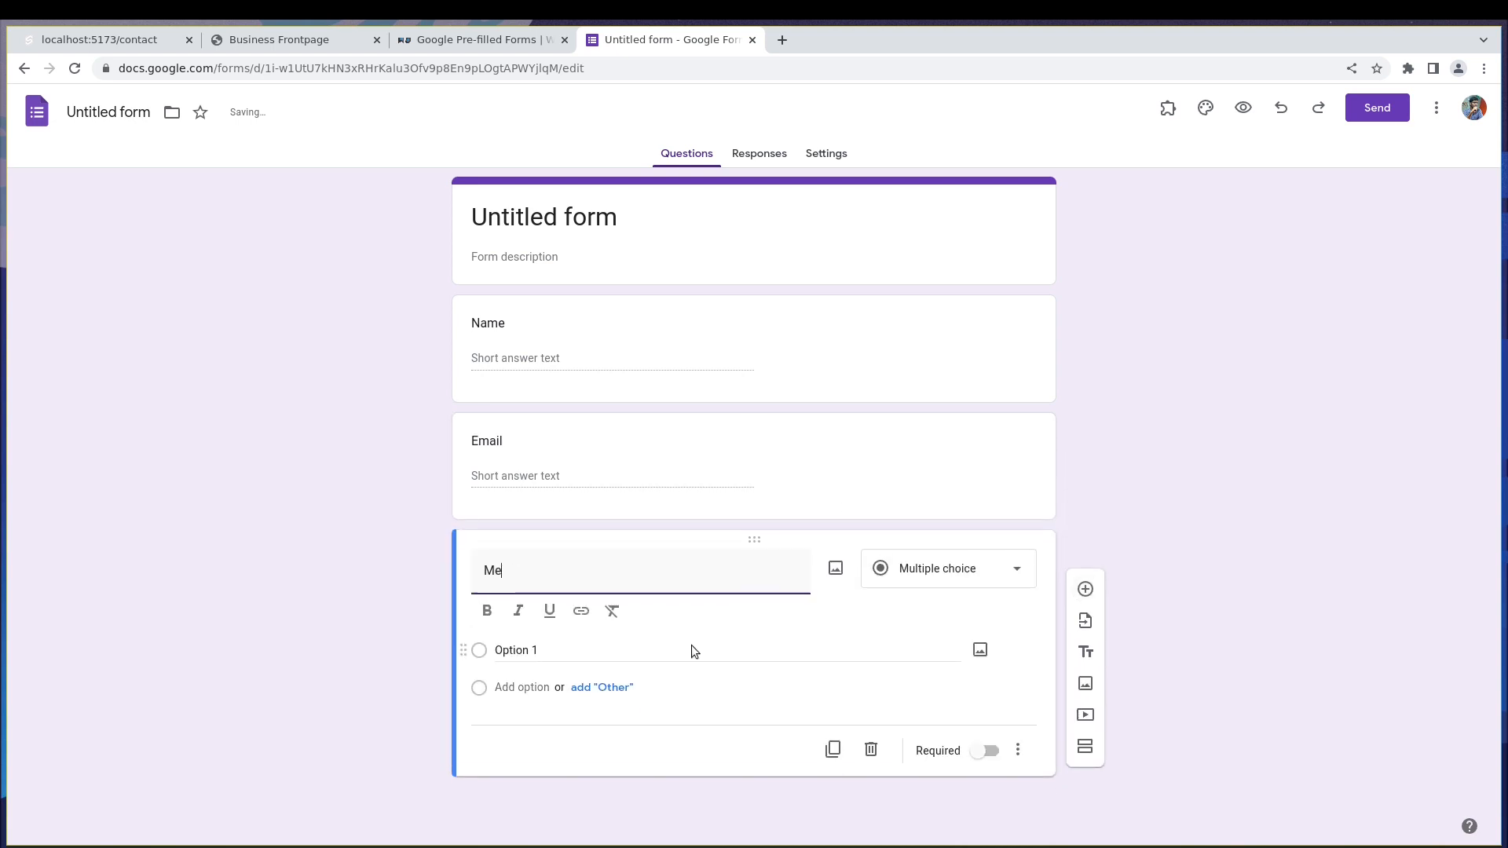
{"action": "type", "text": "ssage"}
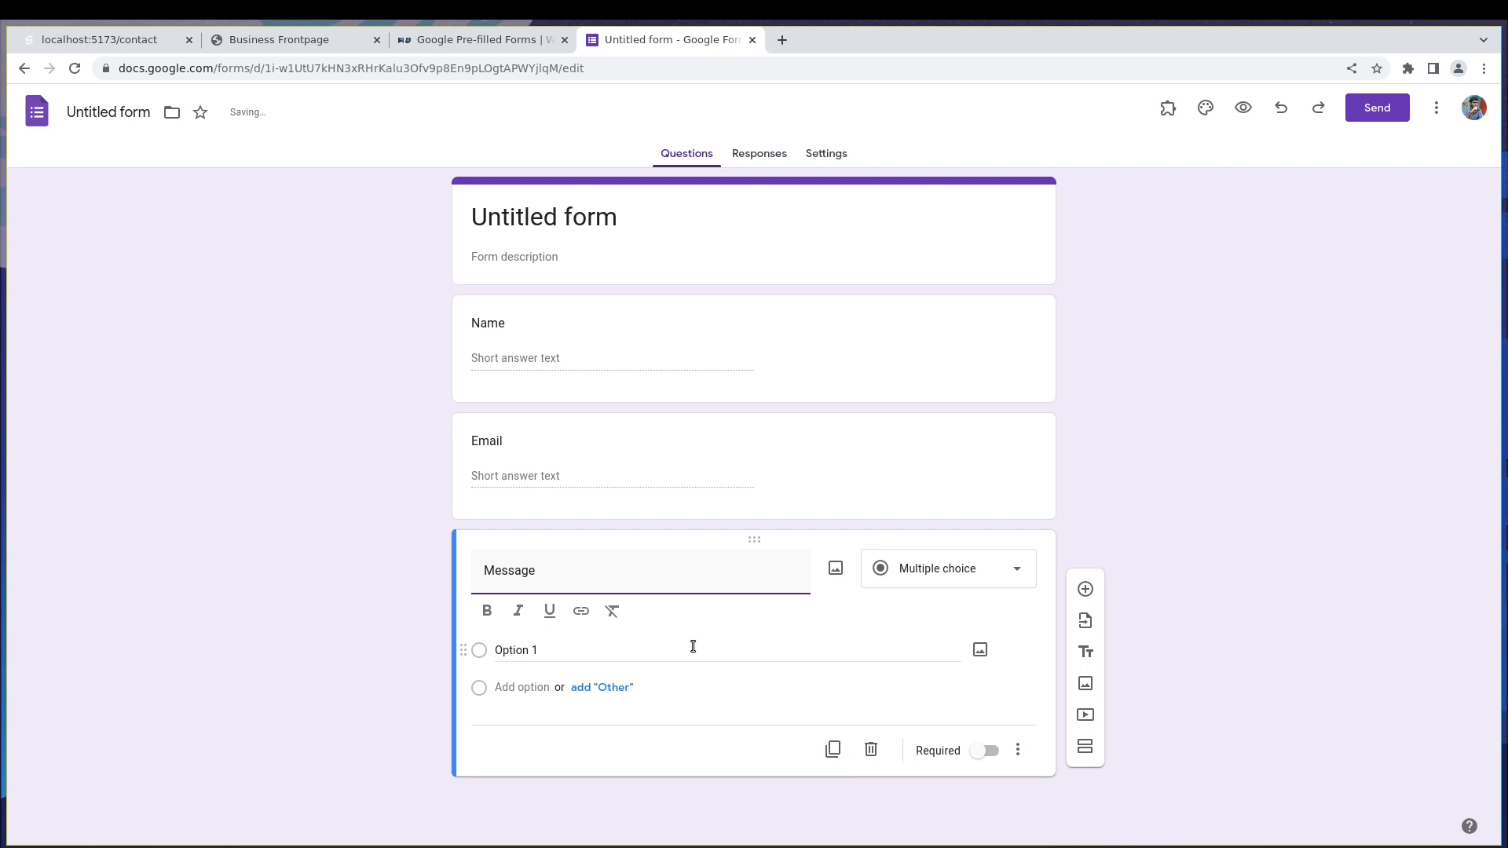
{"action": "left_click", "coordinate": [946, 569]}
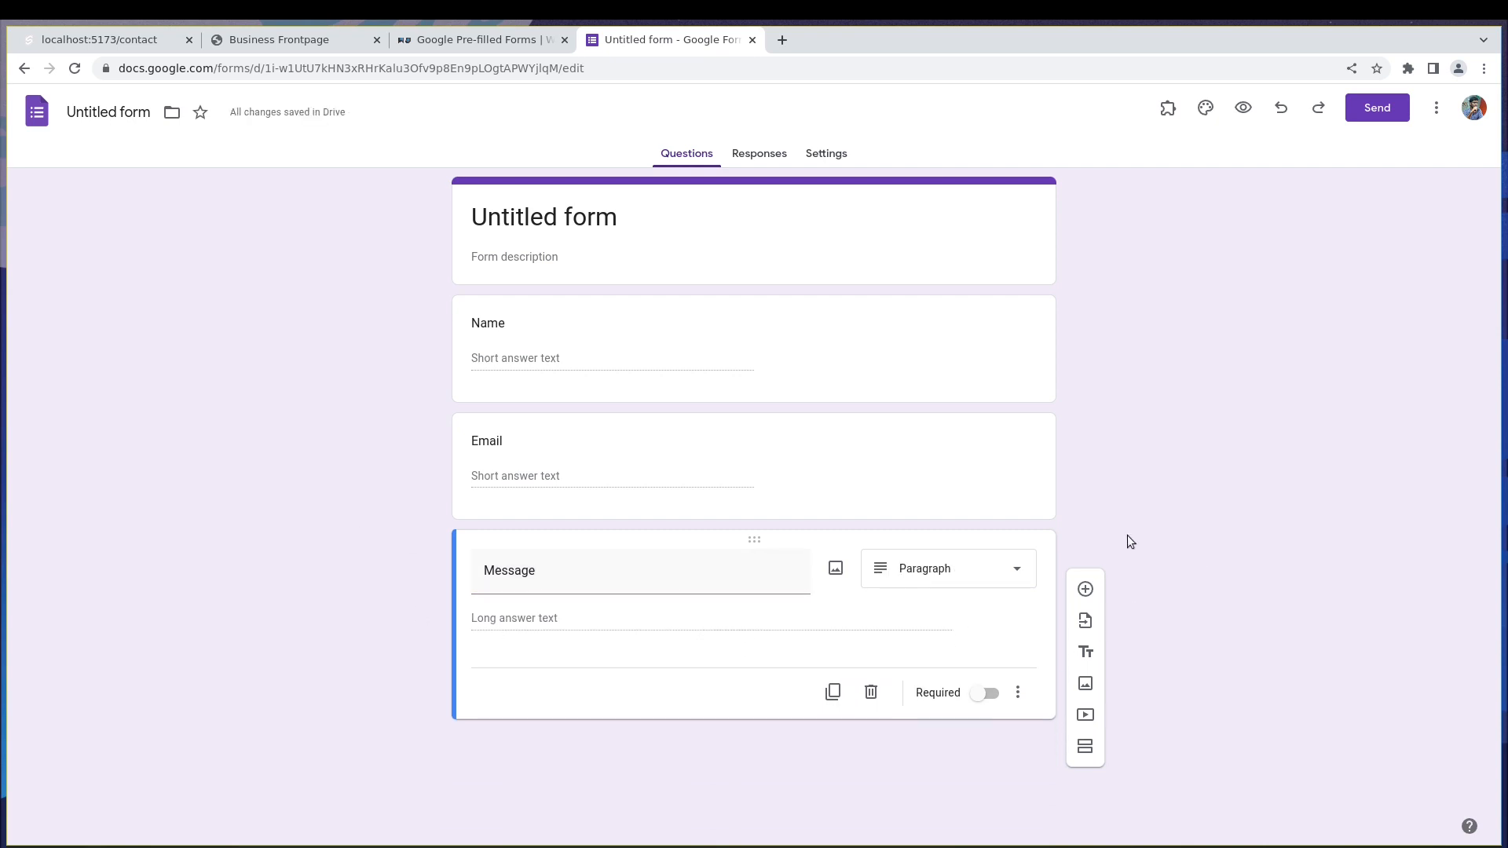
{"action": "mouse_move", "coordinate": [670, 606]}
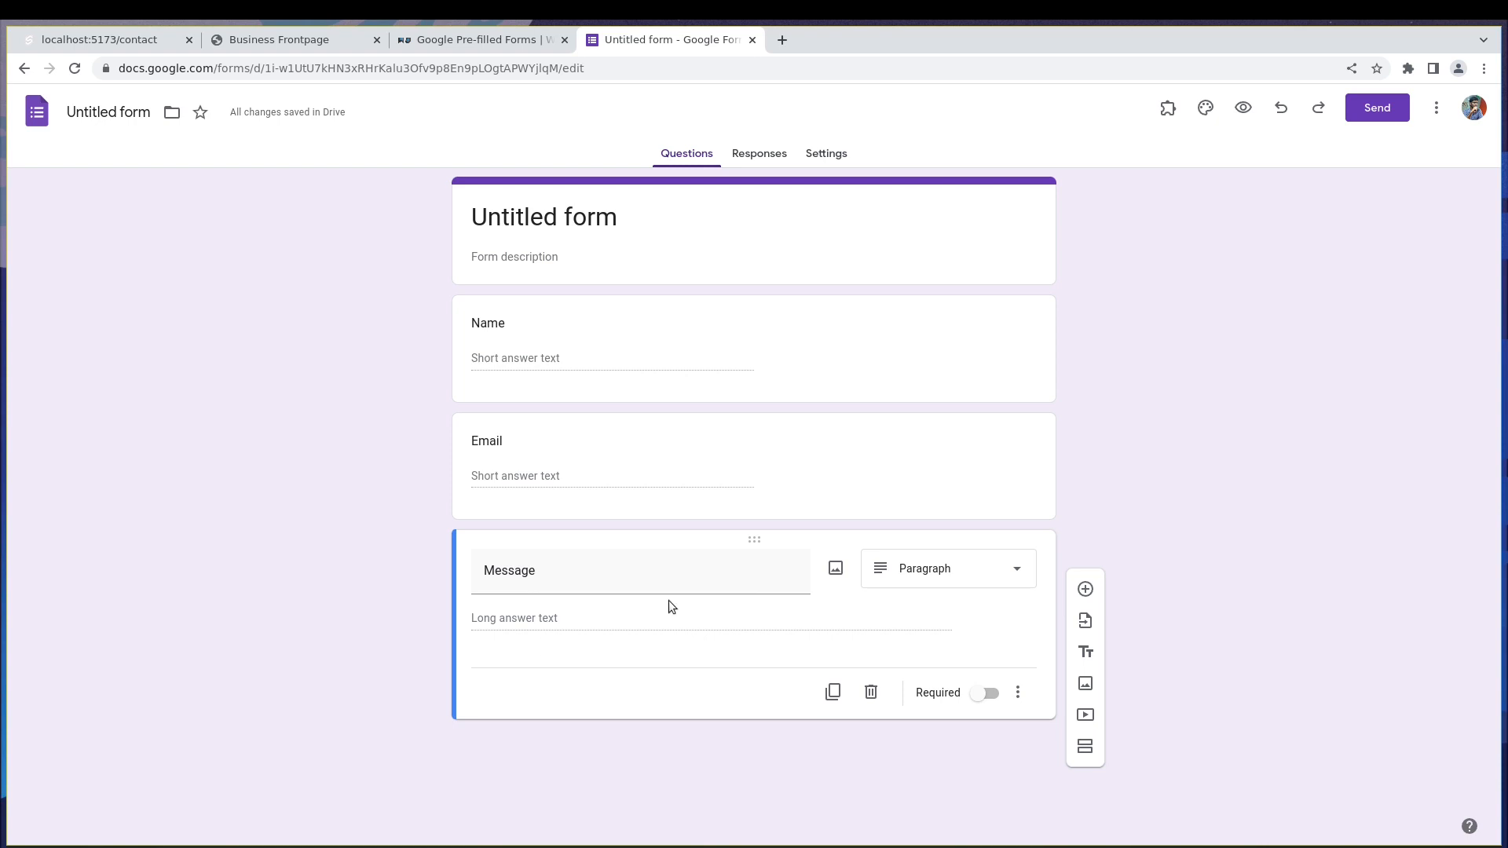
{"action": "mouse_move", "coordinate": [852, 660]}
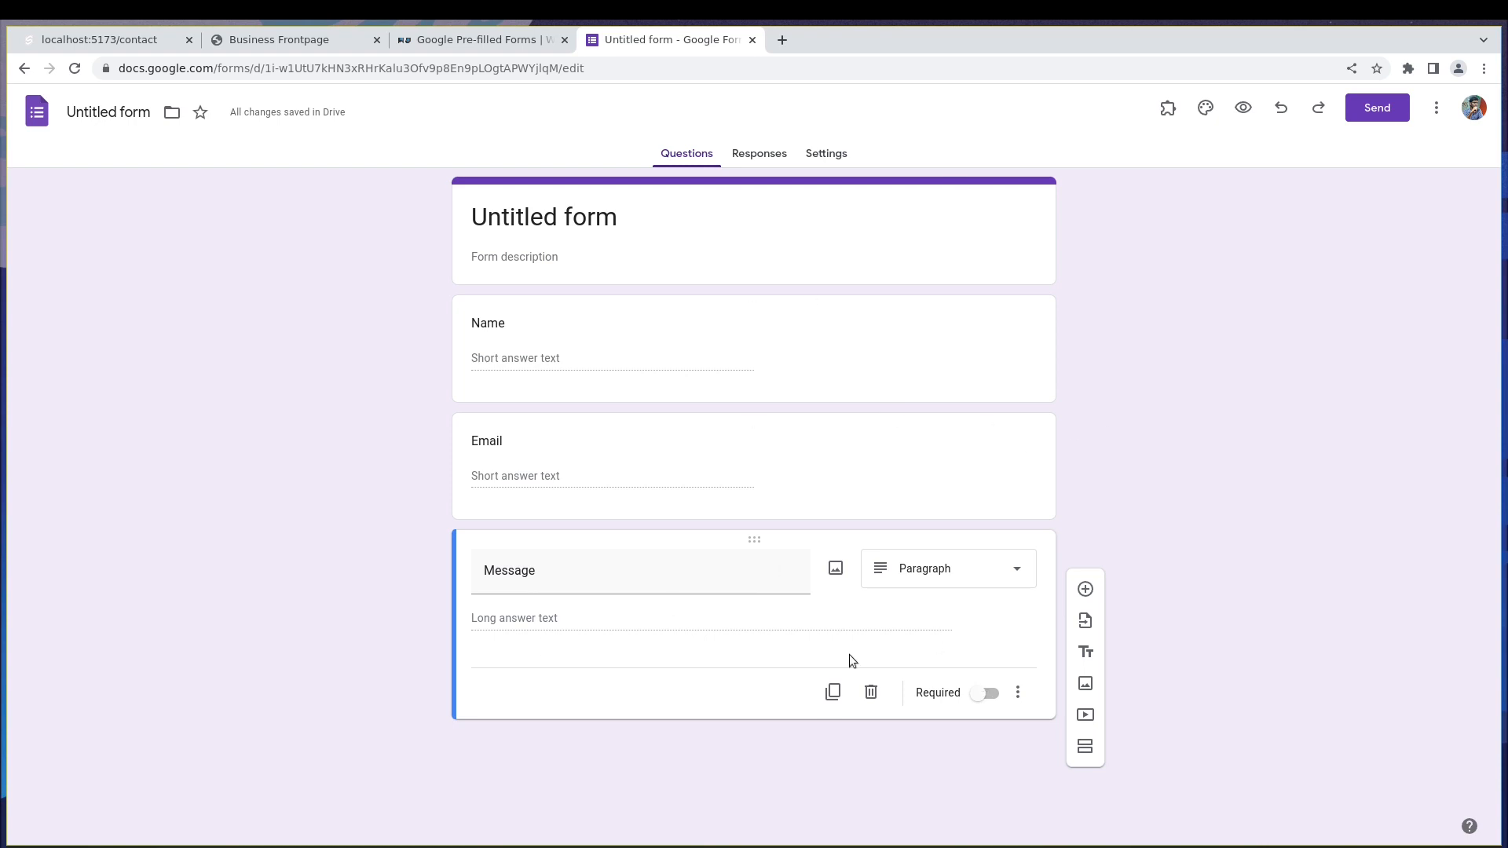
{"action": "mouse_move", "coordinate": [914, 376]}
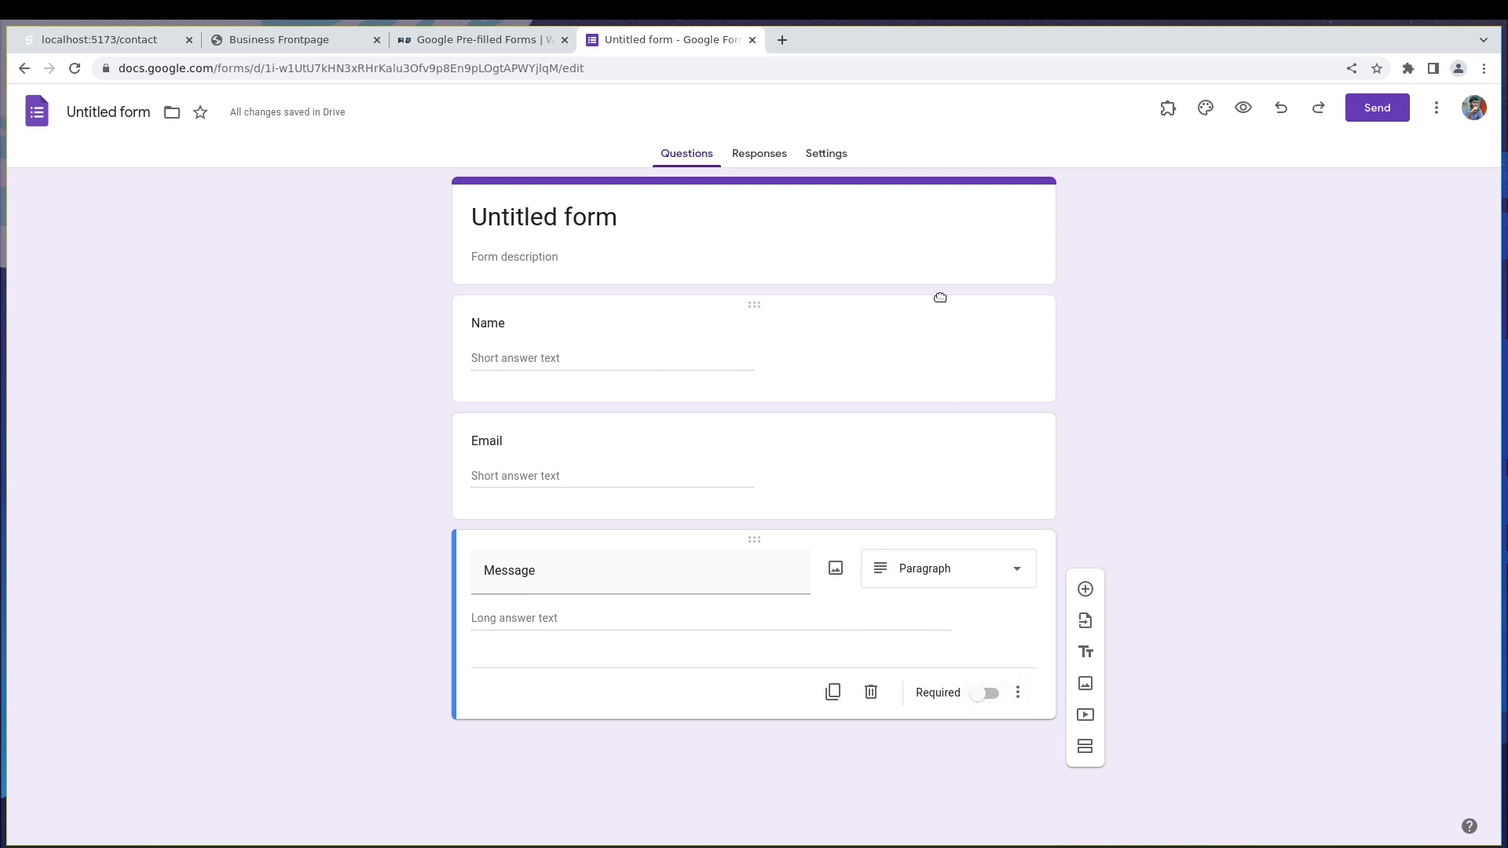
{"action": "mouse_move", "coordinate": [1377, 107]}
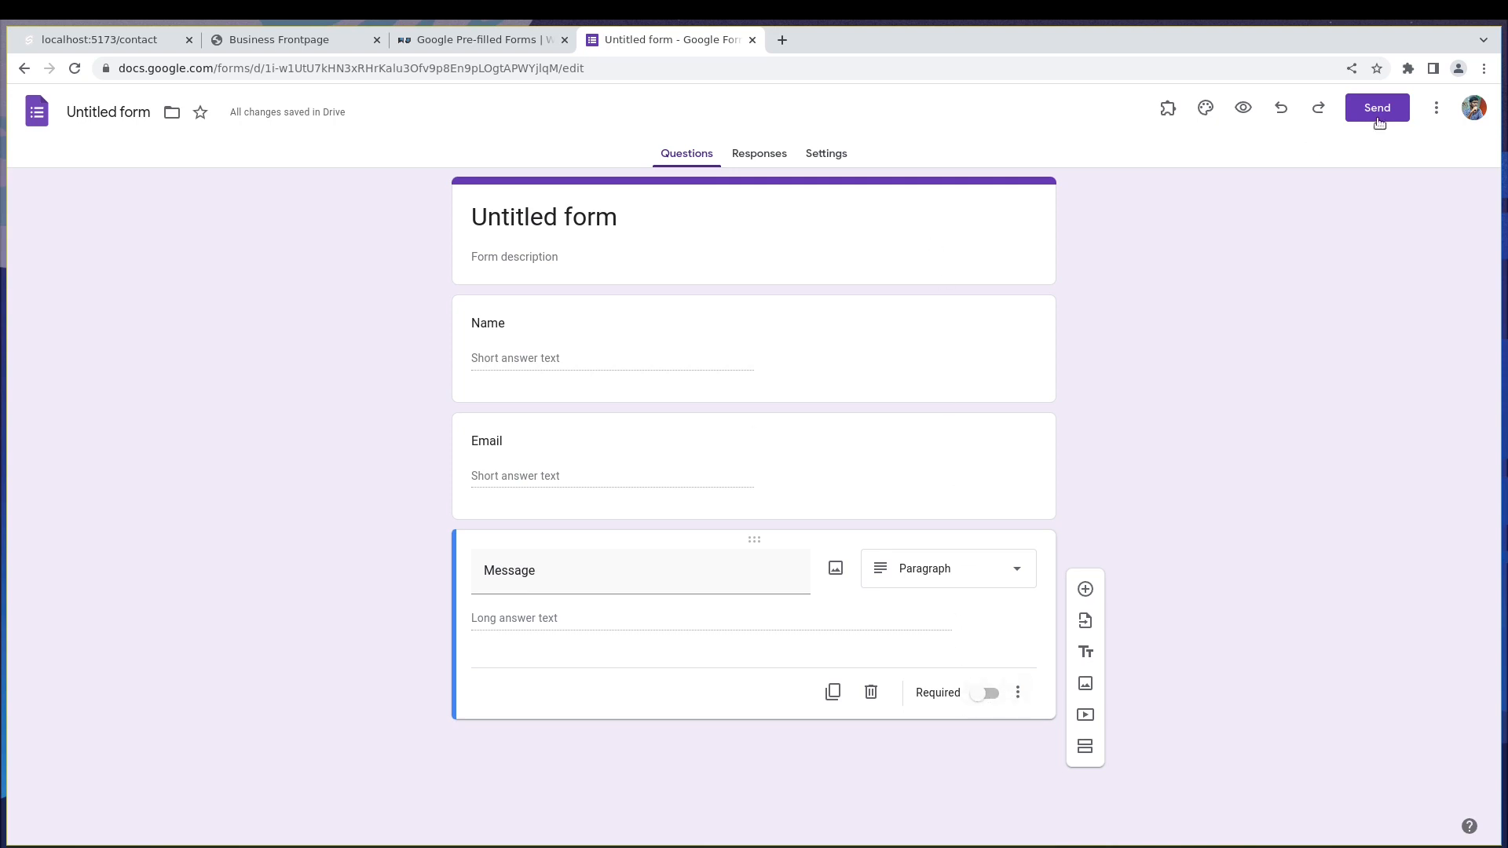
{"action": "mouse_move", "coordinate": [593, 314]}
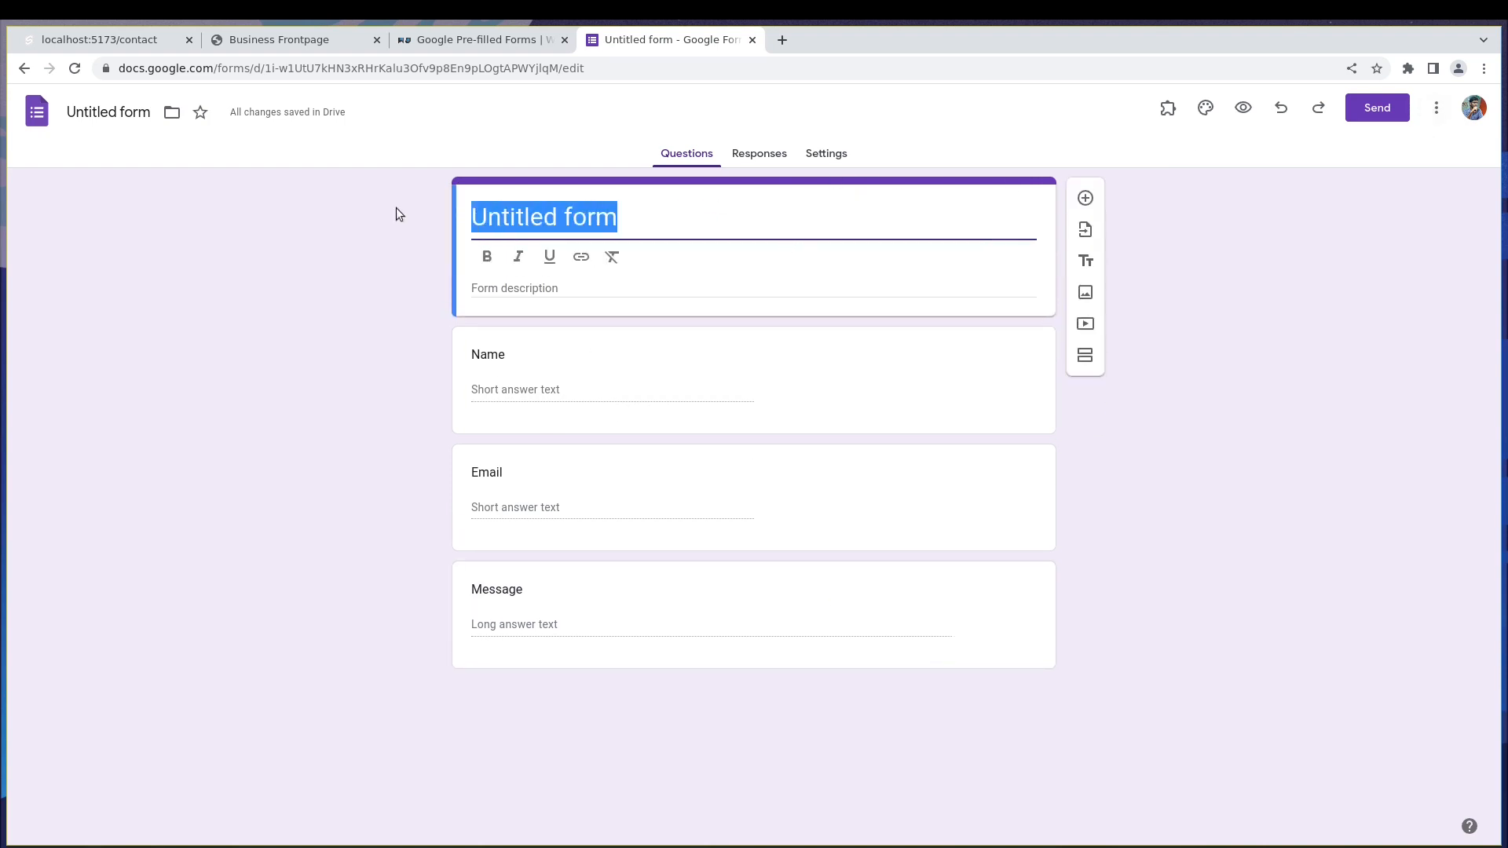
Rename the form title to 'Sveltekit Walkthrough Form'.
{"action": "type", "text": "Sveltek"}
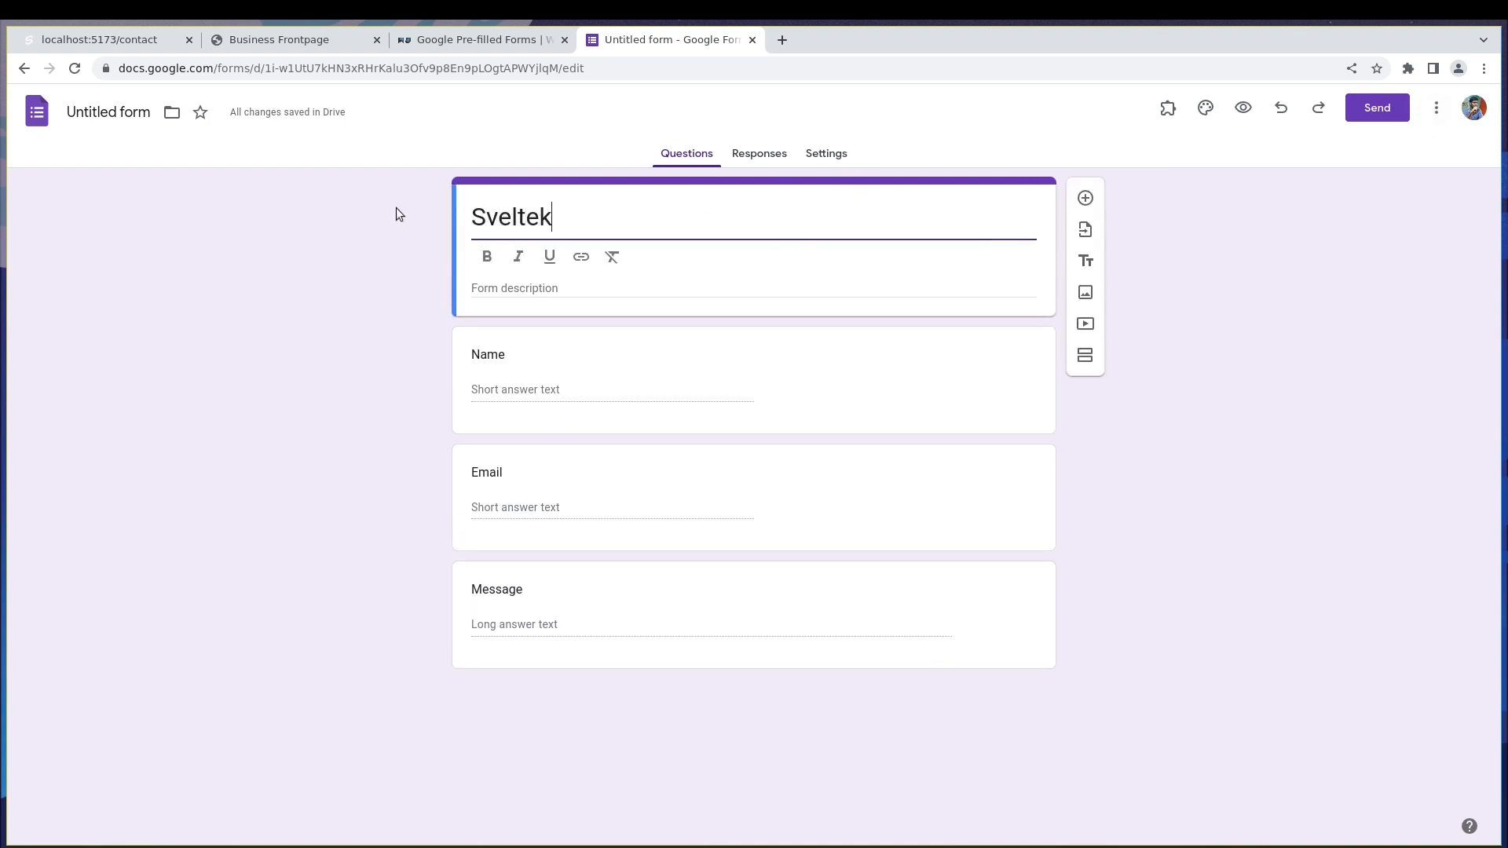
{"action": "type", "text": "it Walkth"}
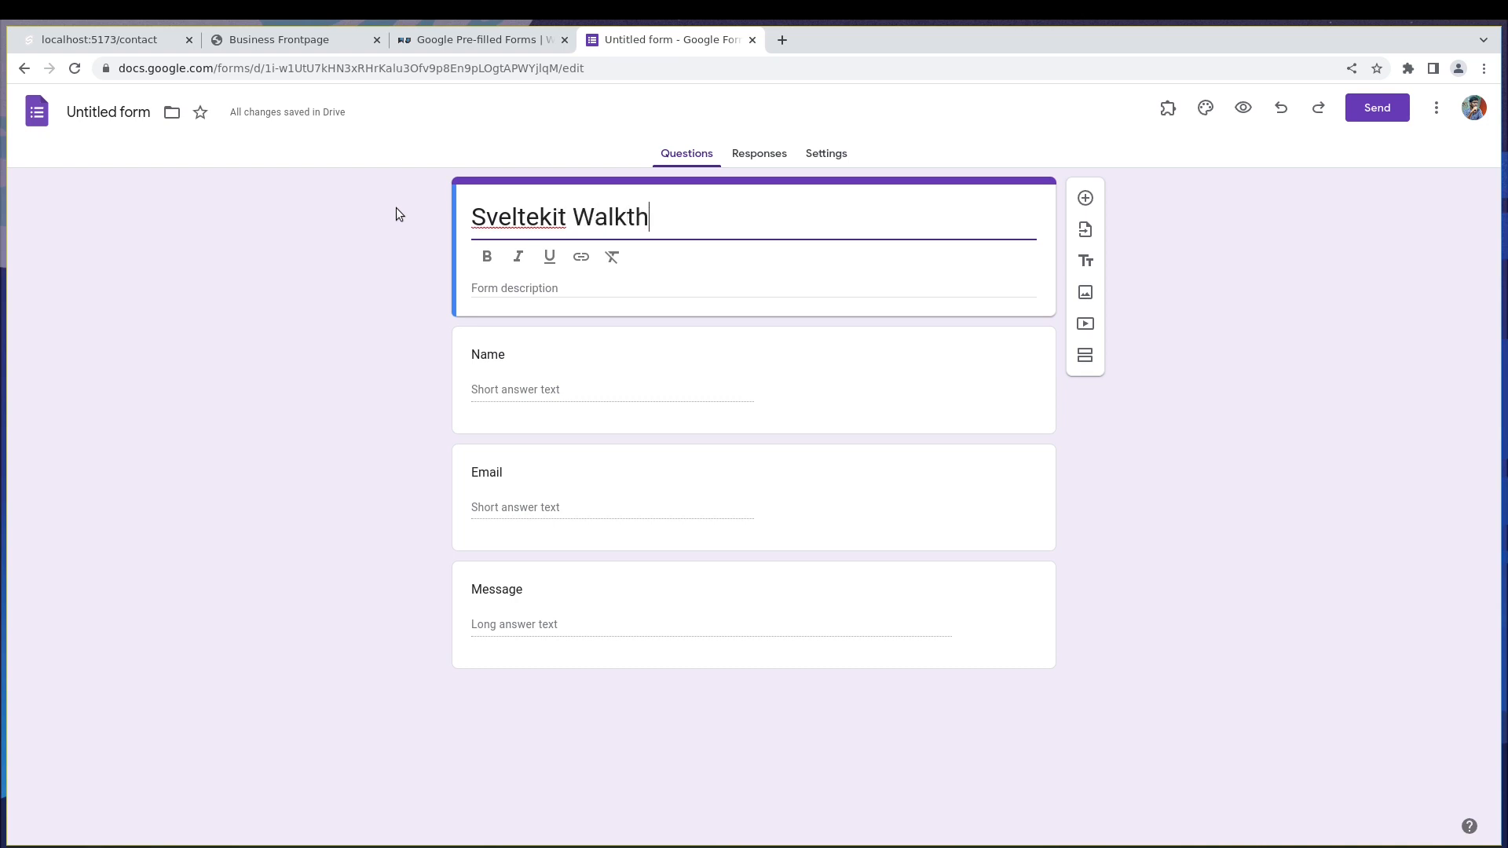
{"action": "type", "text": "rough Form"}
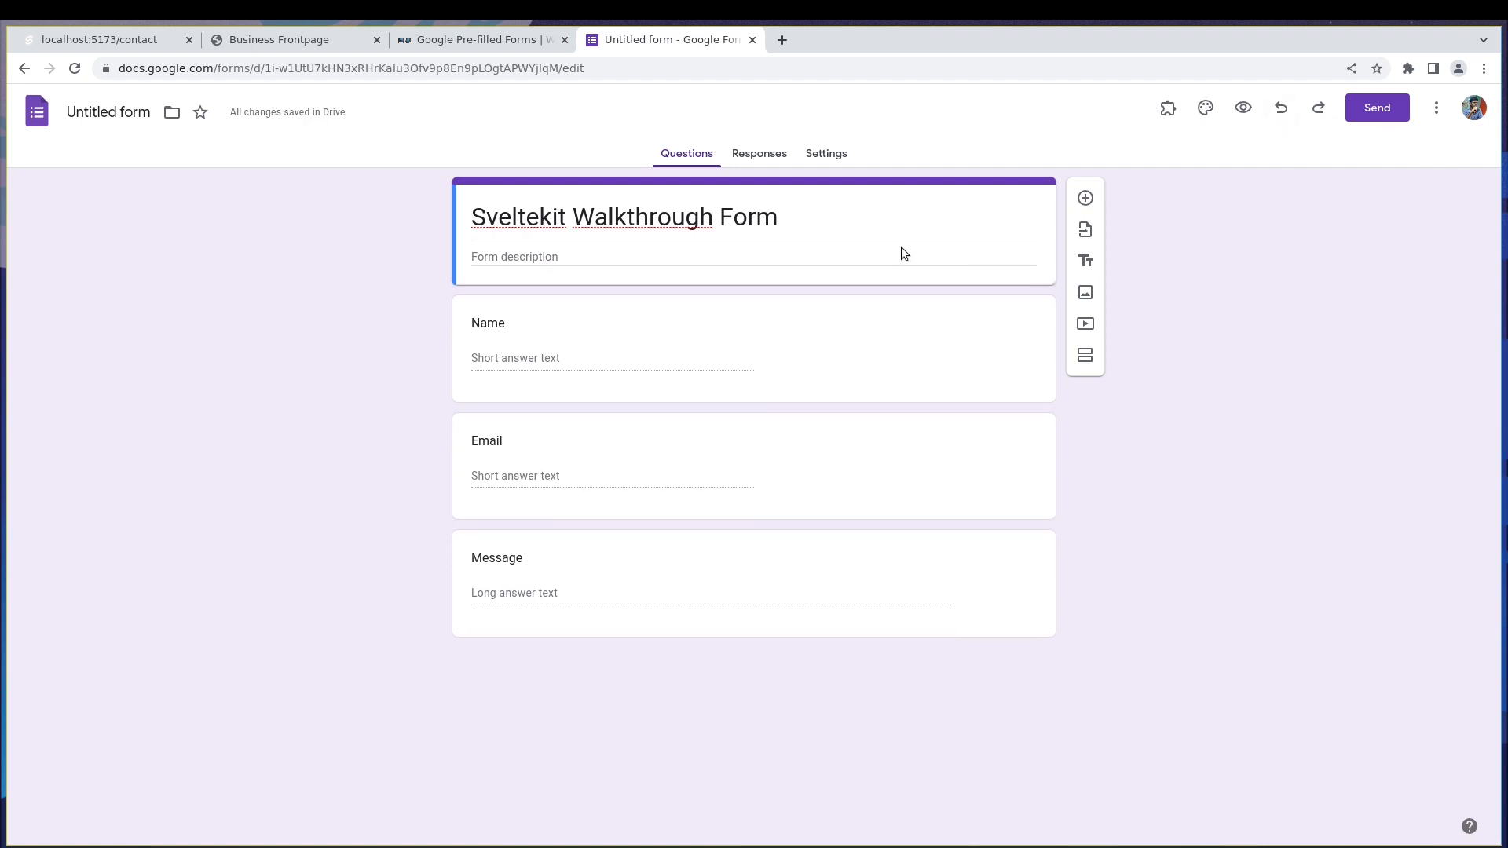
{"action": "mouse_move", "coordinate": [787, 176]}
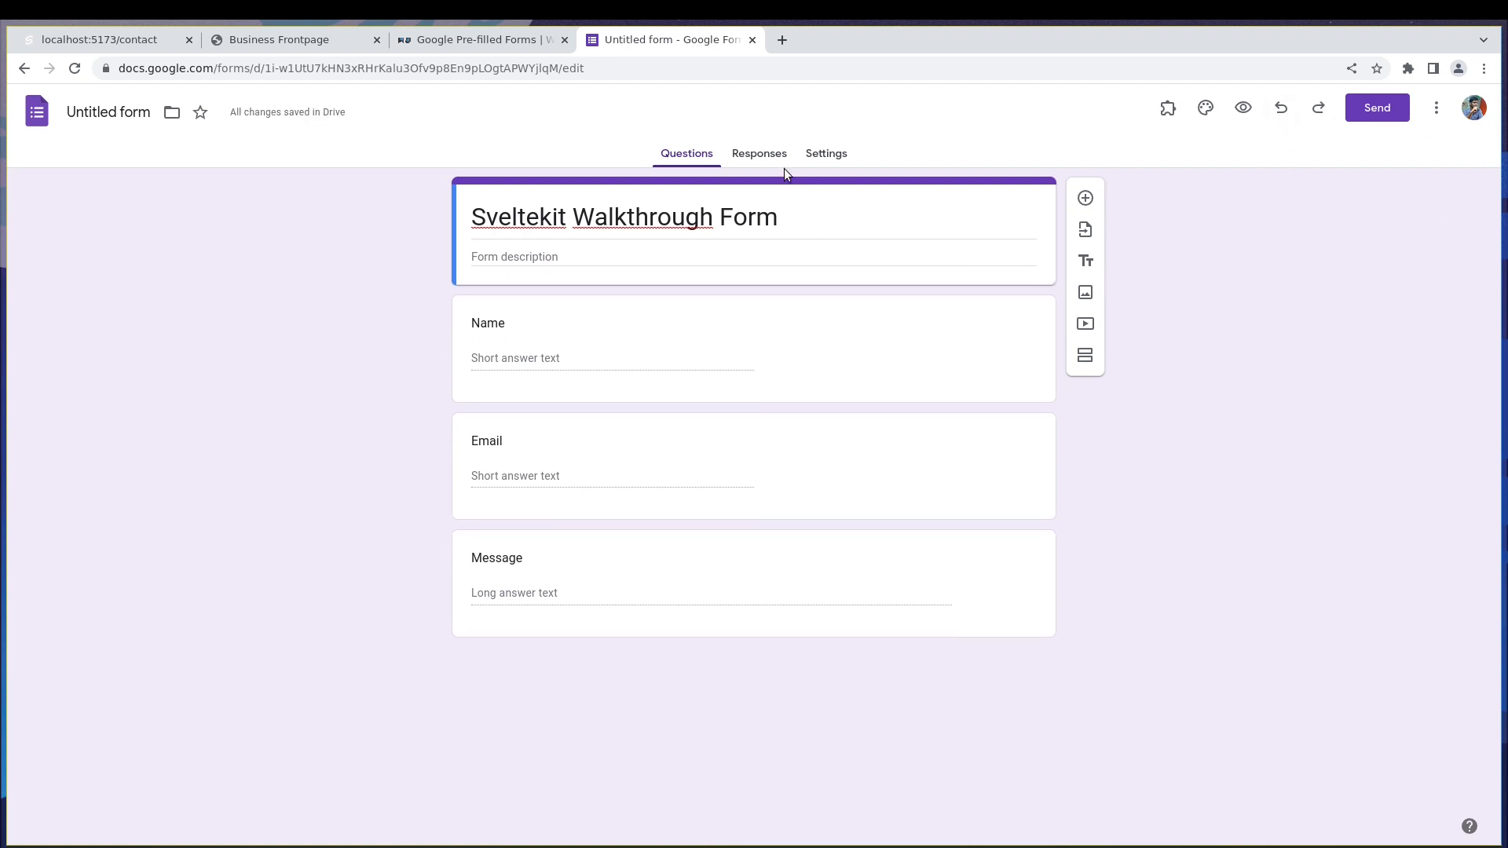
{"action": "left_click", "coordinate": [1436, 107]}
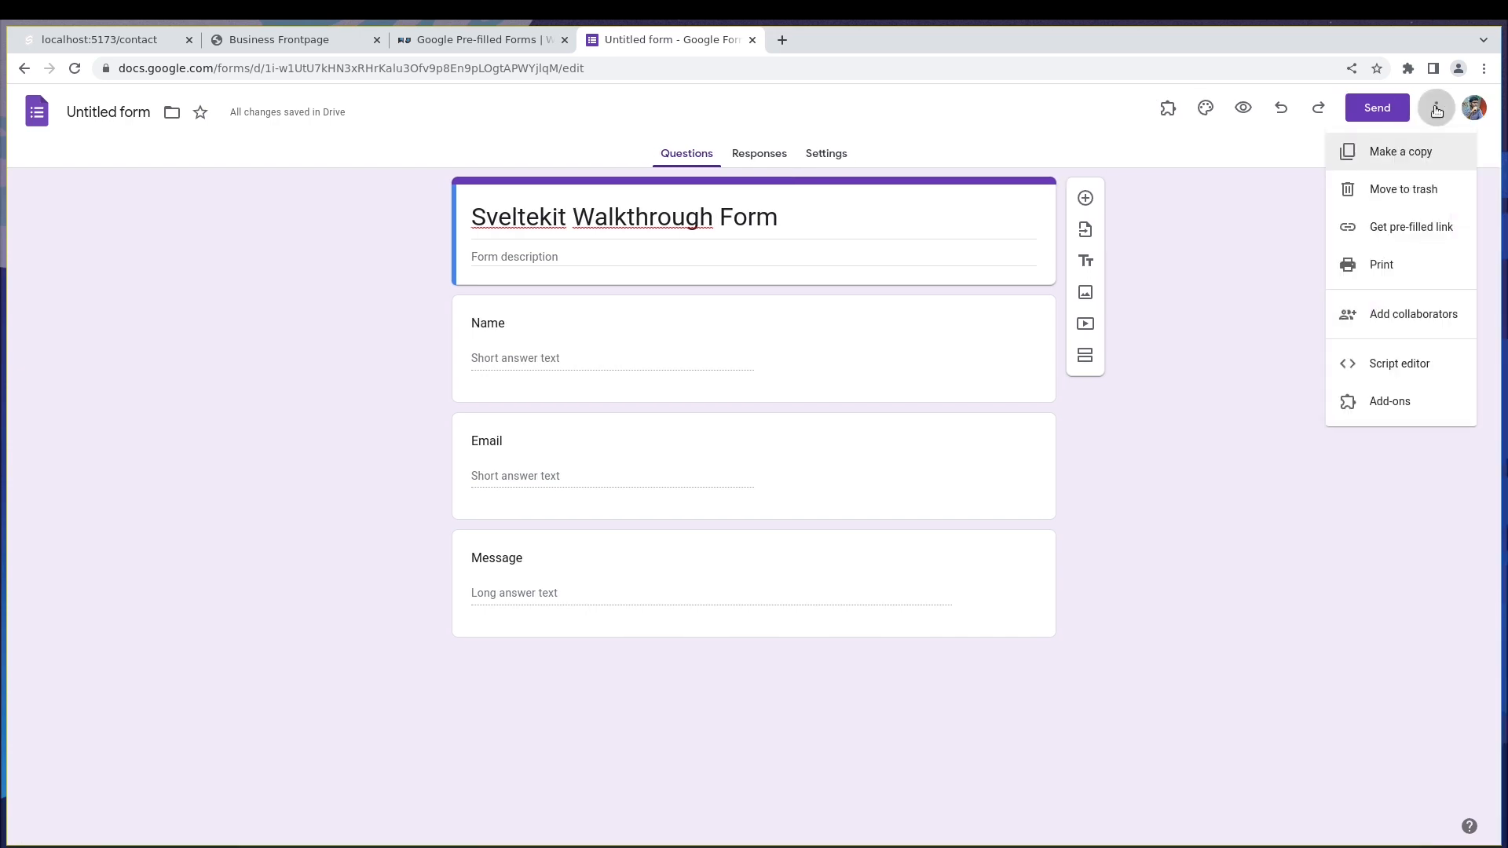
{"action": "mouse_move", "coordinate": [1410, 227]}
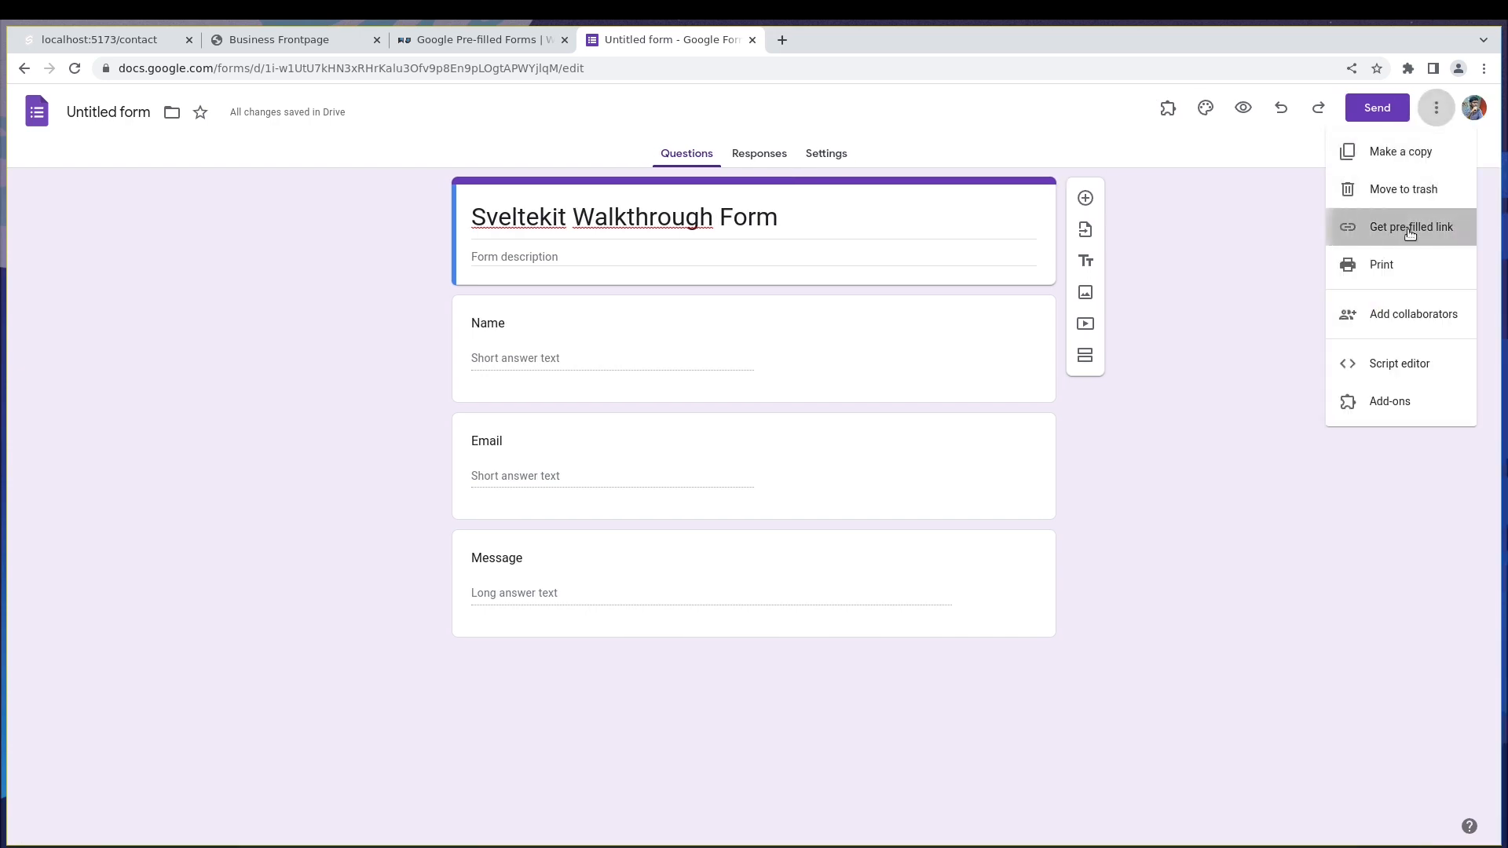
{"action": "left_click", "coordinate": [1413, 227]}
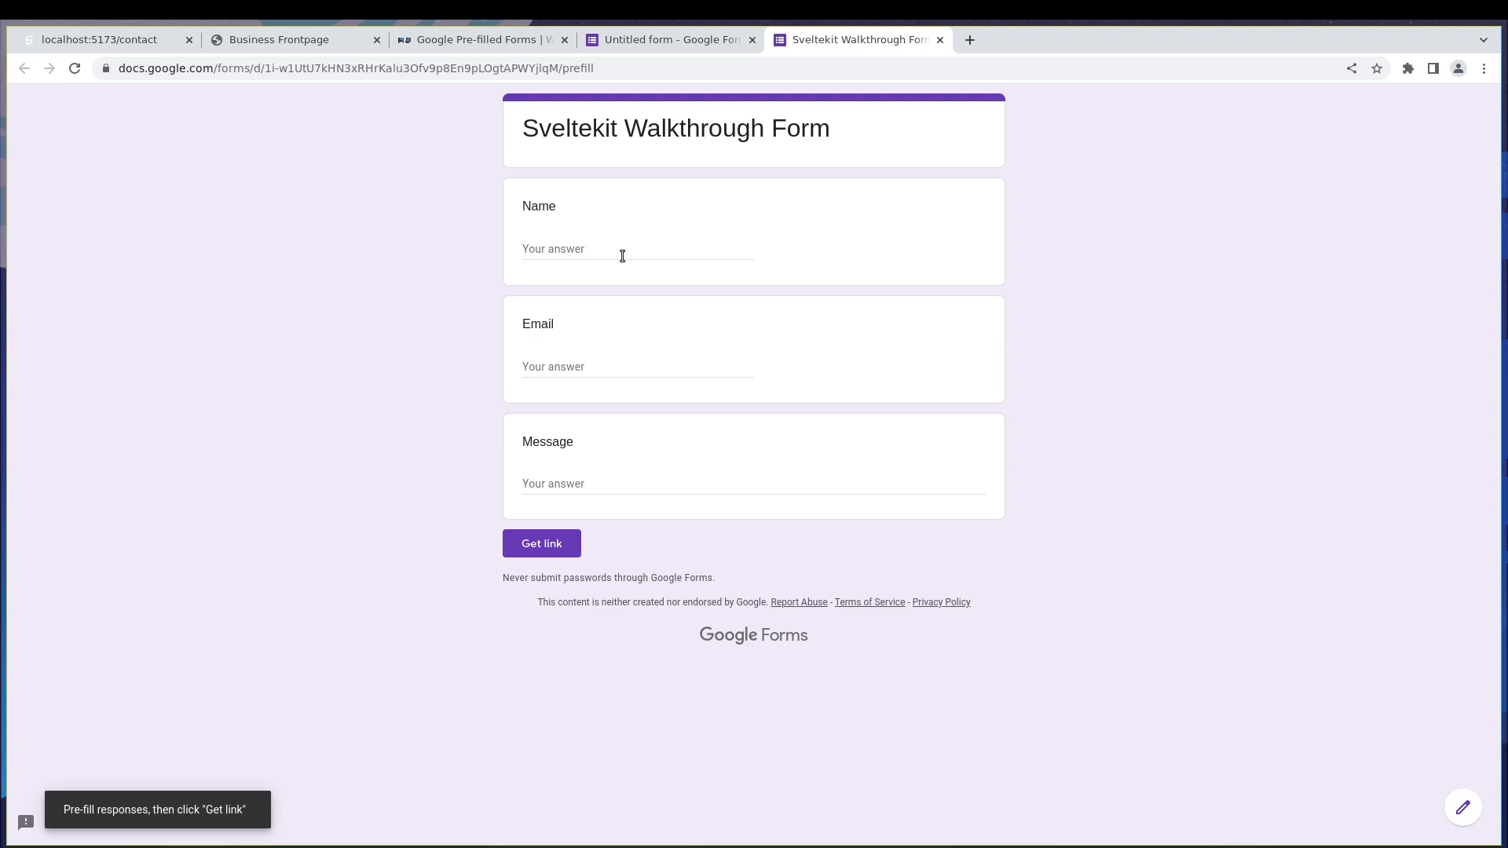
{"action": "type", "text": "webjeda"}
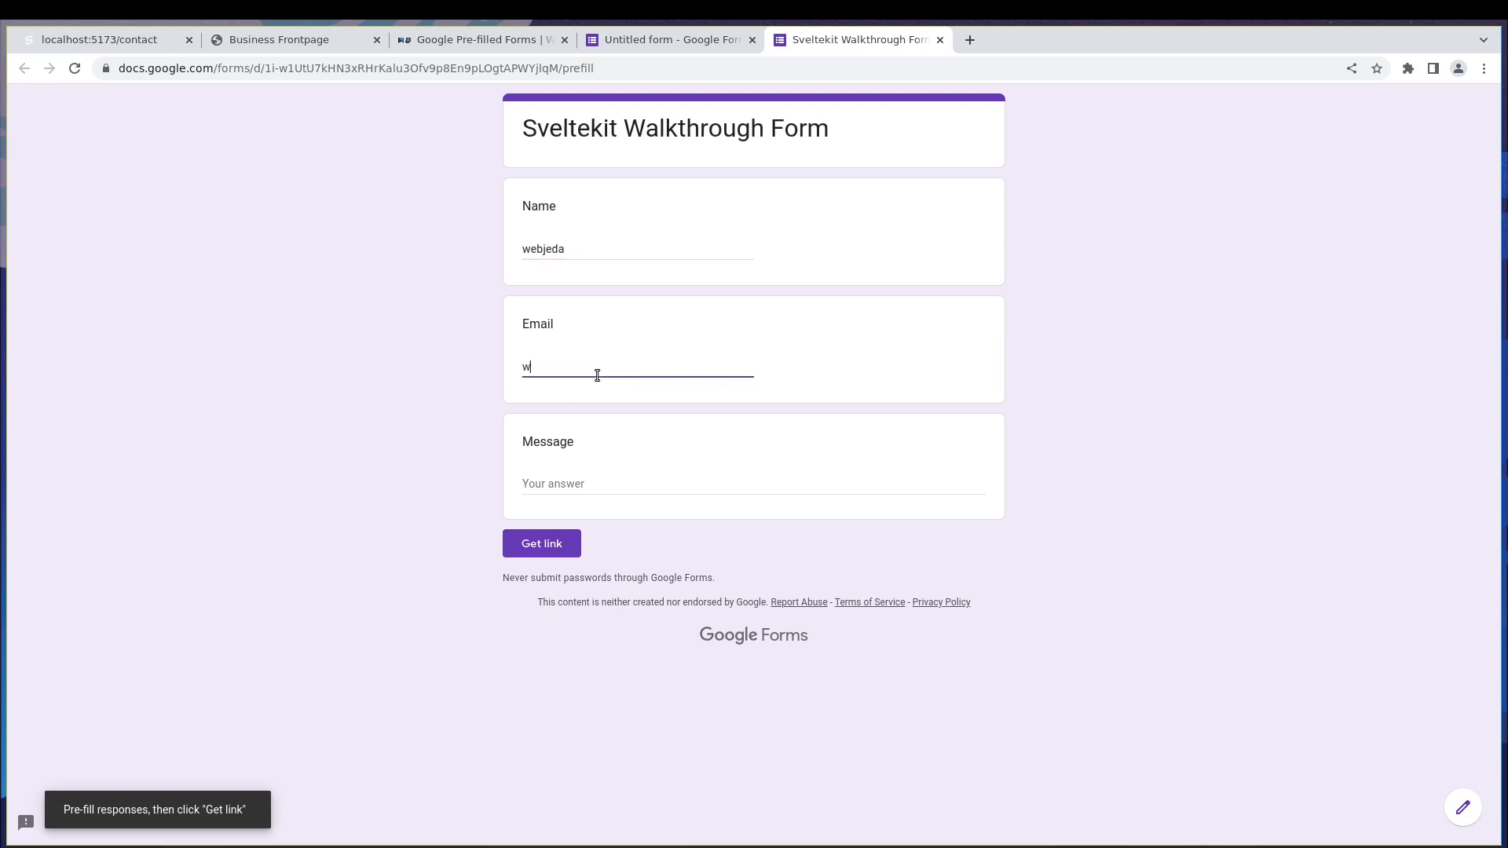
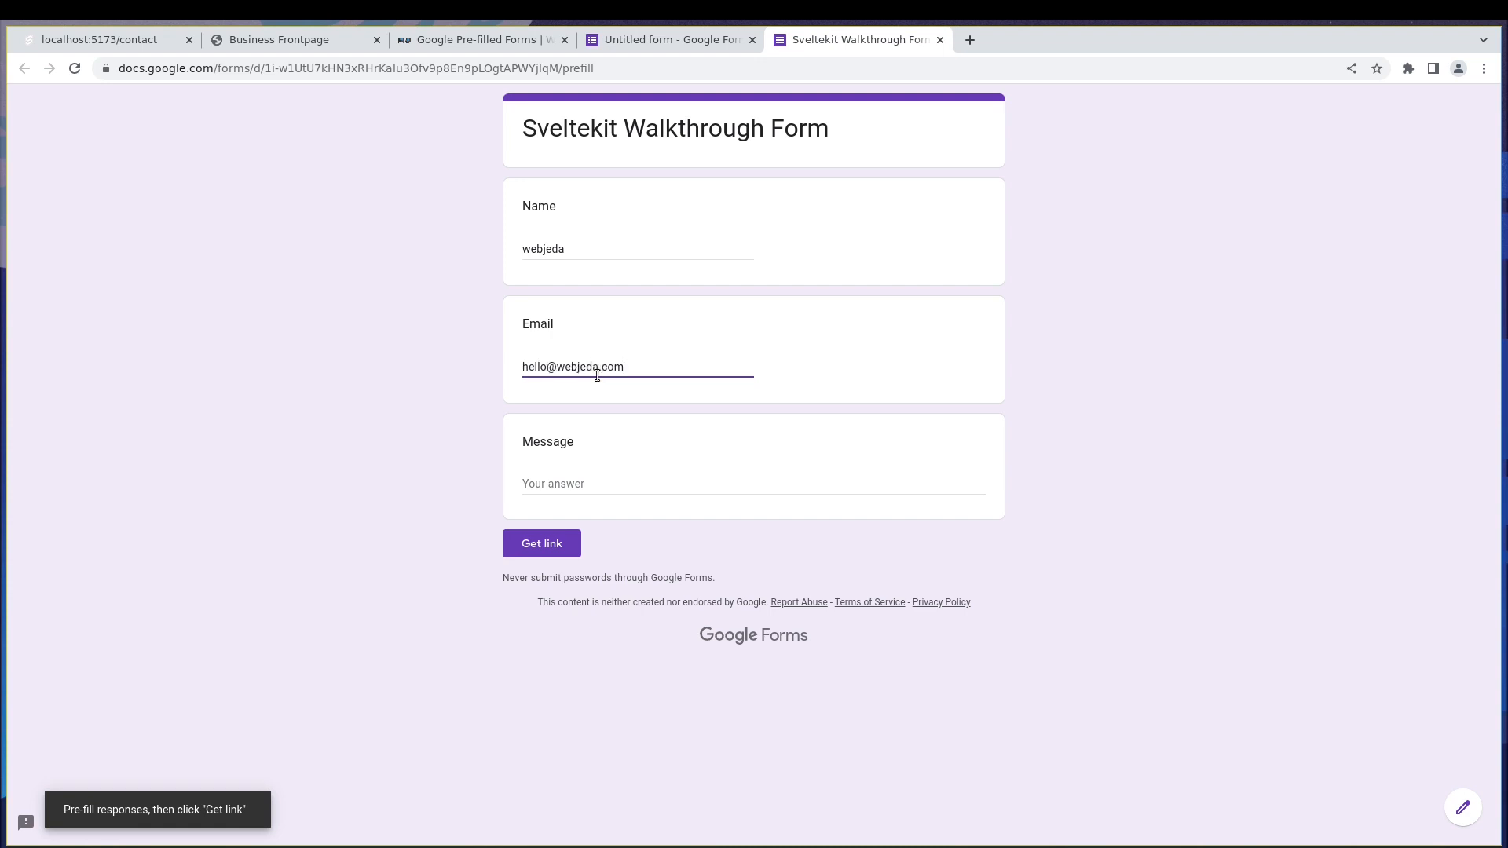
Pre-fill the message 'This is a test', then generate and copy the link.
{"action": "left_click", "coordinate": [753, 484]}
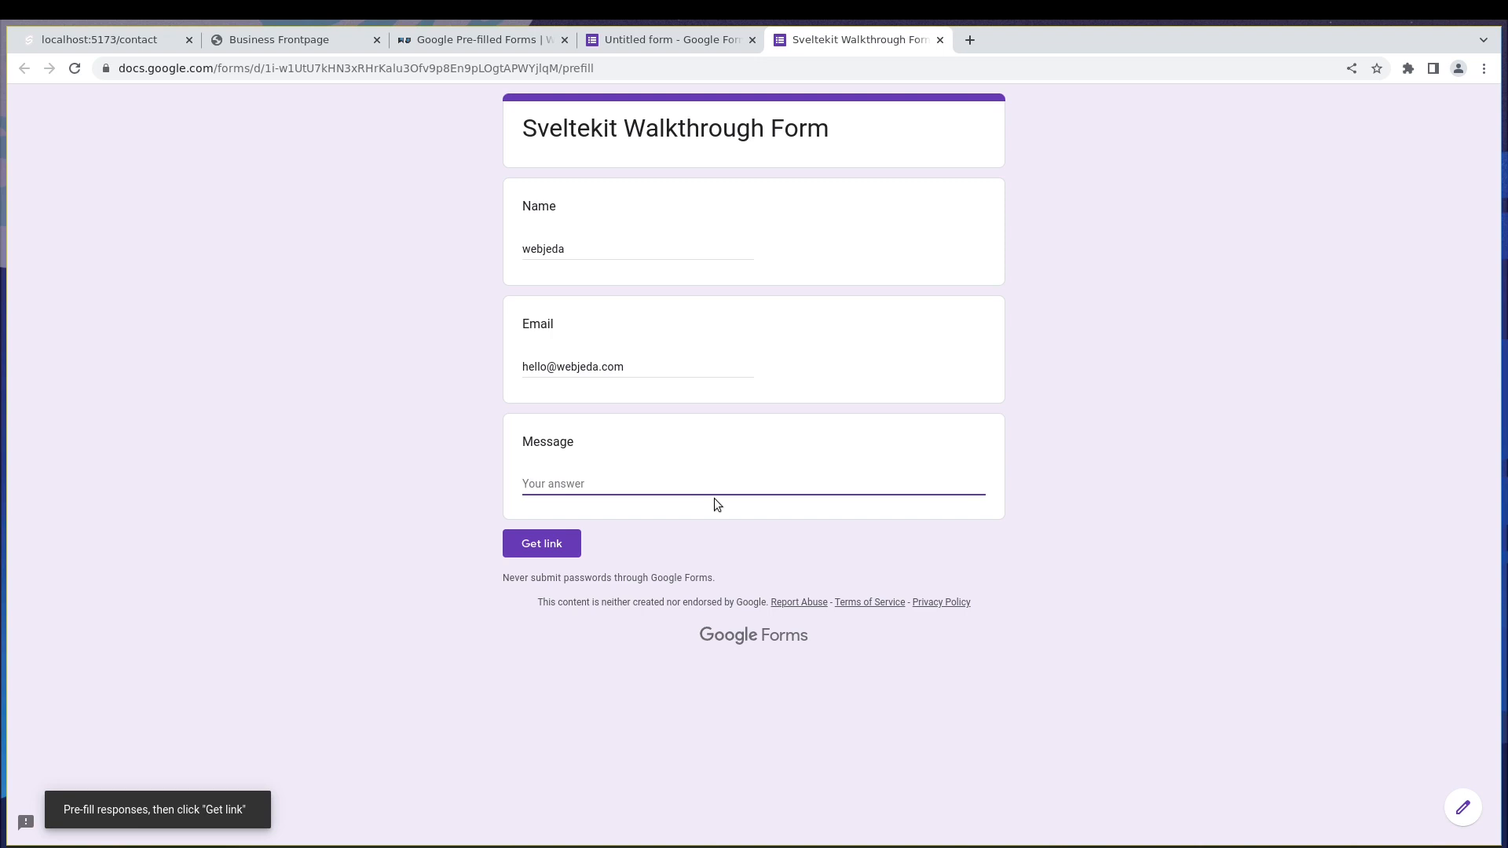
{"action": "type", "text": "Thi"}
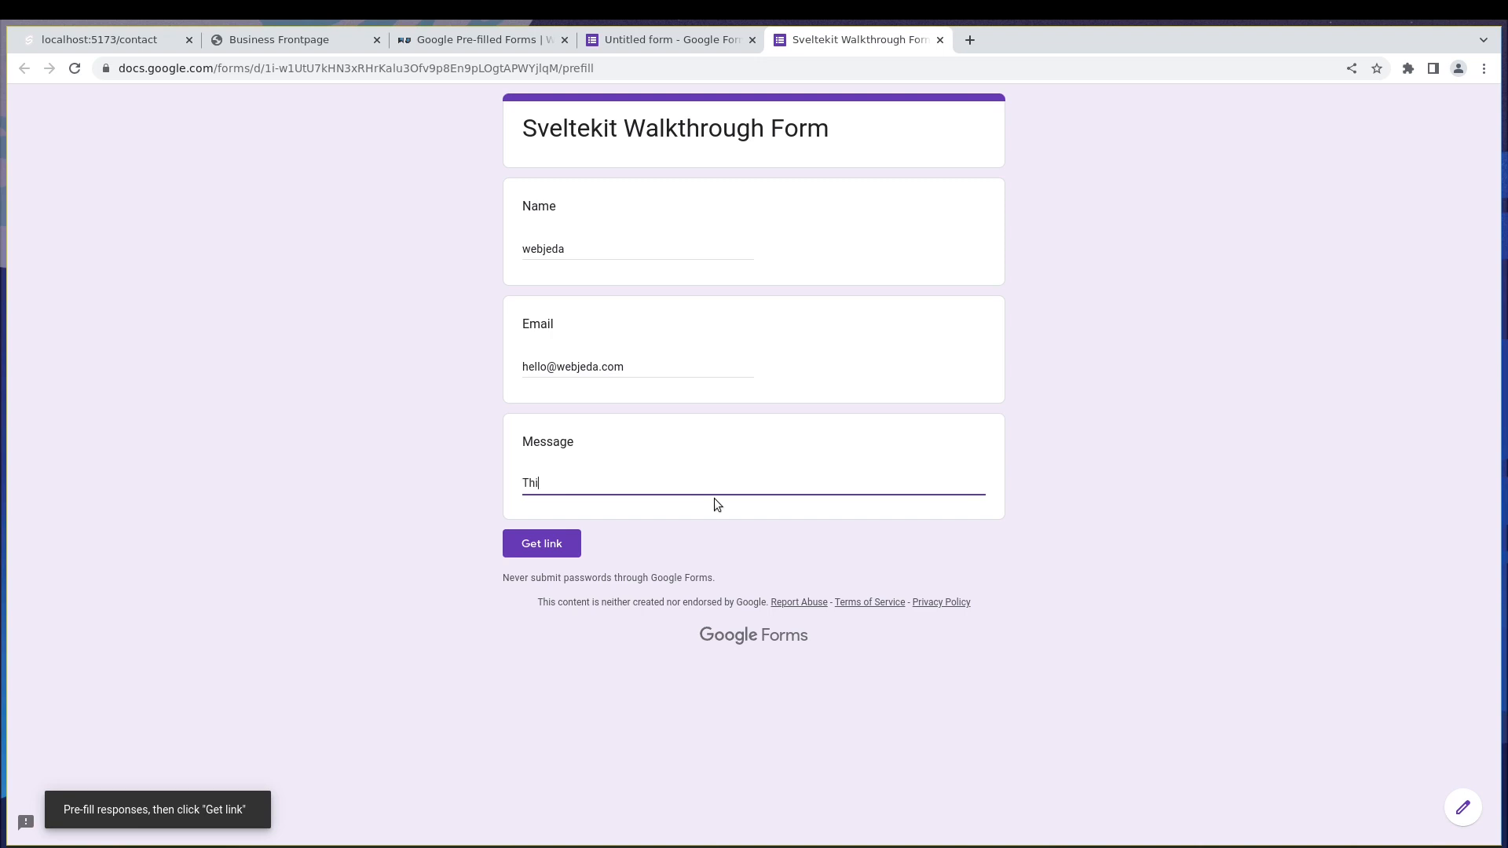
{"action": "type", "text": "s is a test"}
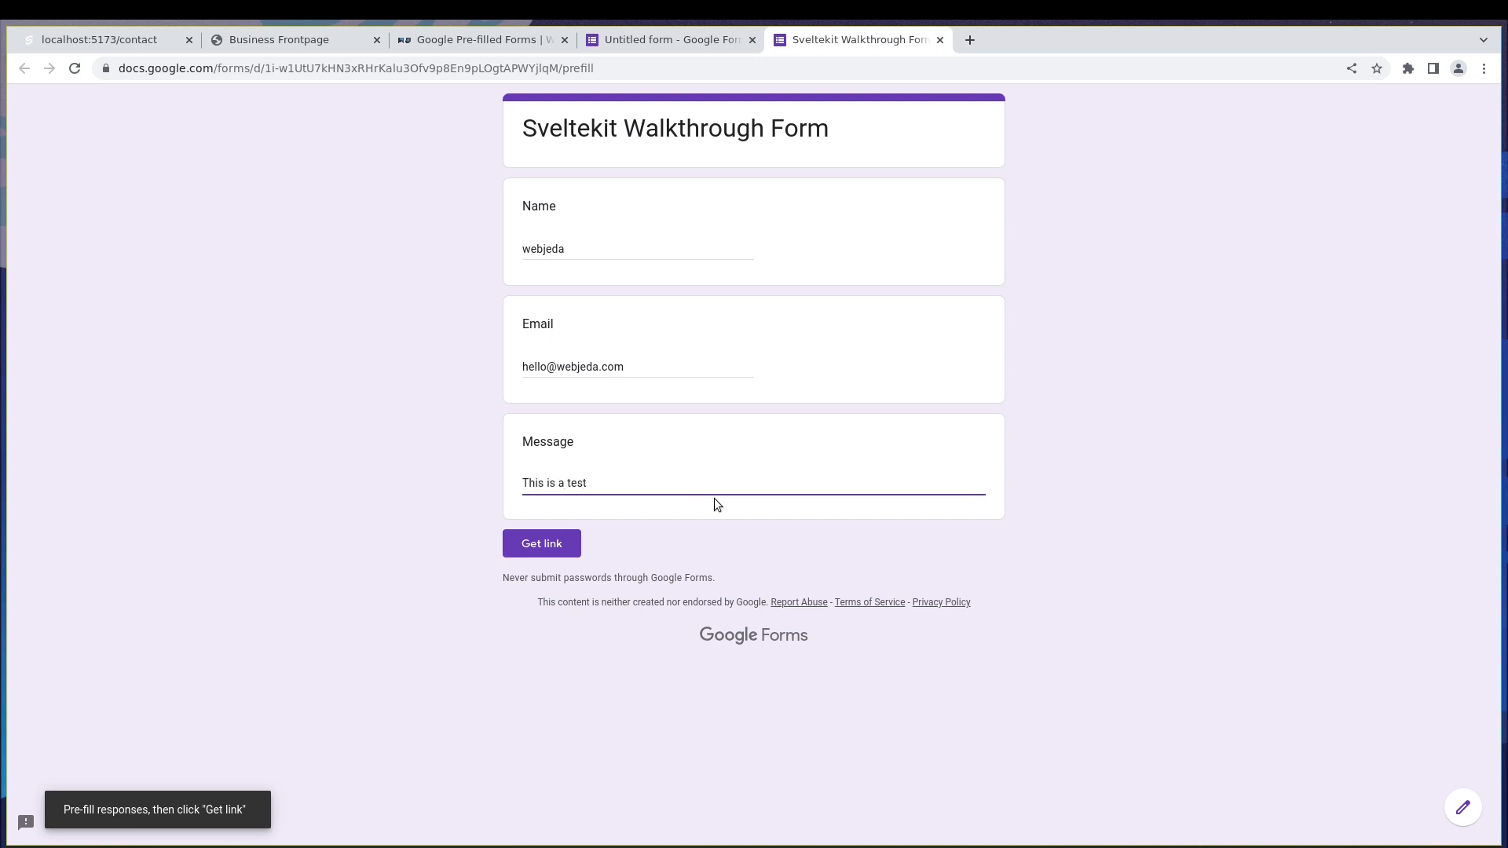
{"action": "left_click", "coordinate": [540, 543]}
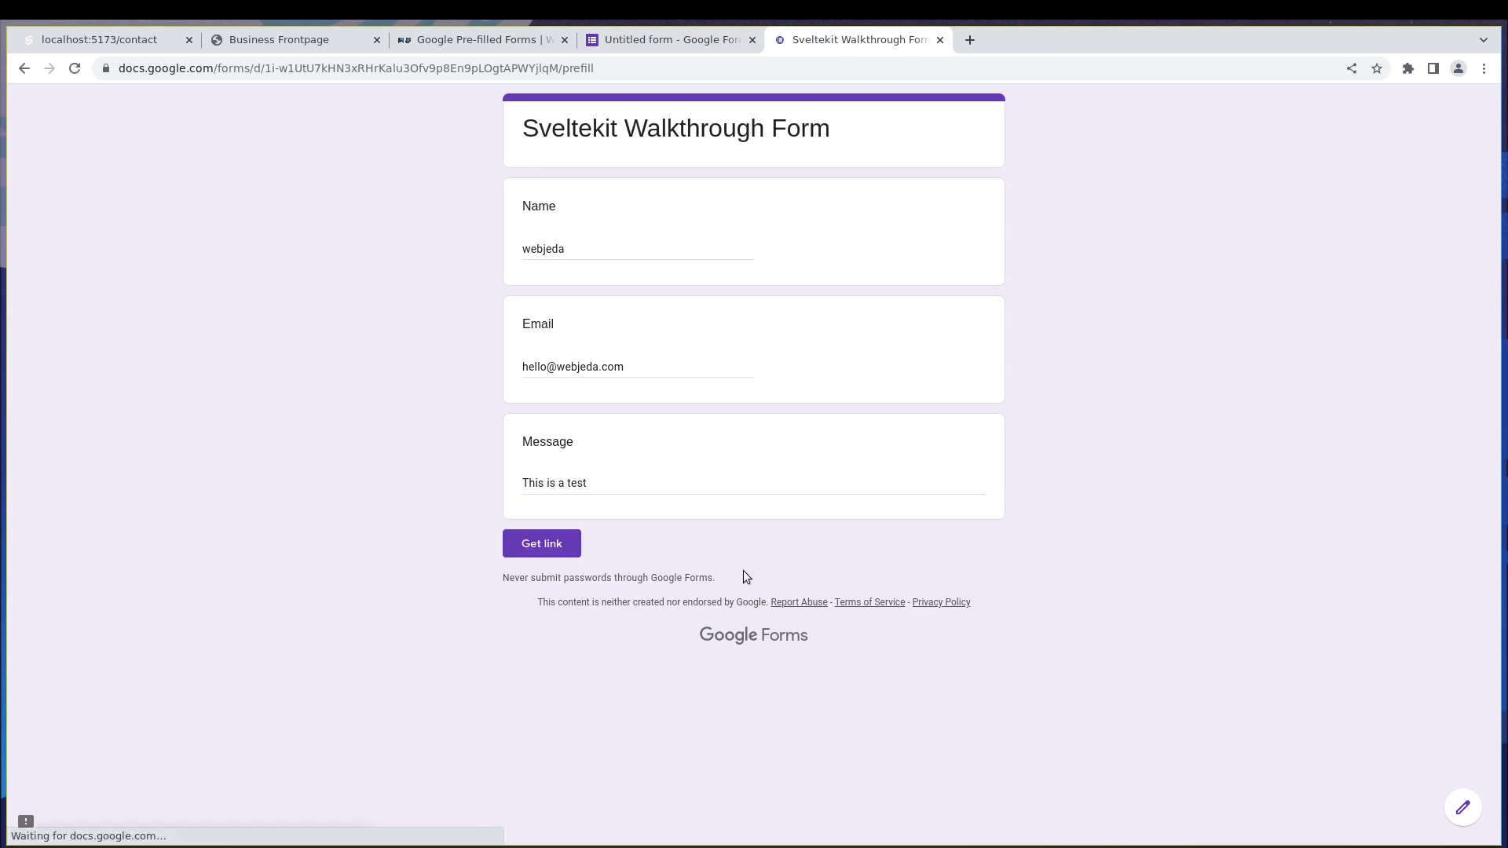
{"action": "left_click", "coordinate": [540, 543]}
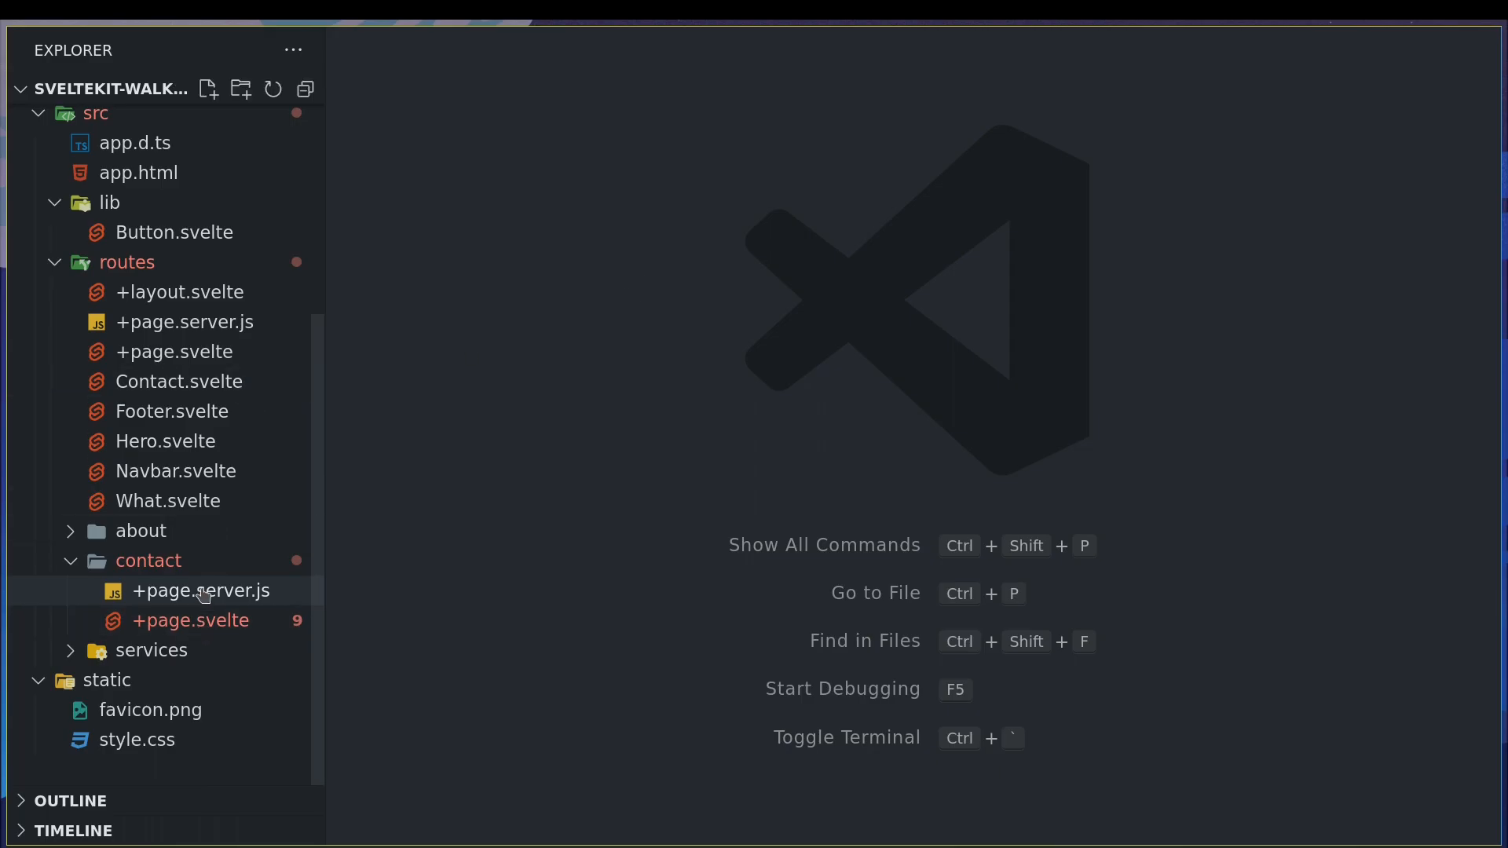
In routes/contact/+page.server.js, define prefilledLink with ${name}, ${email}, ${message} in the URL.
{"action": "left_click", "coordinate": [201, 590]}
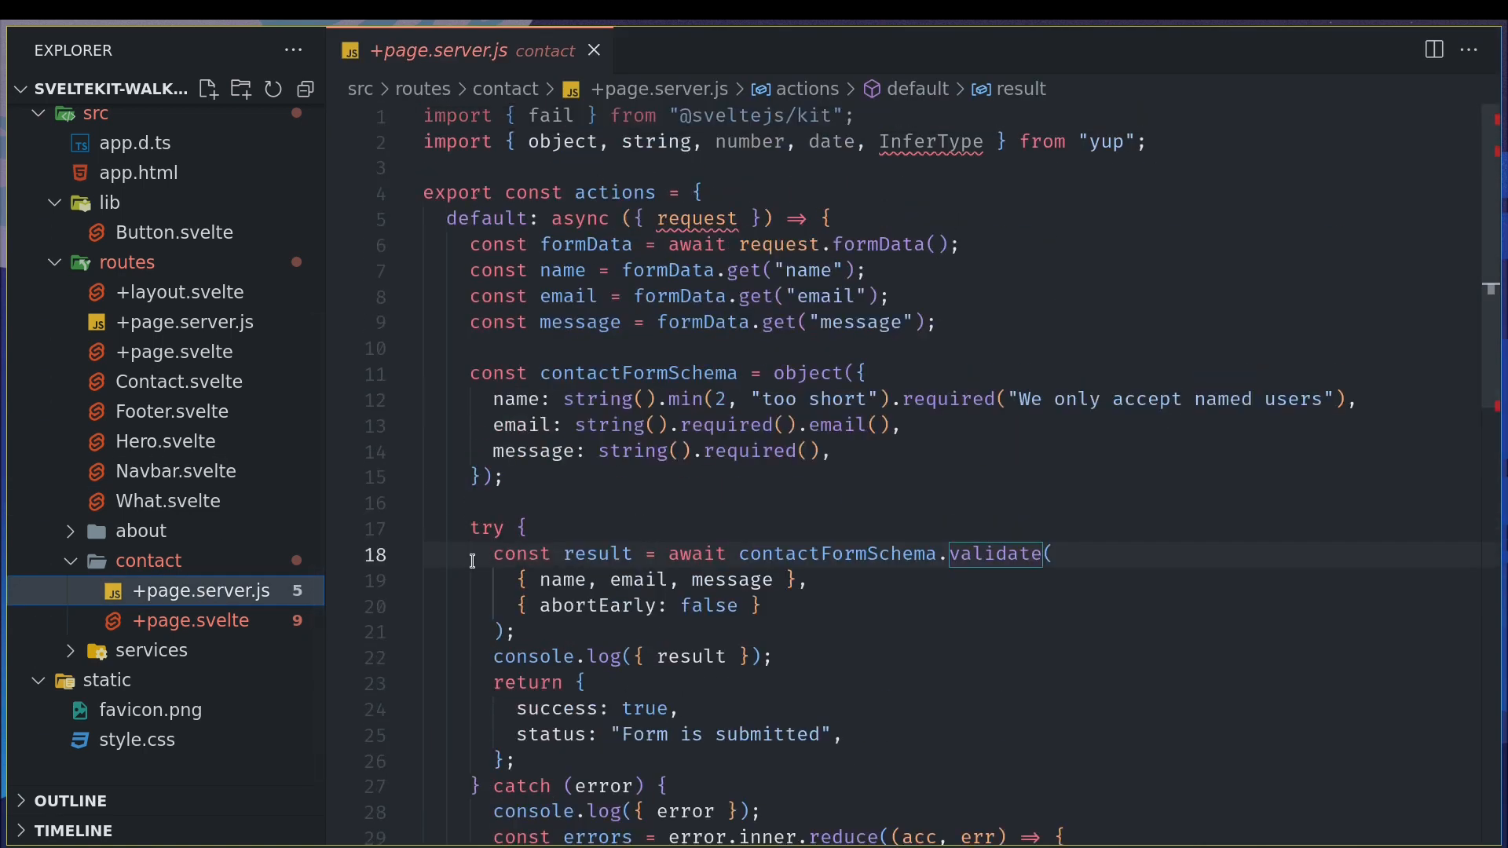
{"action": "scroll", "scroll_direction": "down", "scroll_amount": 3}
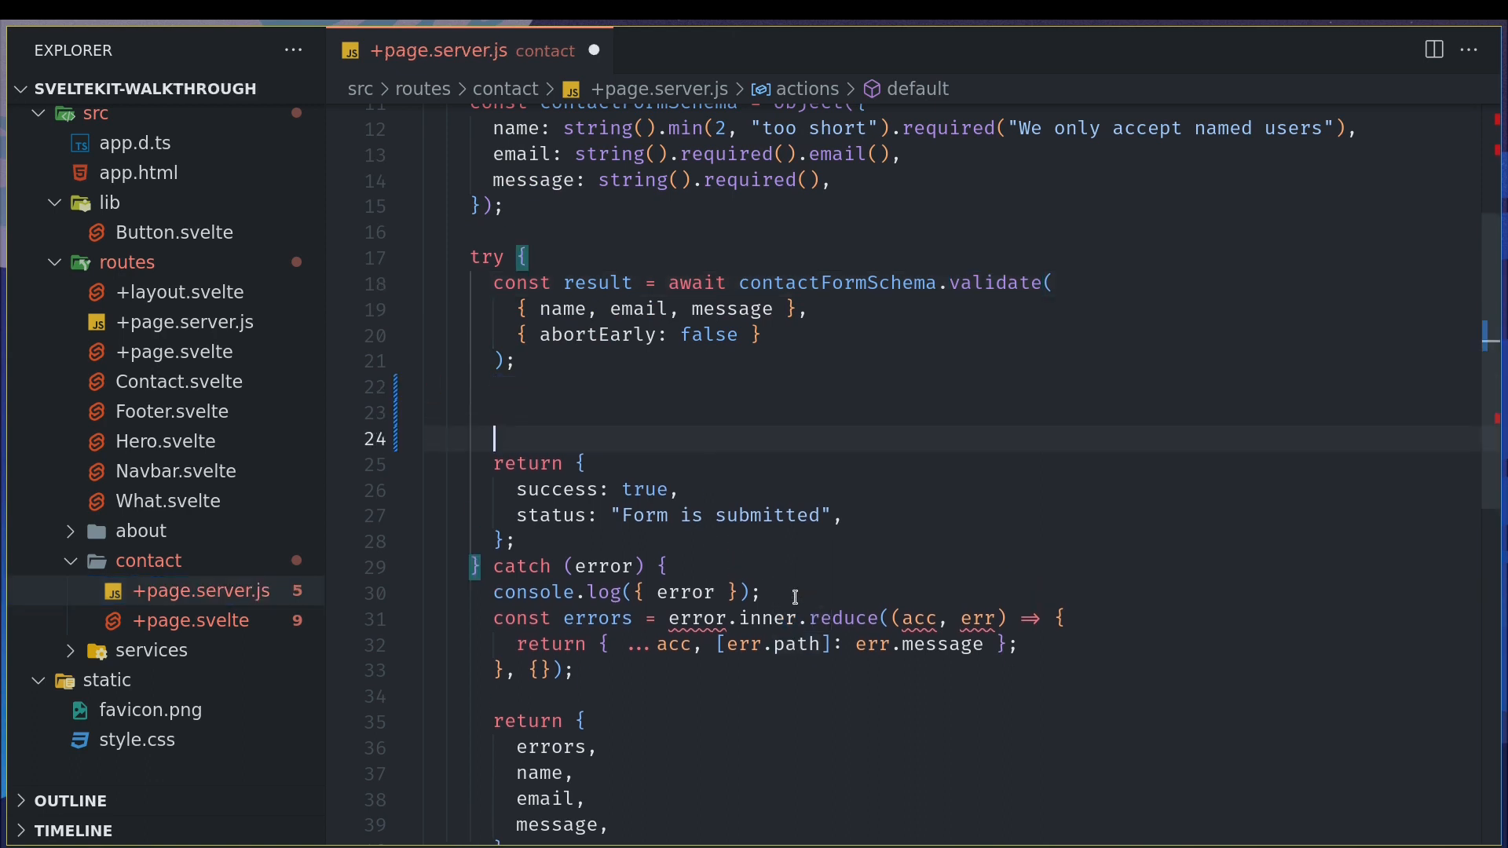
{"action": "type", "text": "const prefill"}
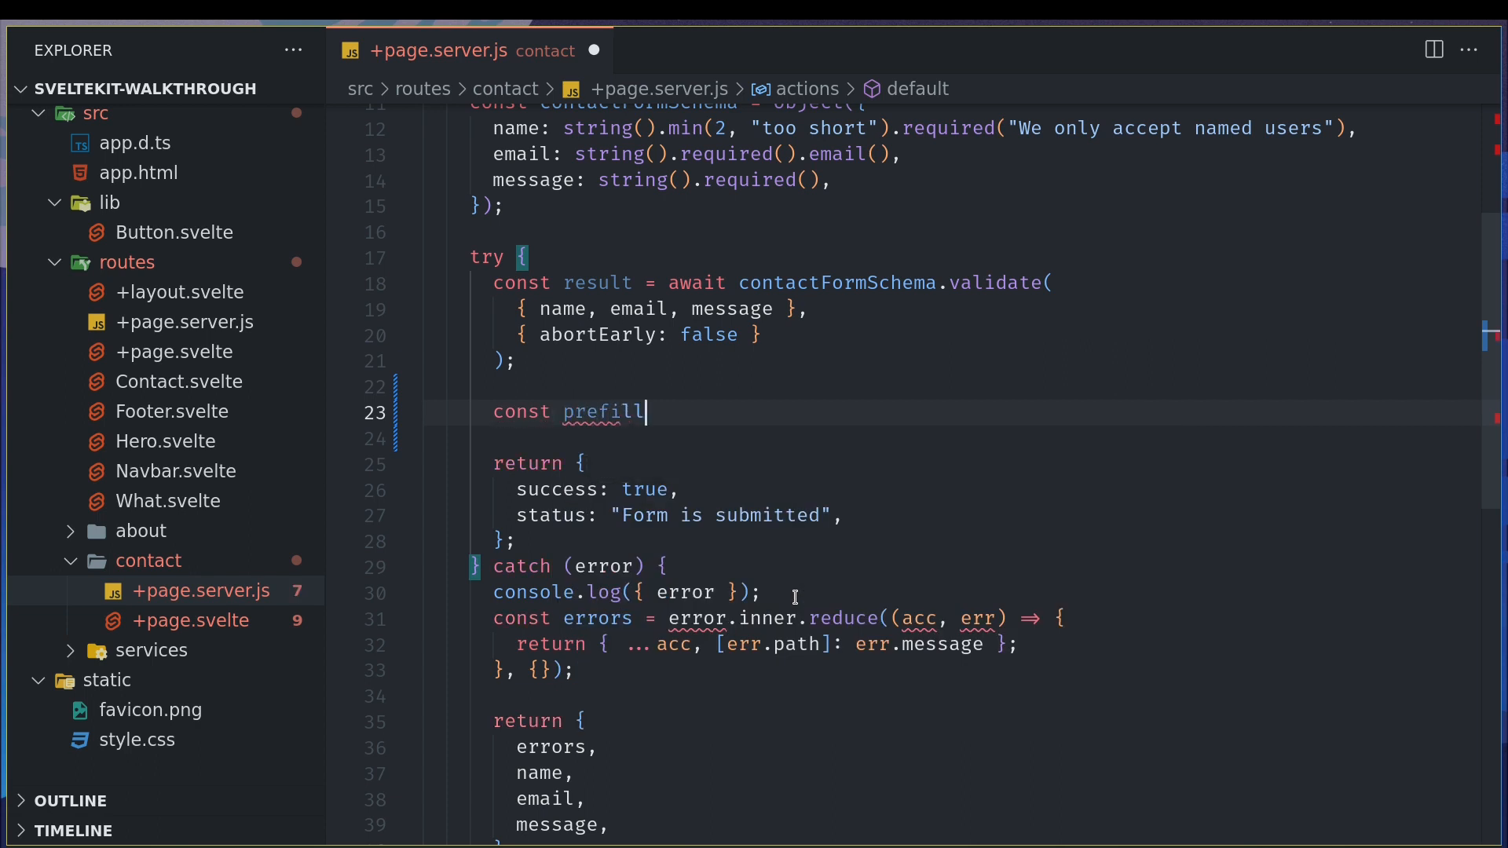
{"action": "type", "text": "edLink ="}
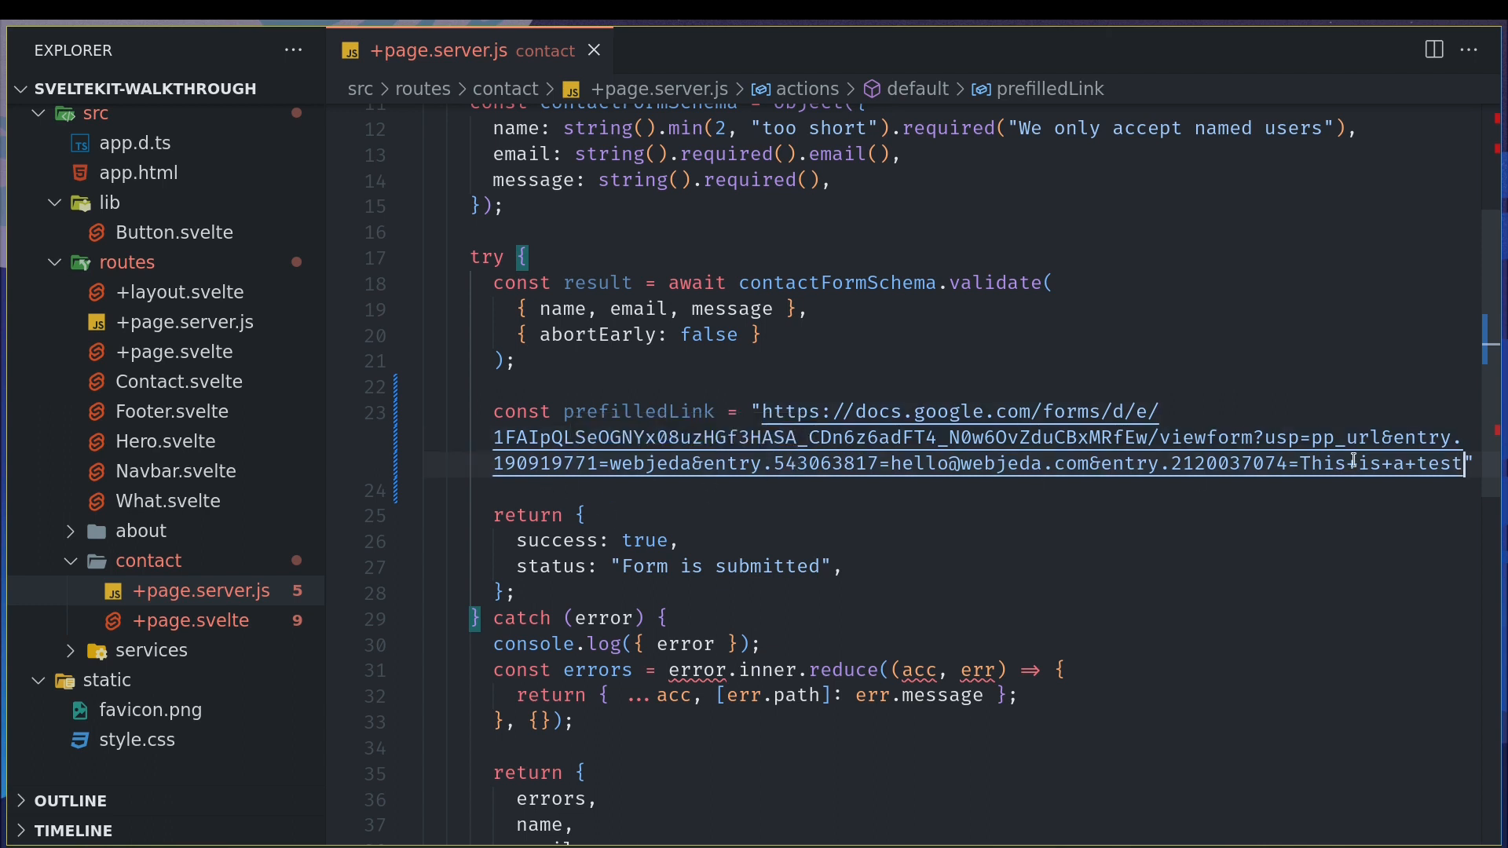
{"action": "mouse_move", "coordinate": [825, 462]}
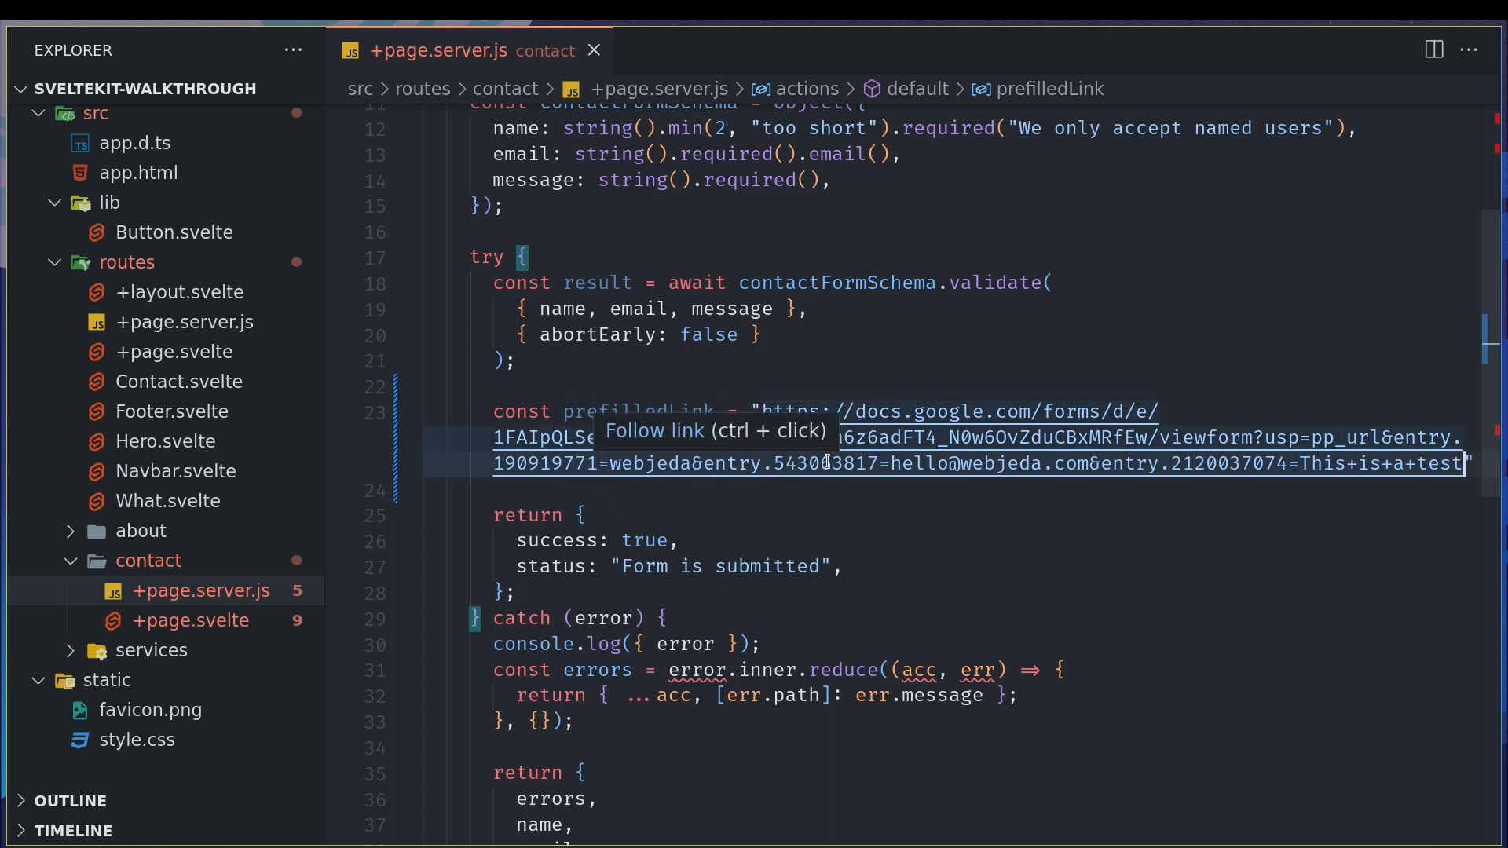
{"action": "mouse_move", "coordinate": [678, 575]}
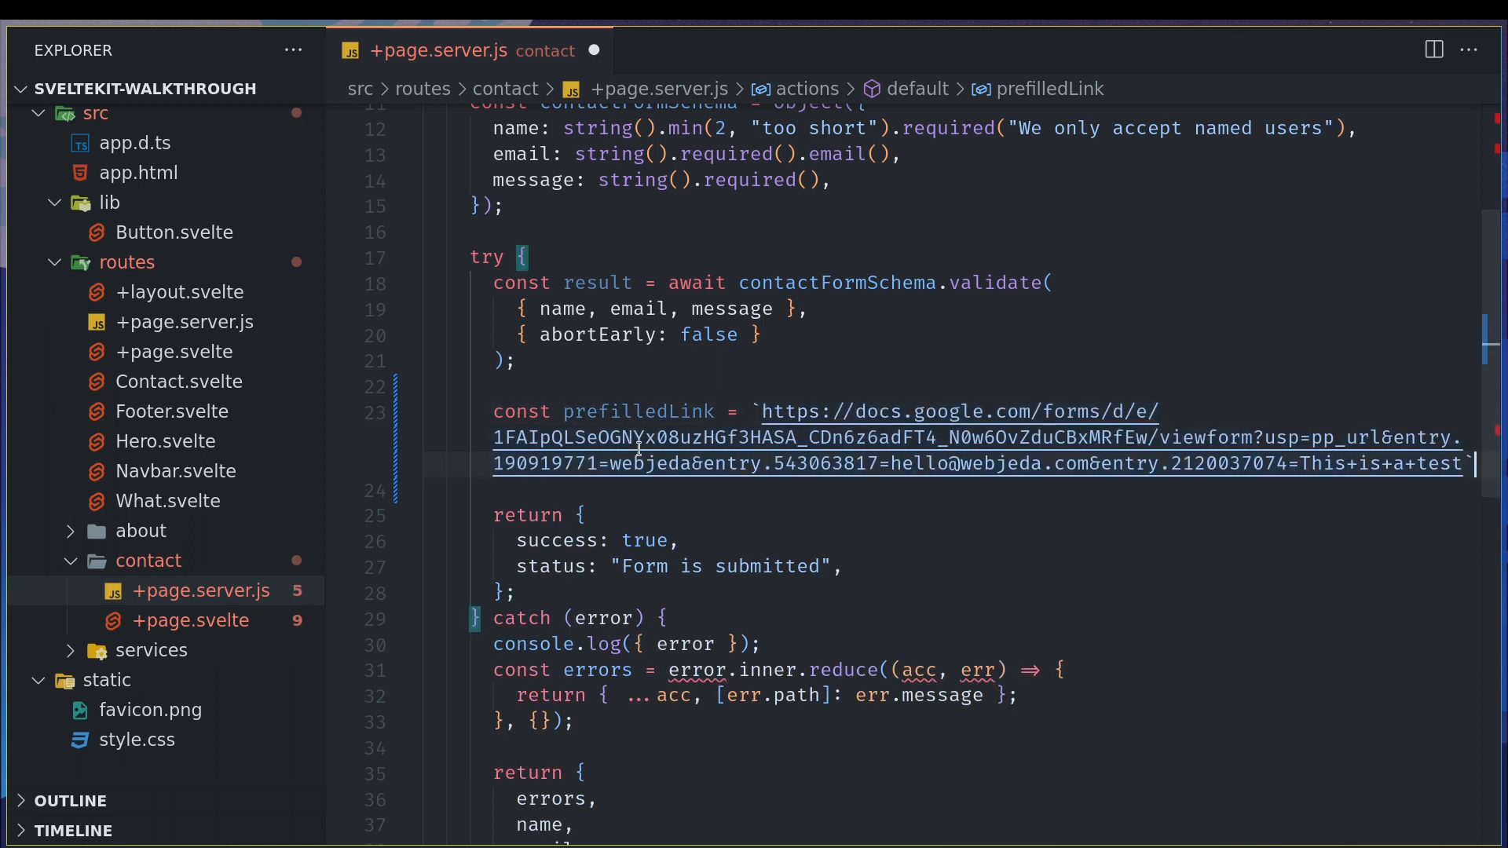
{"action": "type", "text": "${"}
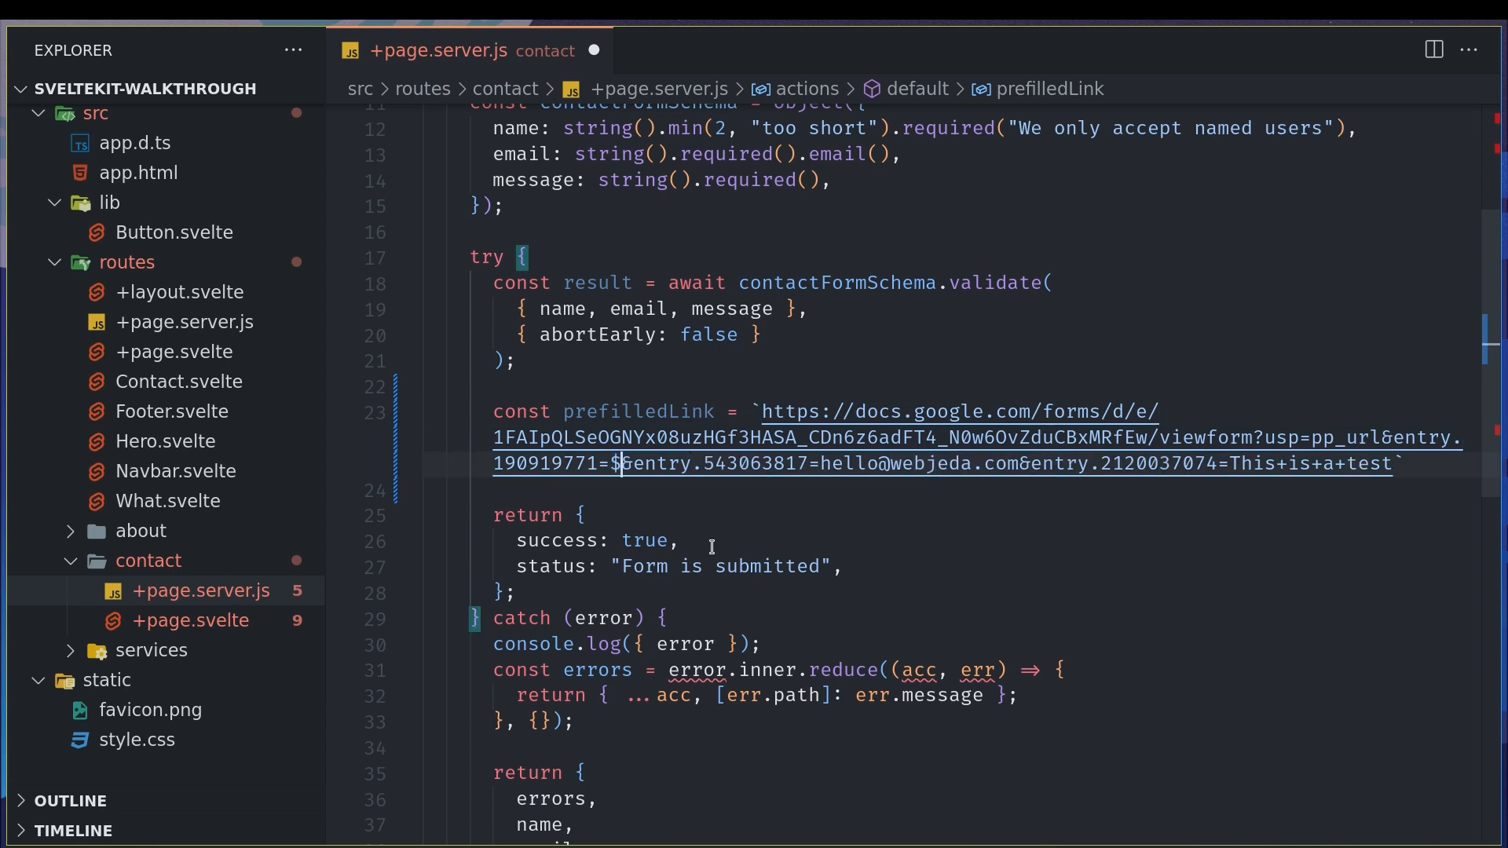
{"action": "type", "text": "name"}
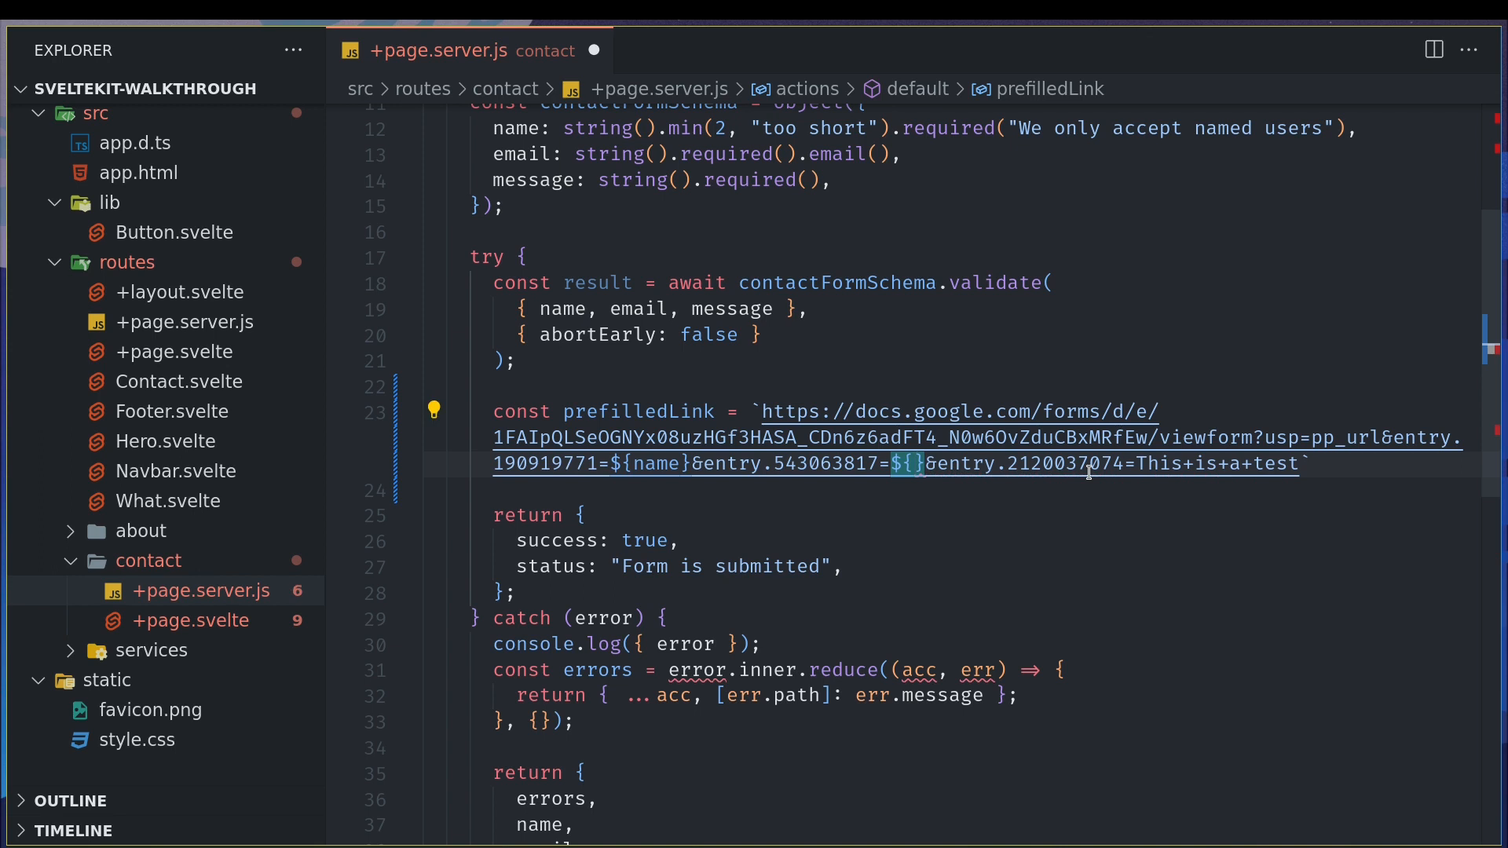
{"action": "type", "text": "email"}
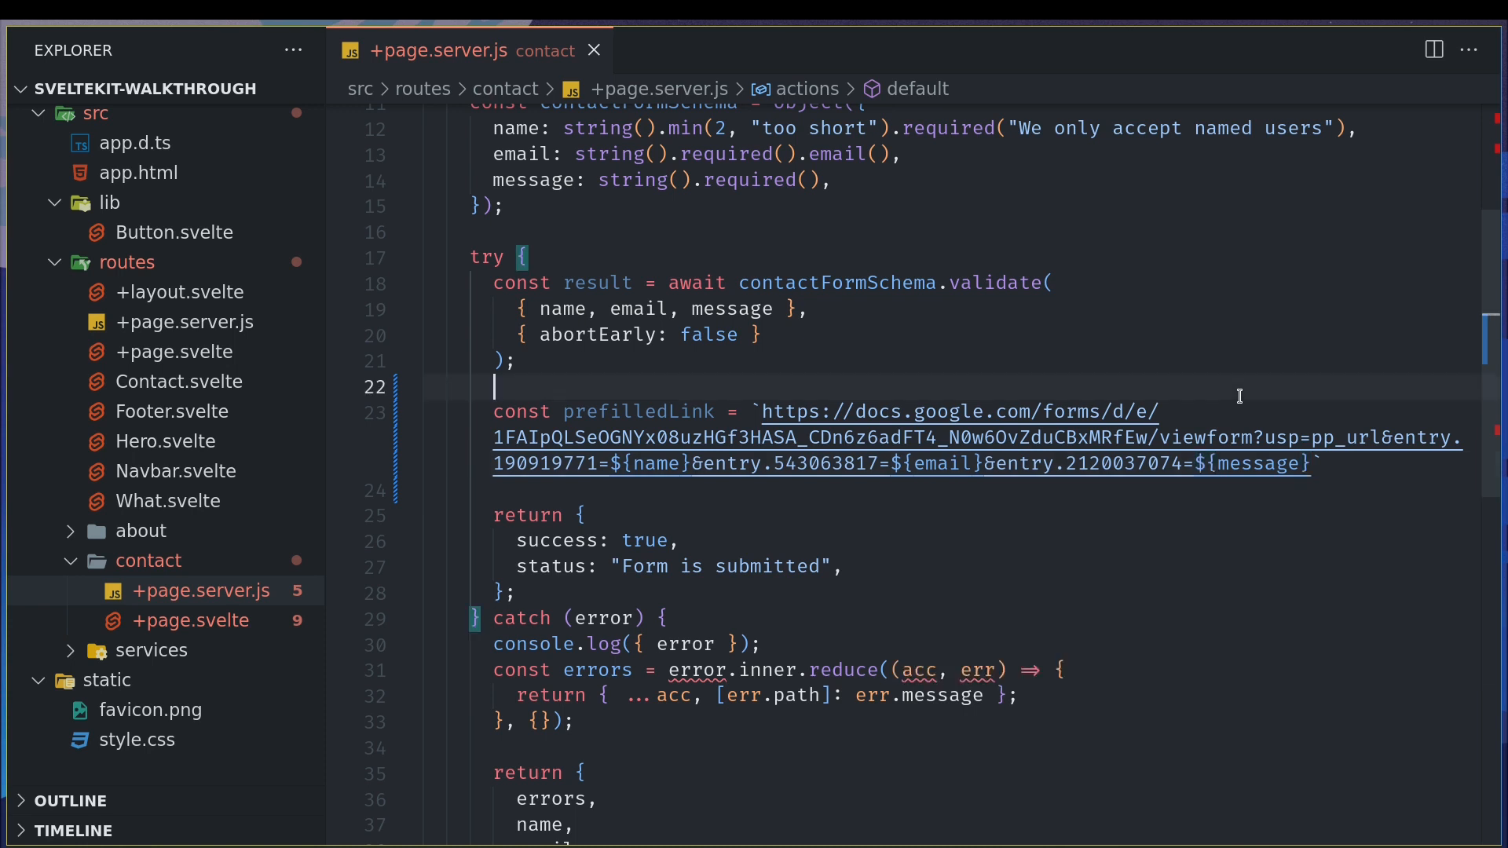
{"action": "mouse_move", "coordinate": [637, 411]}
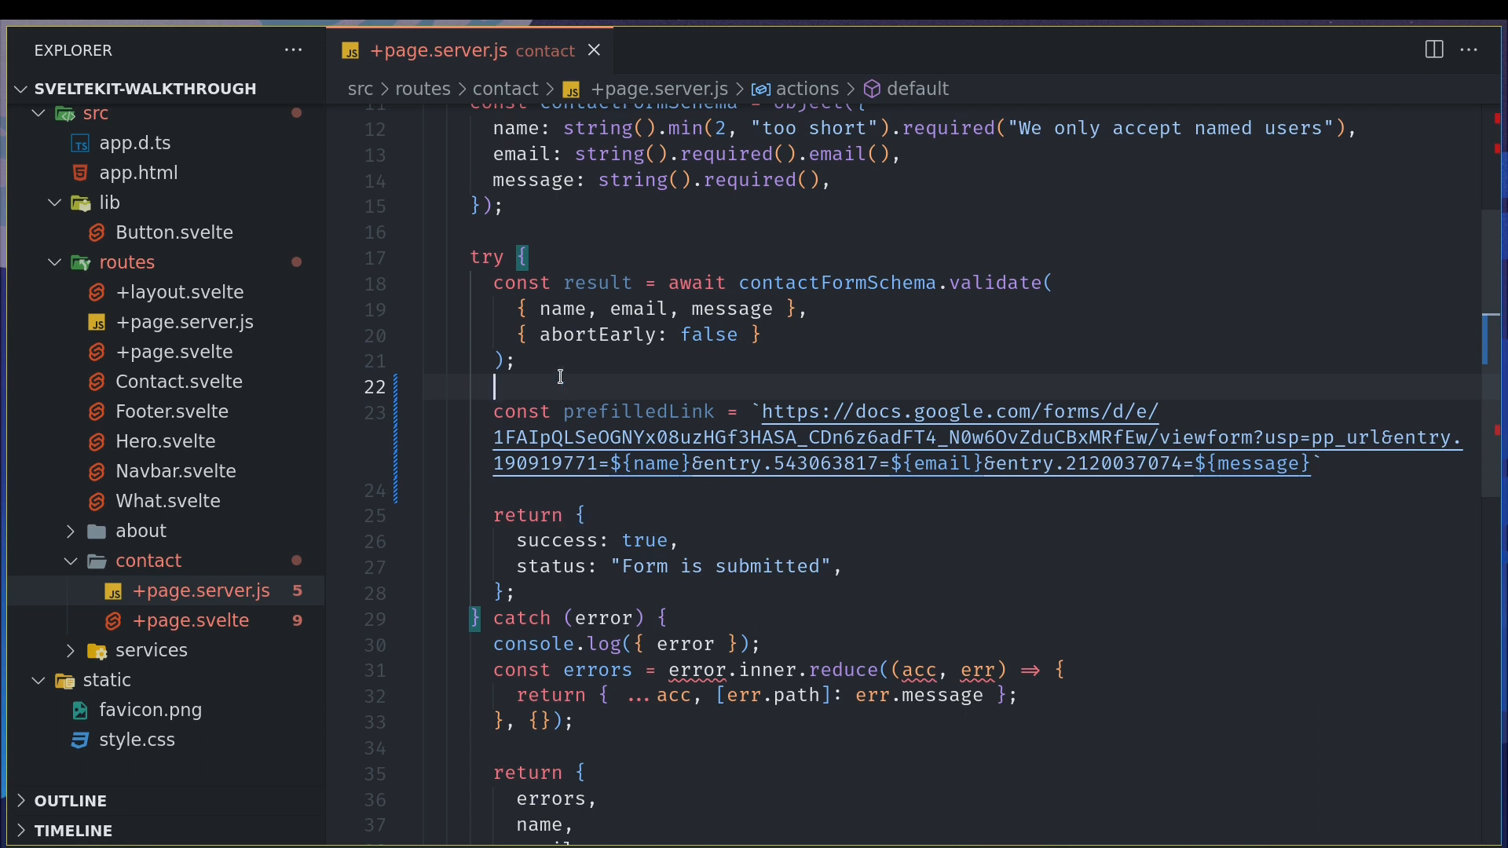
{"action": "mouse_move", "coordinate": [566, 299]}
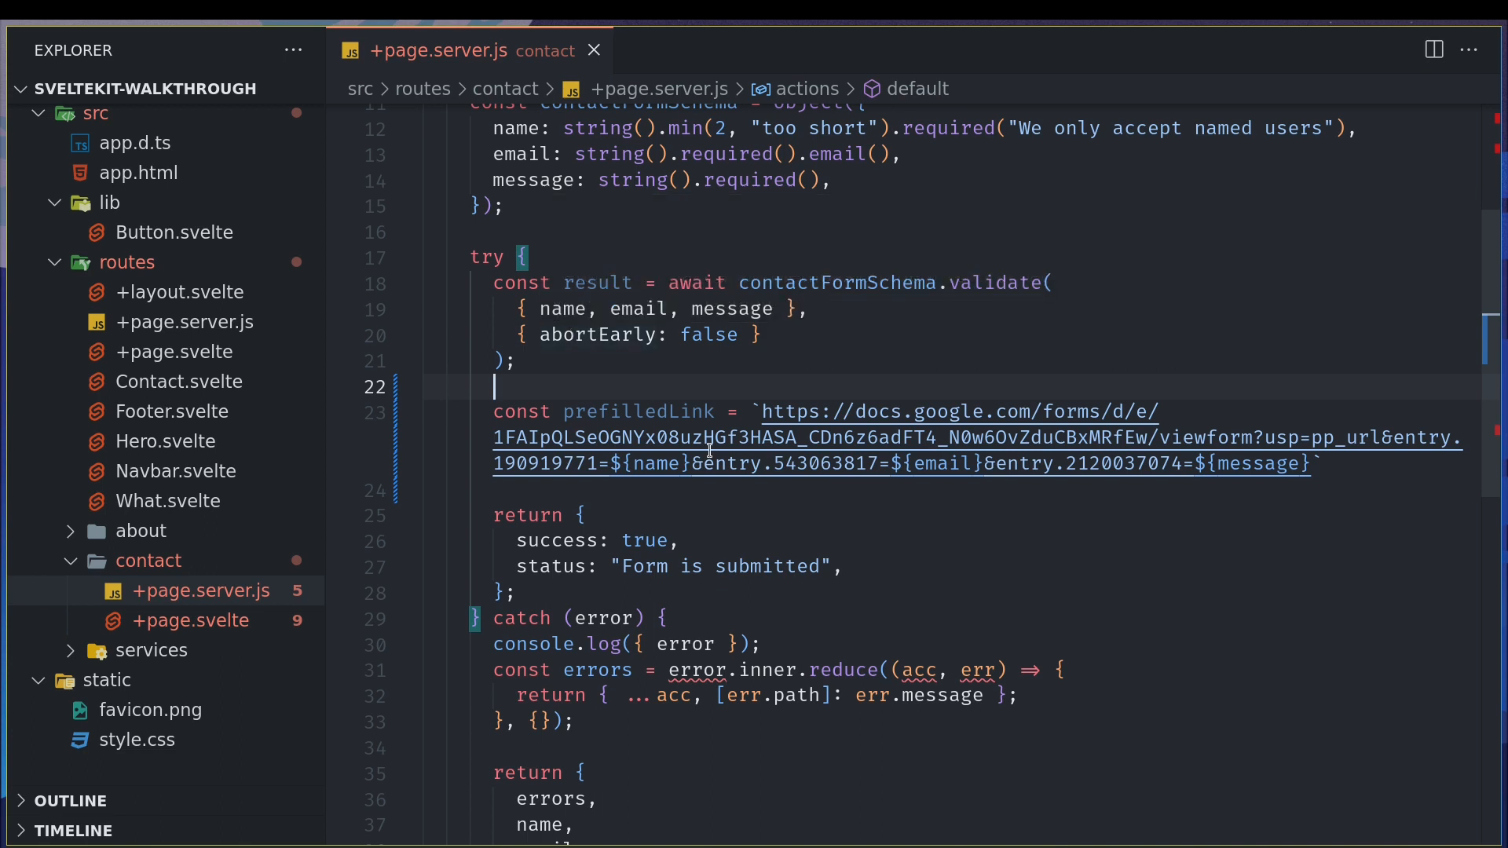
Add a new line after prefilledLink starting 'const res = await fe'.
{"action": "left_click", "coordinate": [522, 618]}
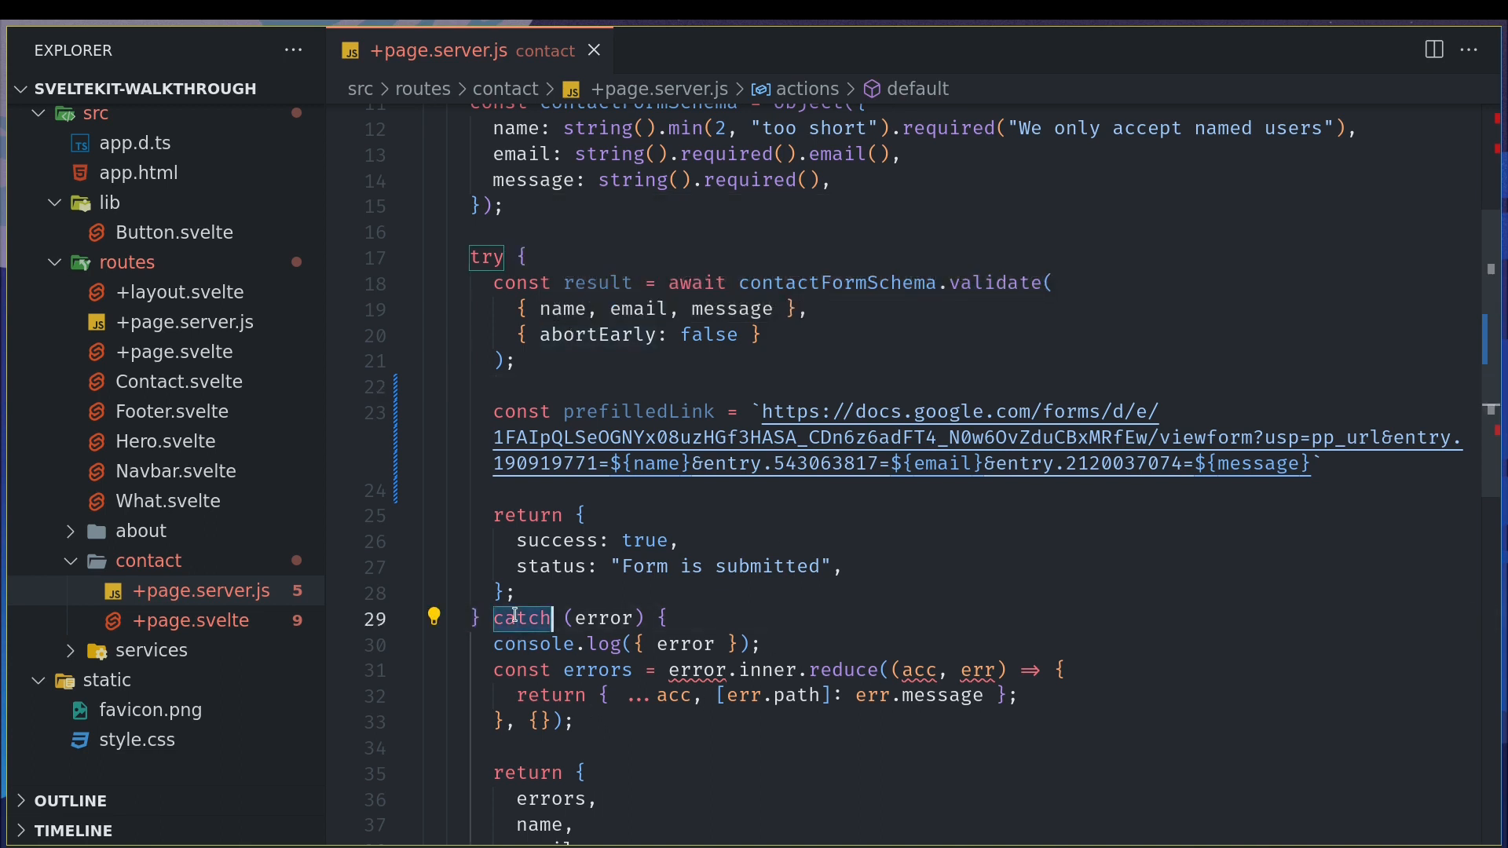
{"action": "left_click", "coordinate": [522, 282]}
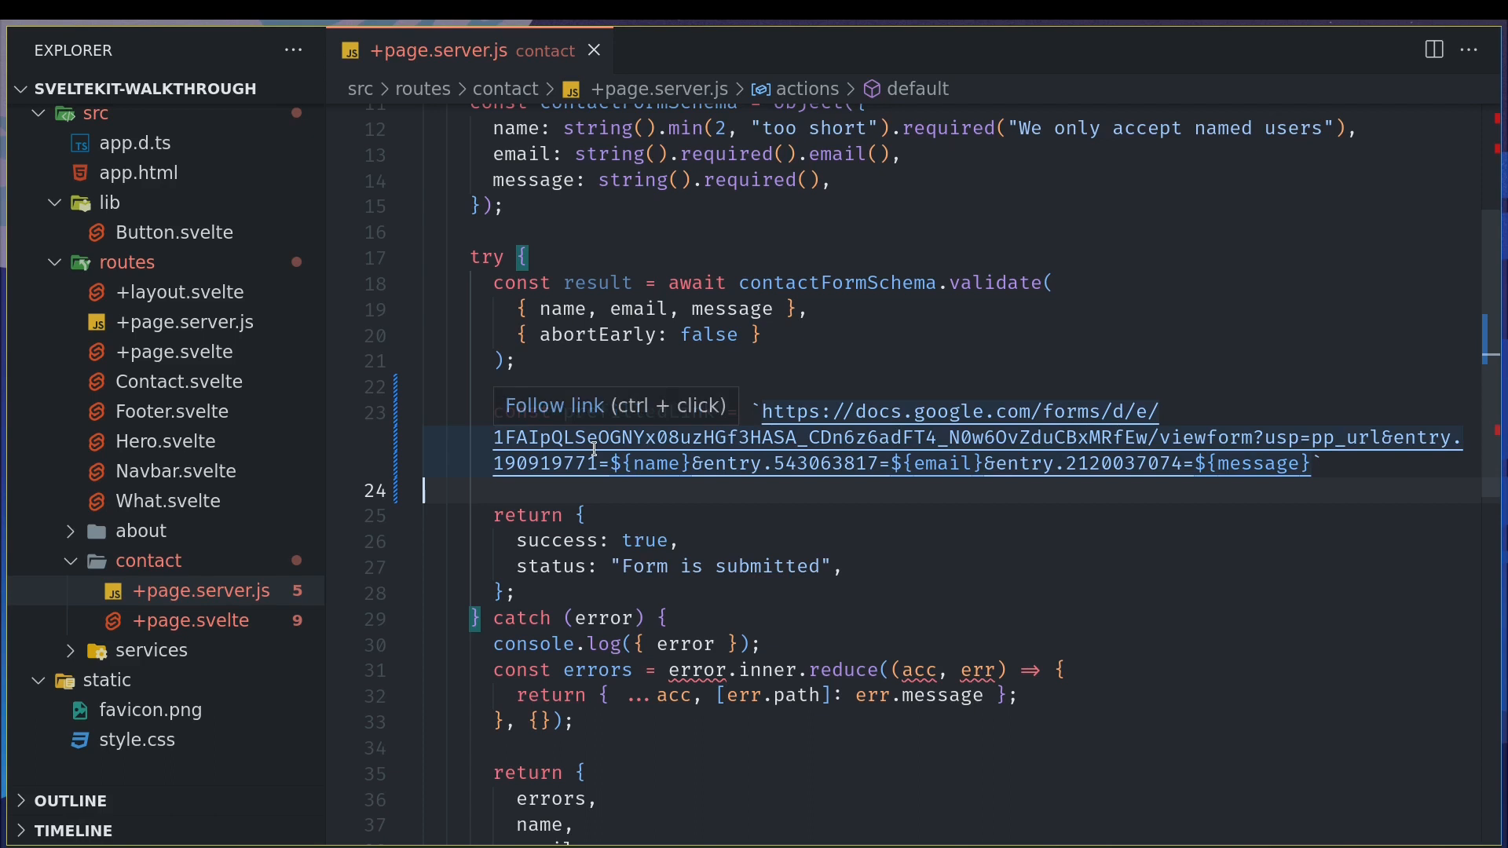
{"action": "mouse_move", "coordinate": [1311, 558]}
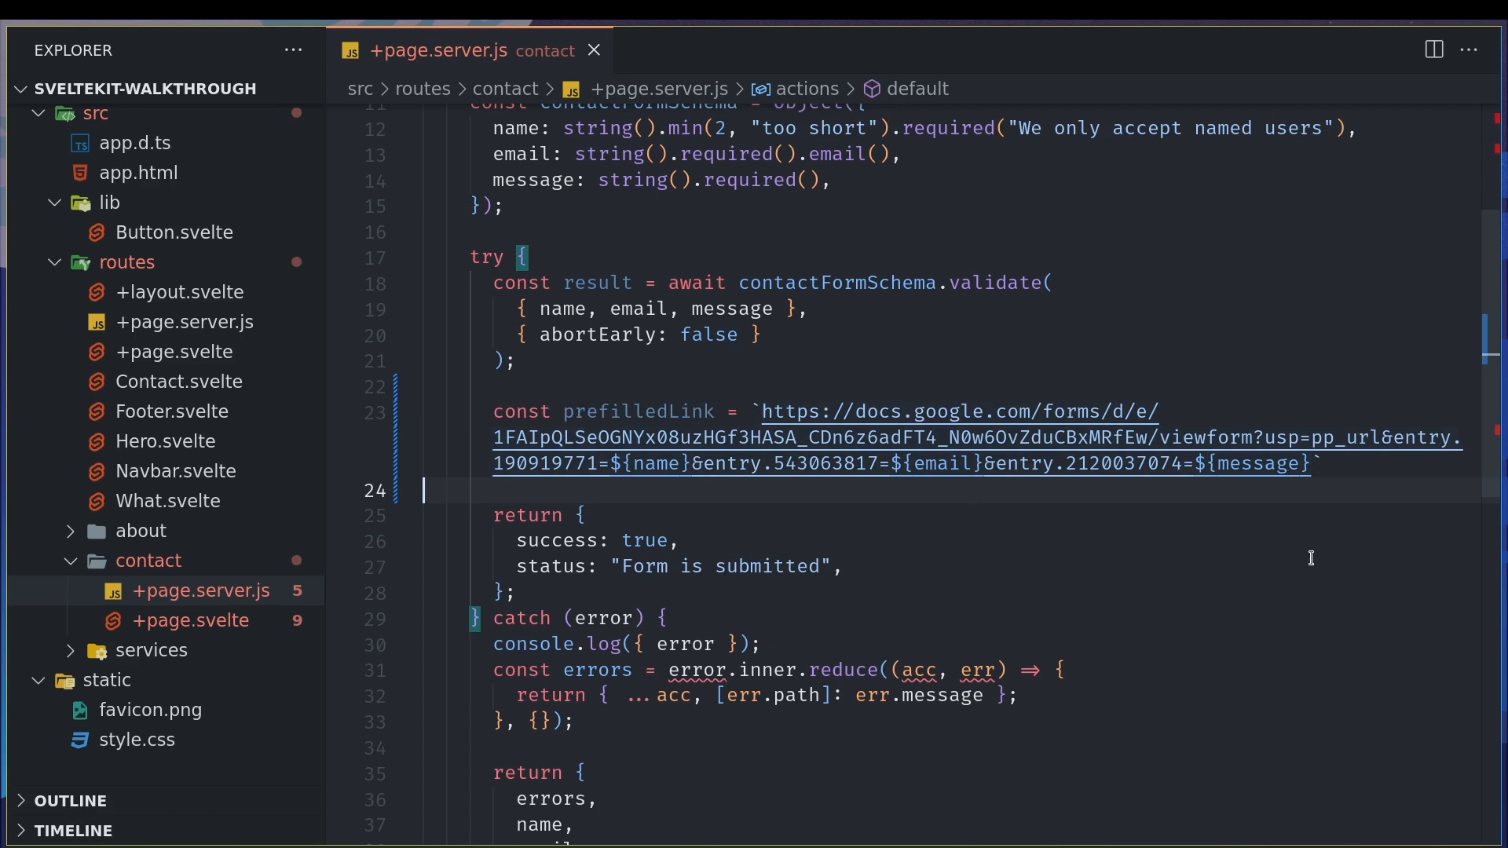
{"action": "key", "text": "enter"}
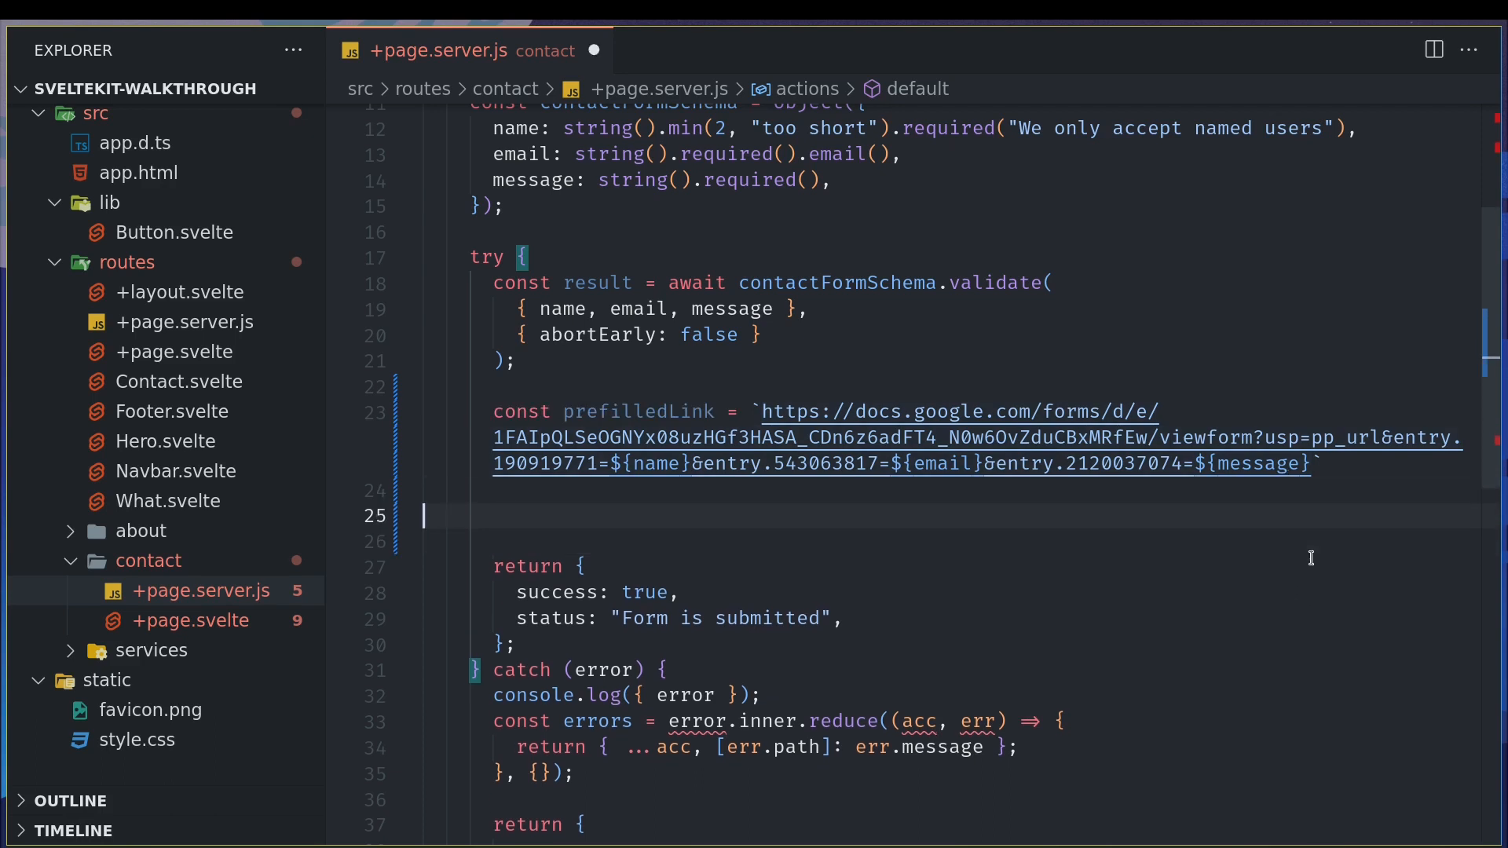
{"action": "type", "text": "const res"}
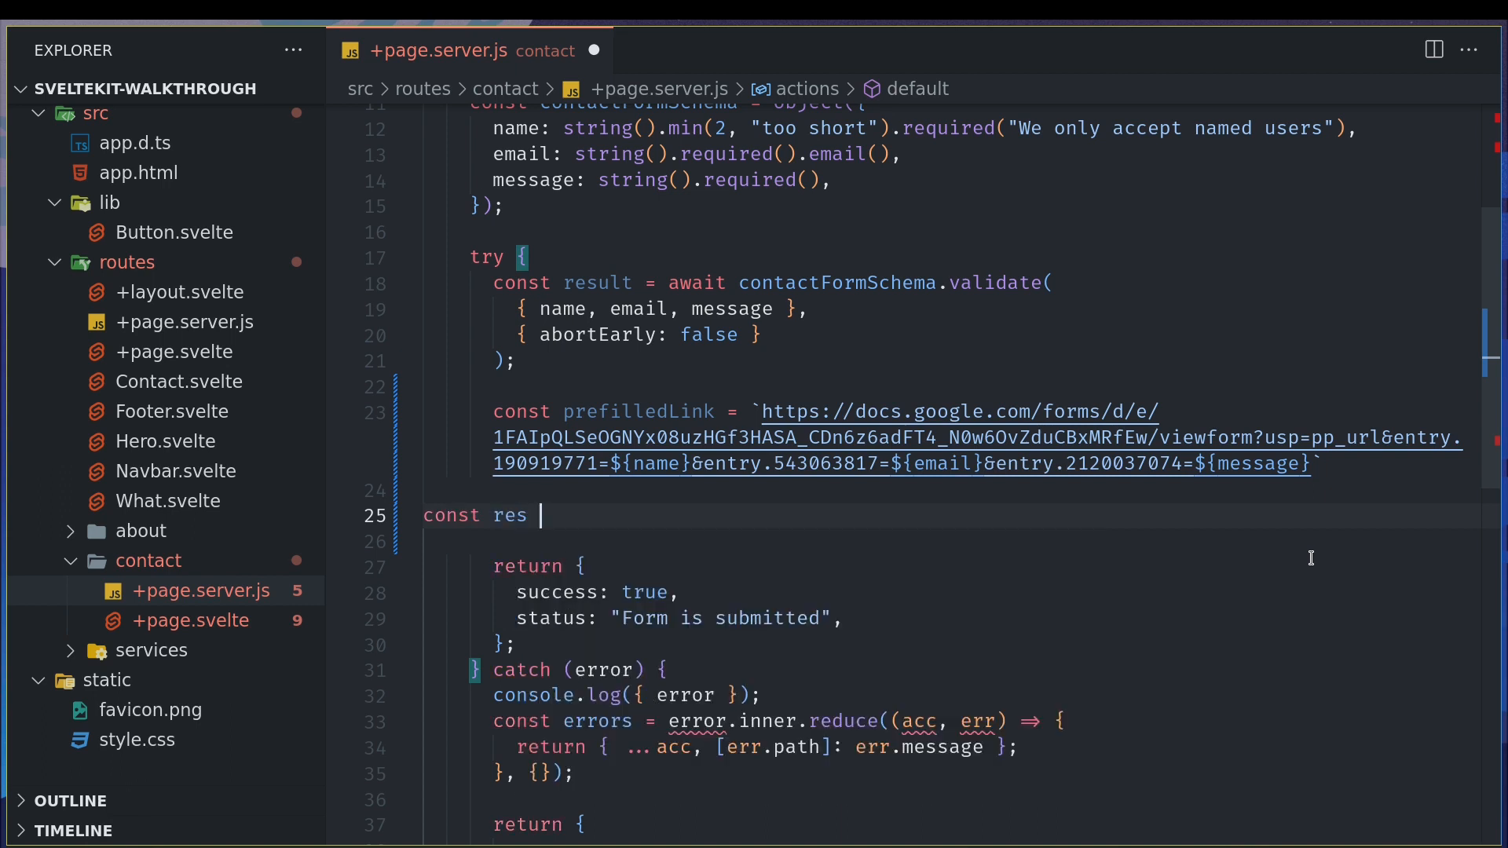
{"action": "type", "text": "= await"}
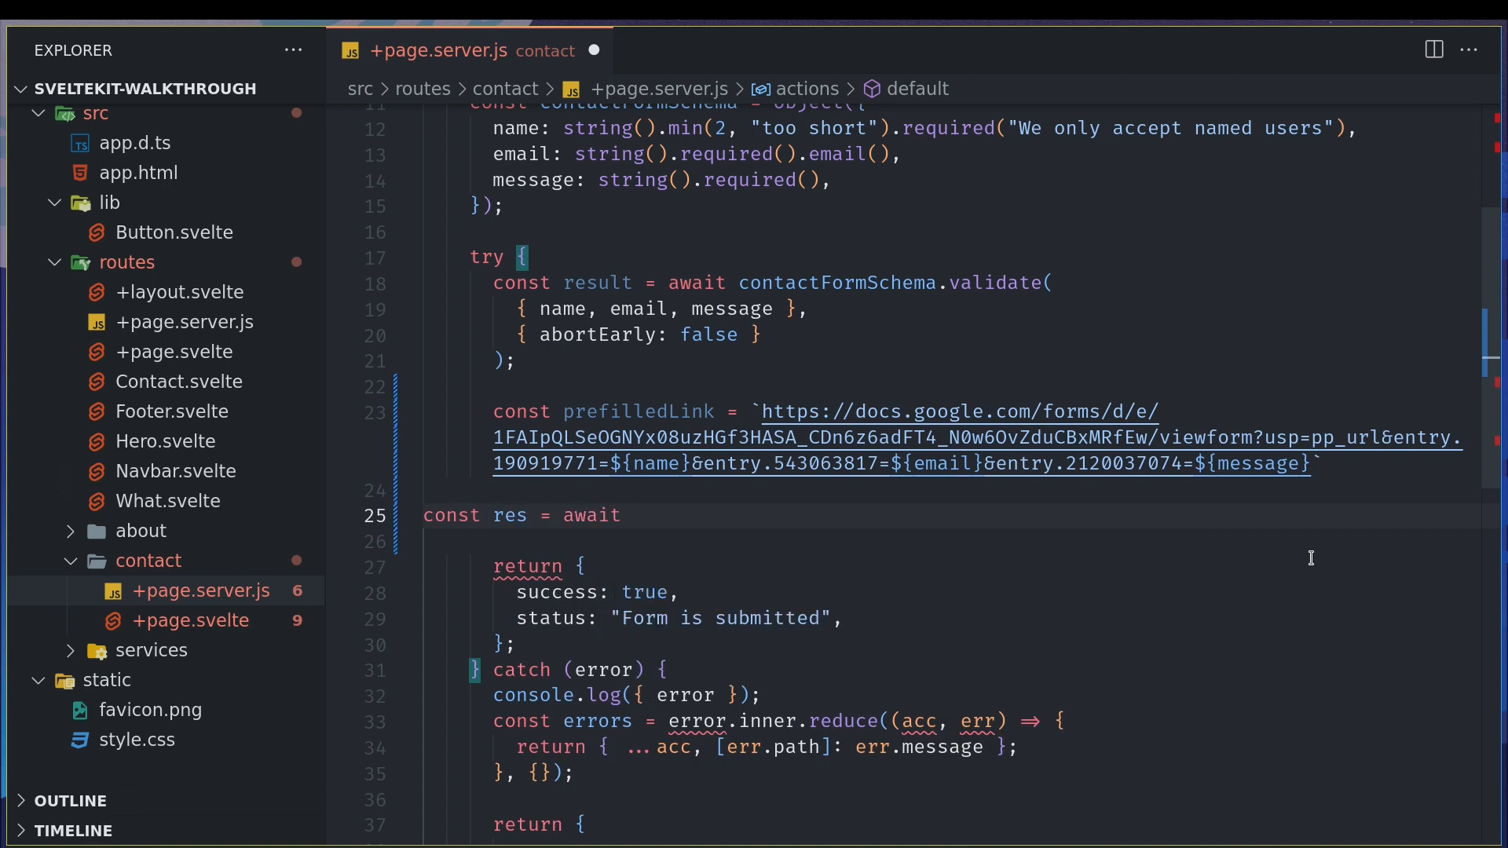
{"action": "type", "text": "fe"}
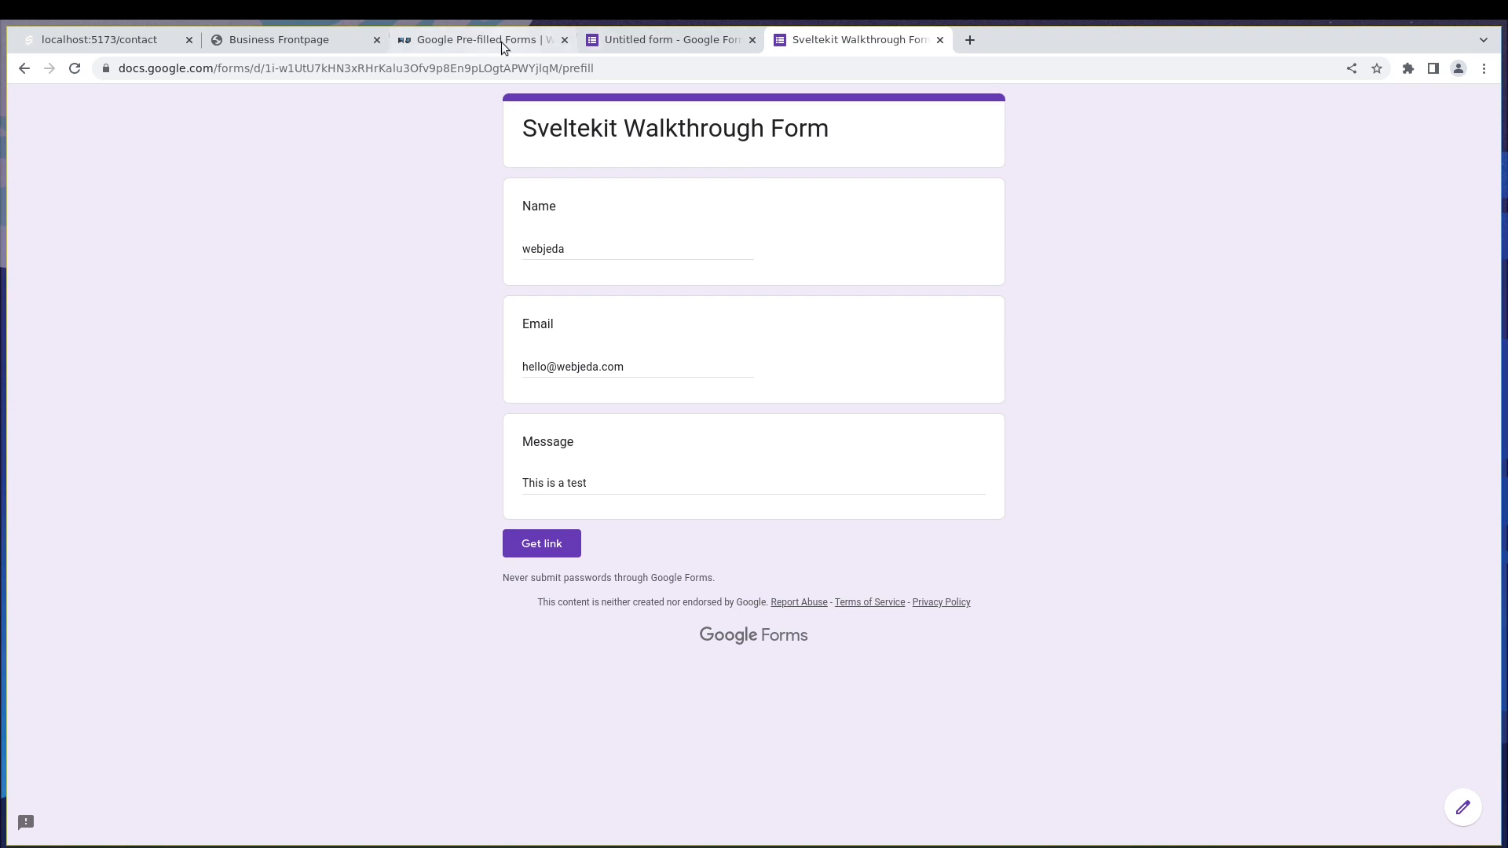
Scroll the Google Pre-filled Forms article to the link changes and select 'formResponse?'.
{"action": "left_click", "coordinate": [478, 39]}
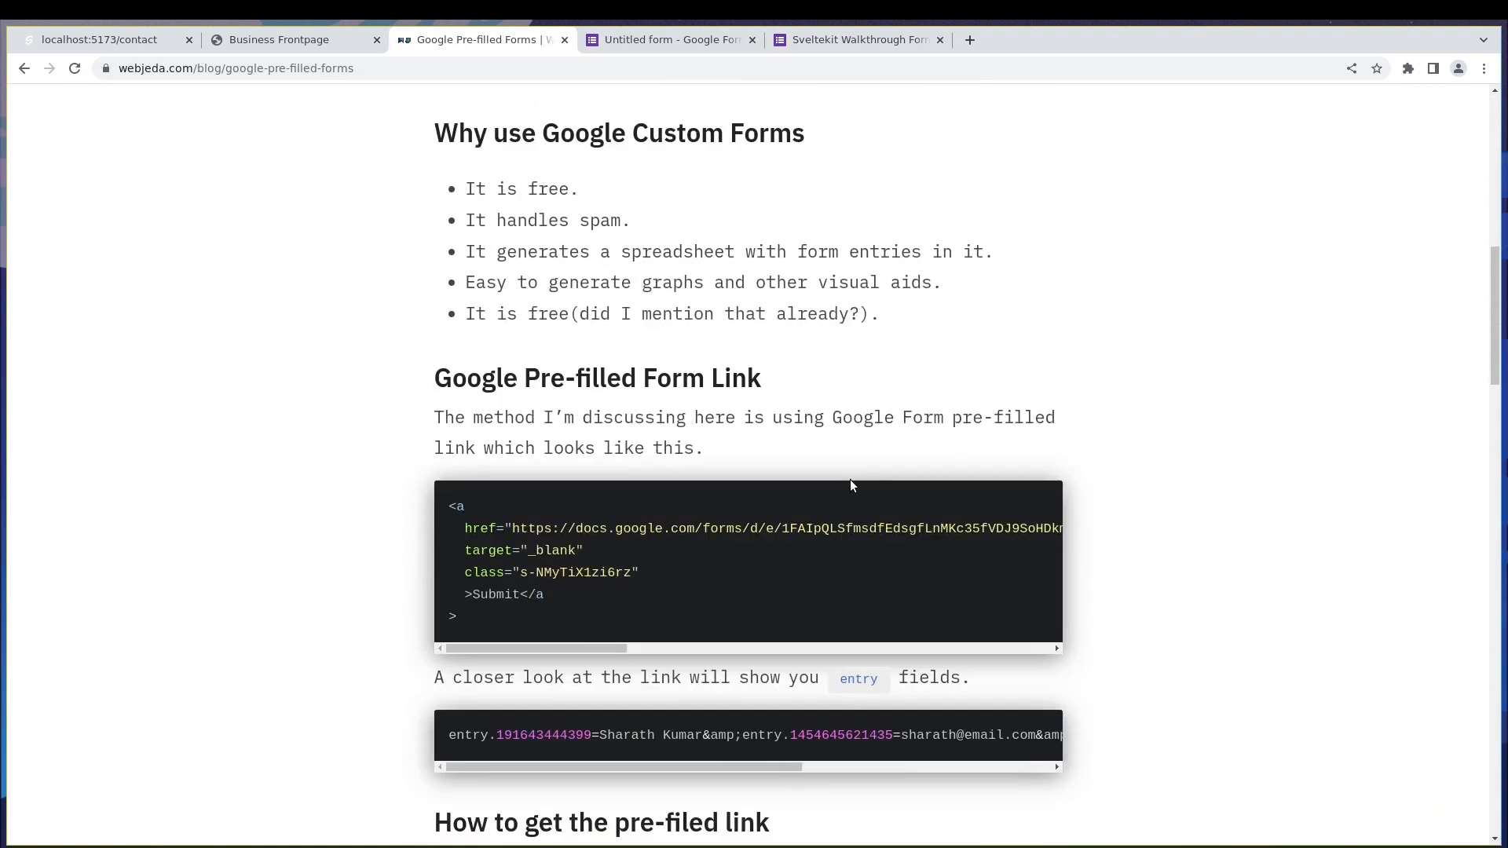
{"action": "scroll", "scroll_direction": "down", "scroll_amount": 3}
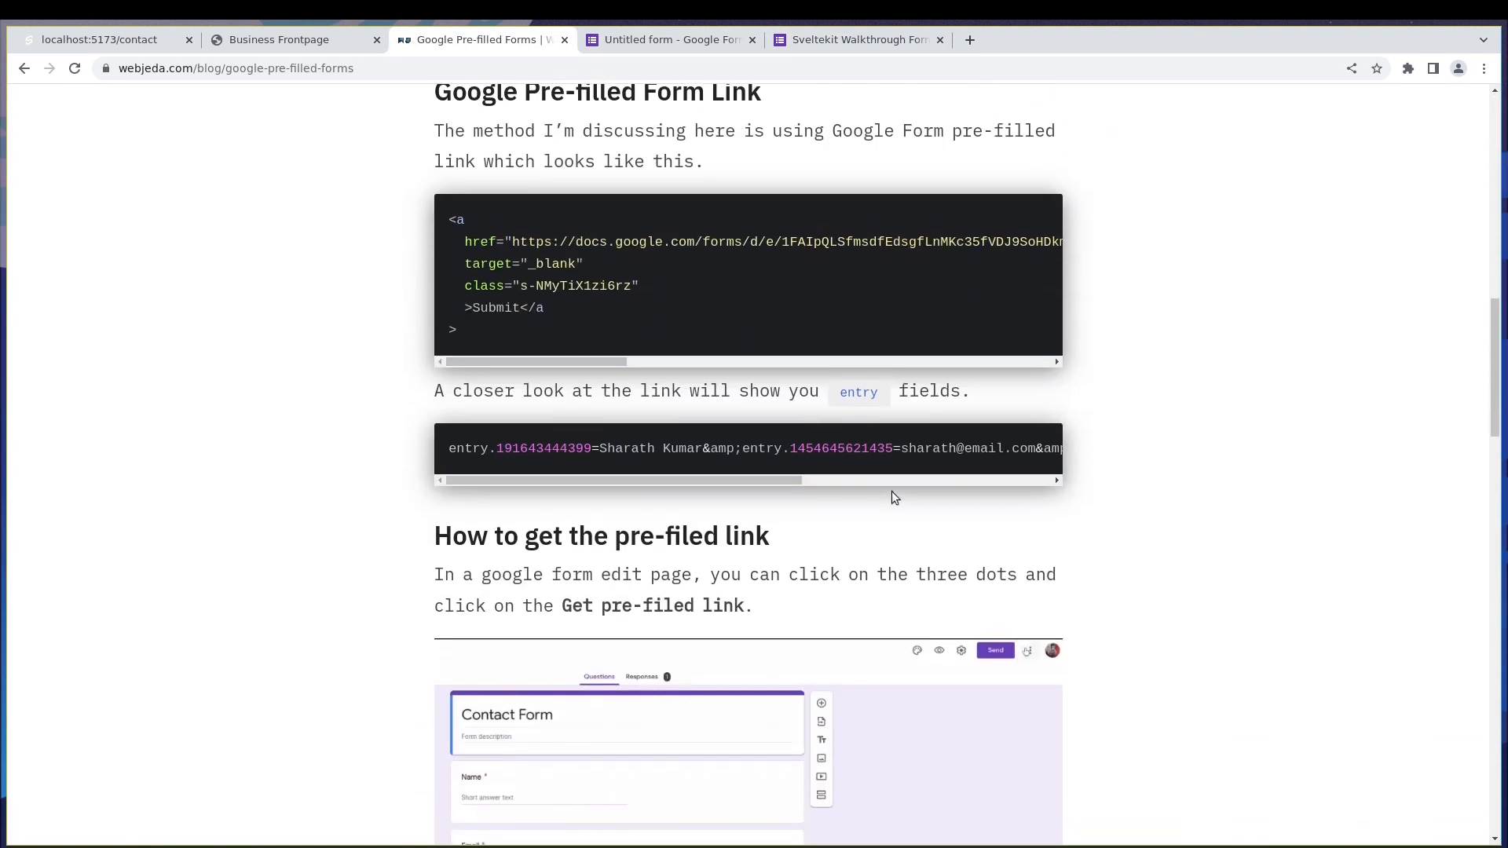
{"action": "scroll", "scroll_direction": "down", "scroll_amount": 3}
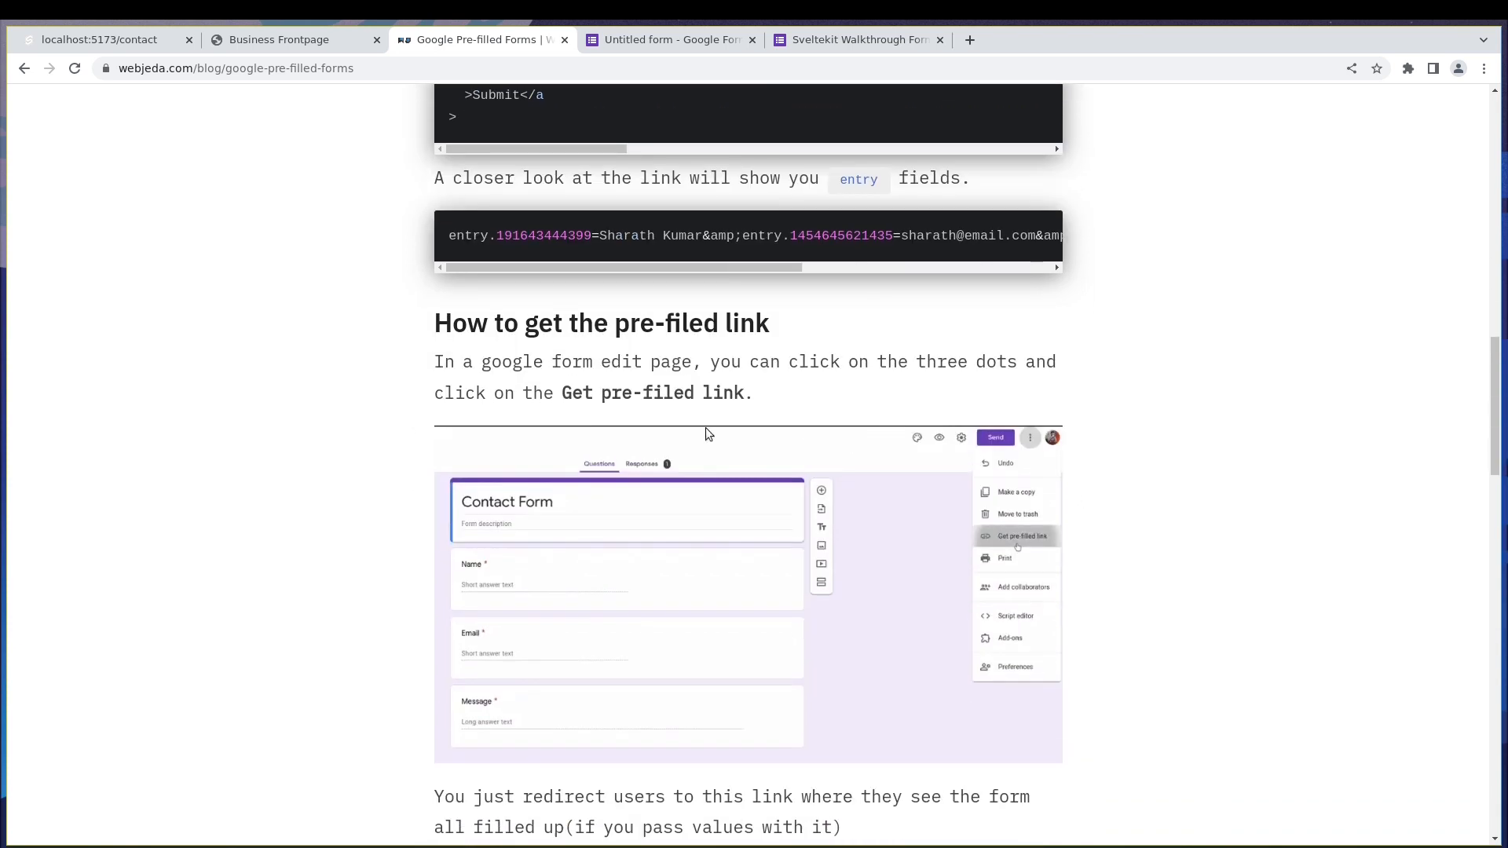
{"action": "scroll", "scroll_direction": "down", "scroll_amount": 3}
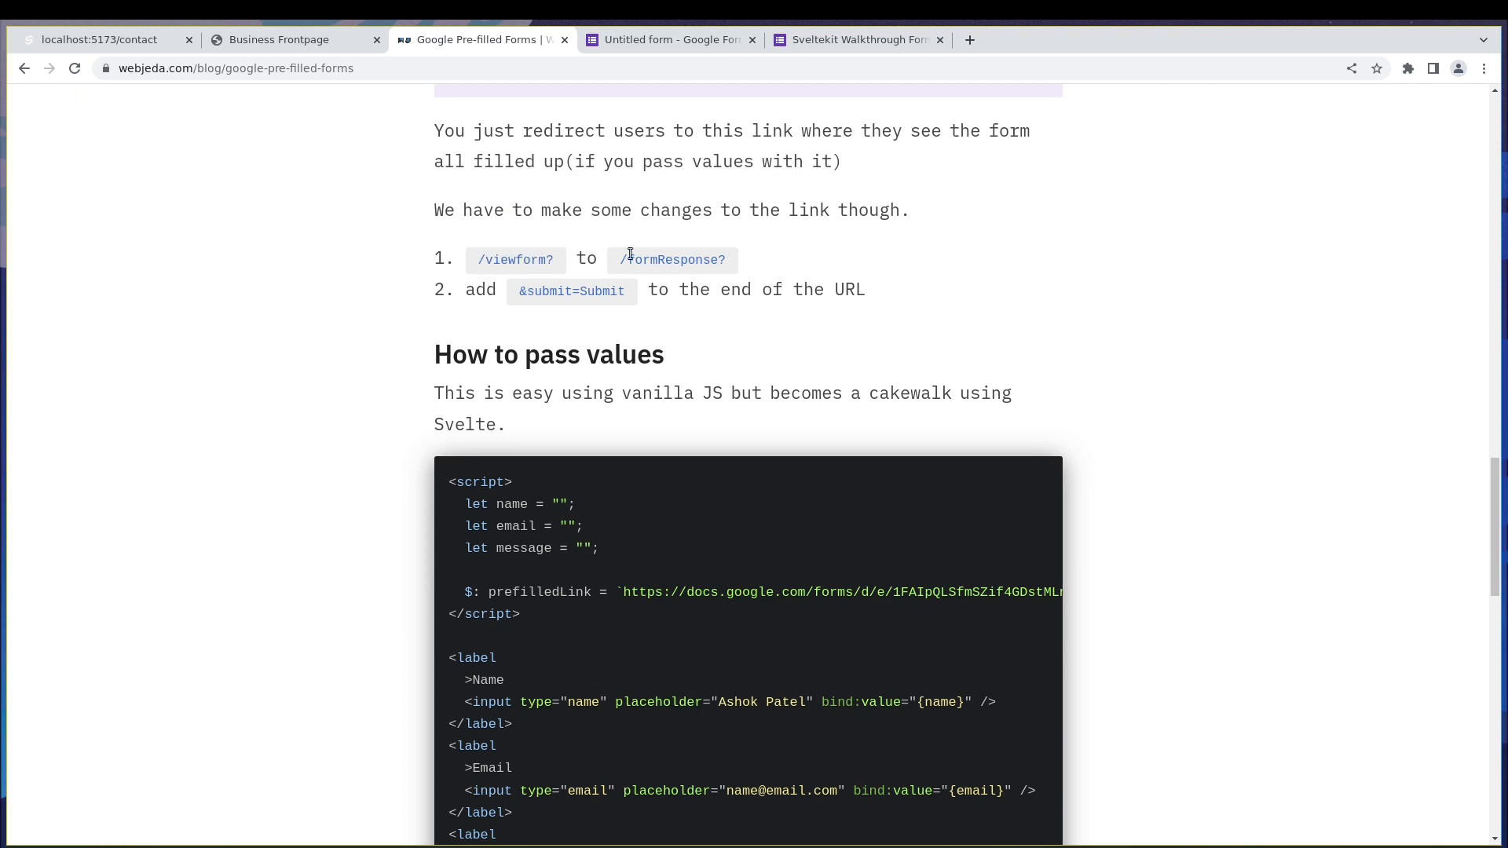
{"action": "double_click", "coordinate": [673, 259]}
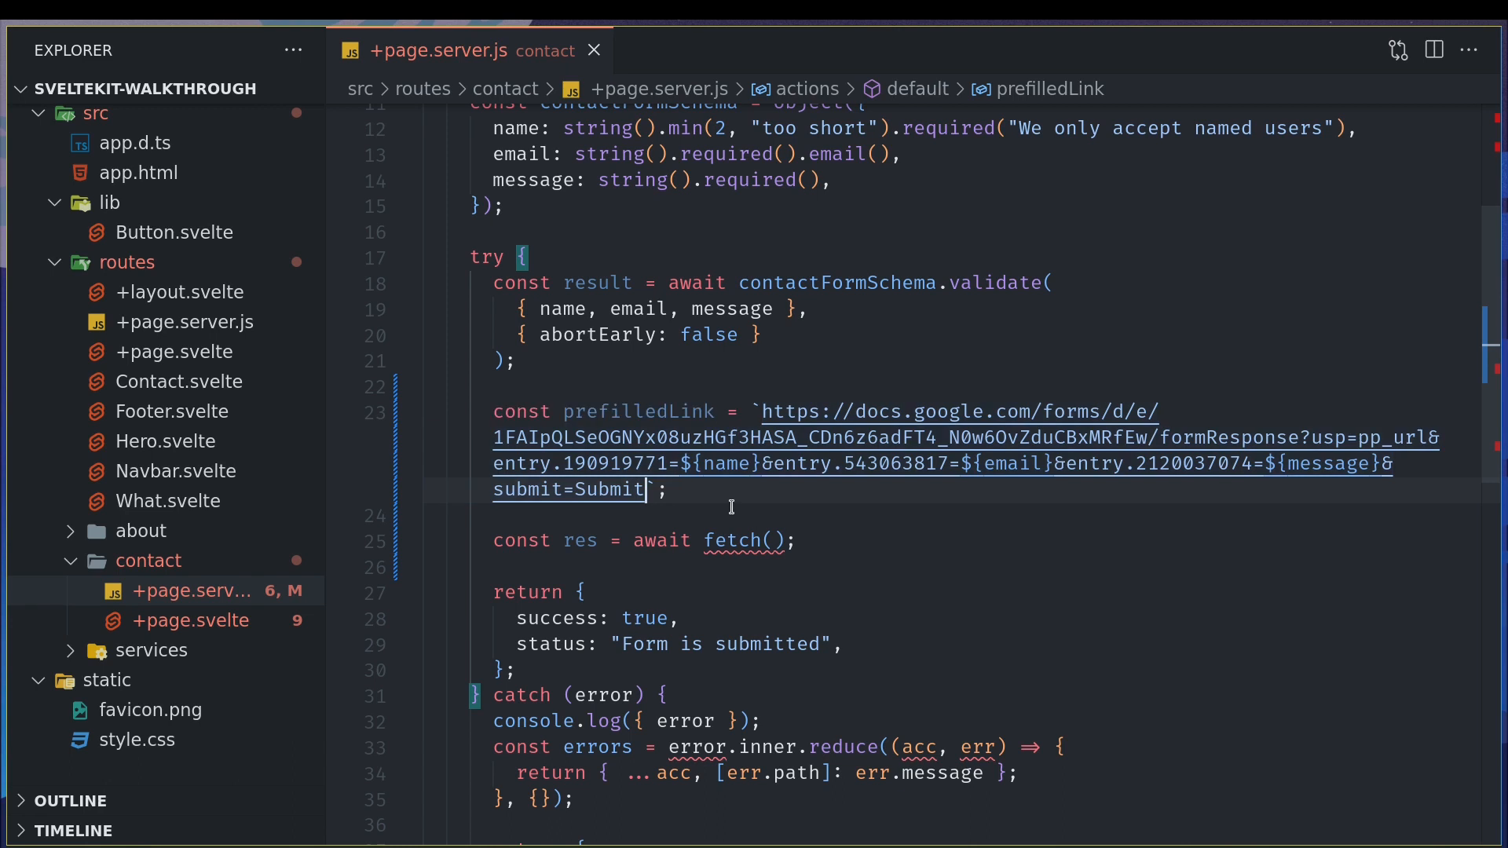
Pass prefilledLink into fetch() and add a console.log(res) line.
{"action": "left_click", "coordinate": [731, 540]}
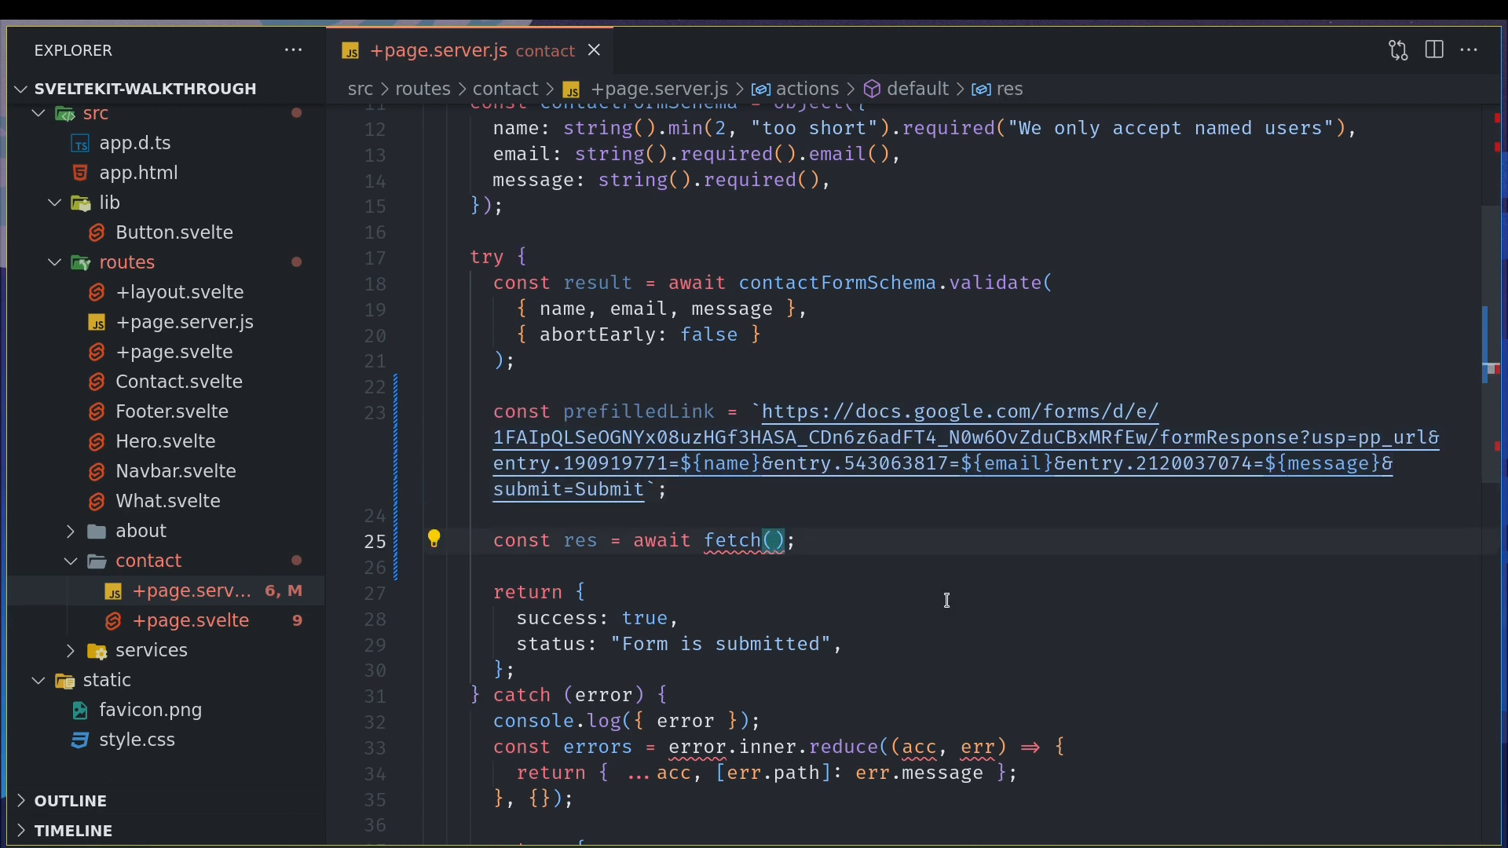
{"action": "type", "text": "prefilledLink"}
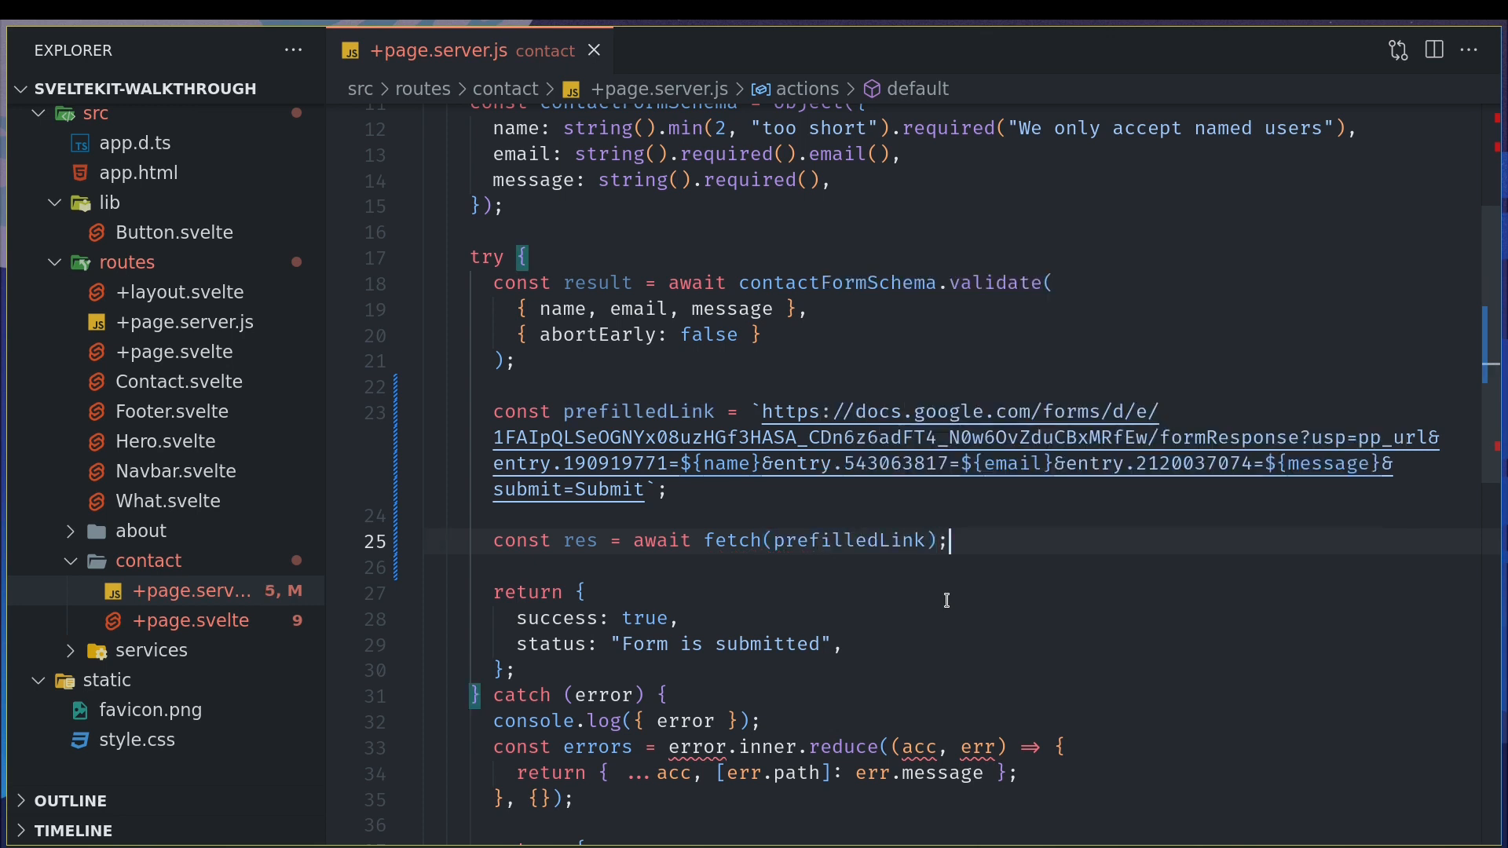
{"action": "type", "text": "console."}
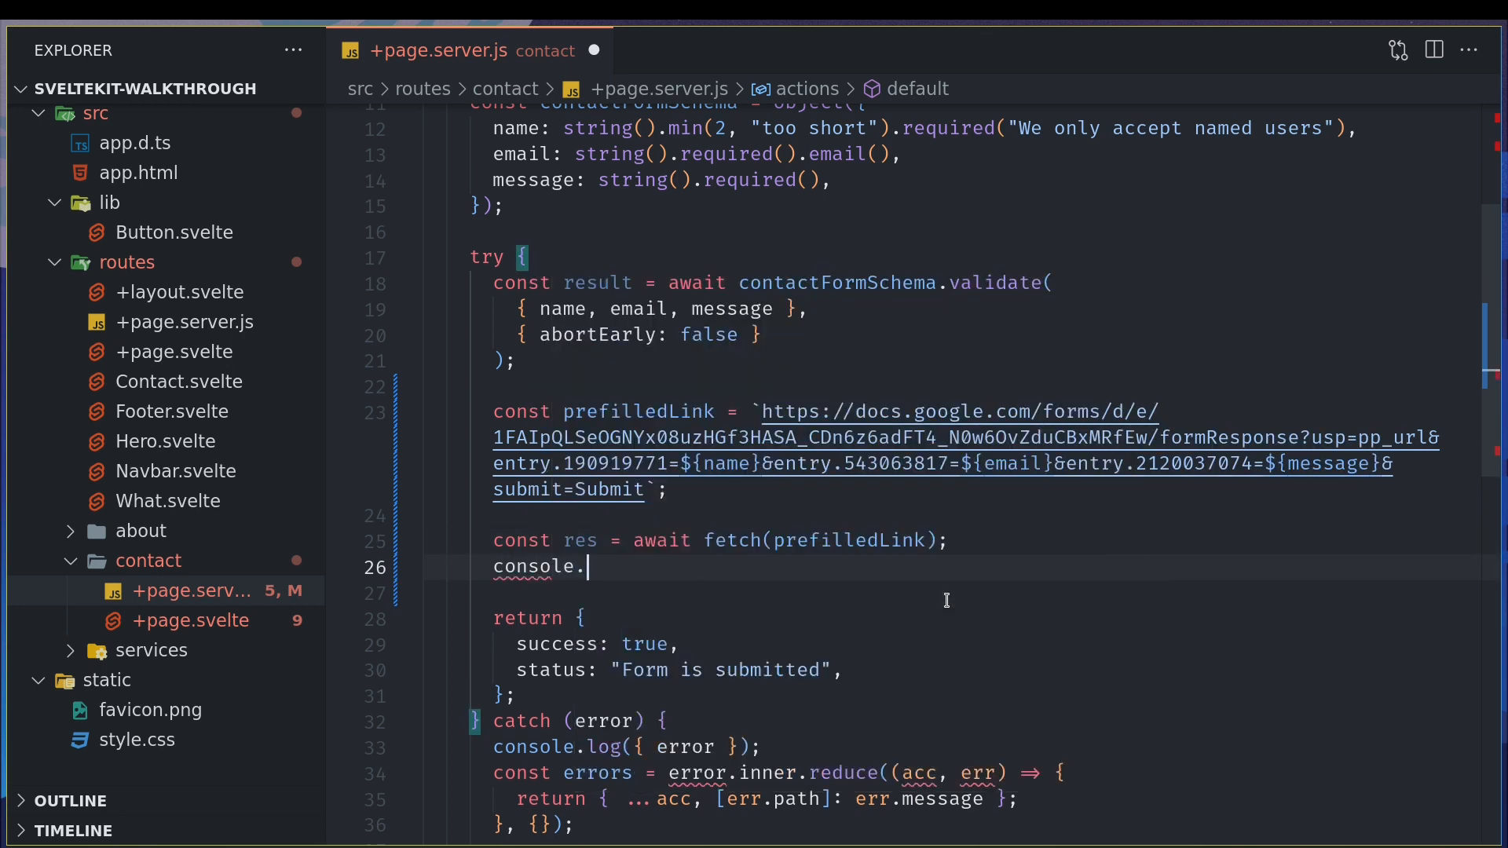
{"action": "type", "text": "log"}
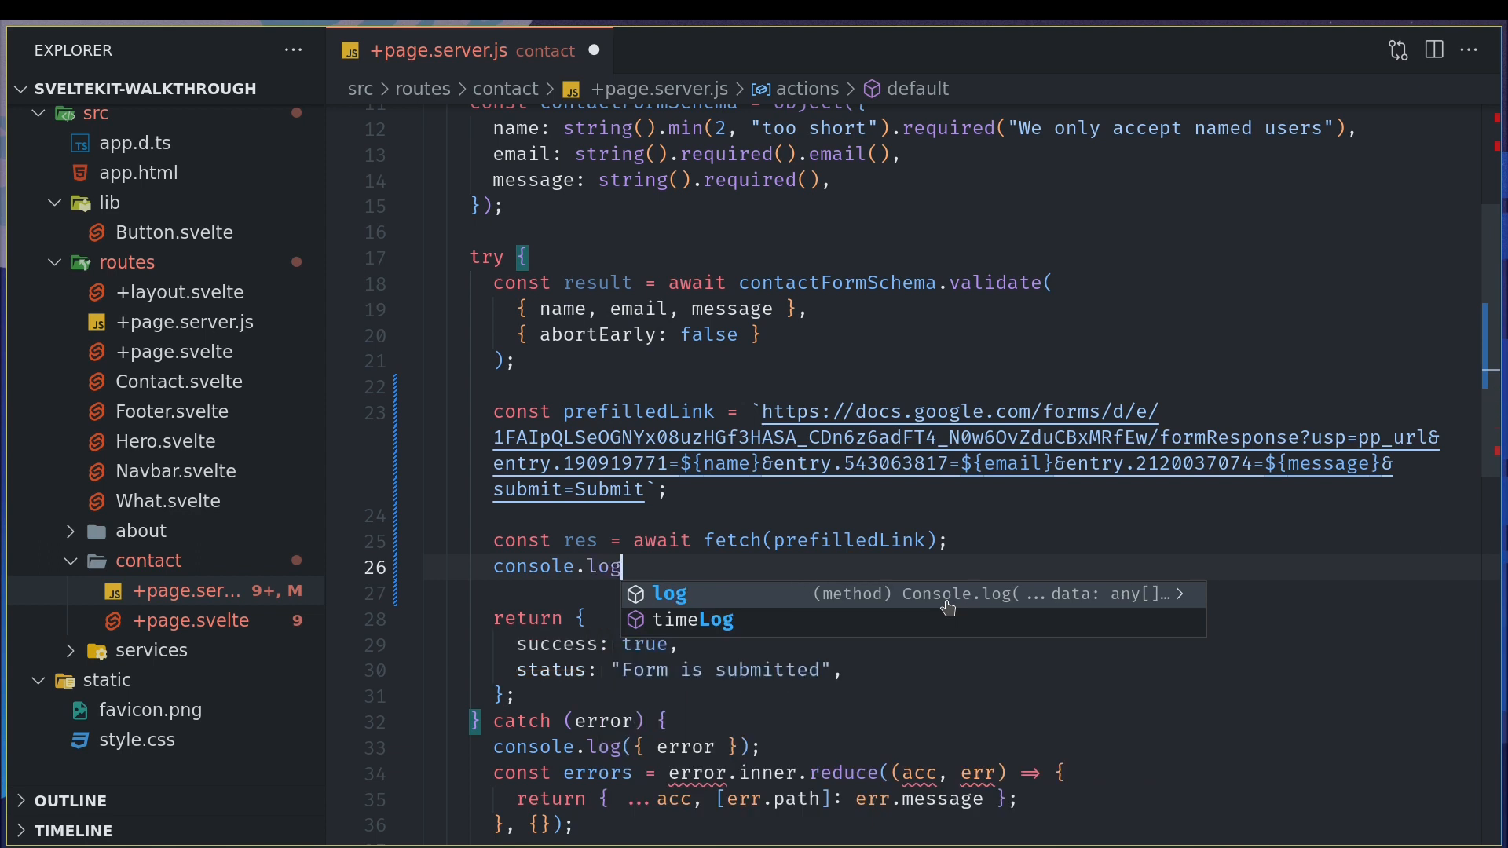
{"action": "type", "text": "(res"}
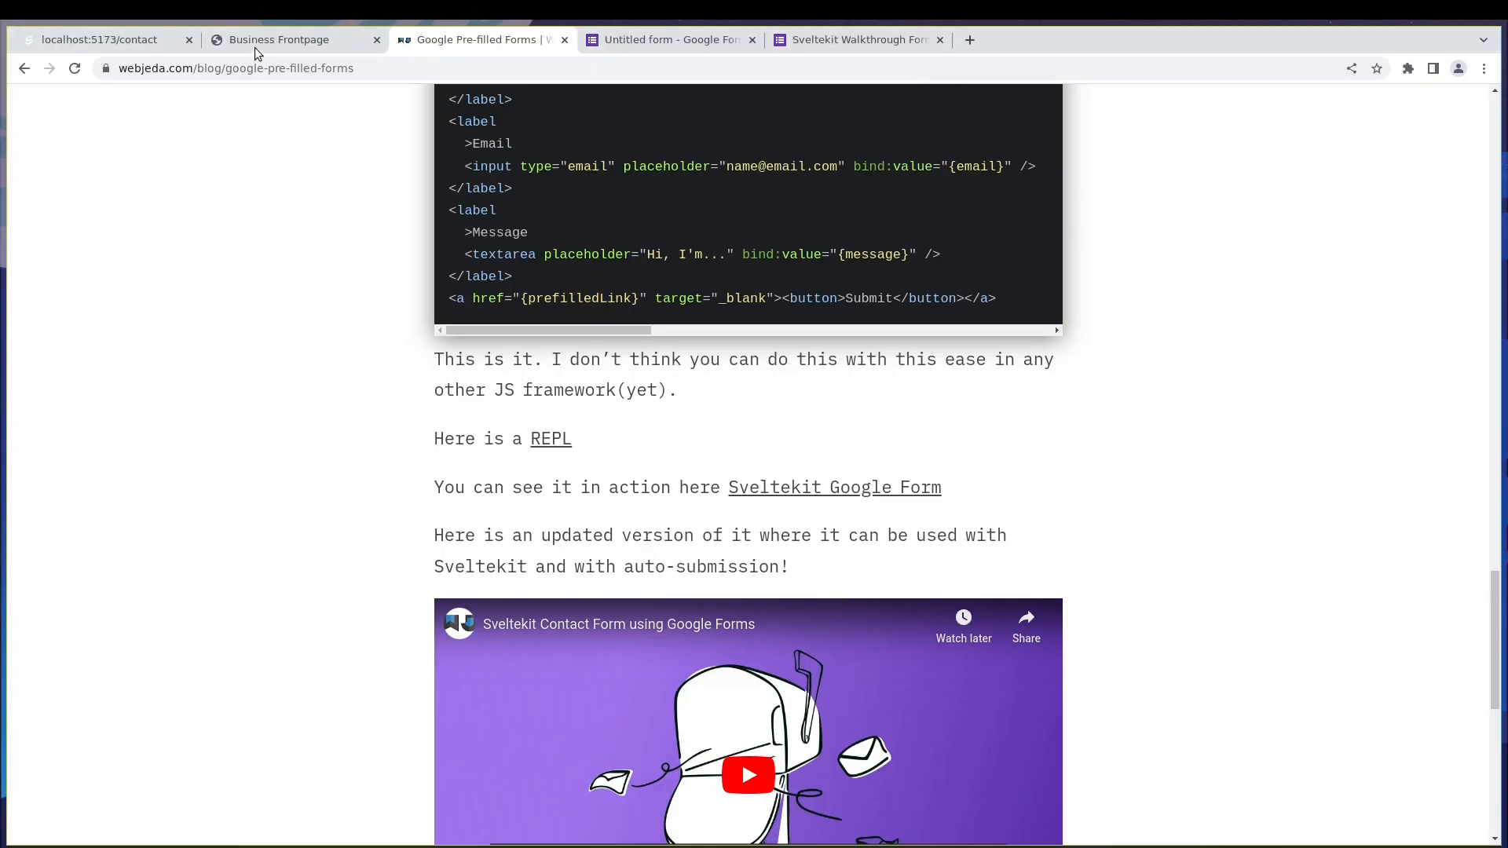
Submit the localhost contact form with saved name and email and message 'This is a test'.
{"action": "left_click", "coordinate": [95, 39]}
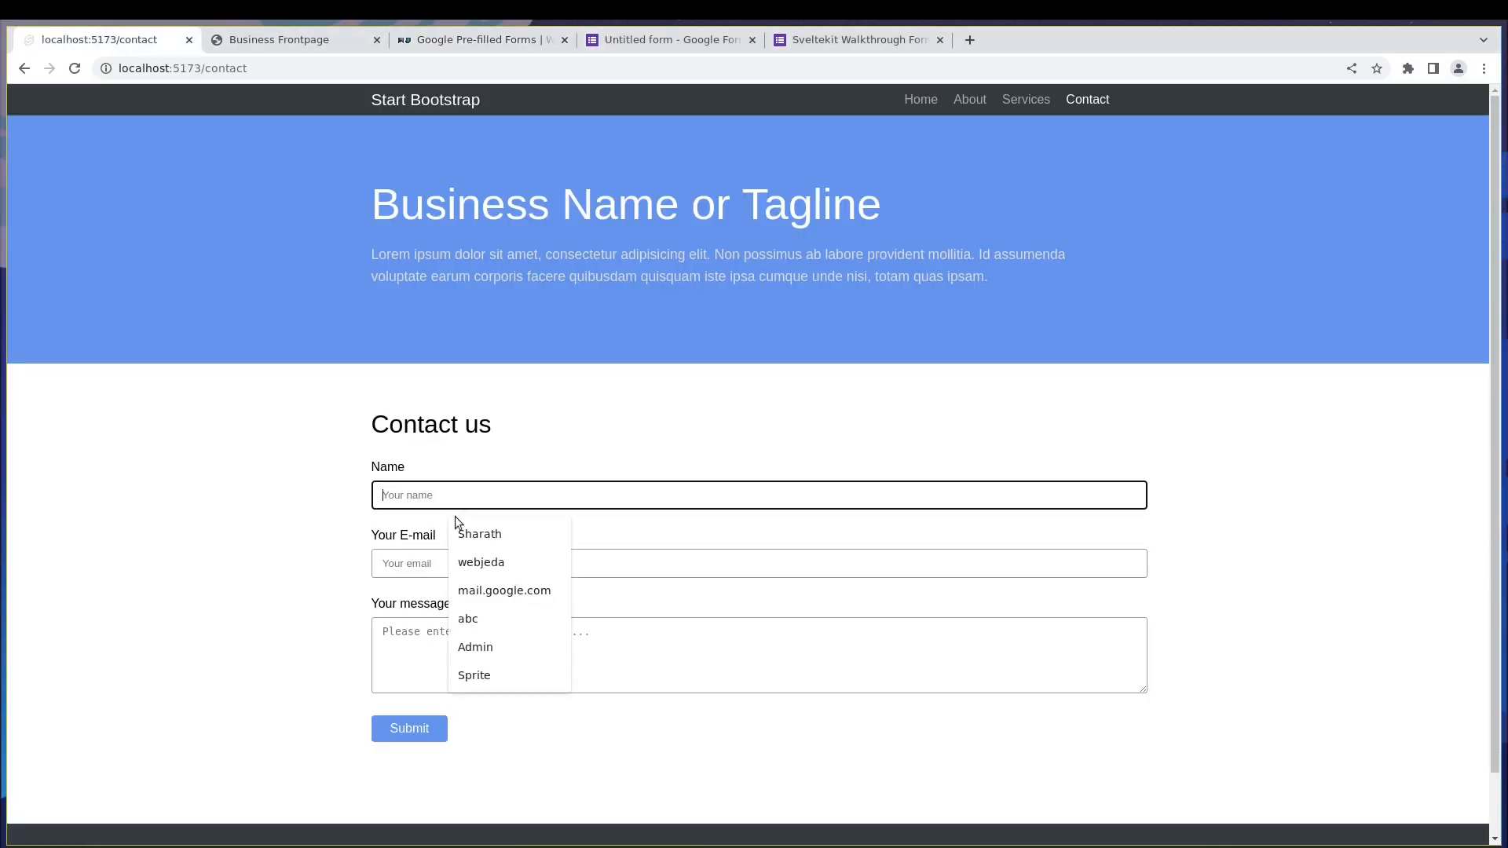
{"action": "left_click", "coordinate": [478, 534]}
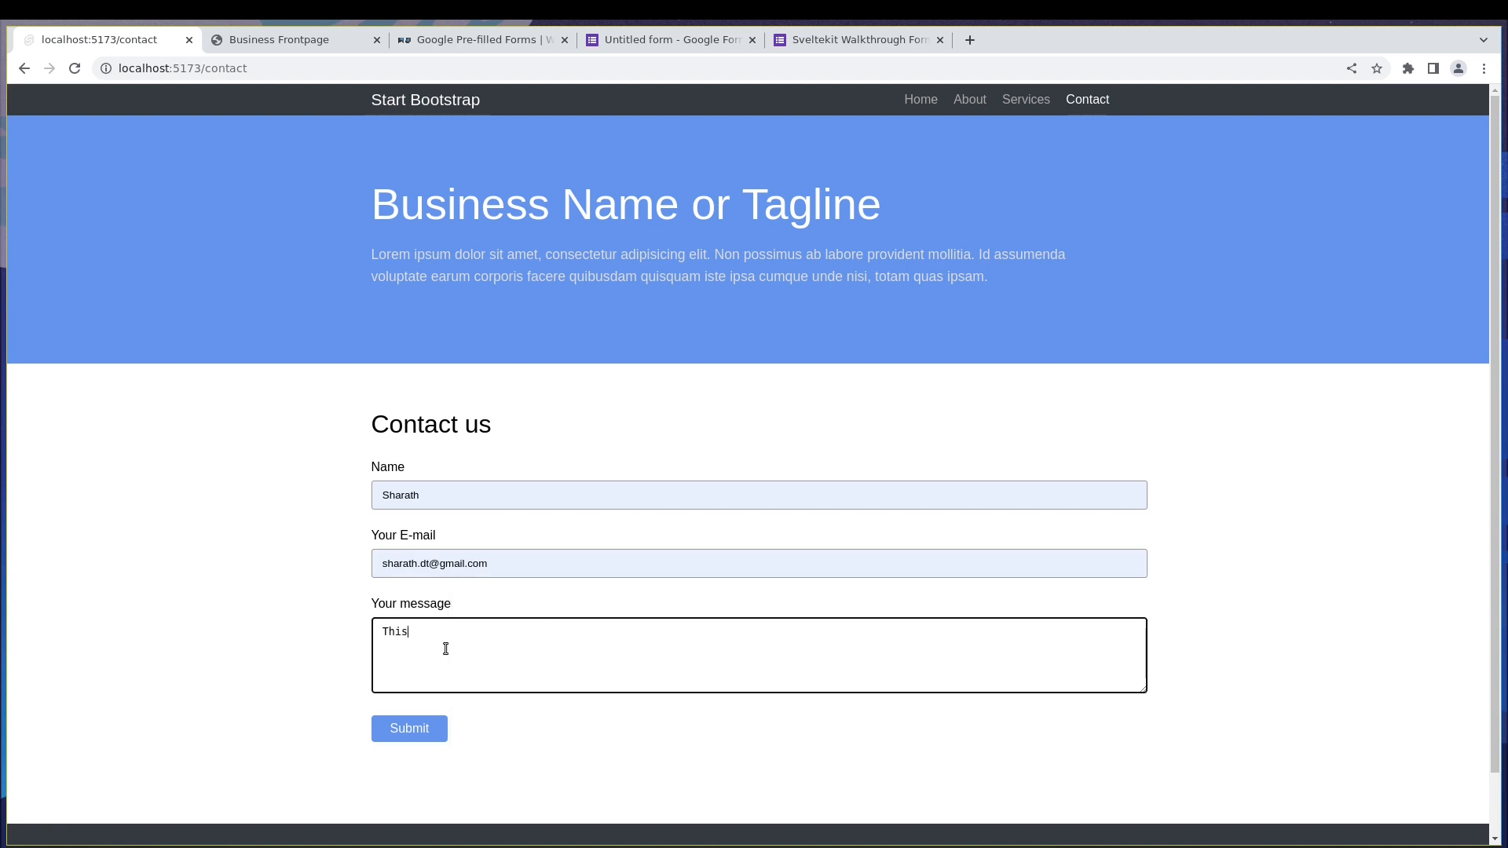
{"action": "type", "text": "is a test"}
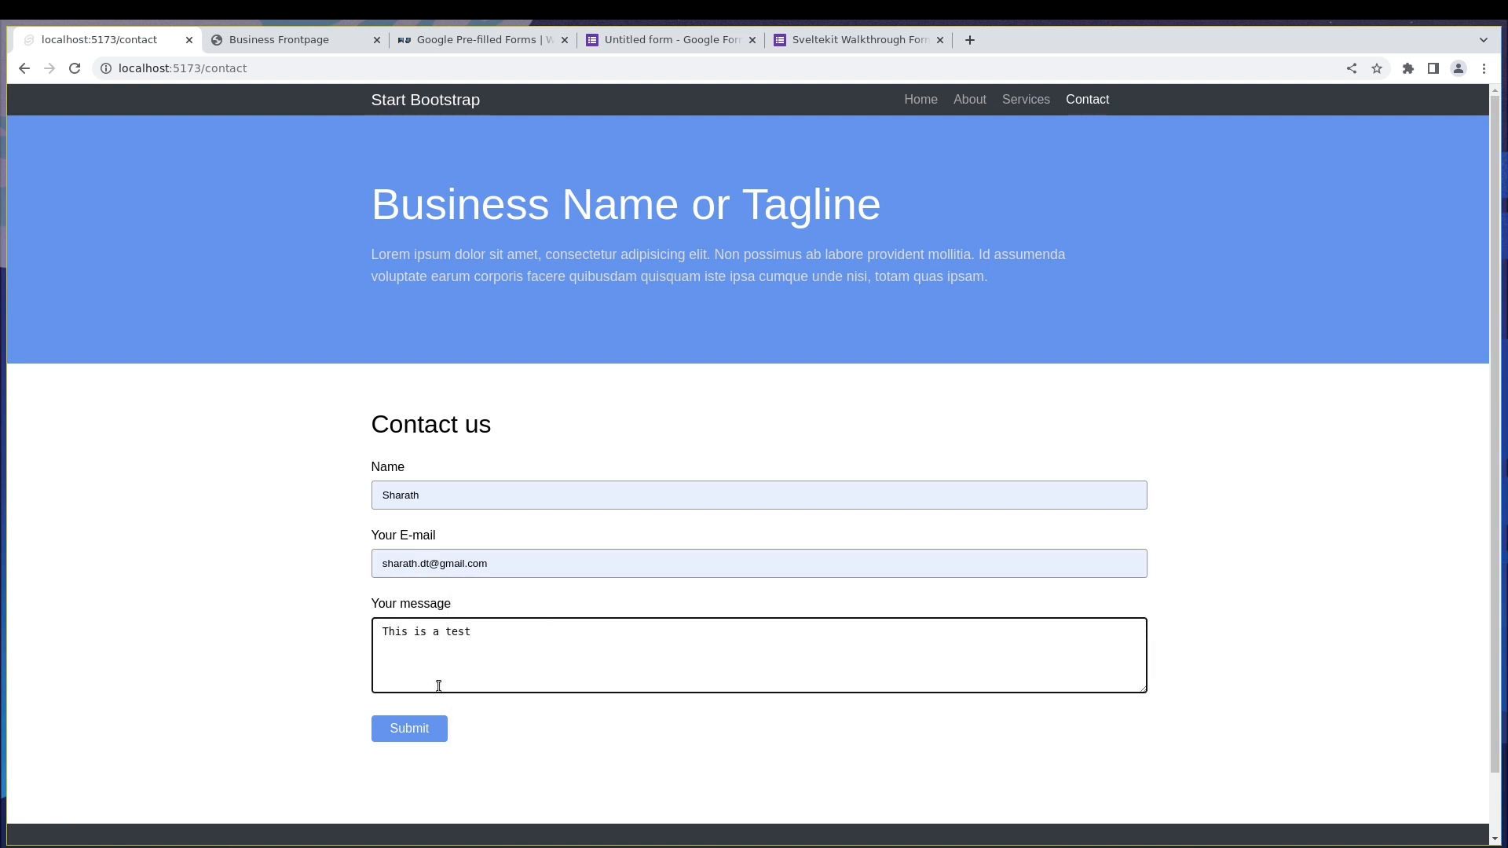
{"action": "left_click", "coordinate": [408, 728]}
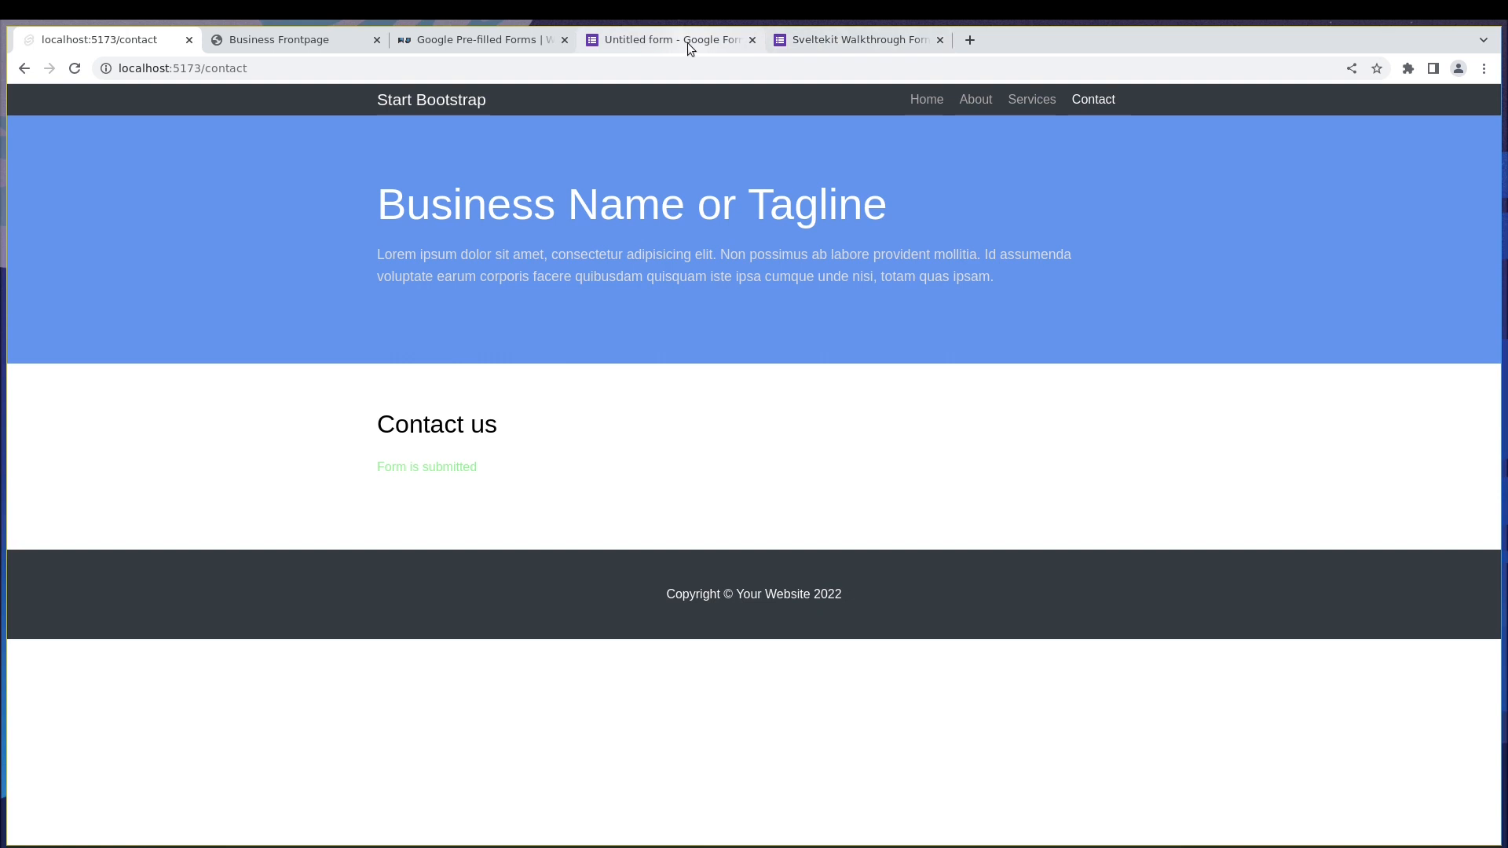
Check the Google Form's Responses tab for the new submission.
{"action": "left_click", "coordinate": [670, 39]}
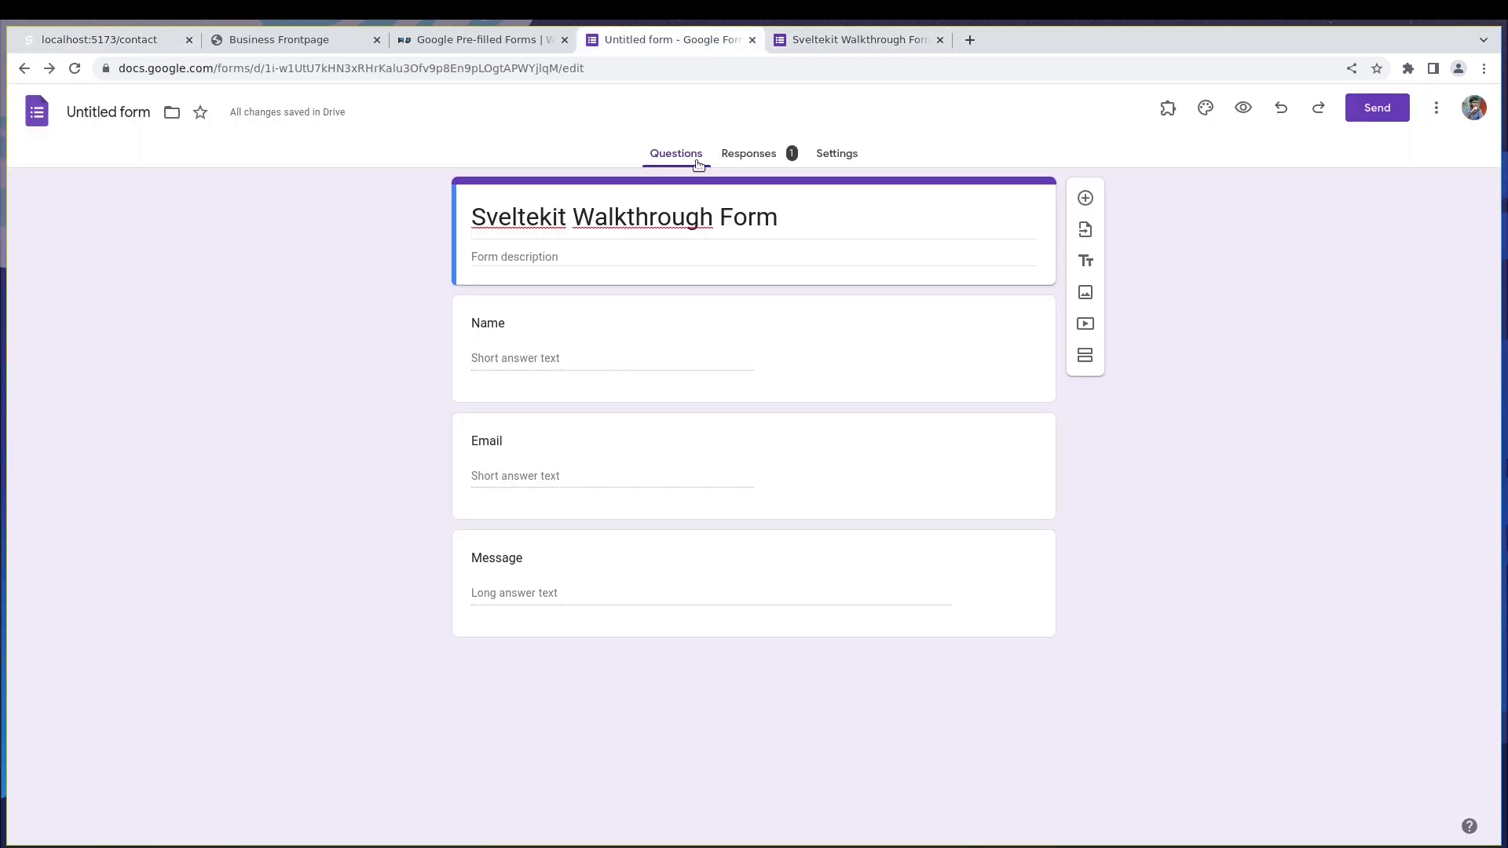
{"action": "left_click", "coordinate": [749, 153]}
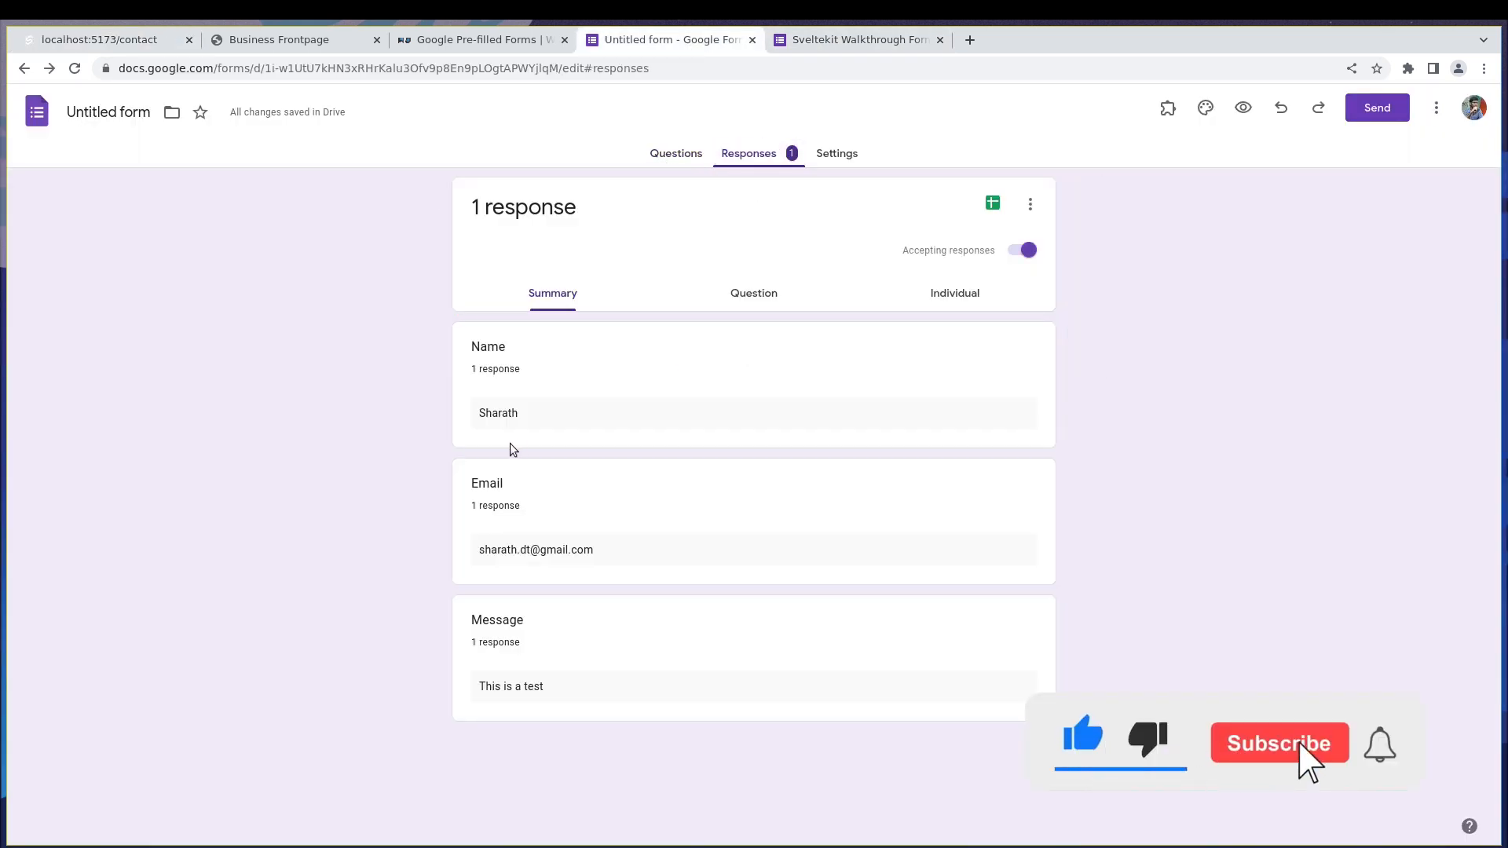
{"action": "left_click", "coordinate": [1278, 742]}
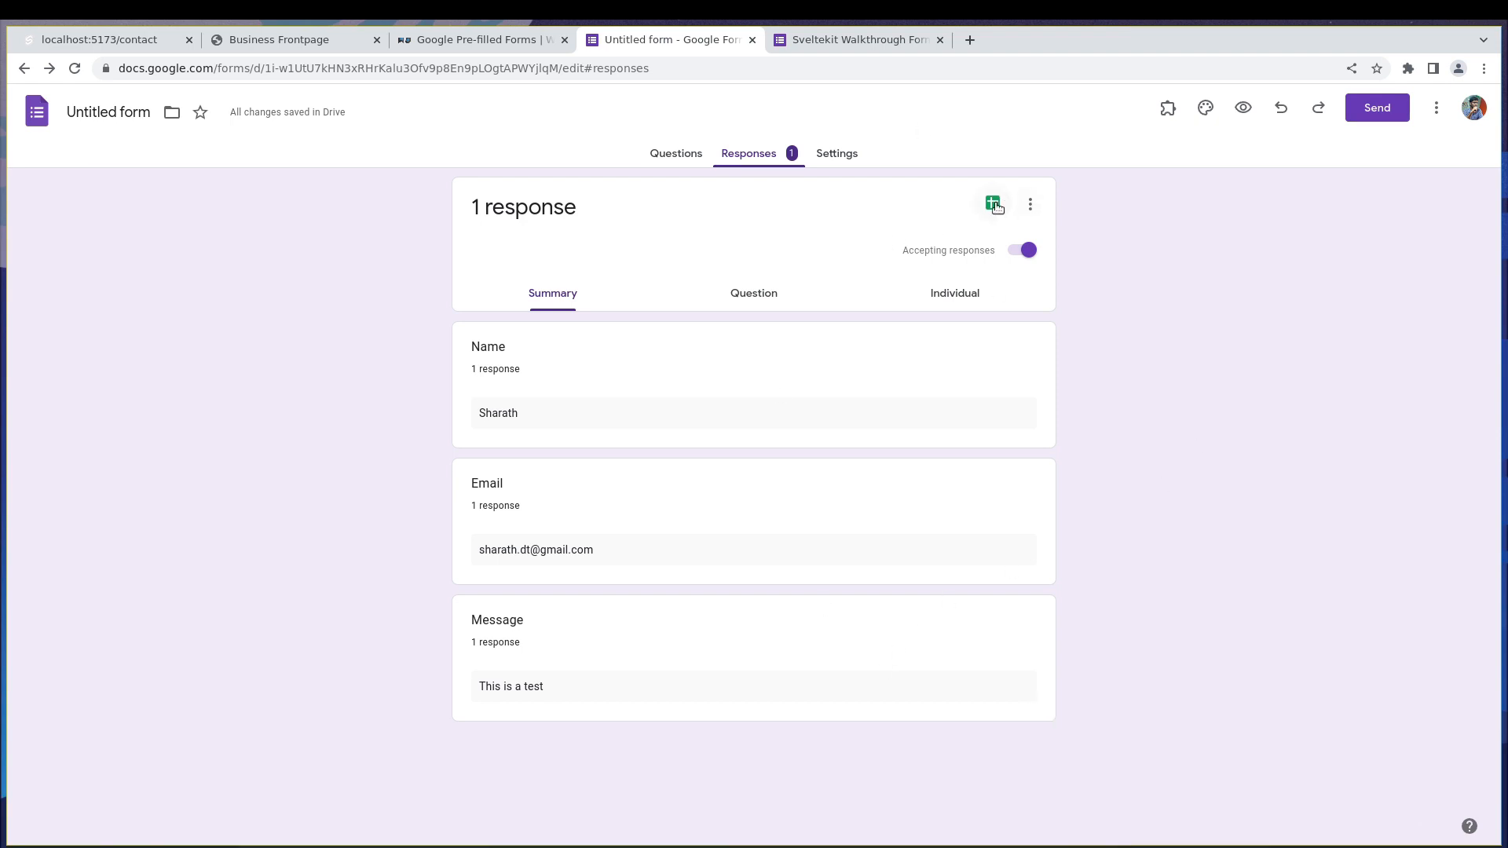
{"action": "mouse_move", "coordinate": [278, 39]}
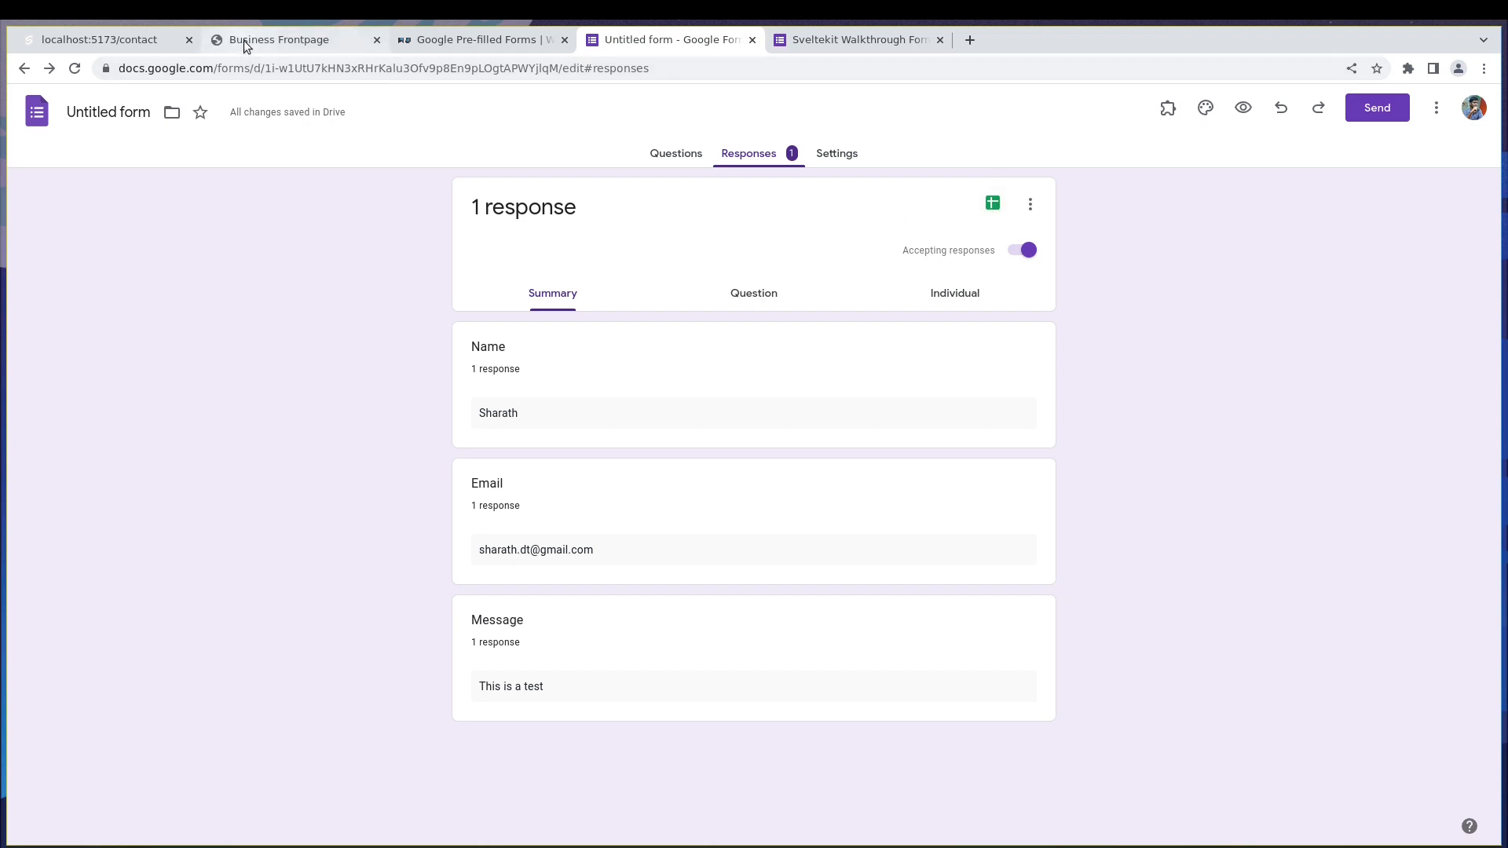
{"action": "mouse_move", "coordinate": [993, 204]}
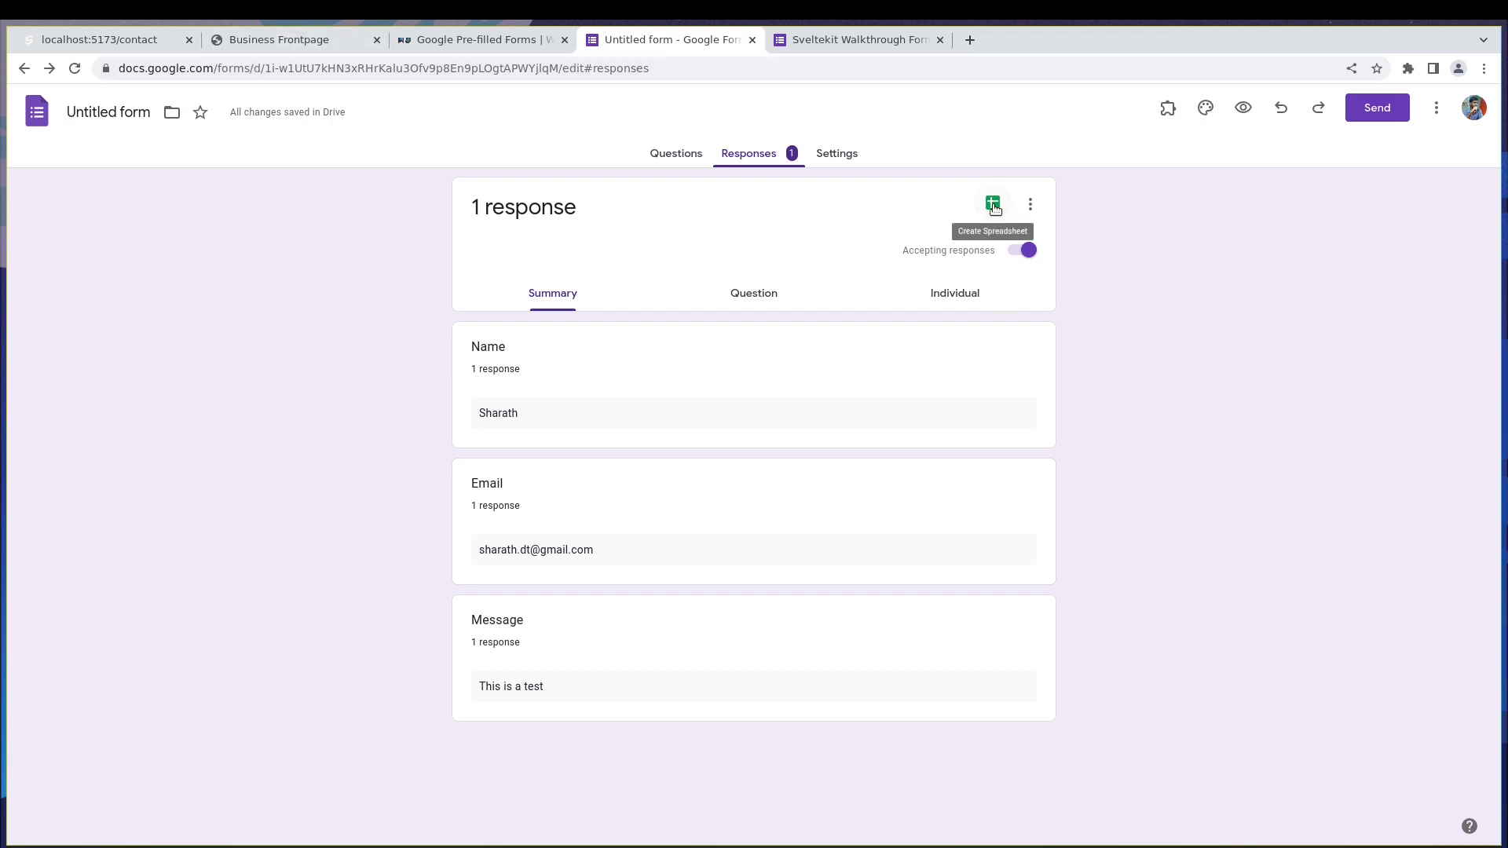
{"action": "mouse_move", "coordinate": [356, 54]}
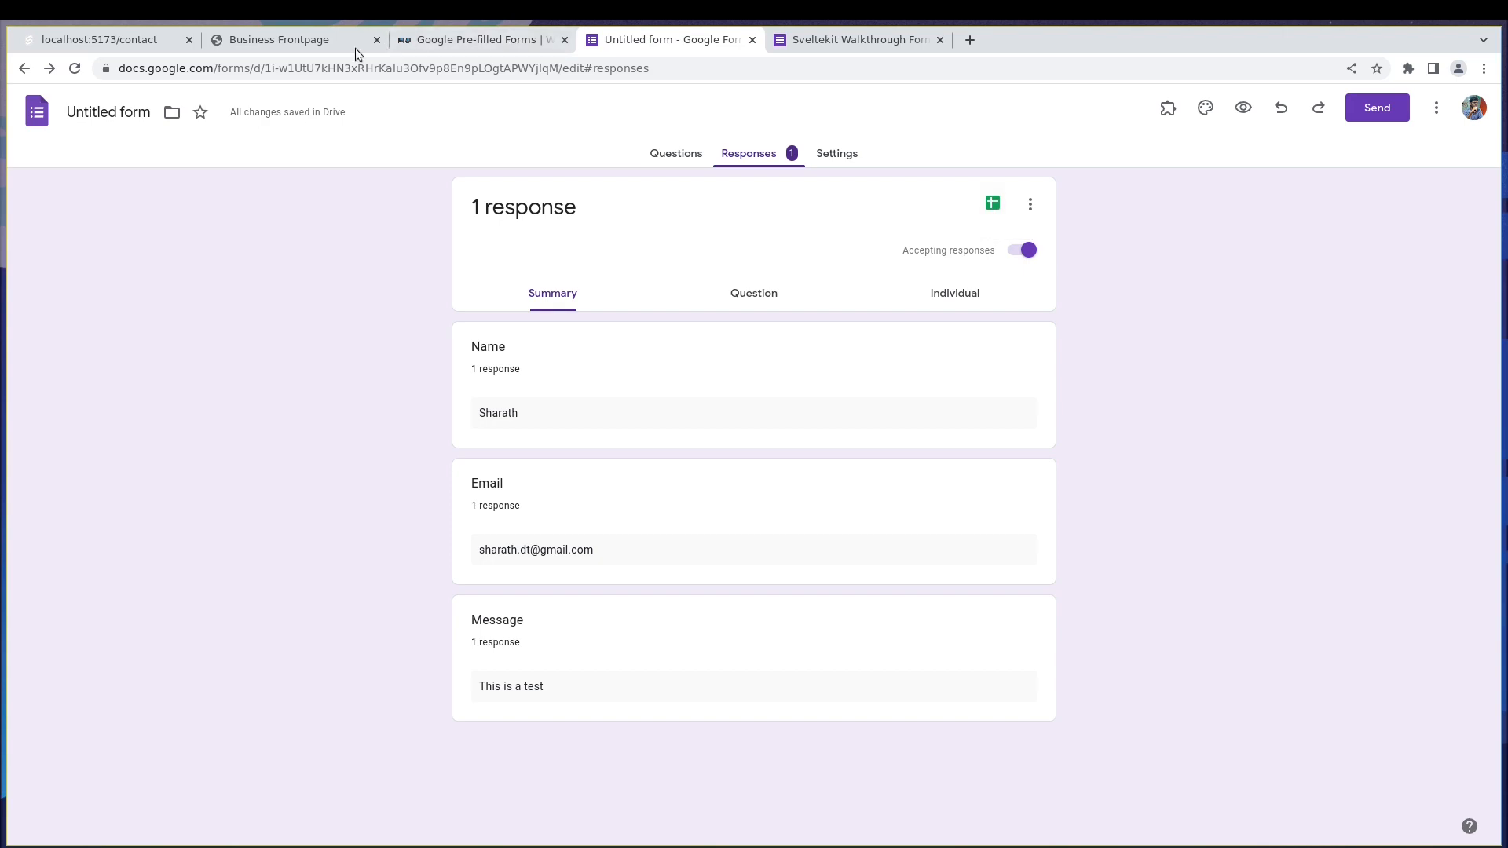
On the localhost contact page, enter 'asdasd' as the name for a second test entry.
{"action": "left_click", "coordinate": [103, 39]}
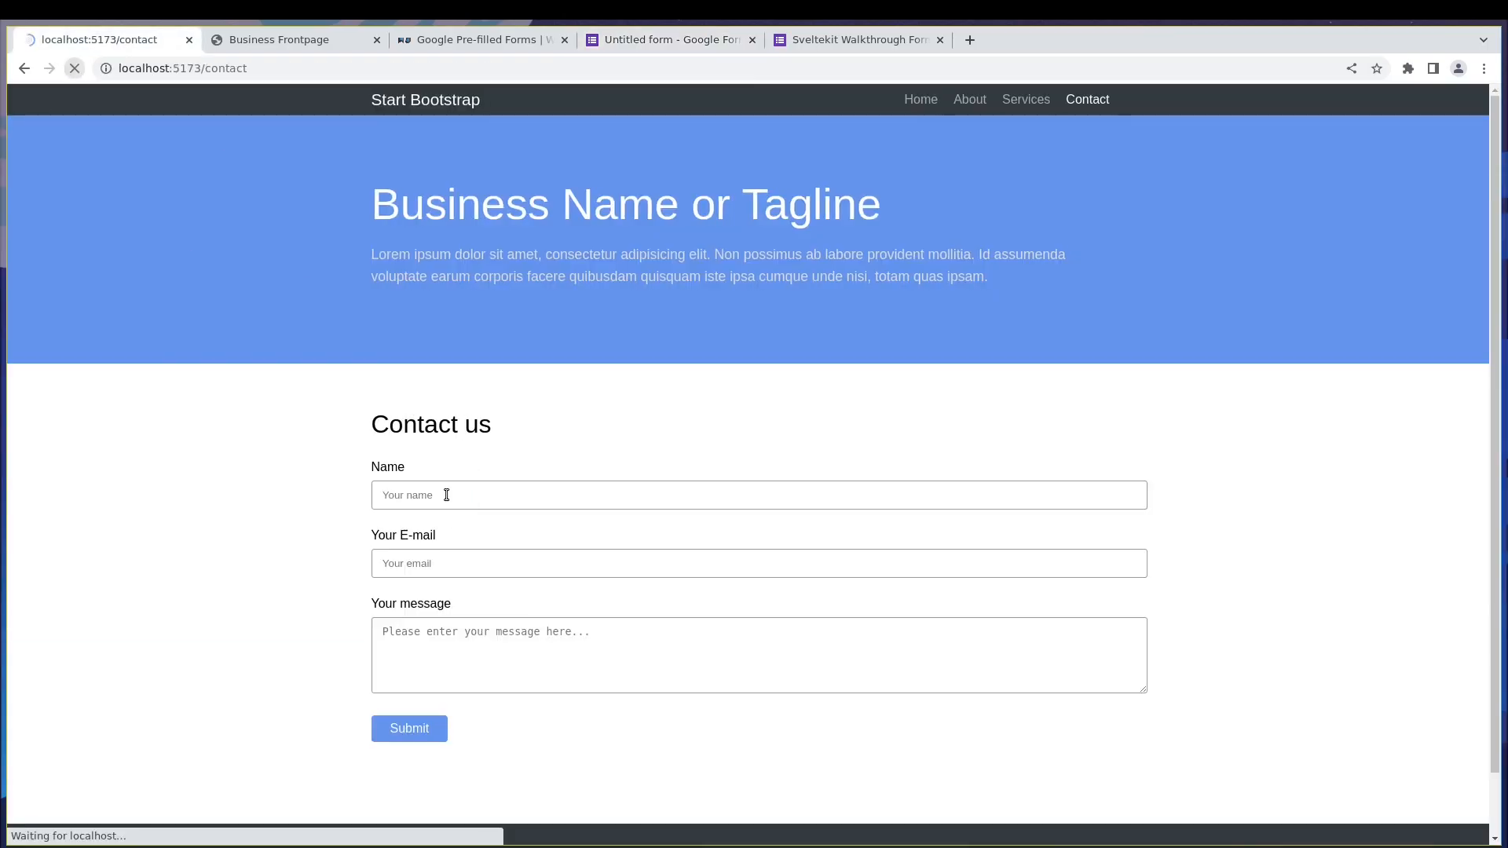
{"action": "type", "text": "asdasd"}
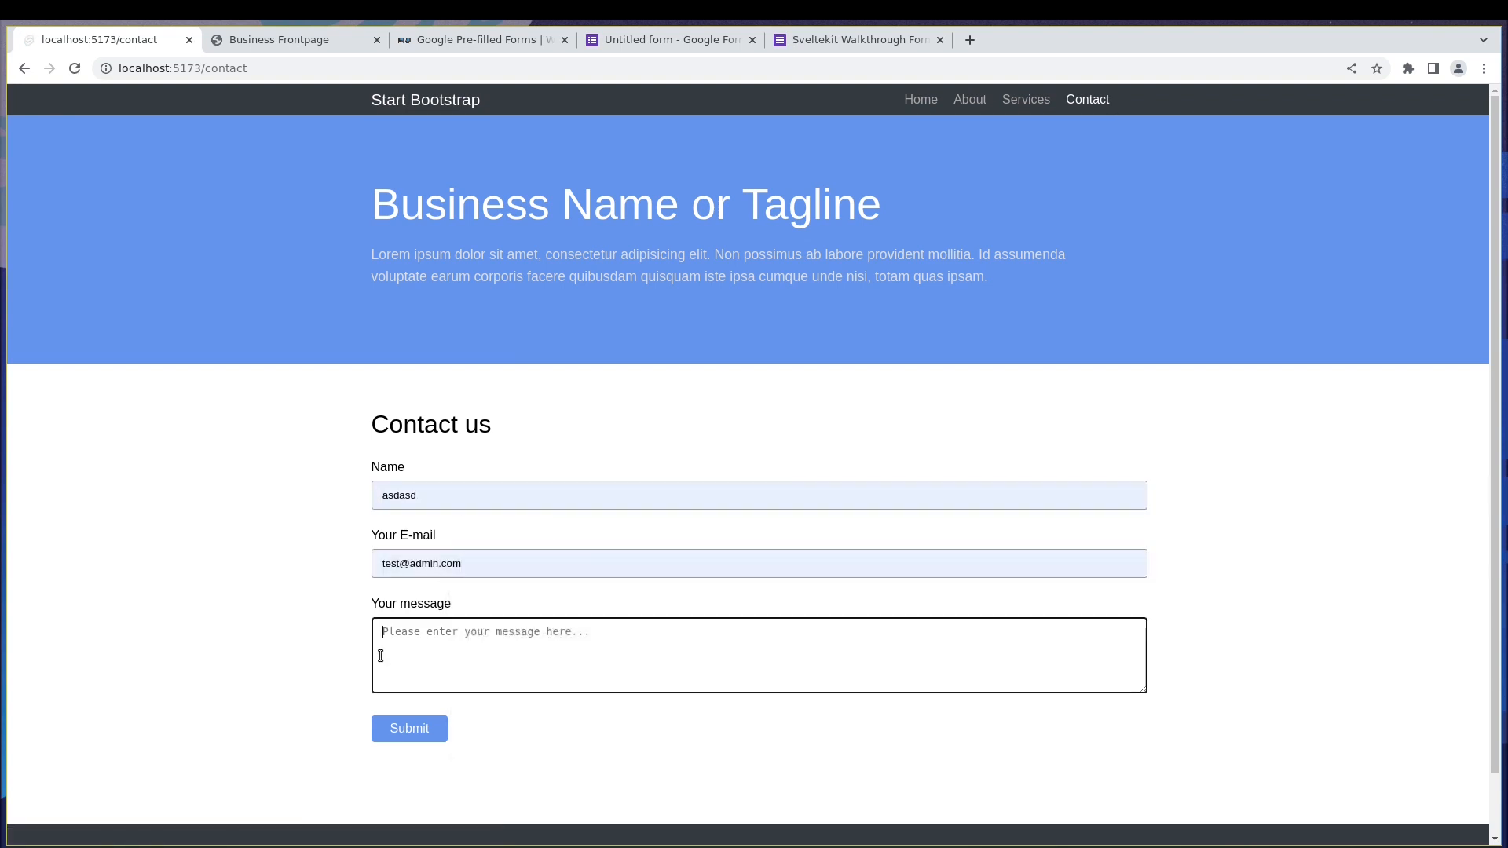
Enter message 'asdasdas asdas', then review the two form responses in Google Forms.
{"action": "type", "text": "asdasdas asdas"}
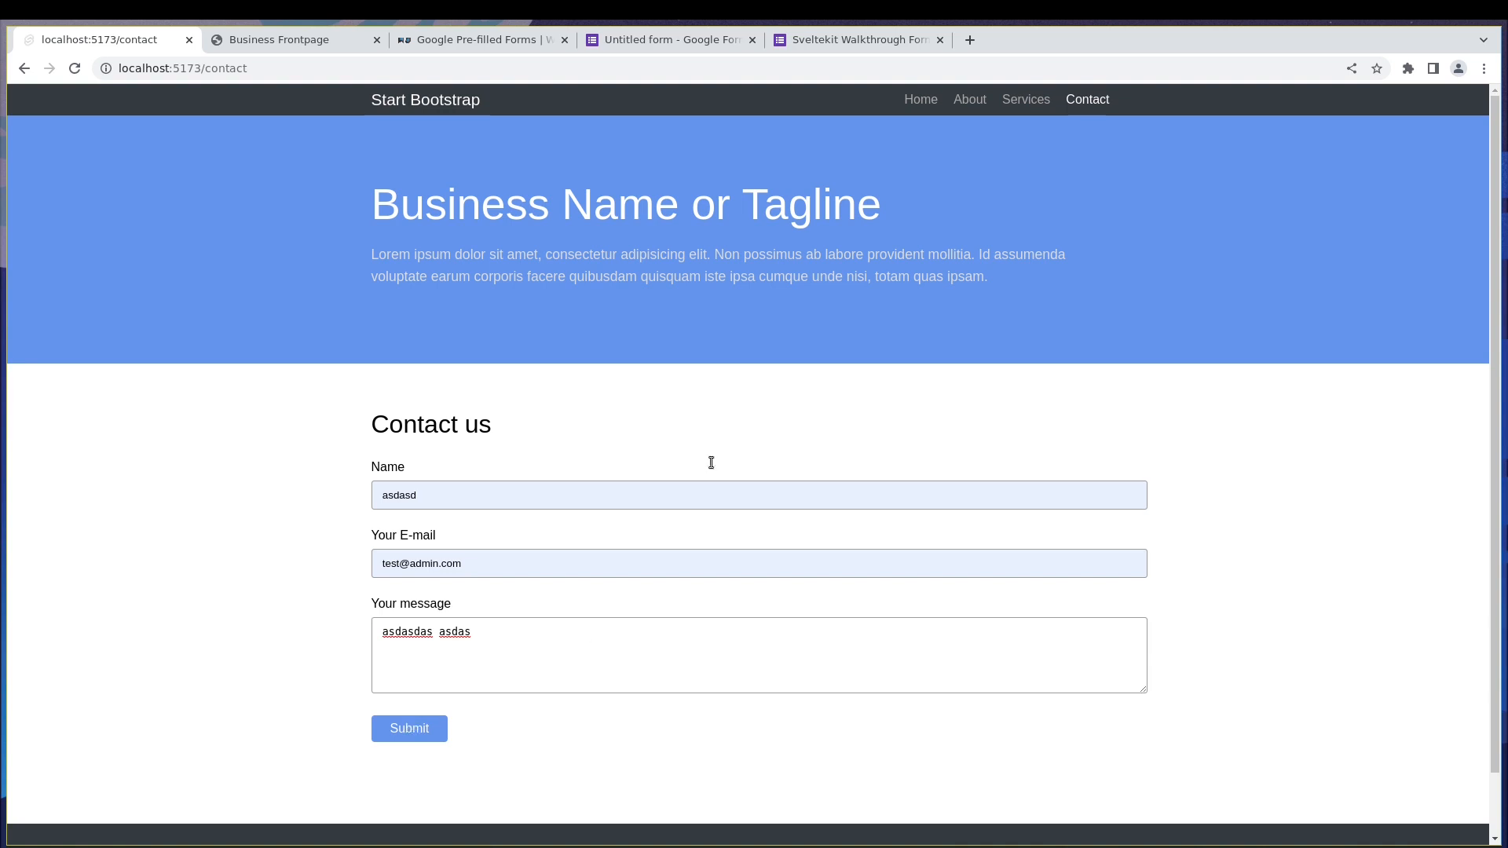
{"action": "left_click", "coordinate": [670, 39]}
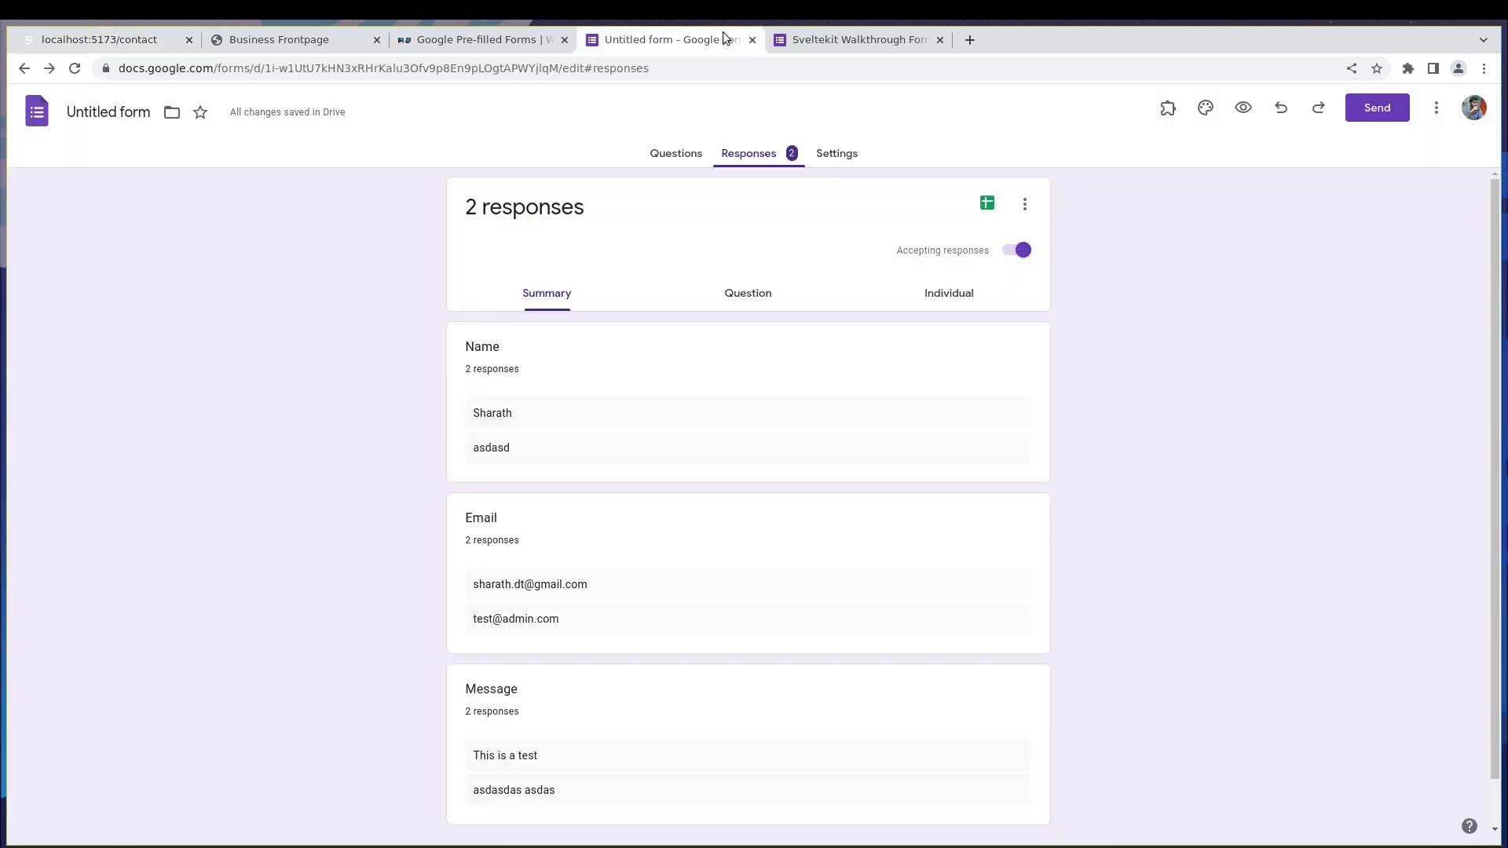
{"action": "scroll", "scroll_direction": "down", "scroll_amount": 3}
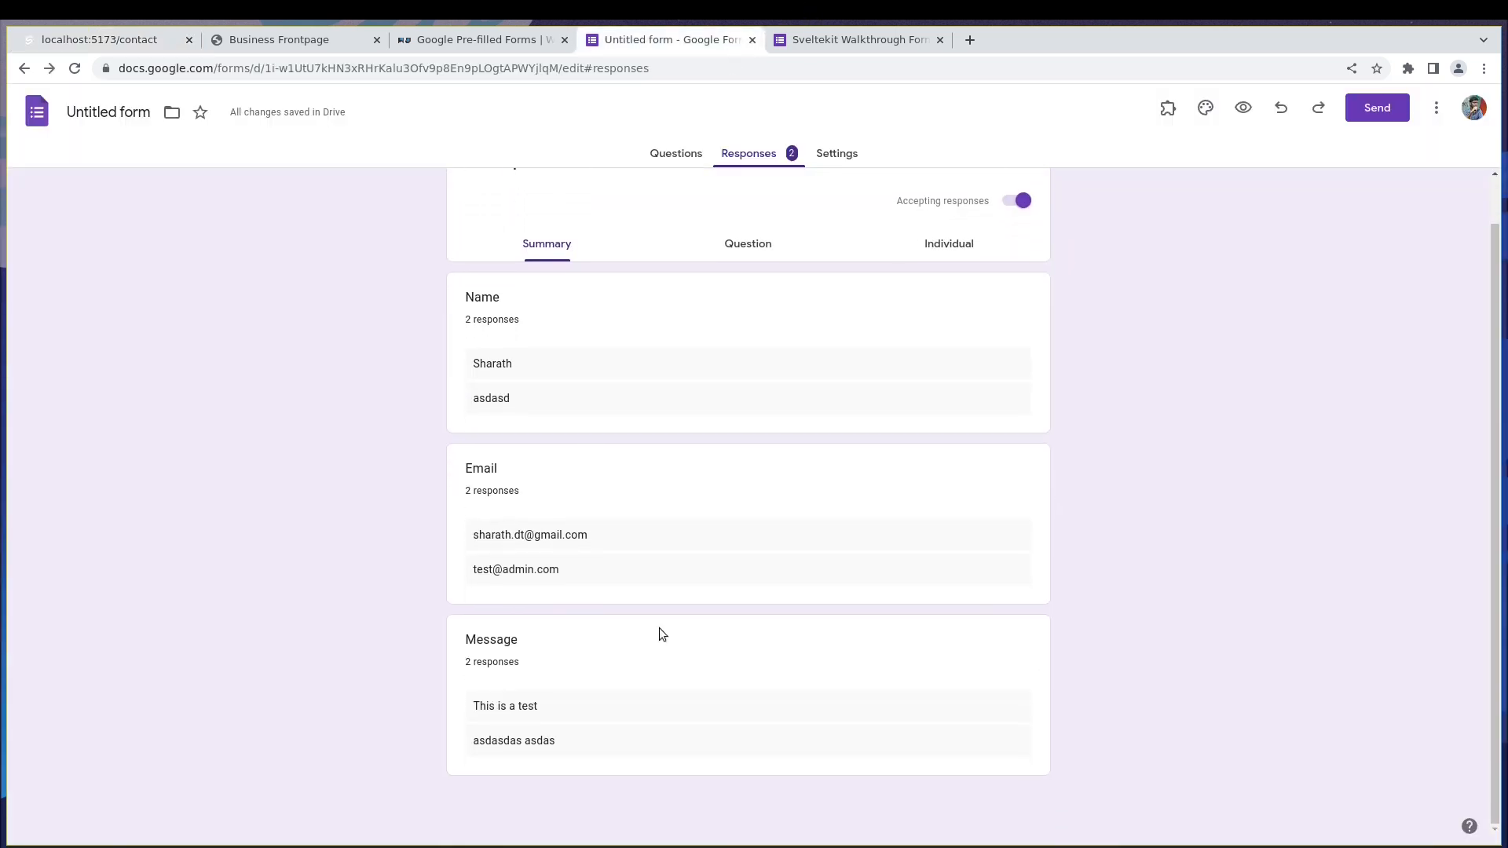
{"action": "scroll", "scroll_direction": "up", "scroll_amount": 3}
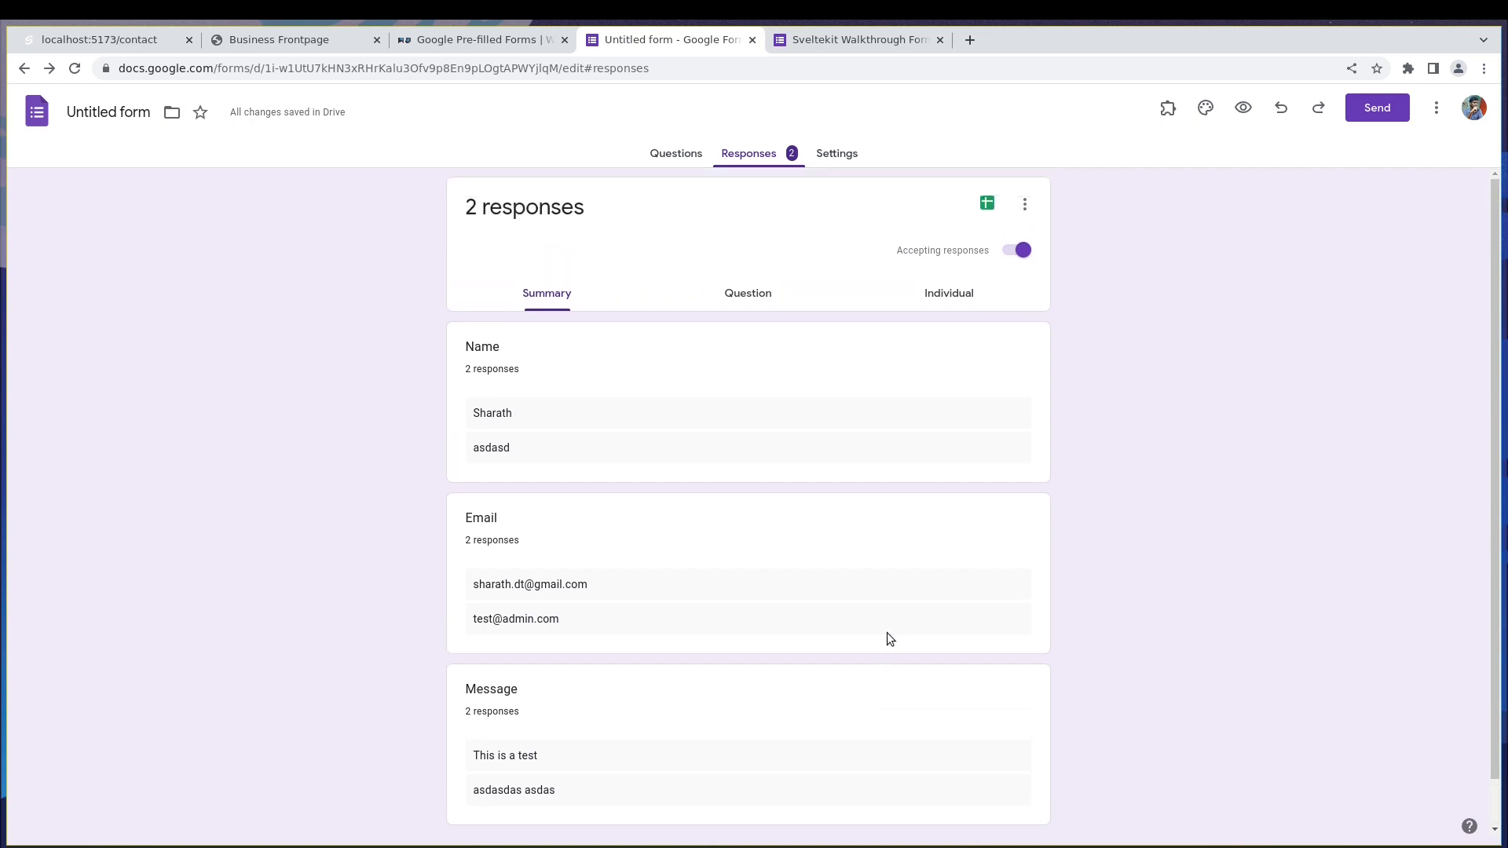
{"action": "mouse_move", "coordinate": [536, 197]}
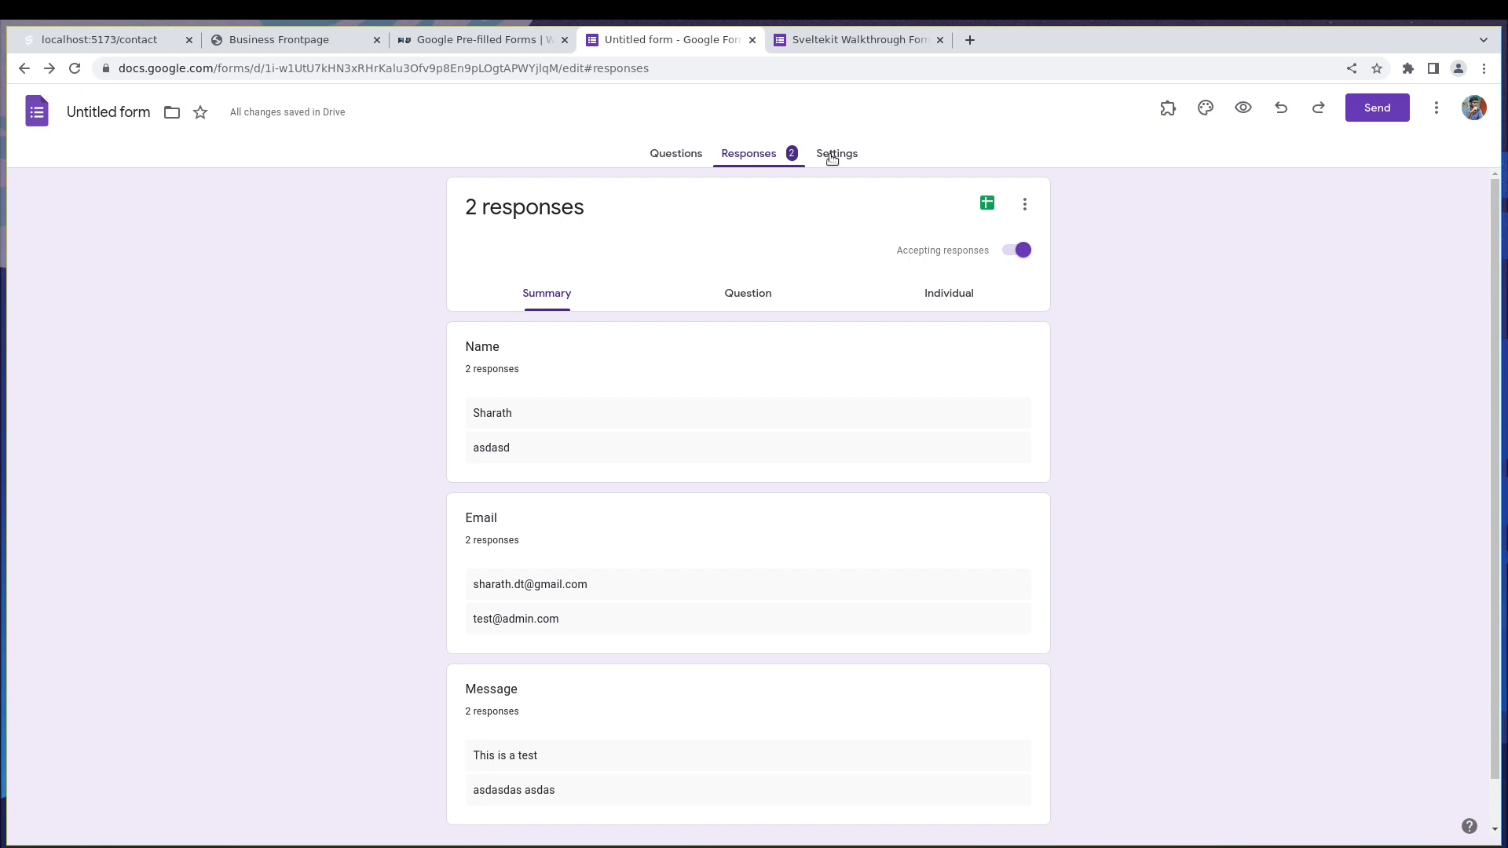
{"action": "mouse_move", "coordinate": [1103, 364]}
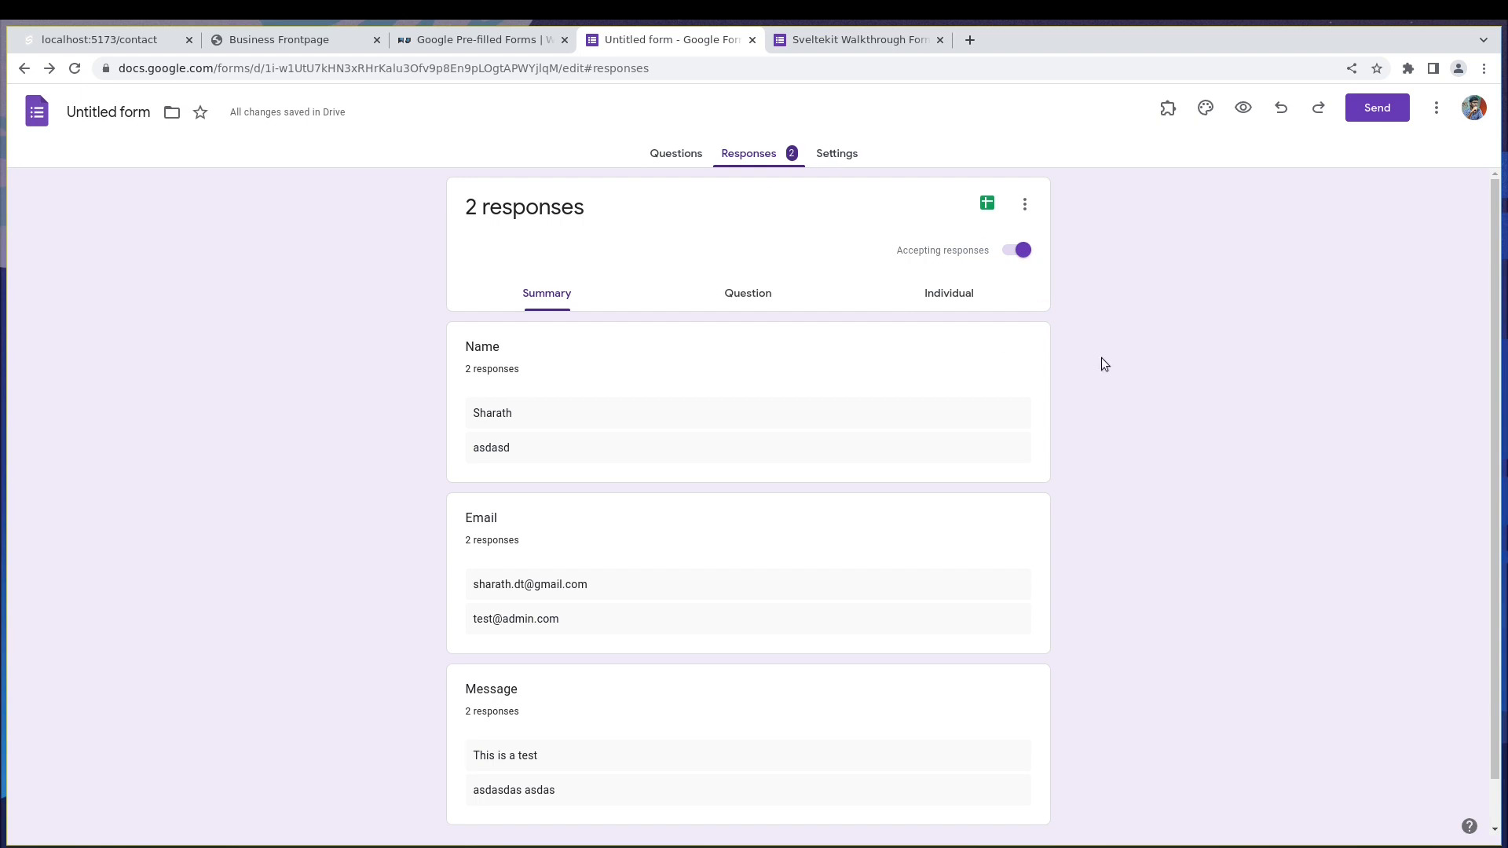
{"action": "mouse_move", "coordinate": [337, 218]}
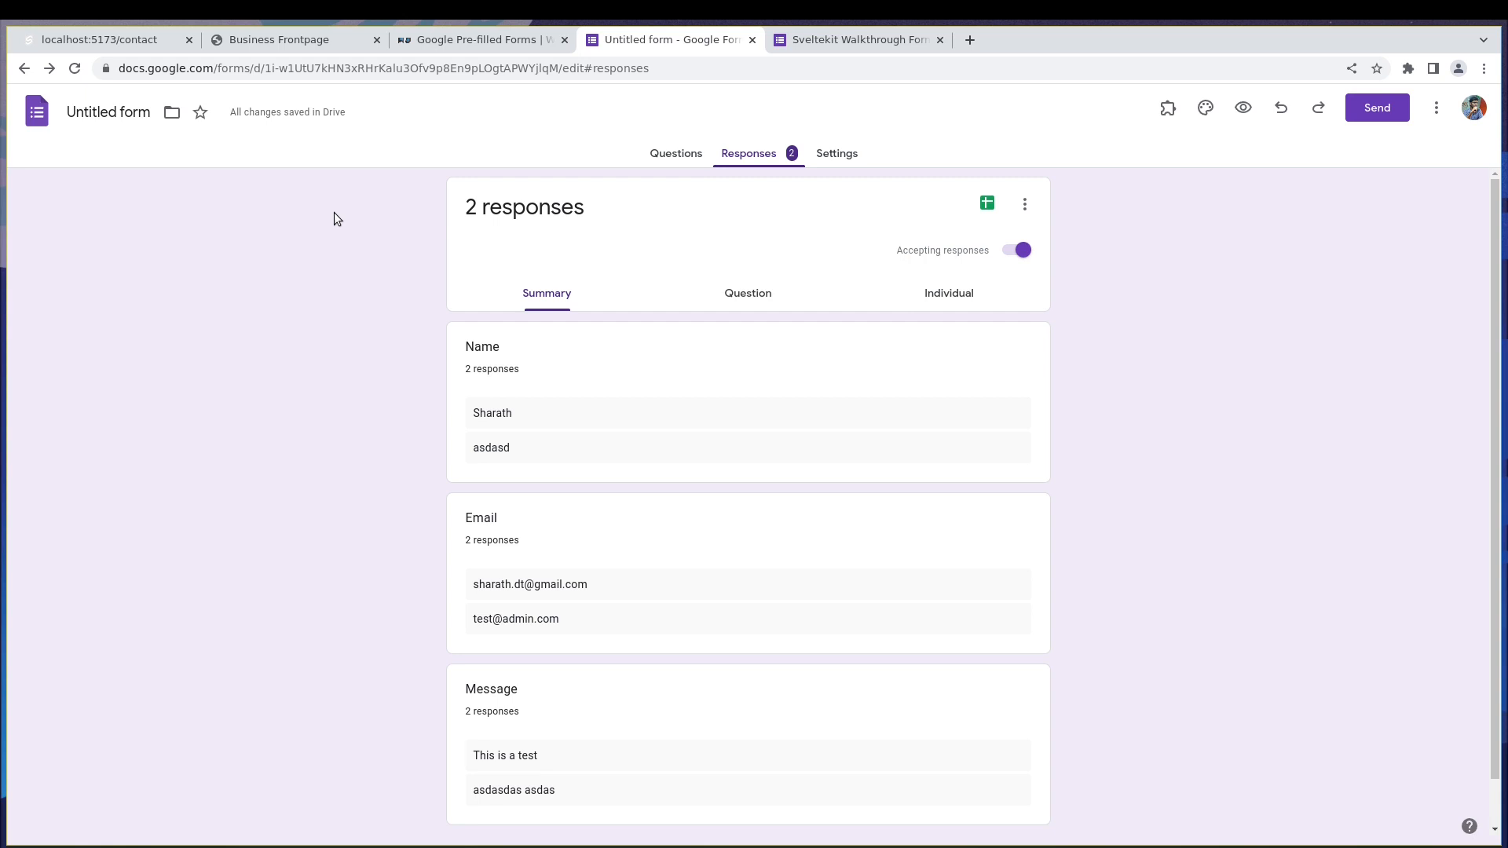
{"action": "mouse_move", "coordinate": [68, 134]}
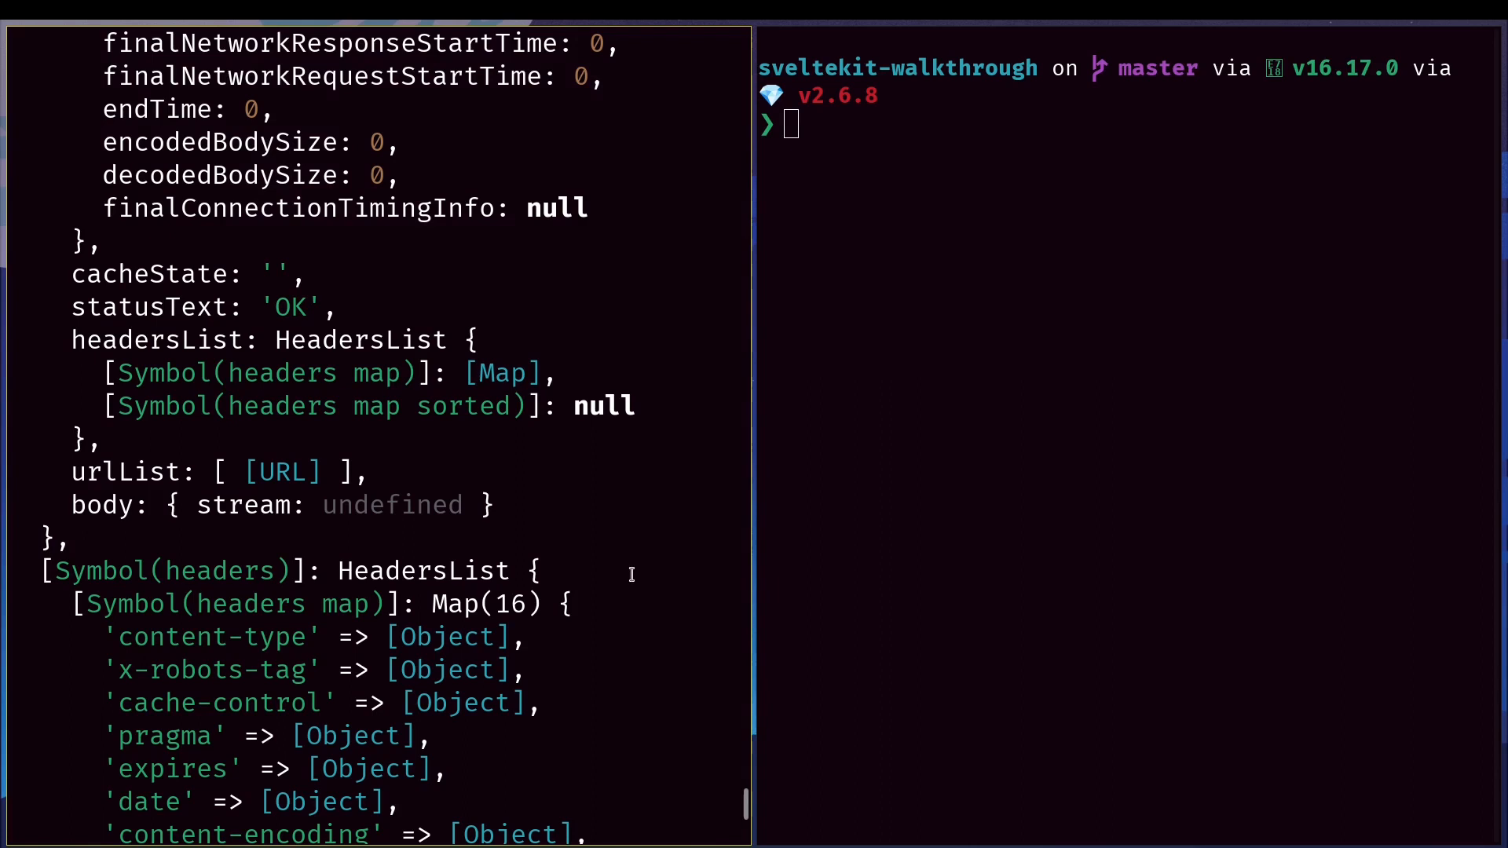
Scroll the dev server log to the logged Response showing status 200 OK.
{"action": "scroll", "scroll_direction": "down", "scroll_amount": 3}
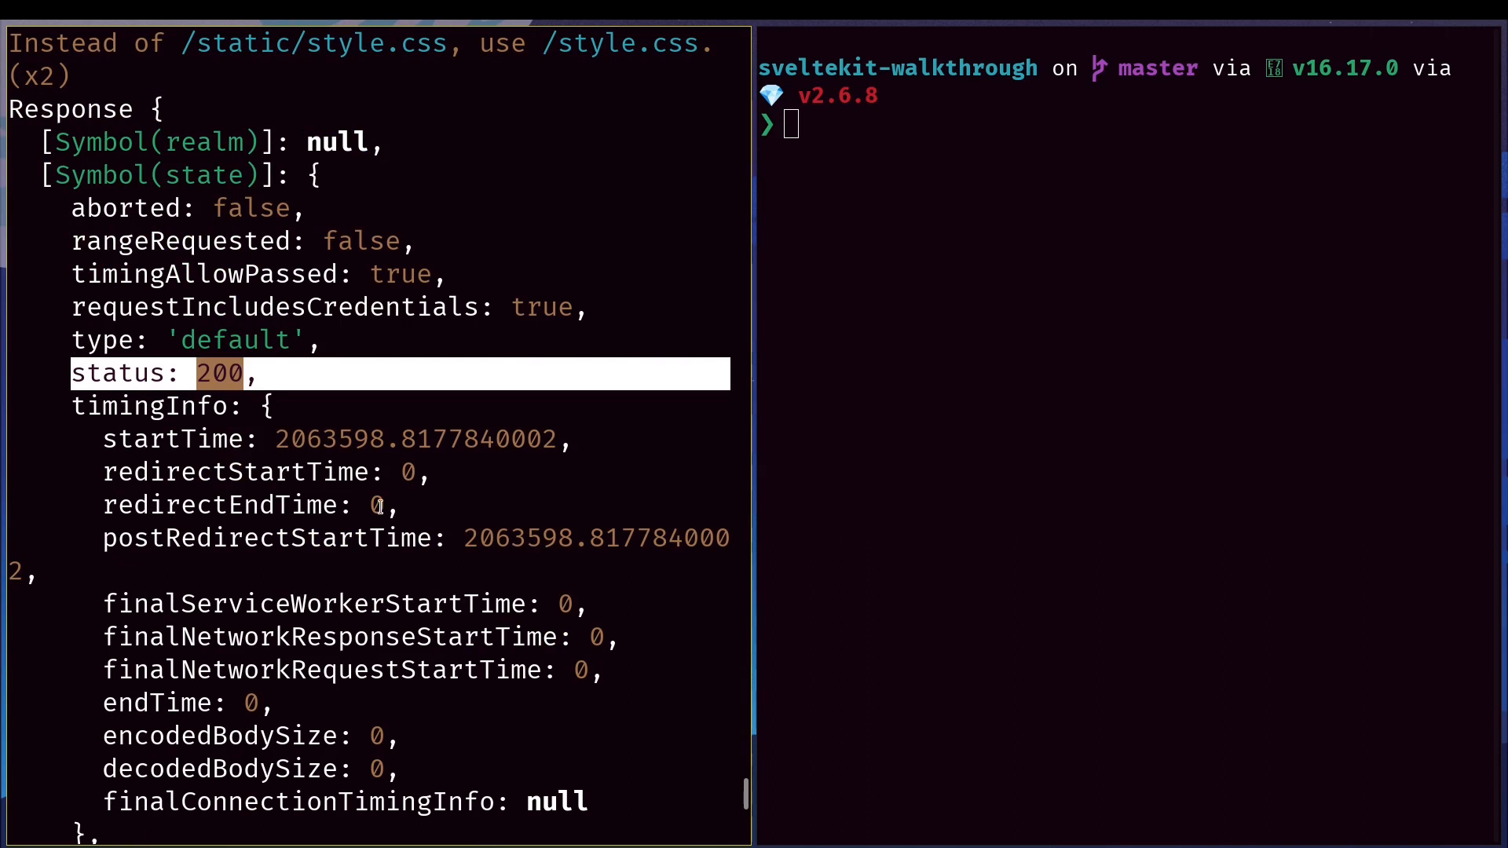
{"action": "mouse_move", "coordinate": [544, 565]}
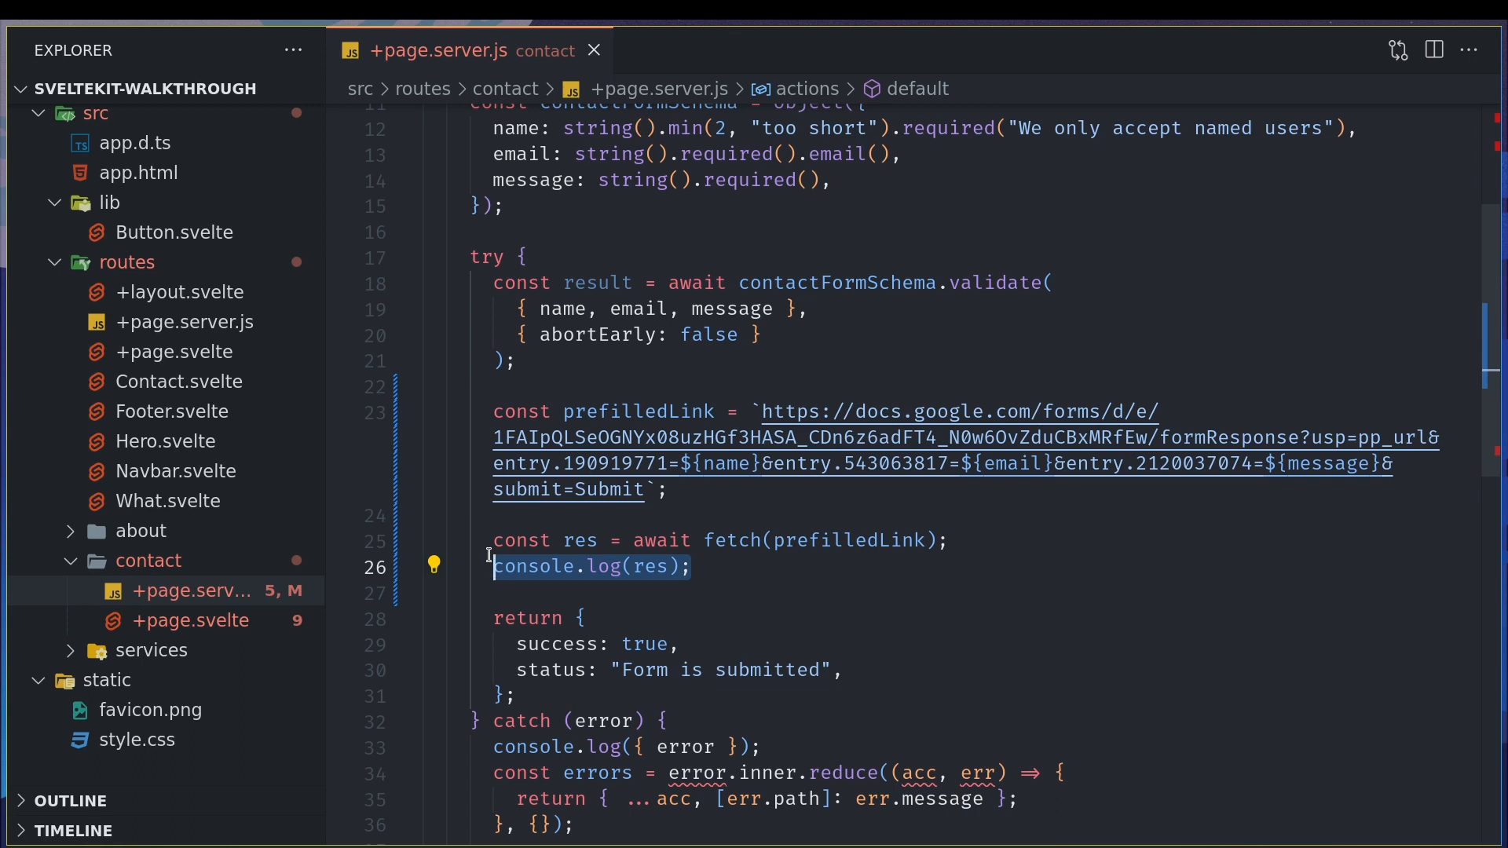
{"action": "mouse_move", "coordinate": [703, 645]}
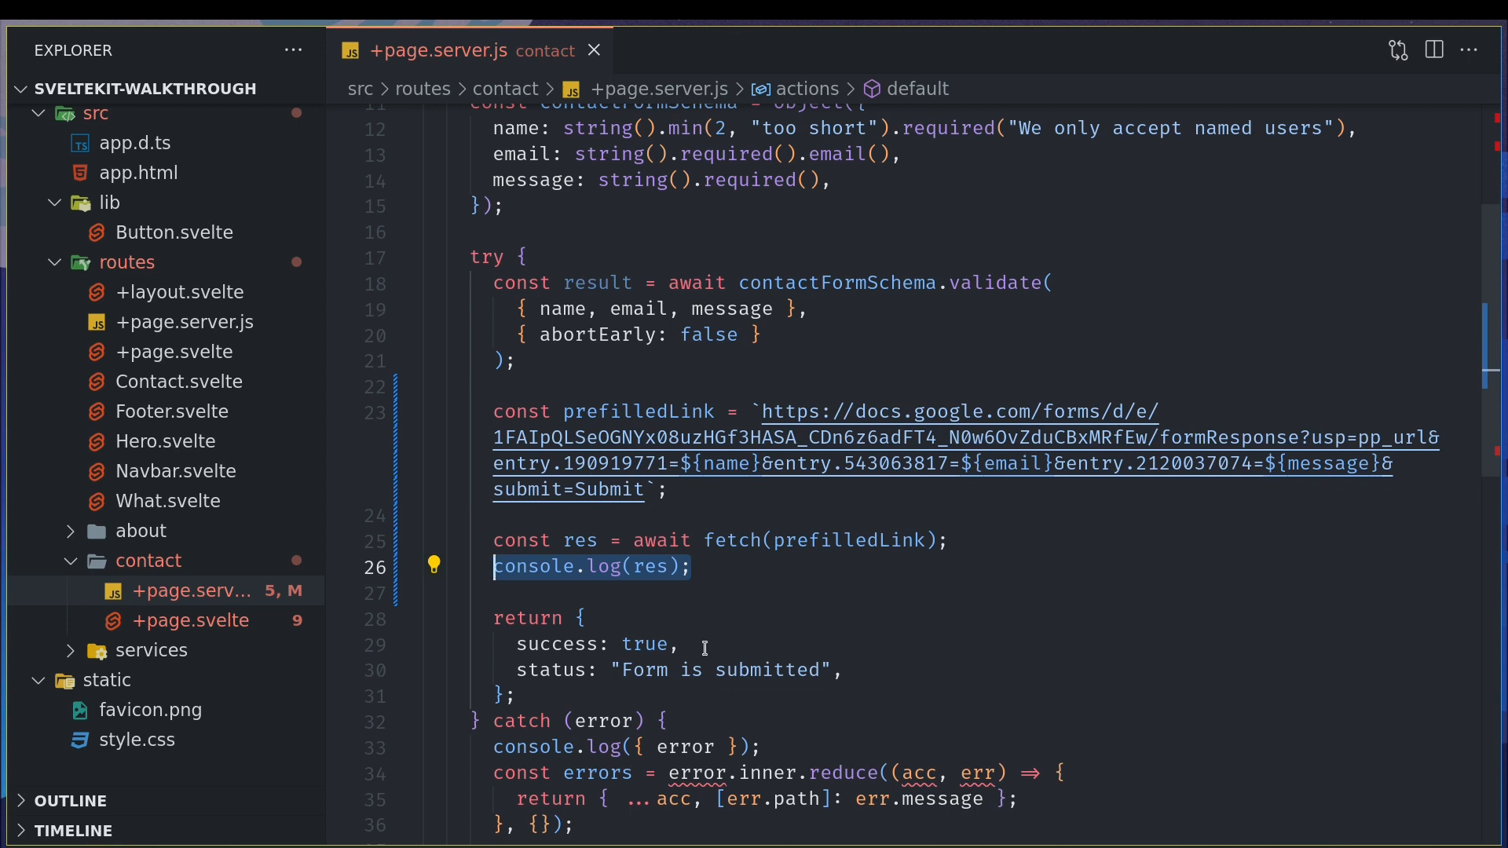
Scroll contact/+page.server.js to the prefilledLink fetch and console.log(res) lines.
{"action": "scroll", "scroll_direction": "down", "scroll_amount": 3}
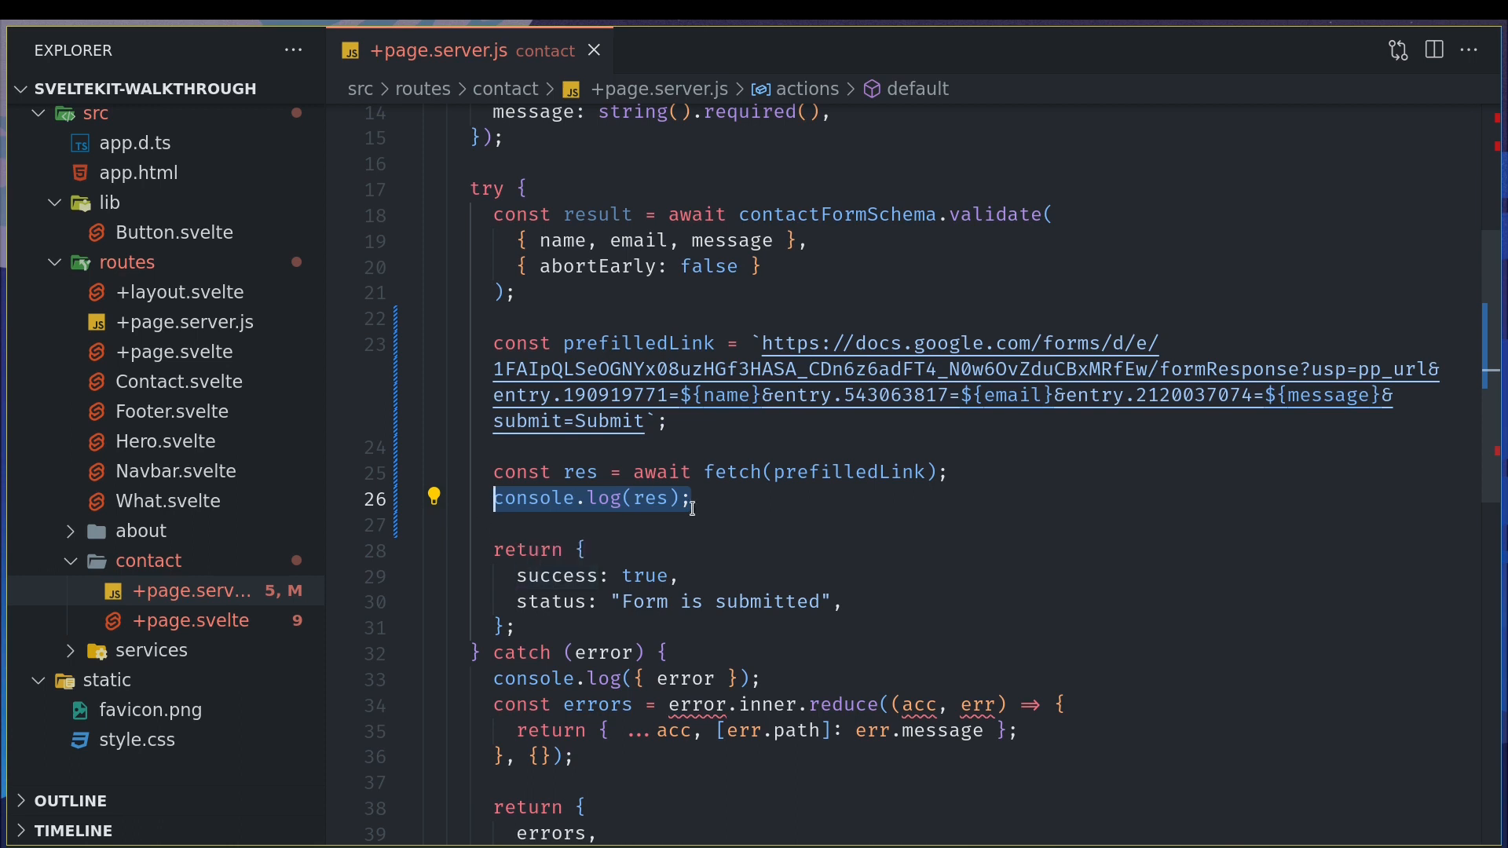
{"action": "mouse_move", "coordinate": [663, 770]}
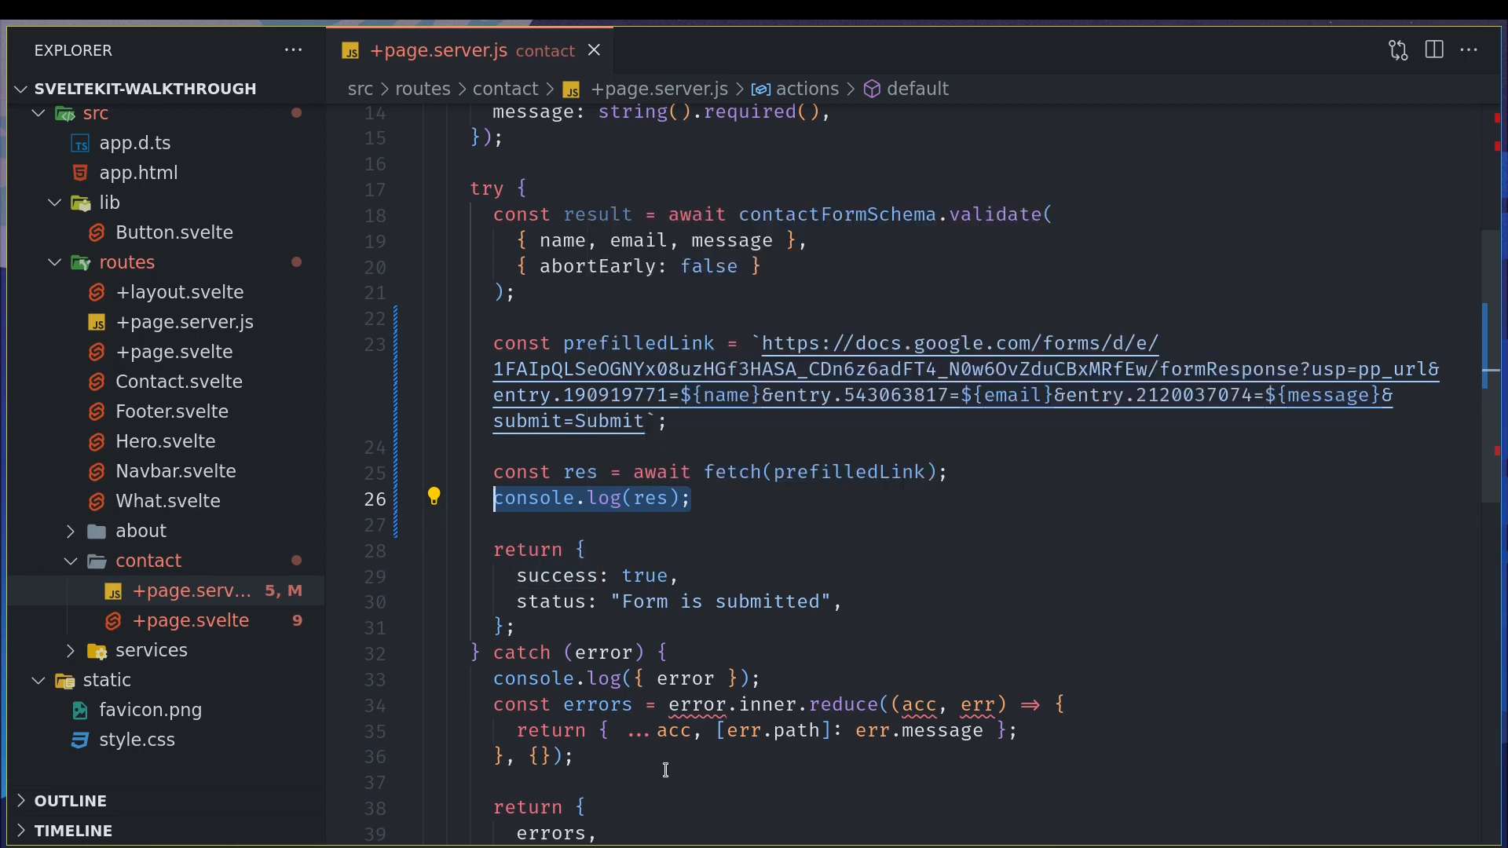
{"action": "mouse_move", "coordinate": [613, 730]}
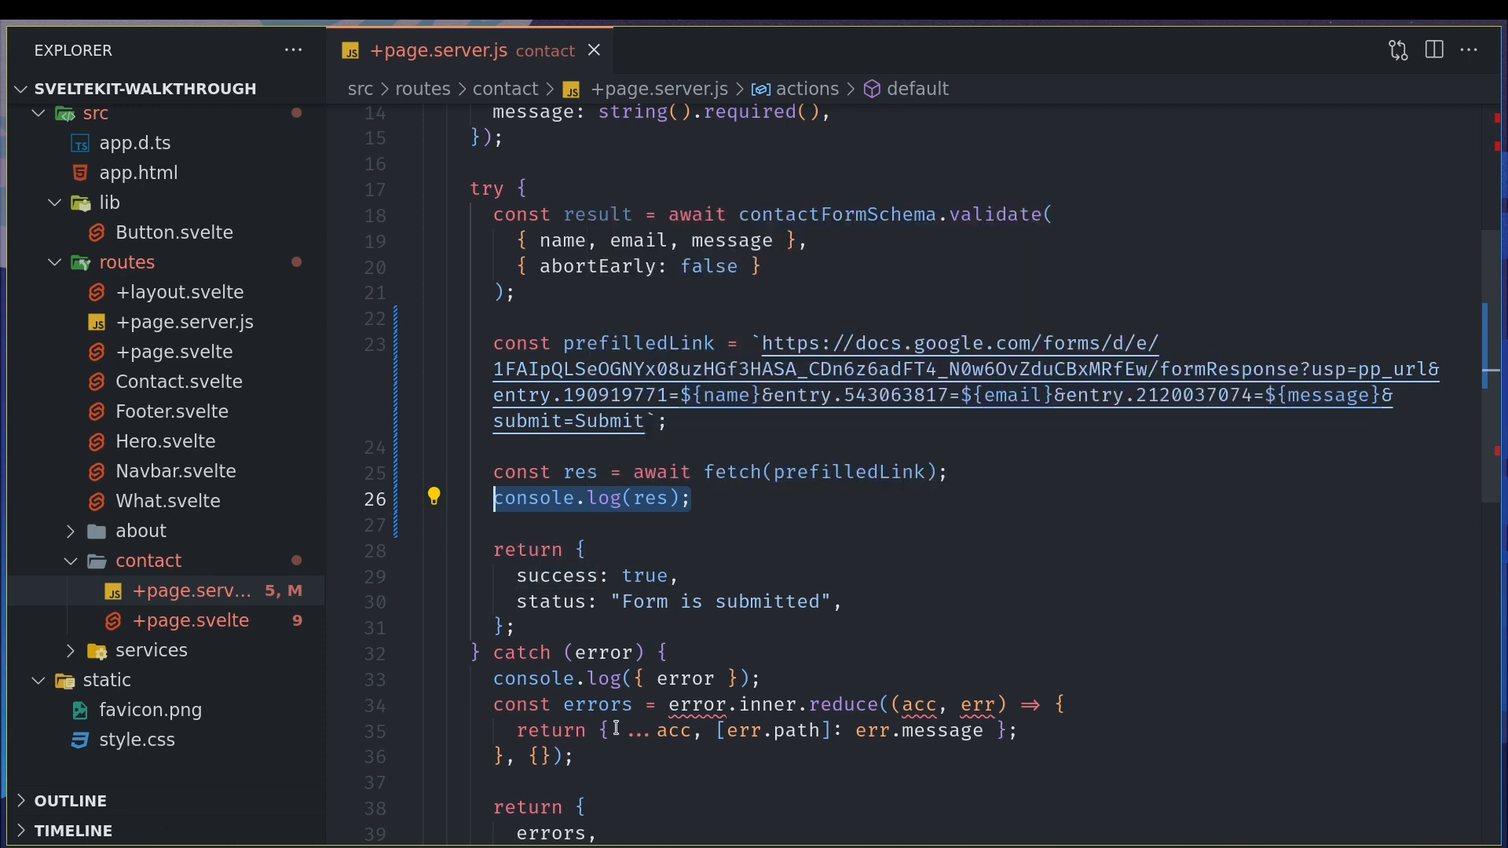
{"action": "mouse_move", "coordinate": [596, 704]}
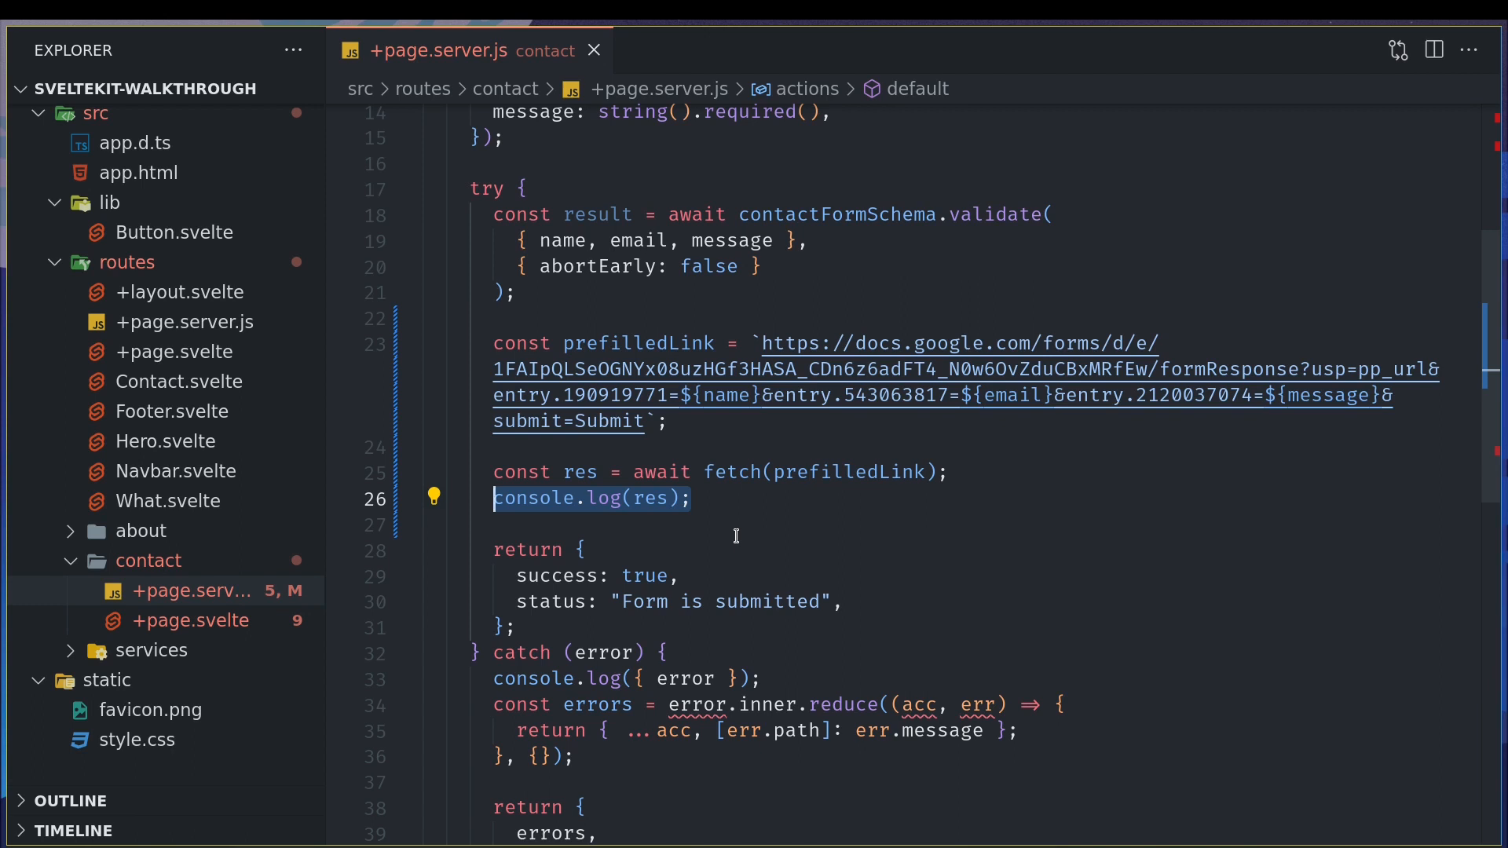
Replace console.log(res) with an empty if (res.status !== 200) { } block.
{"action": "type", "text": "if(res"}
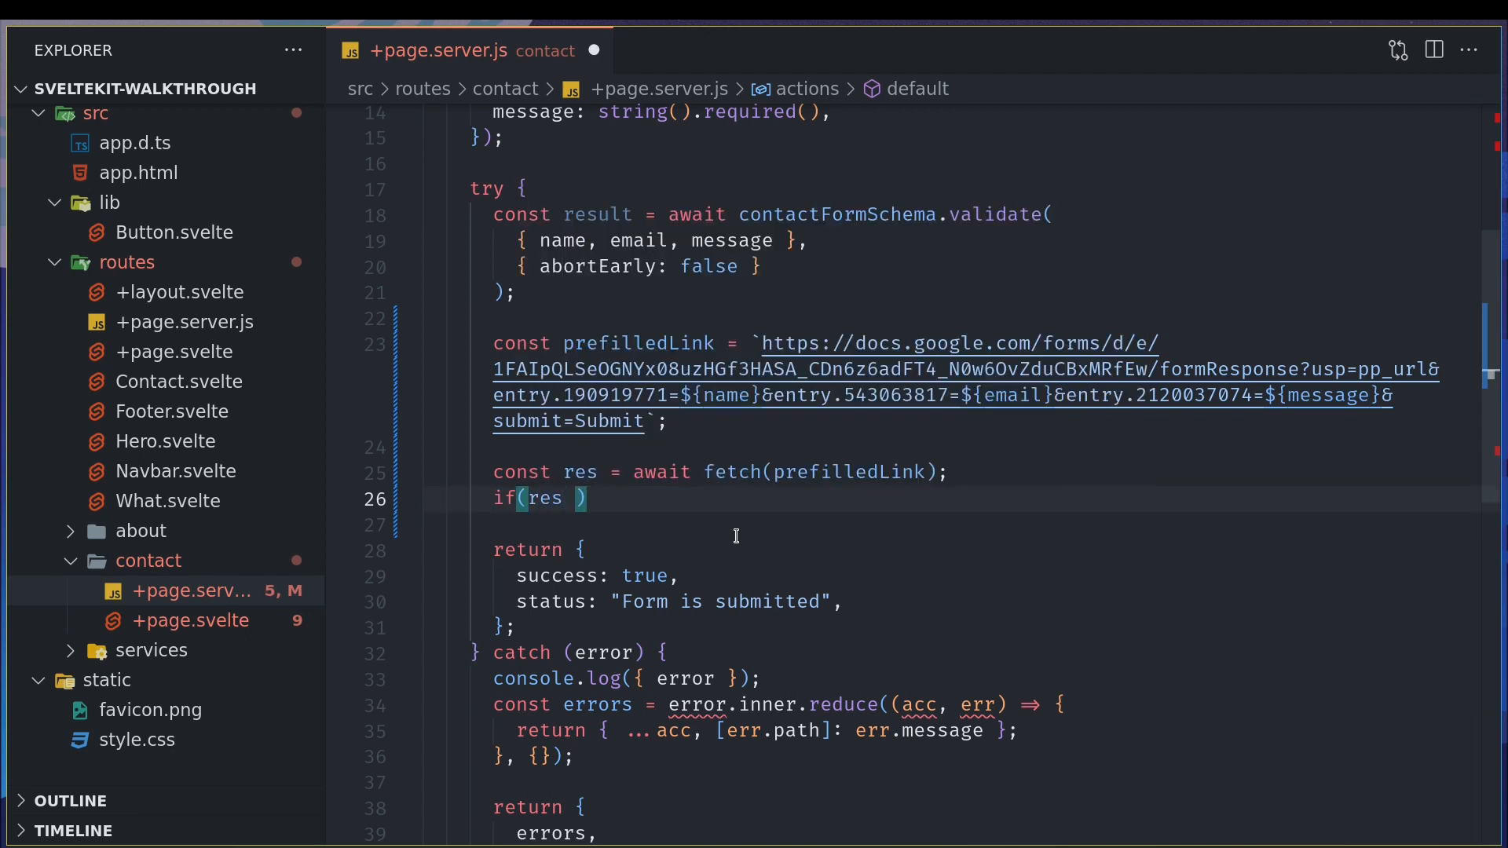
{"action": "type", "text": "==="}
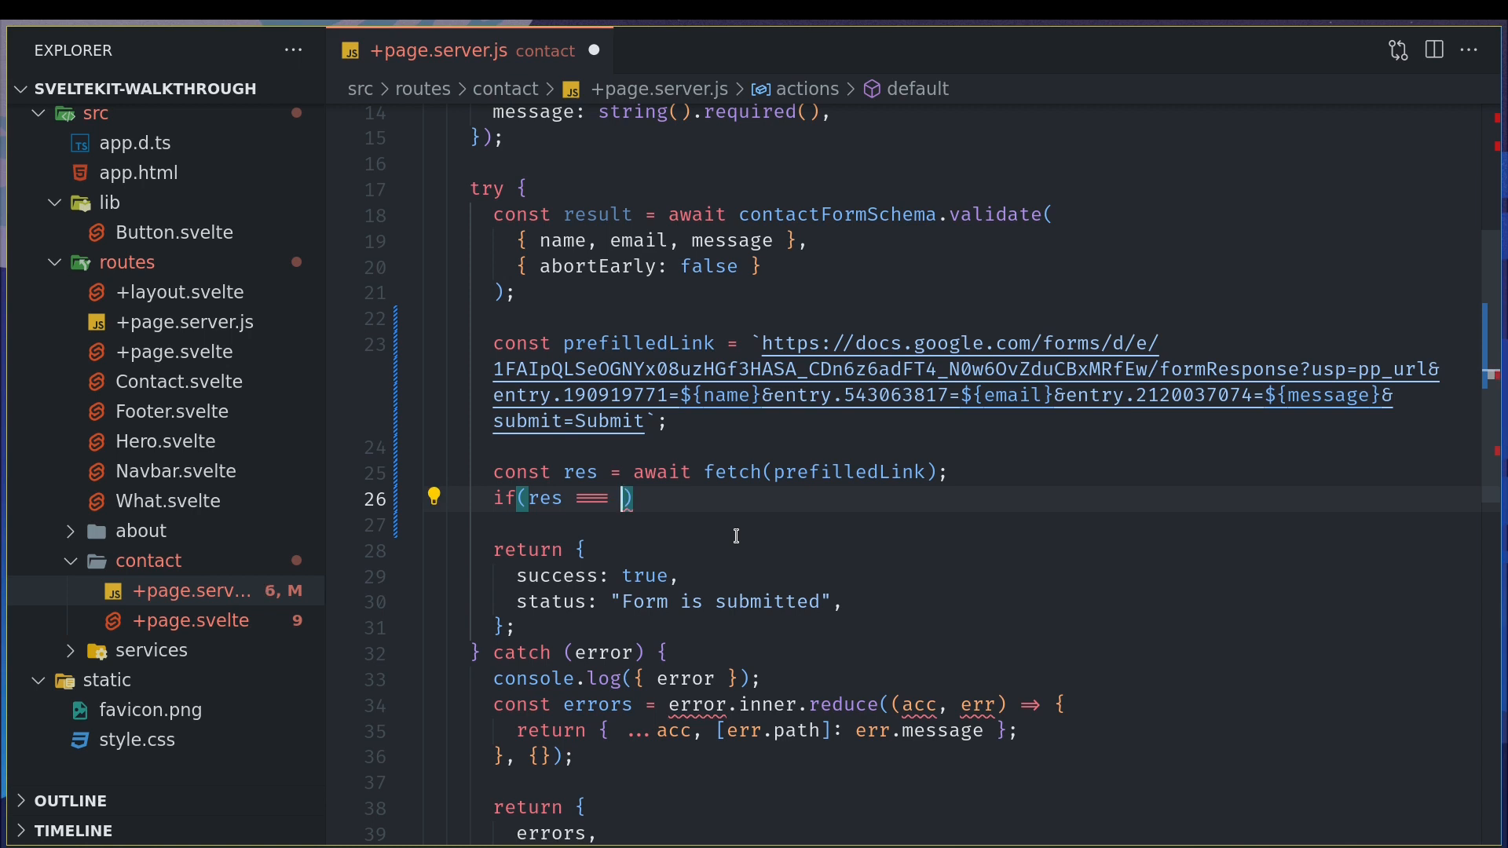
{"action": "type", "text": ".status"}
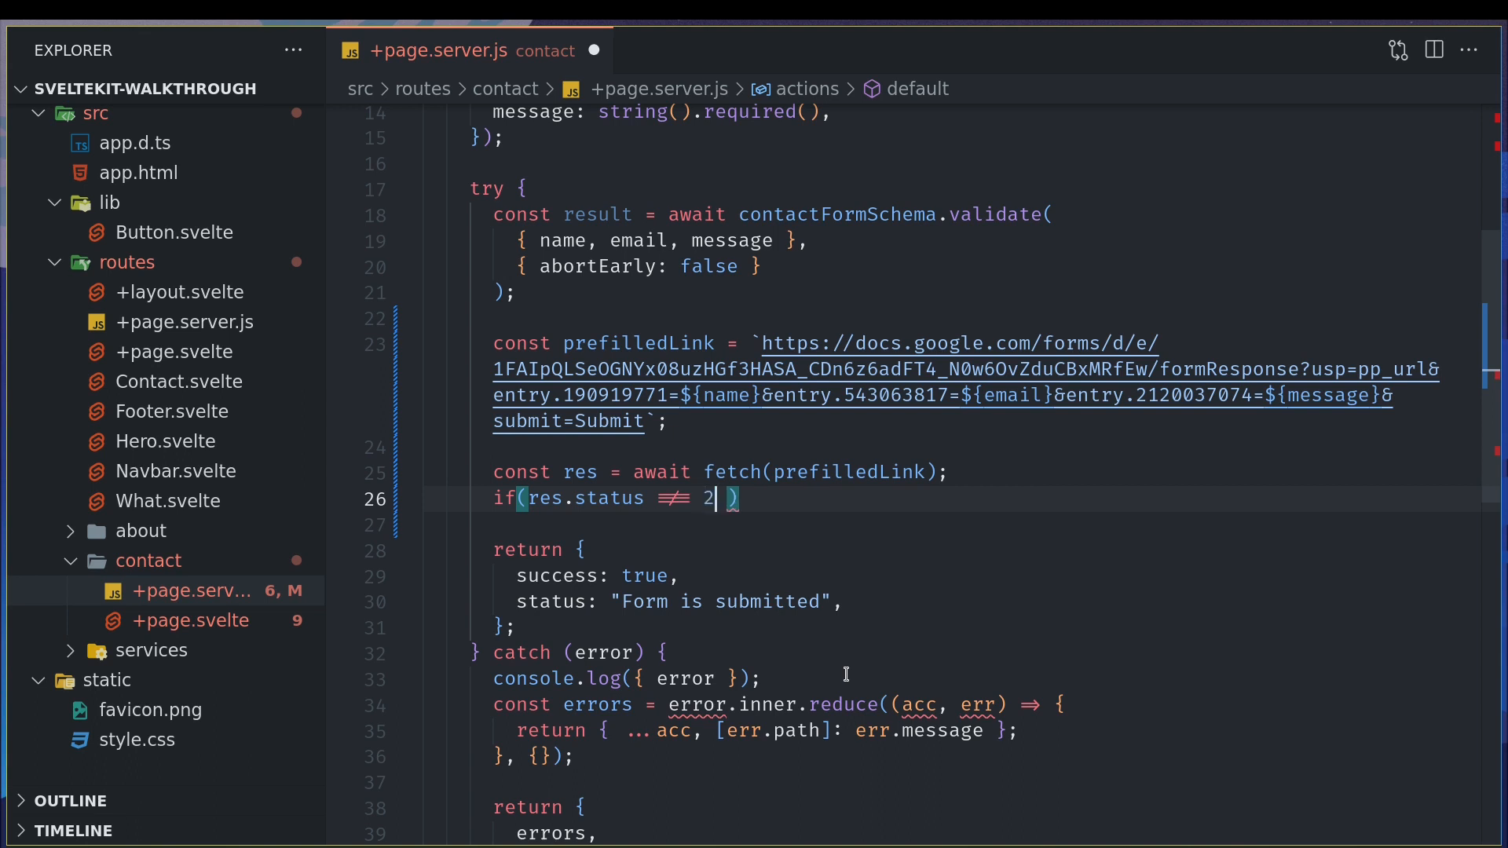
{"action": "type", "text": "00"}
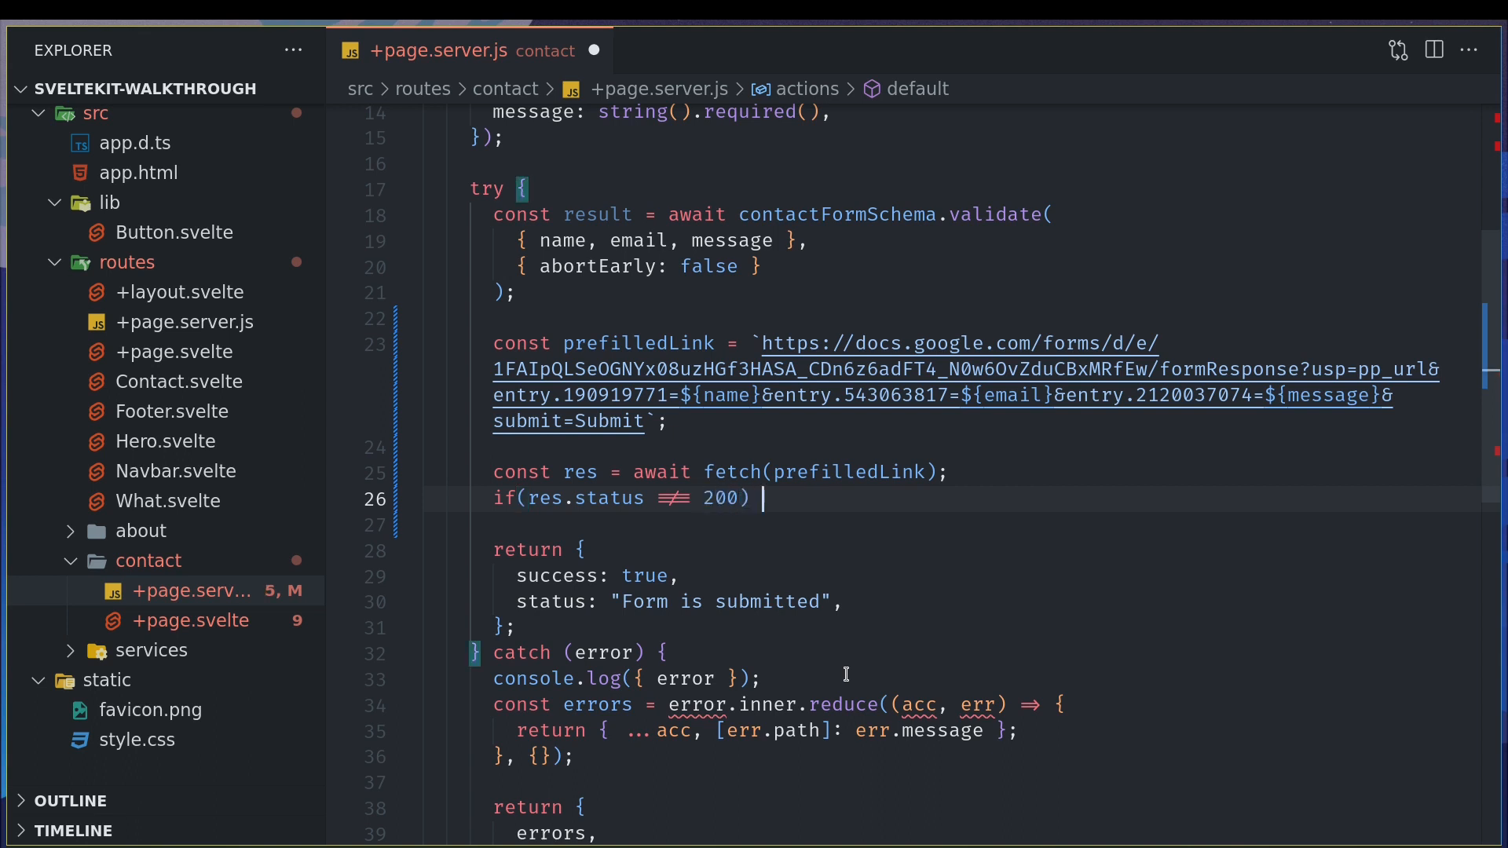
{"action": "type", "text": "{"}
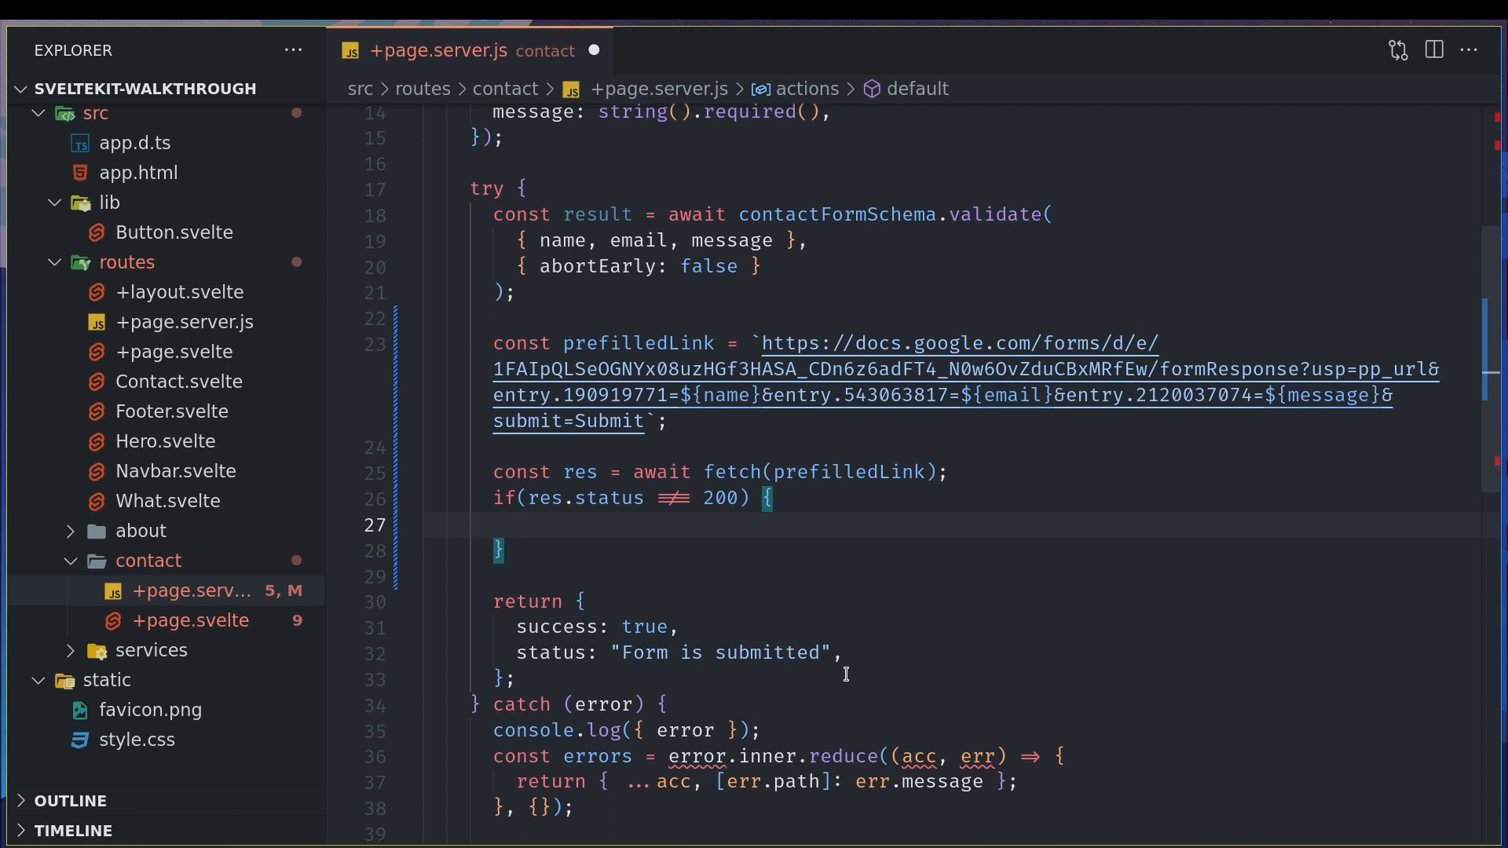
{"action": "mouse_move", "coordinate": [720, 591]}
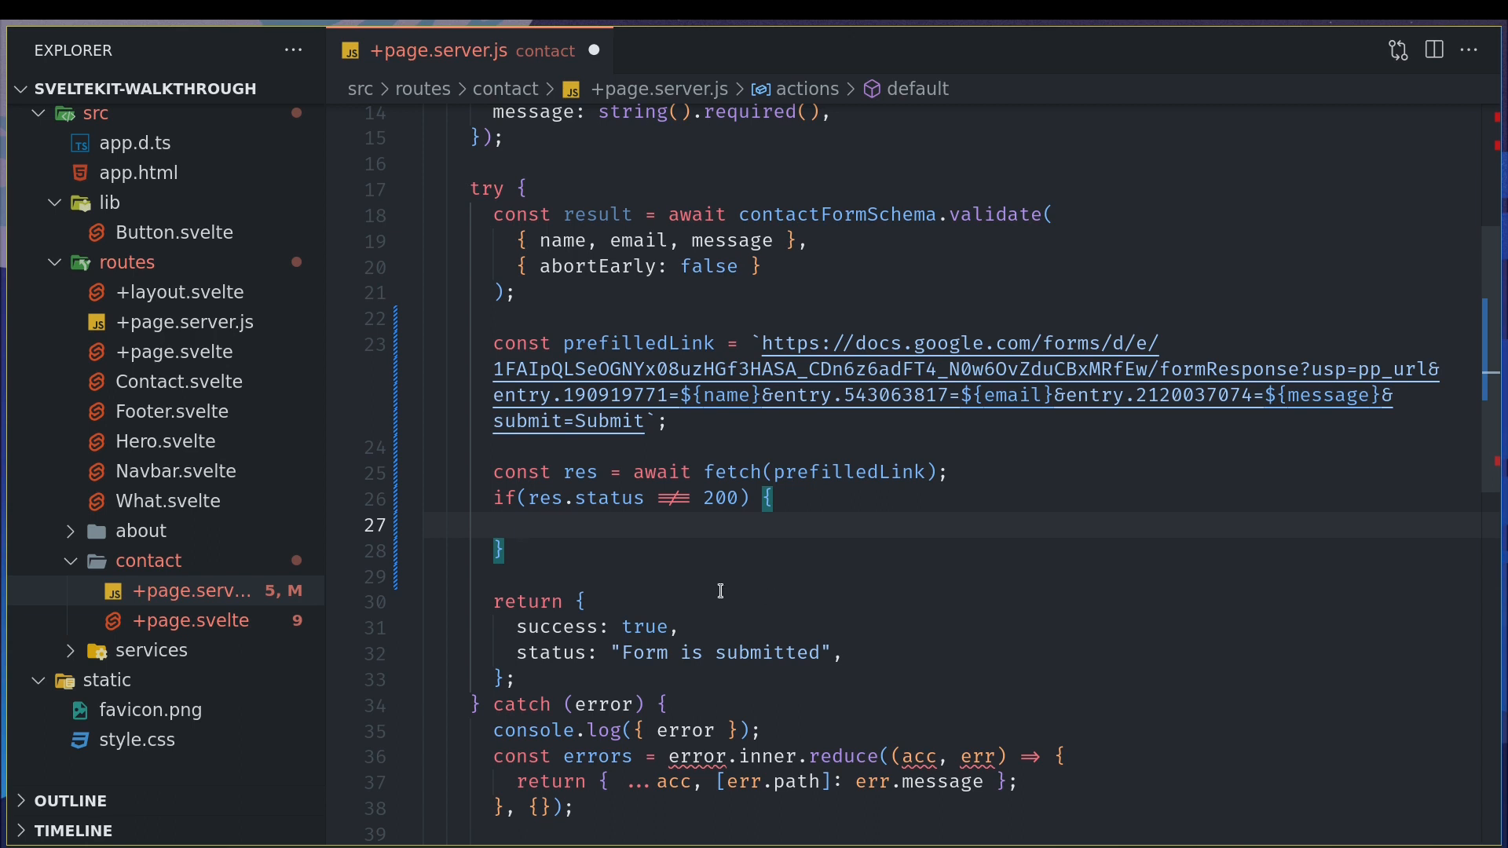
{"action": "mouse_move", "coordinate": [545, 451]}
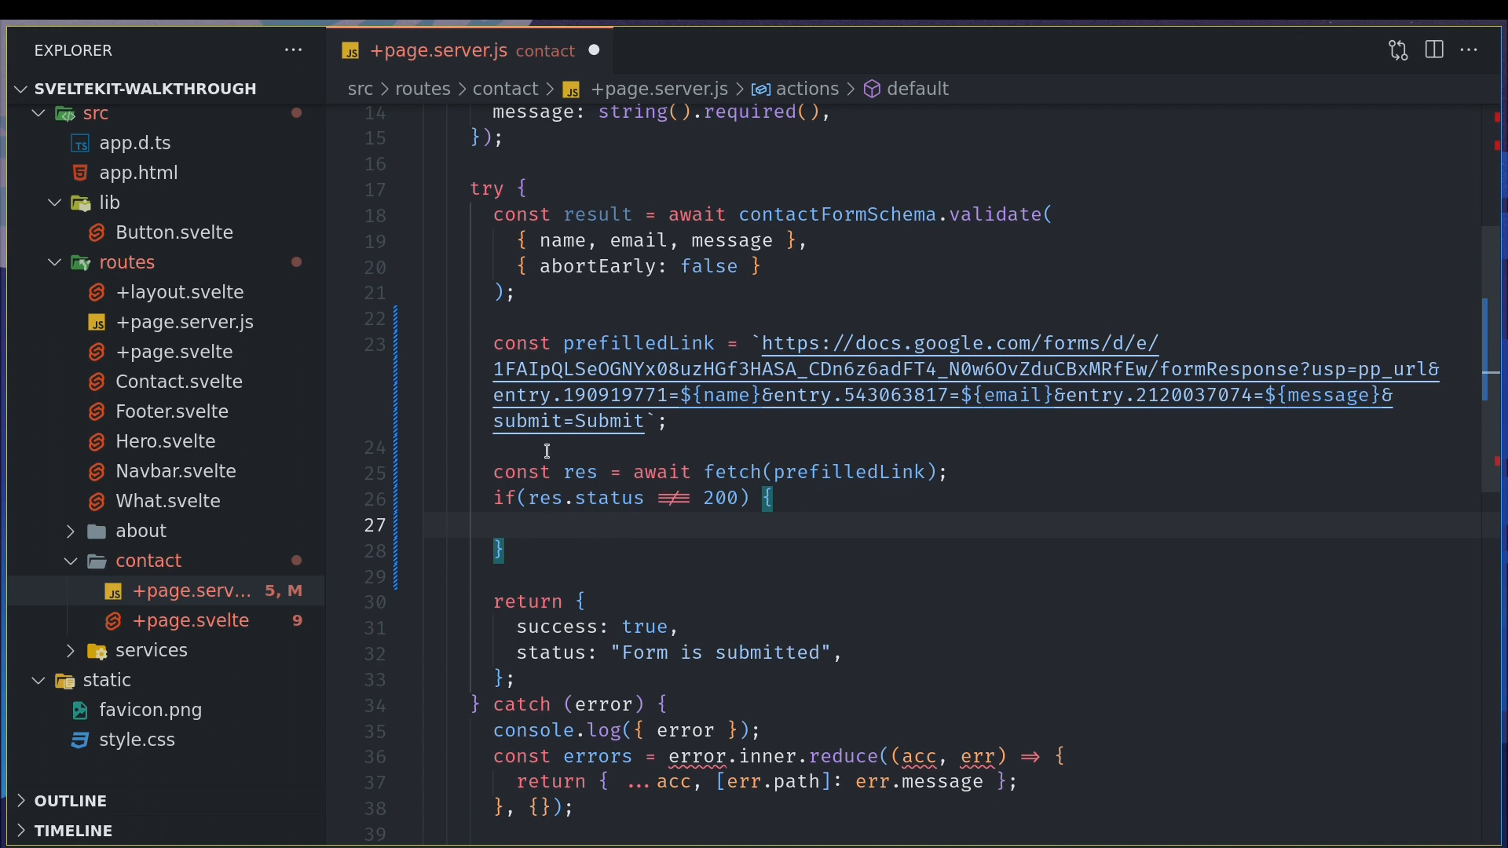
{"action": "mouse_move", "coordinate": [625, 560]}
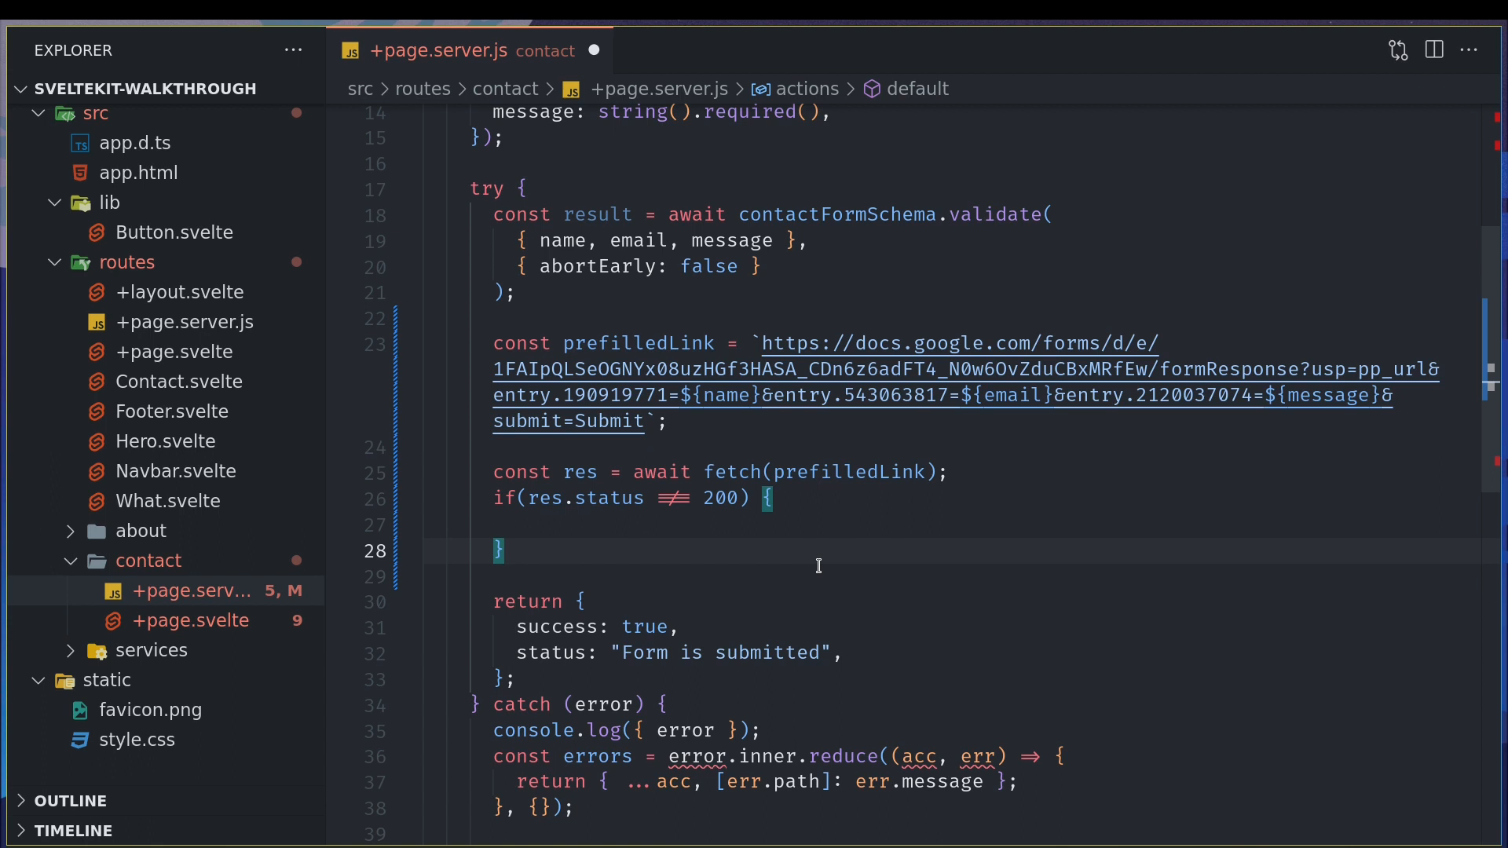
{"action": "mouse_move", "coordinate": [536, 668]}
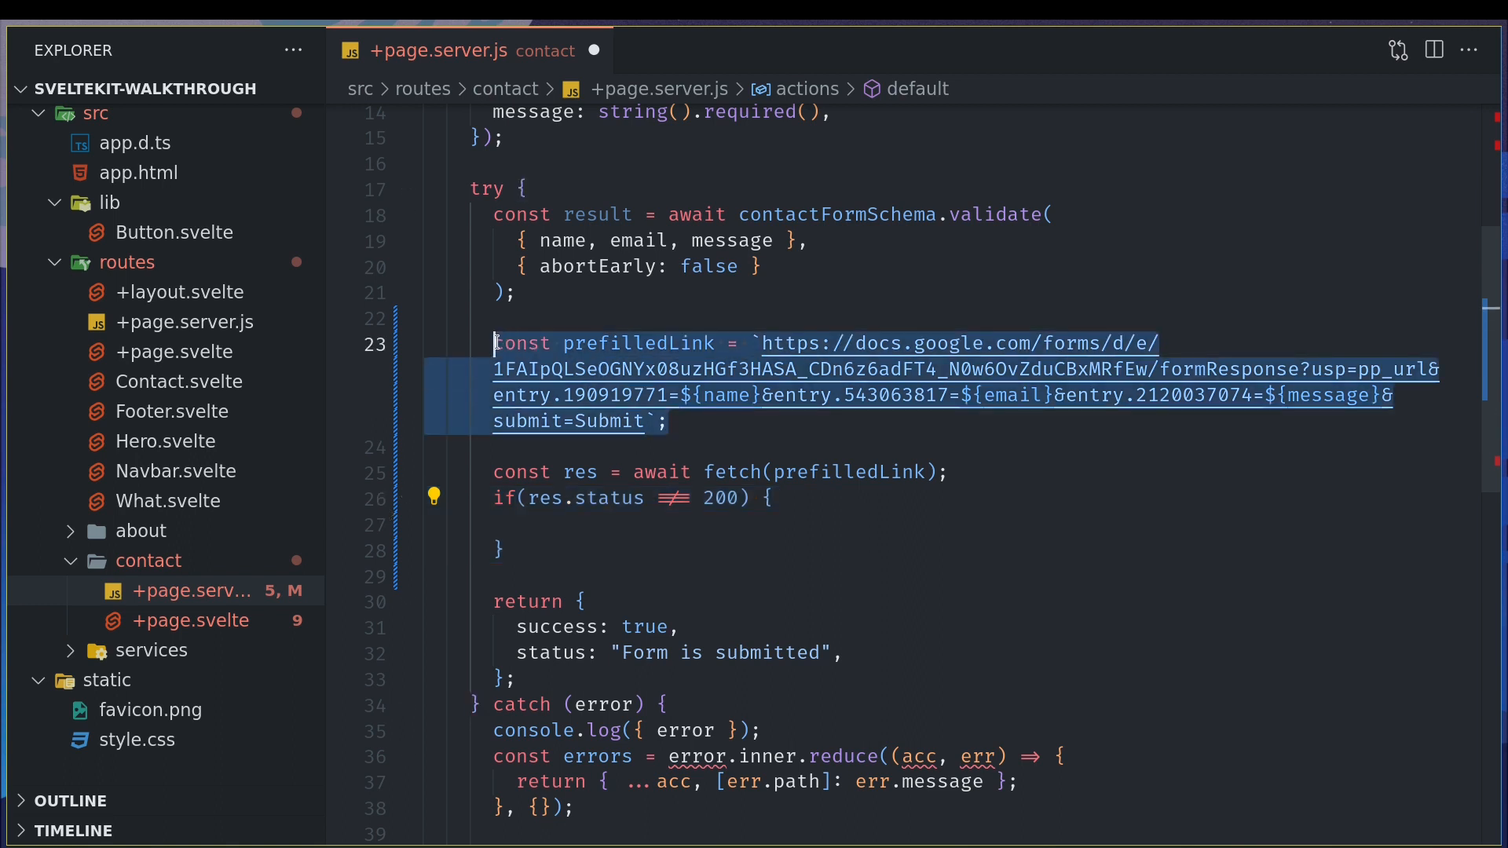
{"action": "left_click", "coordinate": [715, 432]}
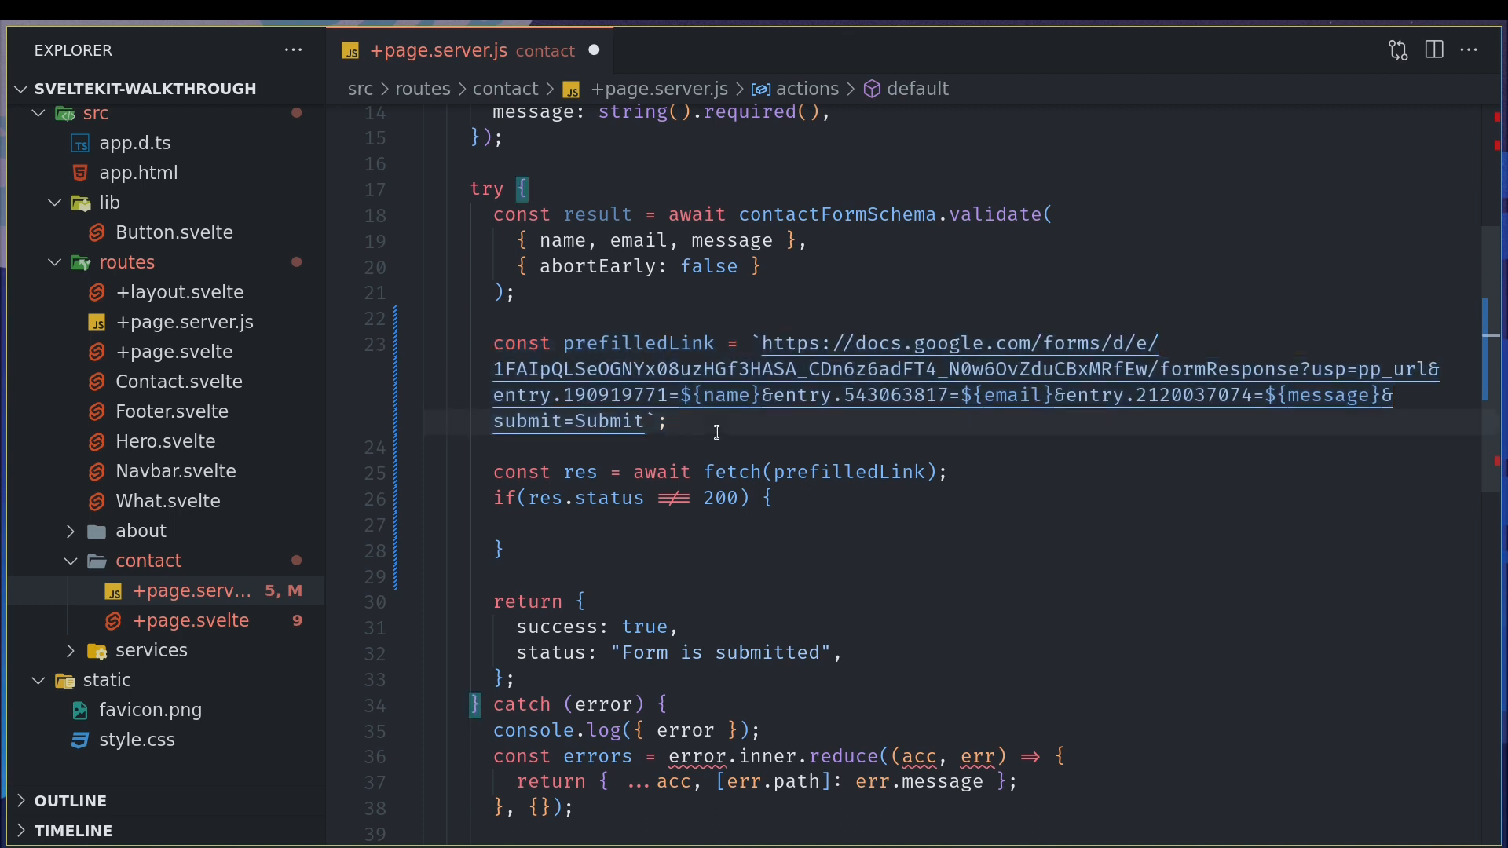
{"action": "mouse_move", "coordinate": [731, 421]}
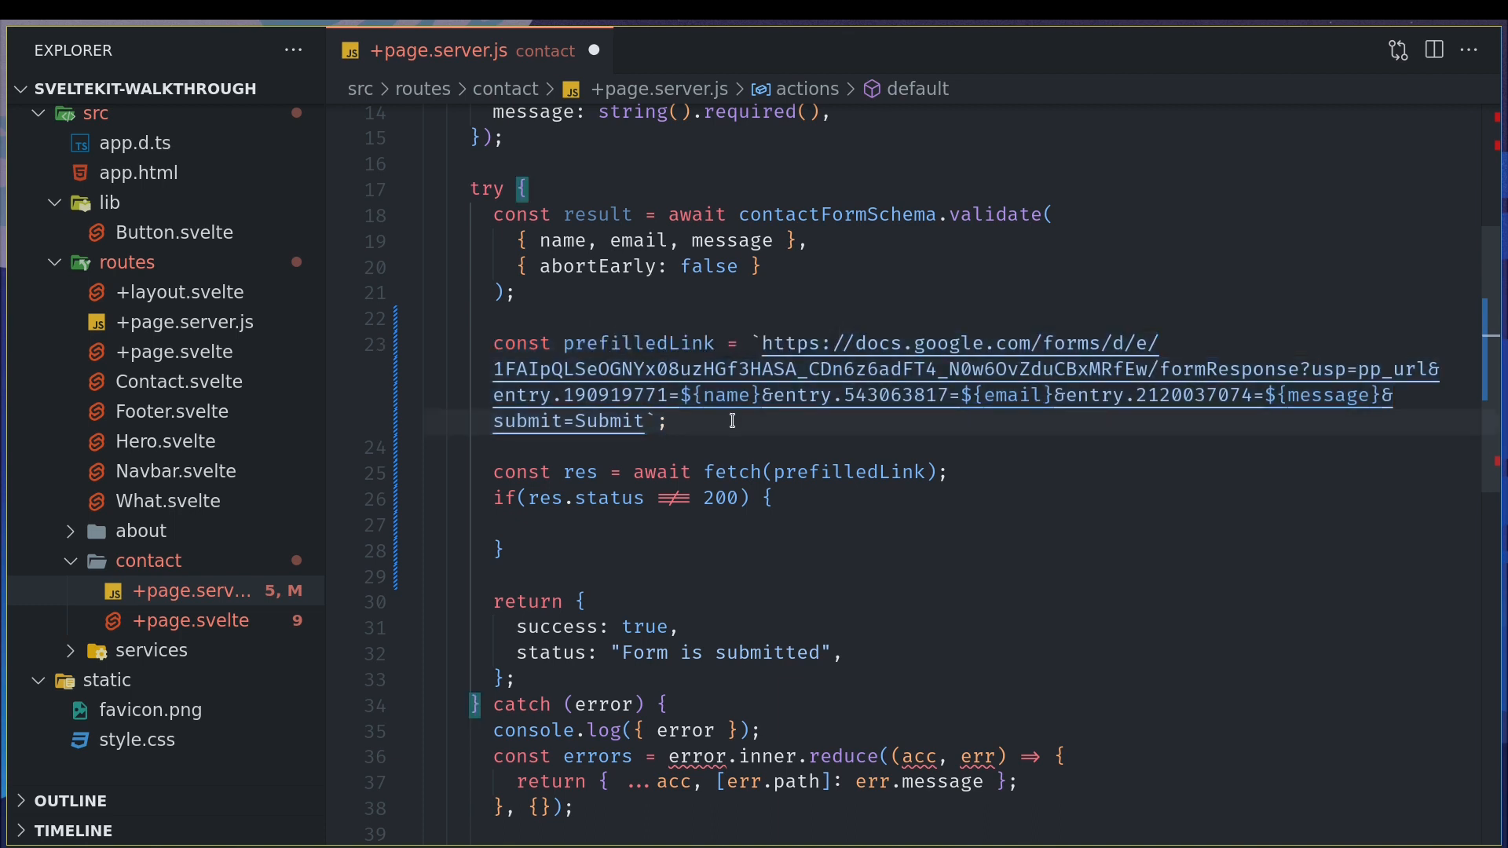
{"action": "mouse_move", "coordinate": [605, 369]}
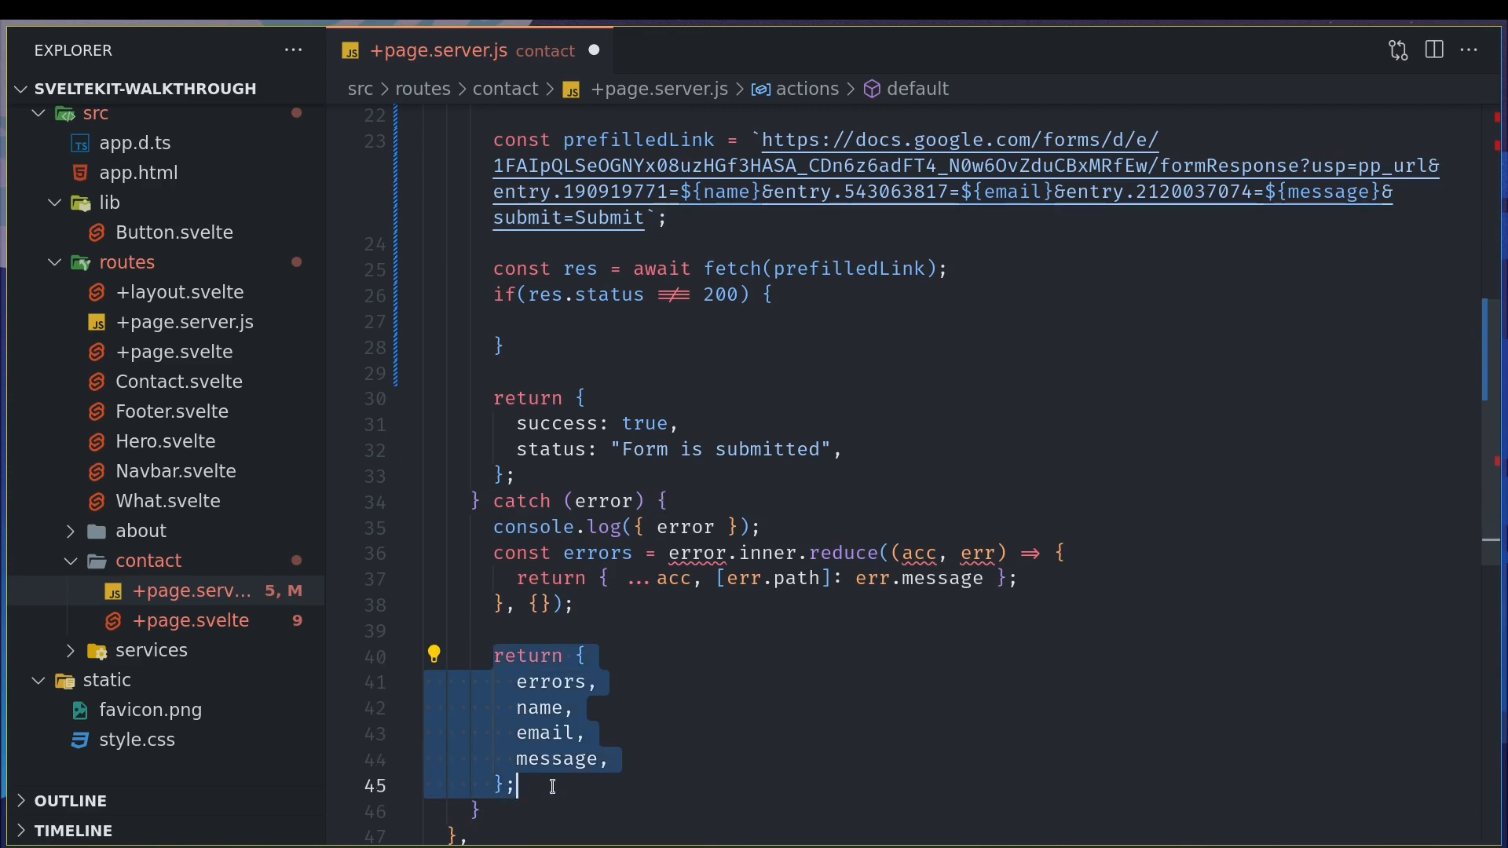
{"action": "scroll", "scroll_direction": "down", "scroll_amount": 3}
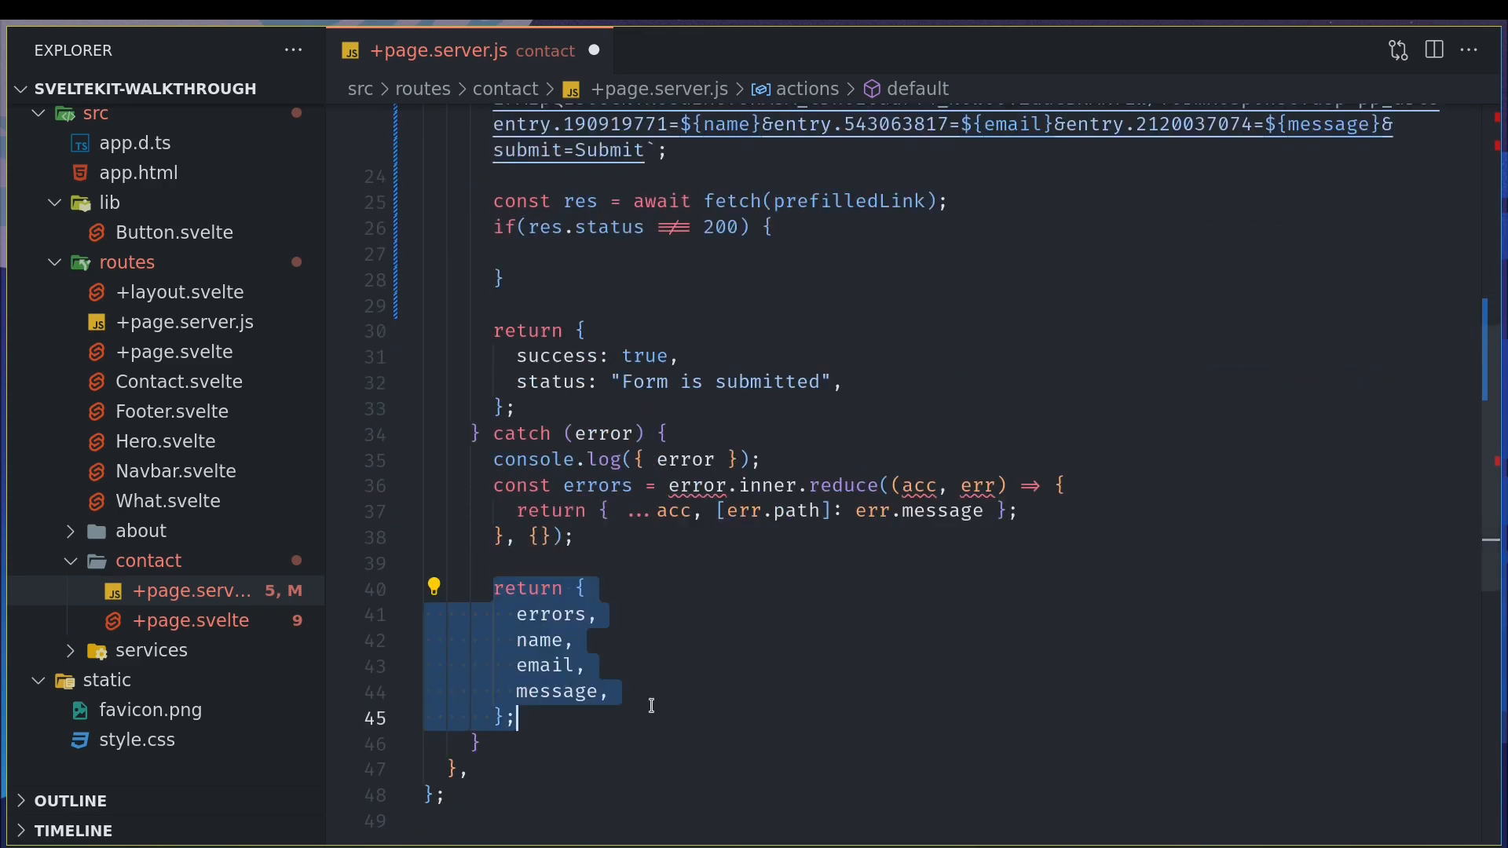
{"action": "mouse_move", "coordinate": [659, 601]}
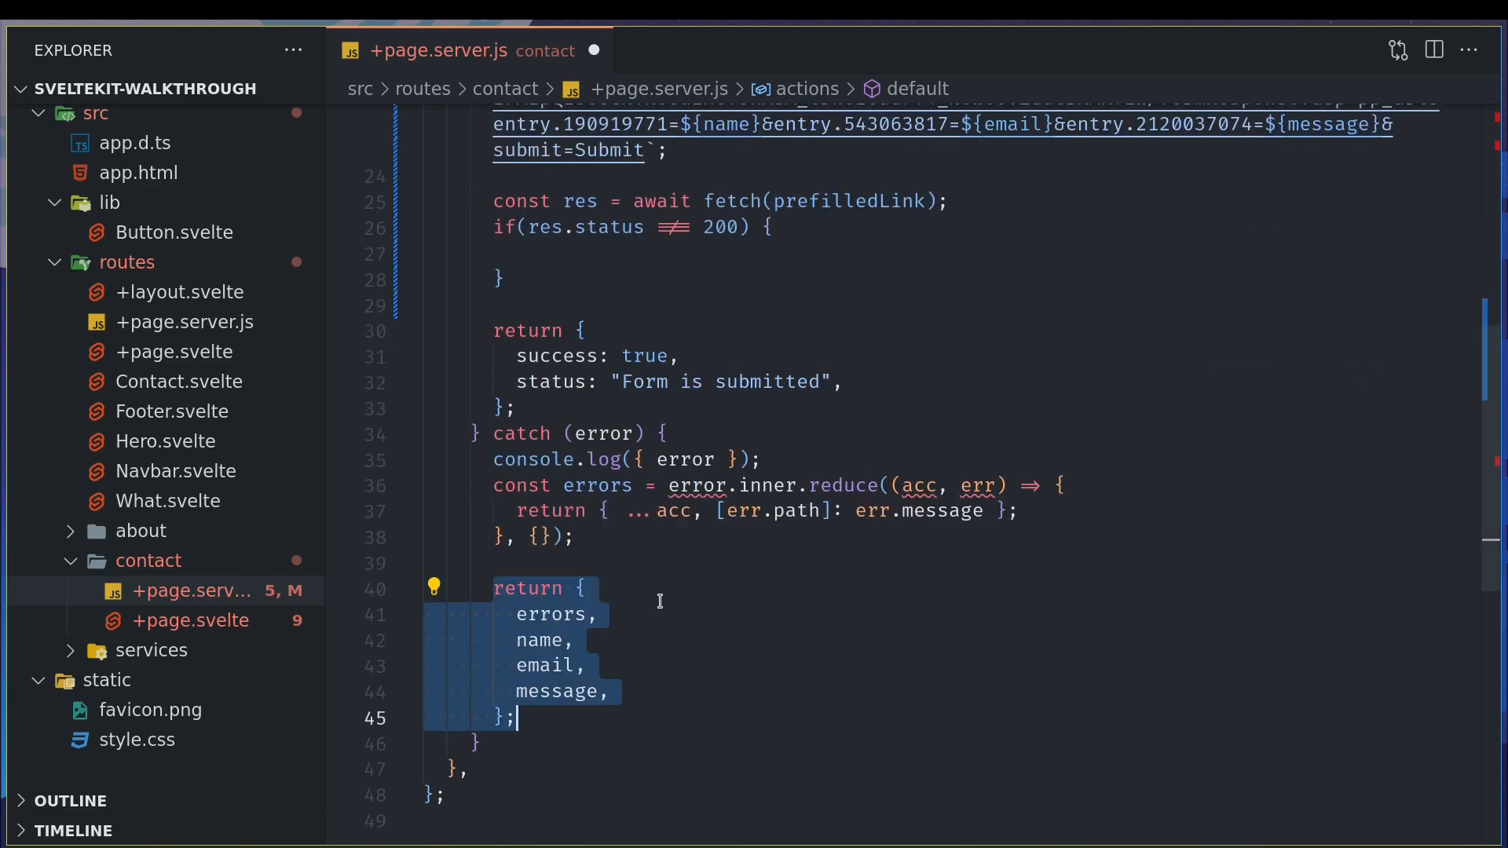
{"action": "scroll", "scroll_direction": "up", "scroll_amount": 3}
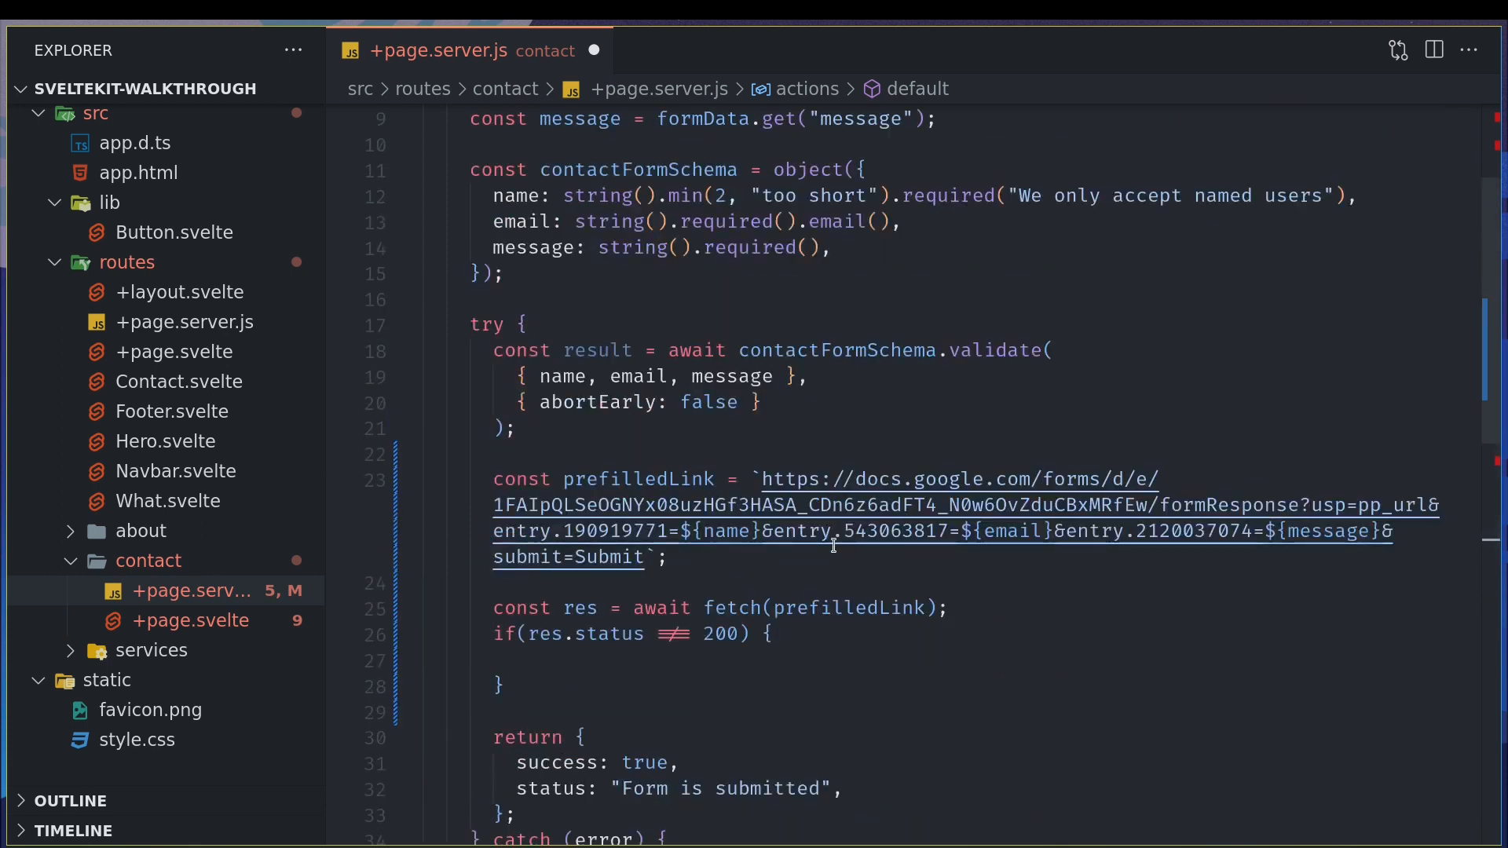
{"action": "mouse_move", "coordinate": [753, 573]}
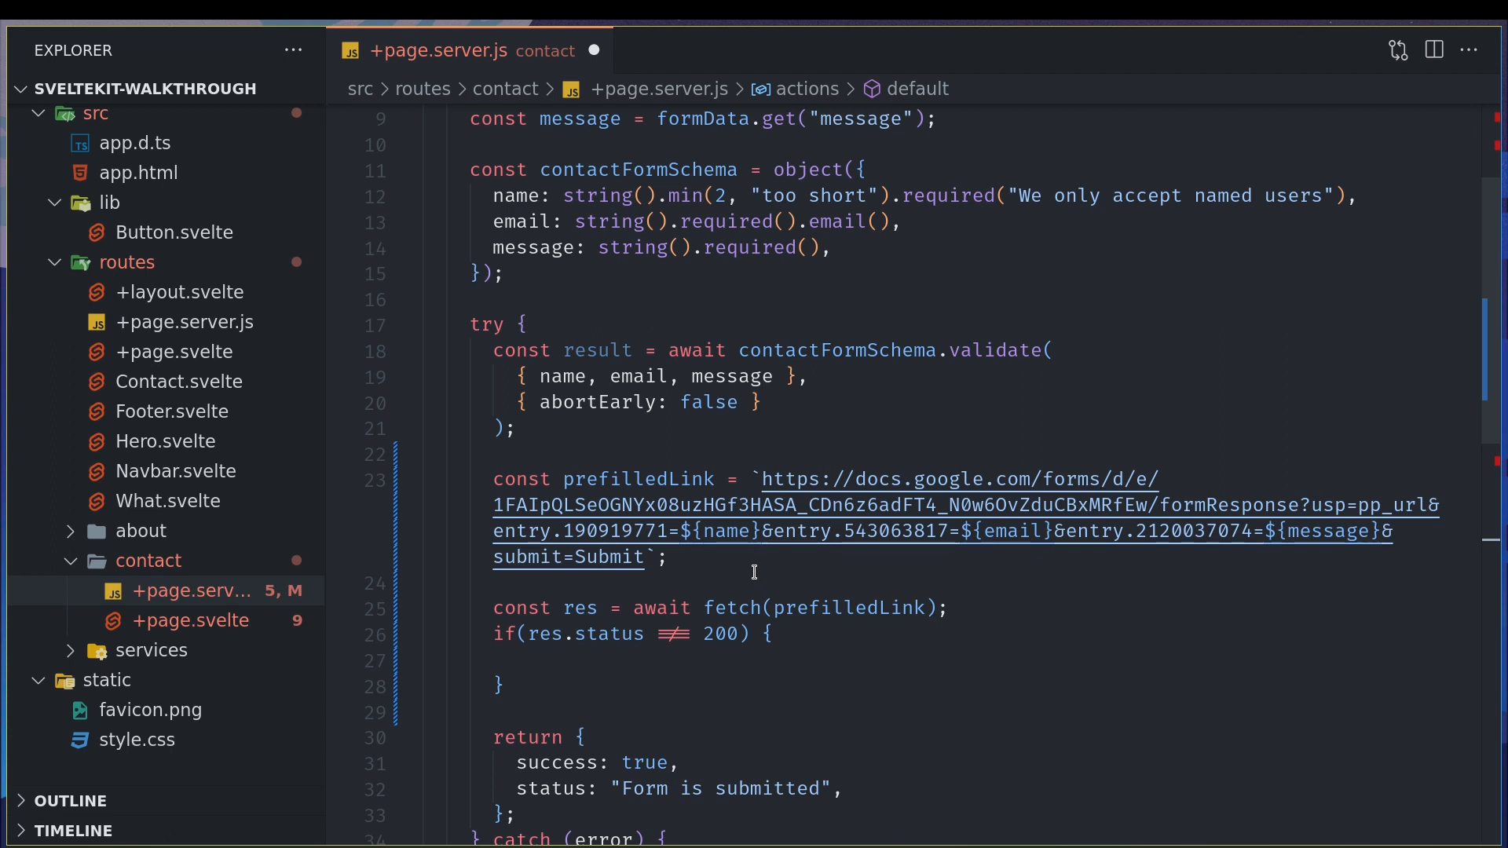
{"action": "mouse_move", "coordinate": [524, 678]}
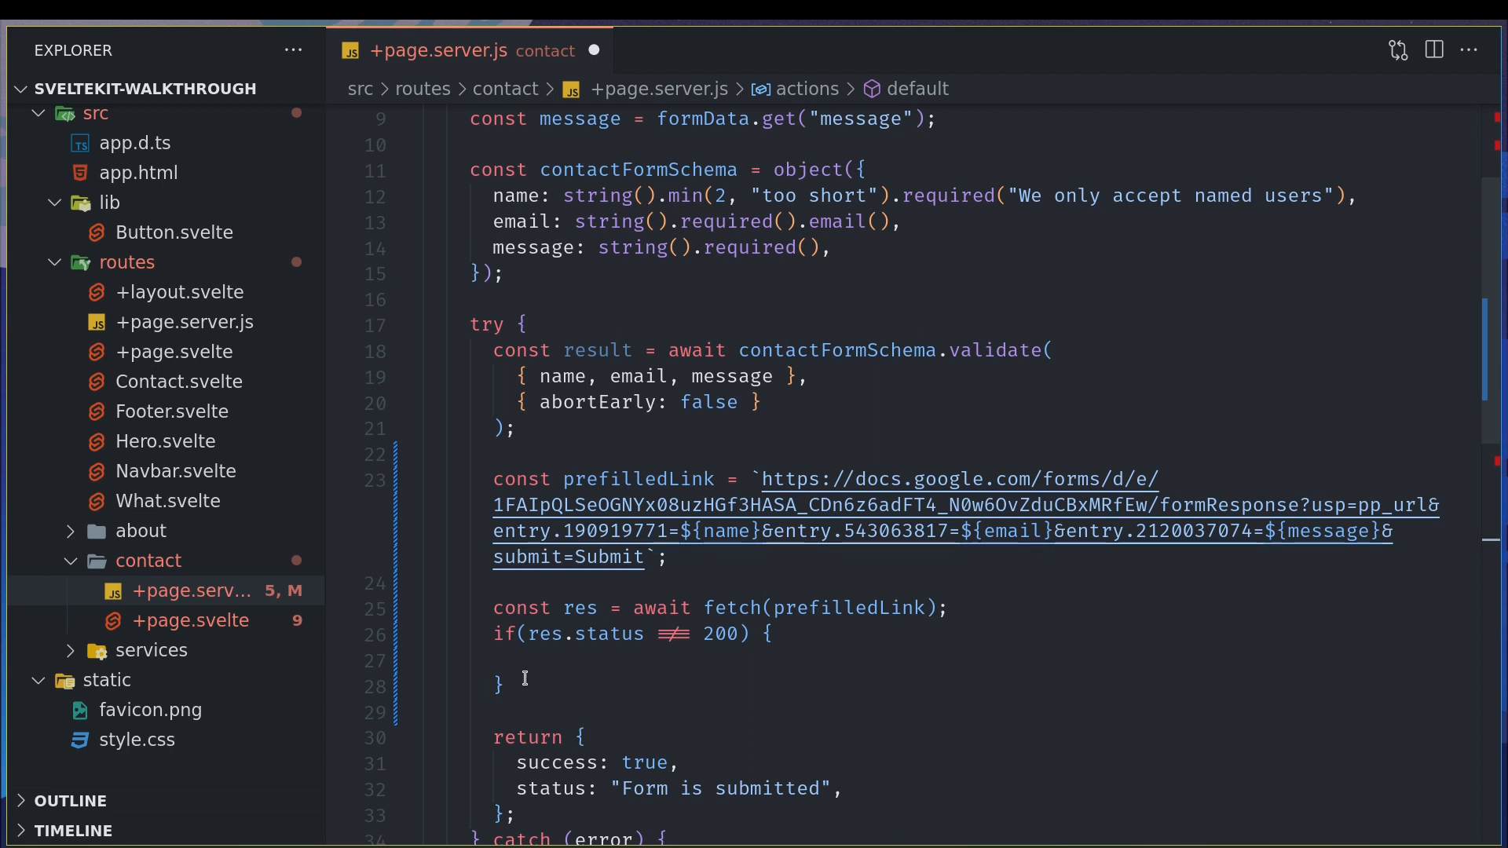